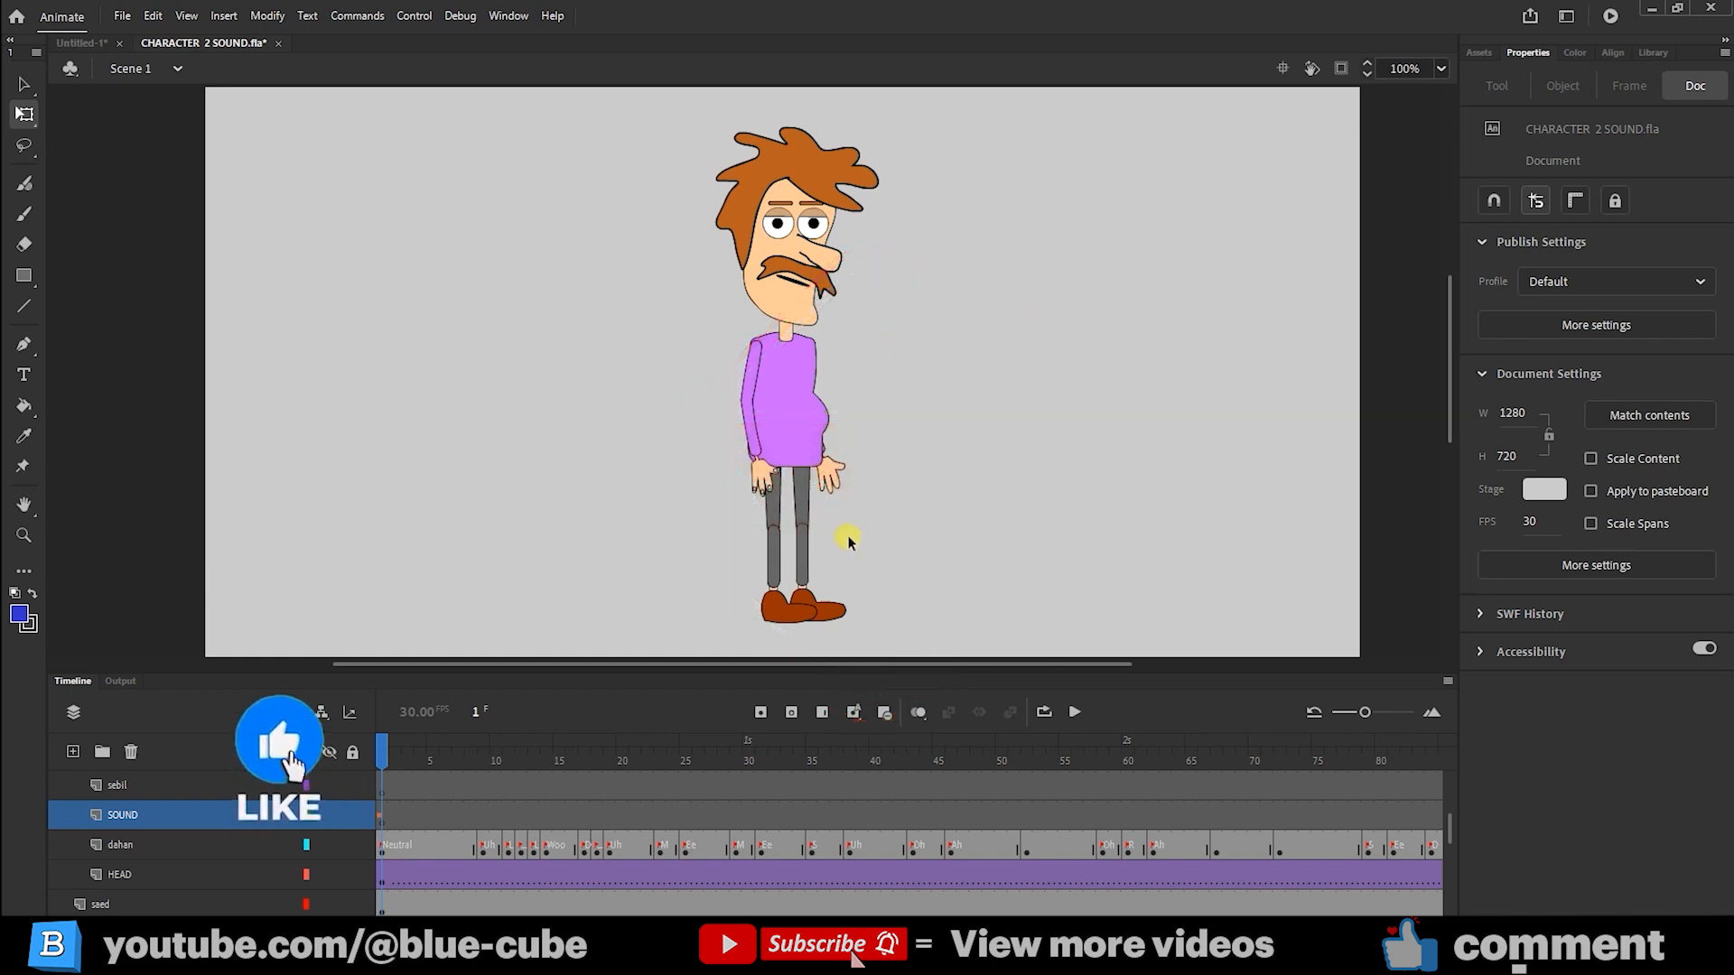
{"action": "mouse_move", "coordinate": [730, 524]}
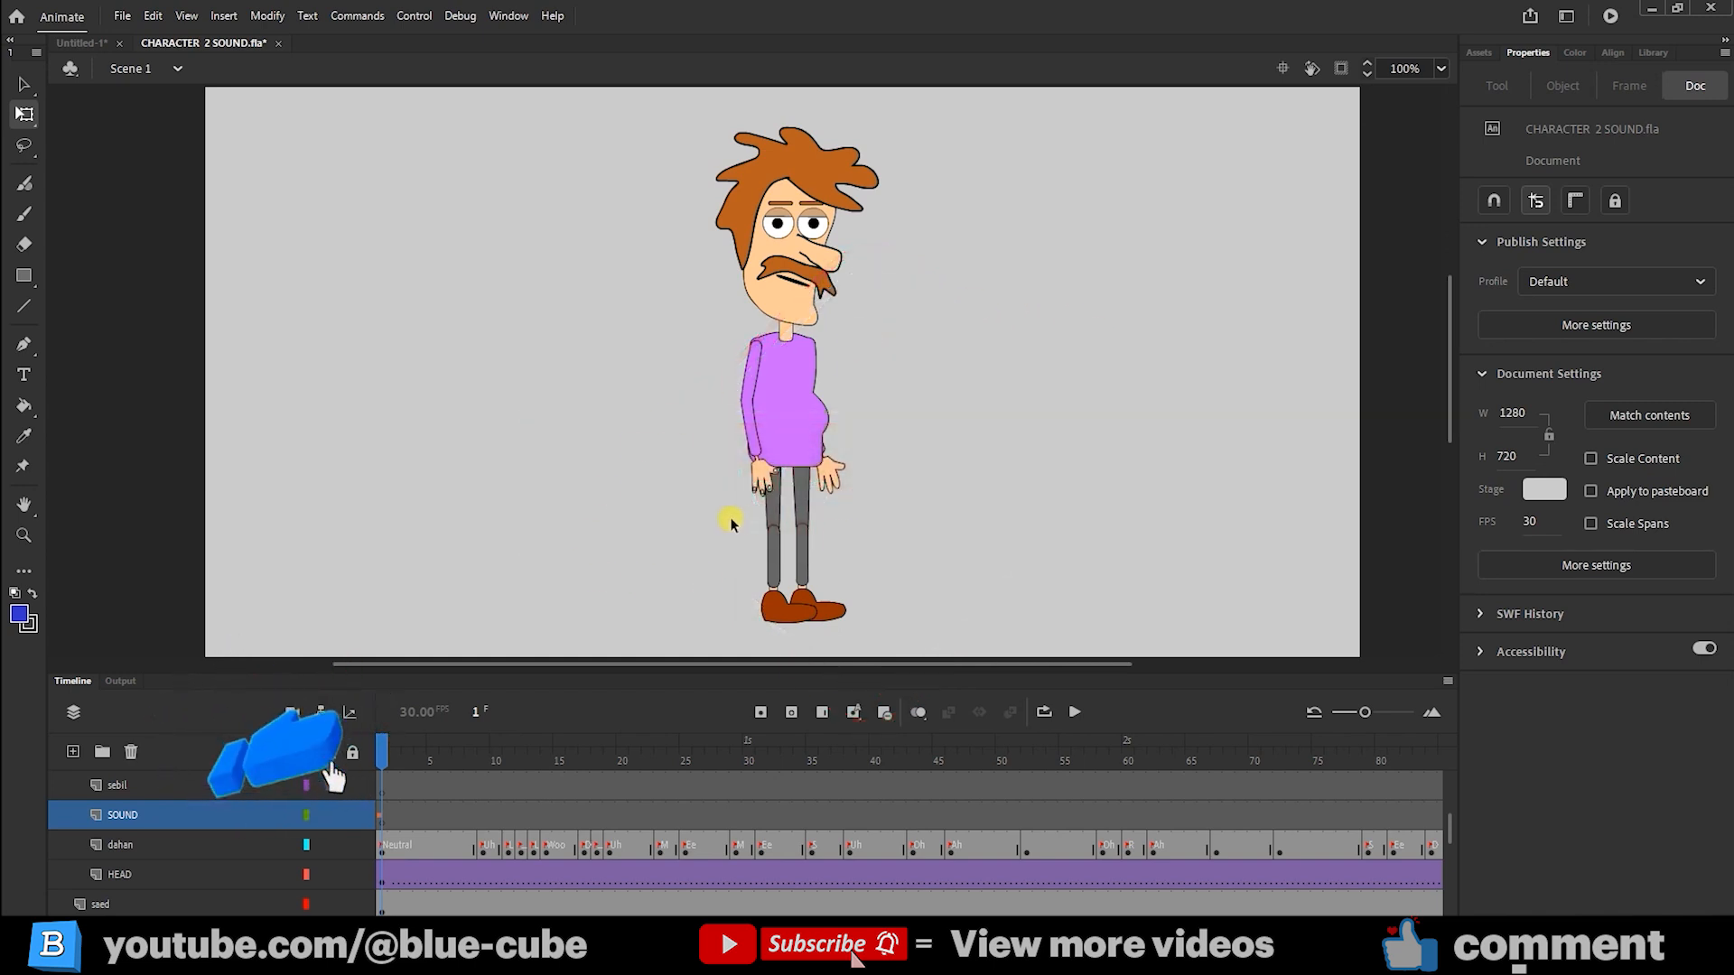
{"action": "mouse_move", "coordinate": [607, 255]}
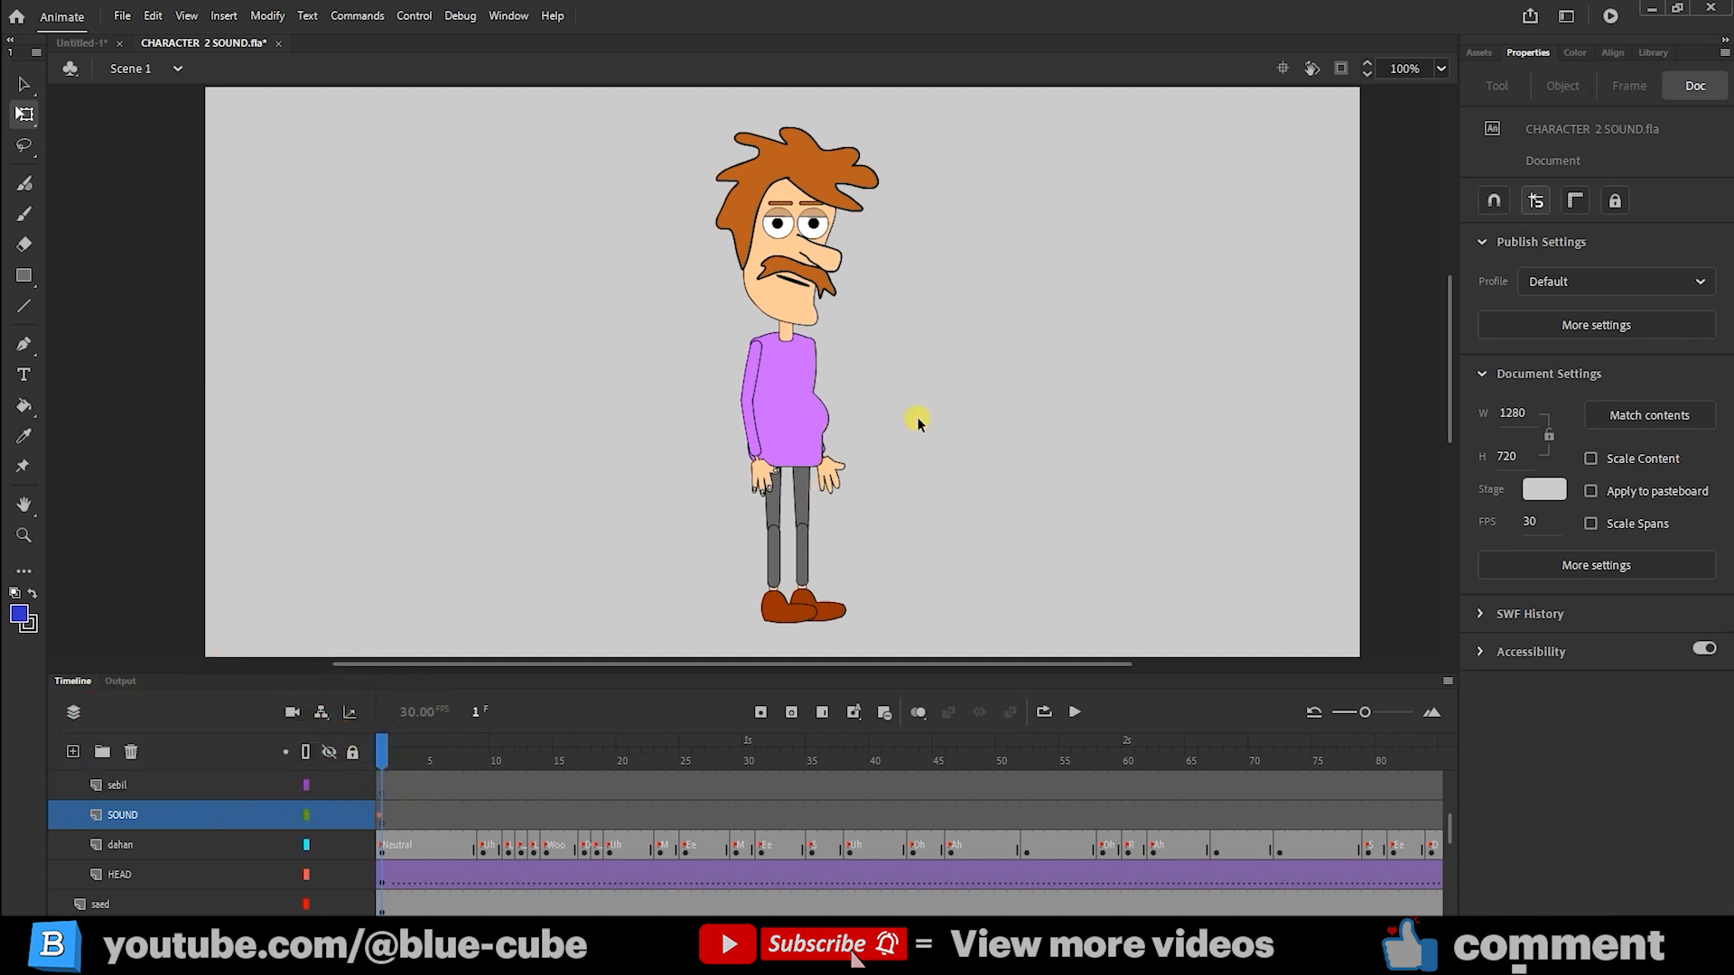
{"action": "mouse_move", "coordinate": [713, 500]}
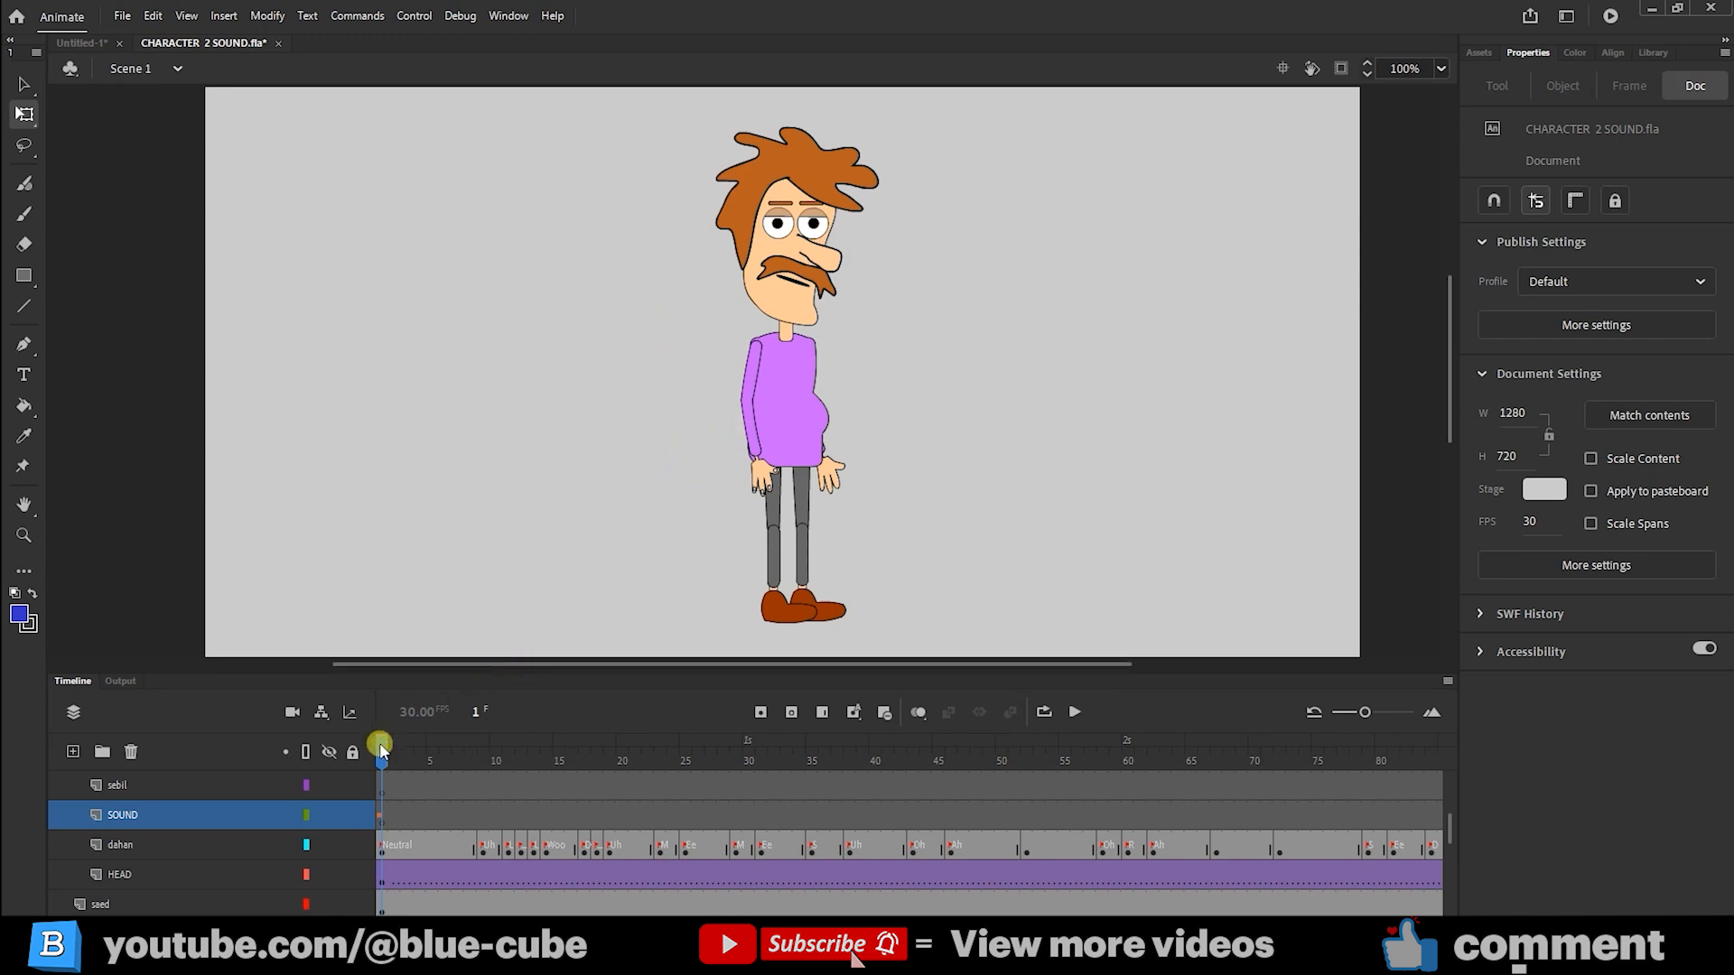
{"action": "mouse_move", "coordinate": [558, 587]}
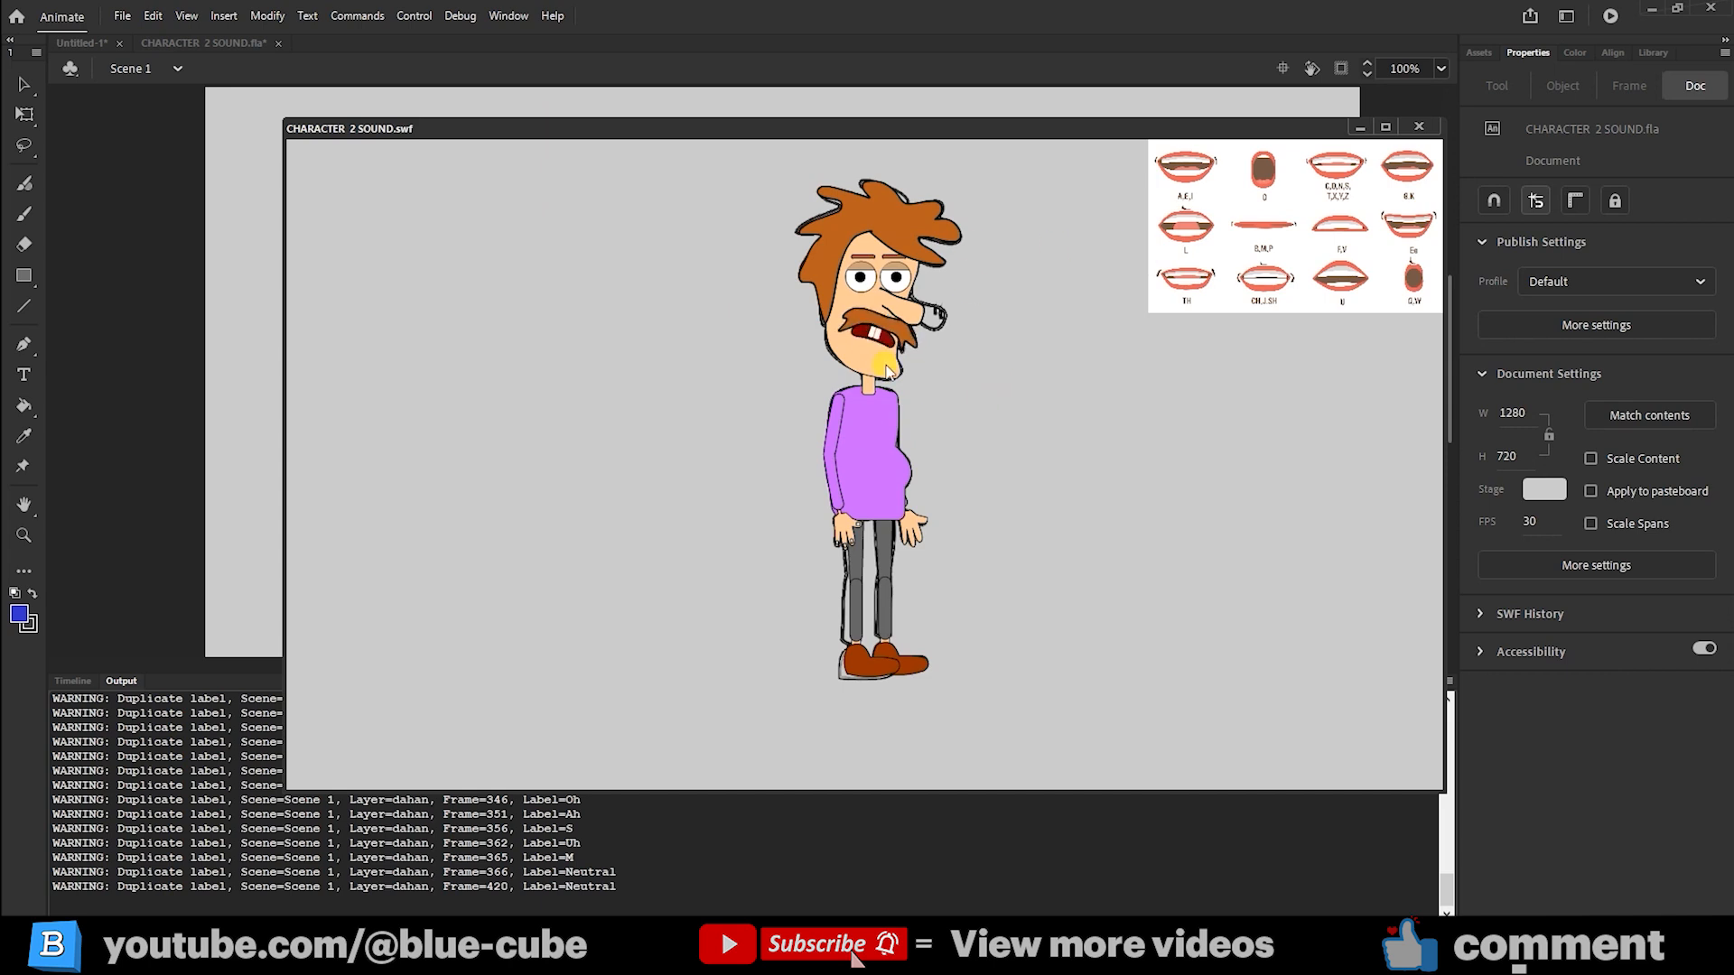
- Close the lip-sync test preview and return to the layer timeline
{"action": "left_click", "coordinate": [1420, 126]}
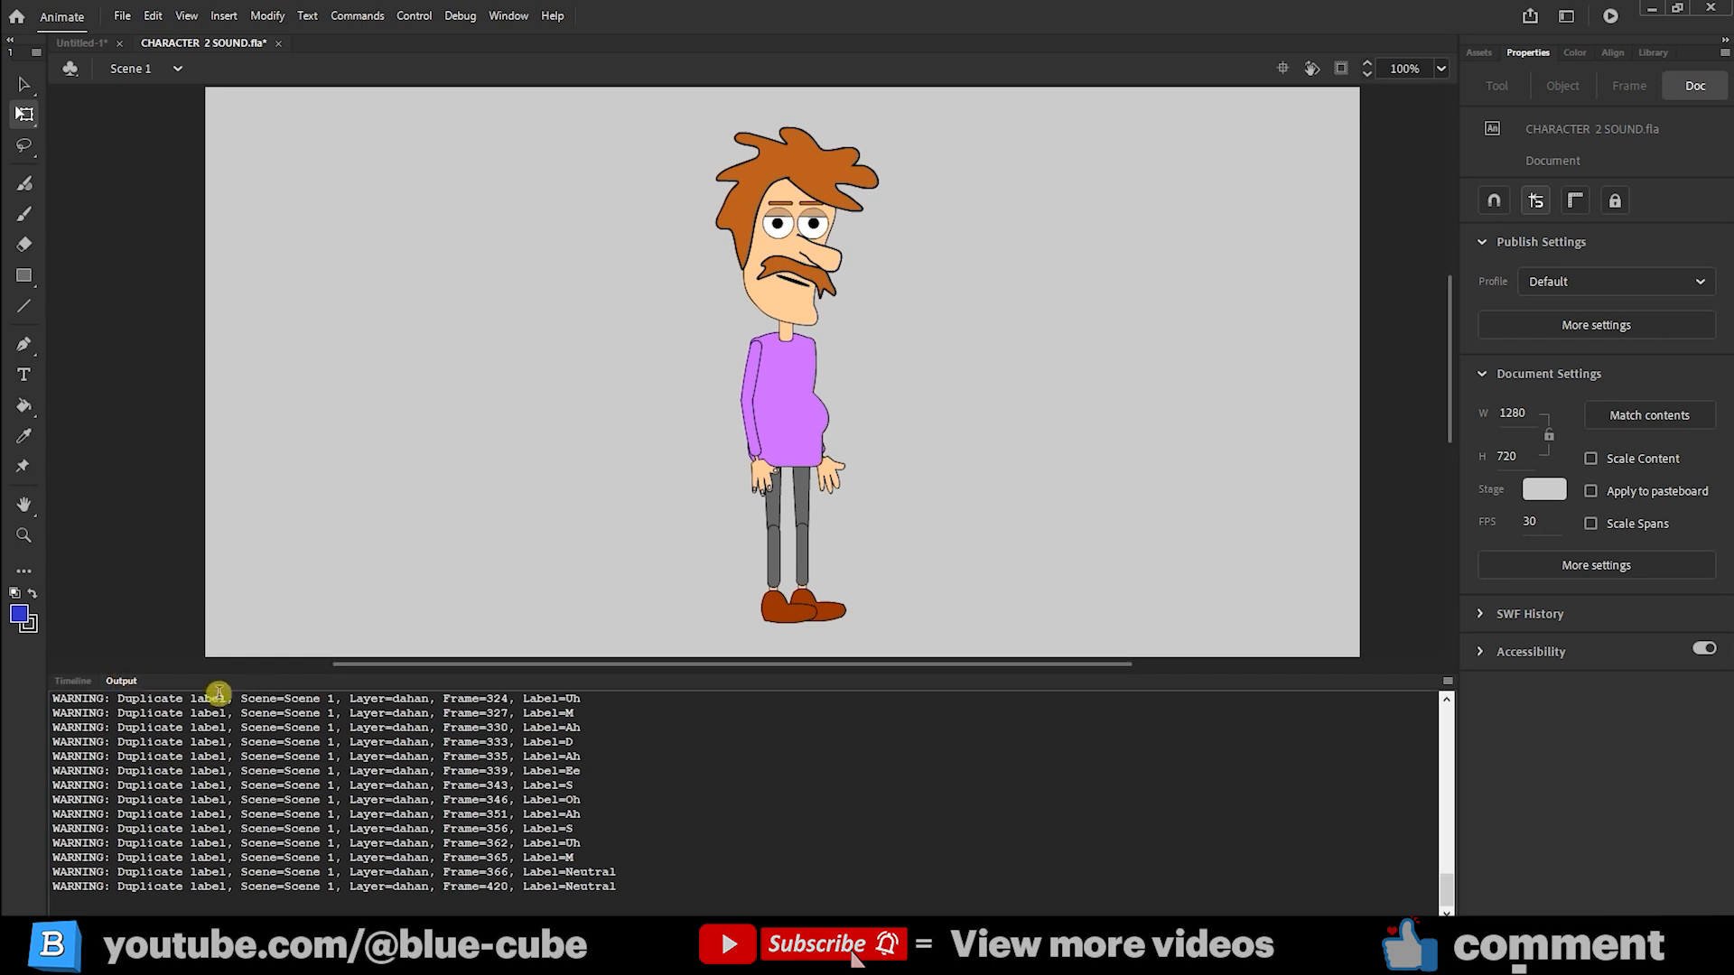
{"action": "left_click", "coordinate": [72, 681]}
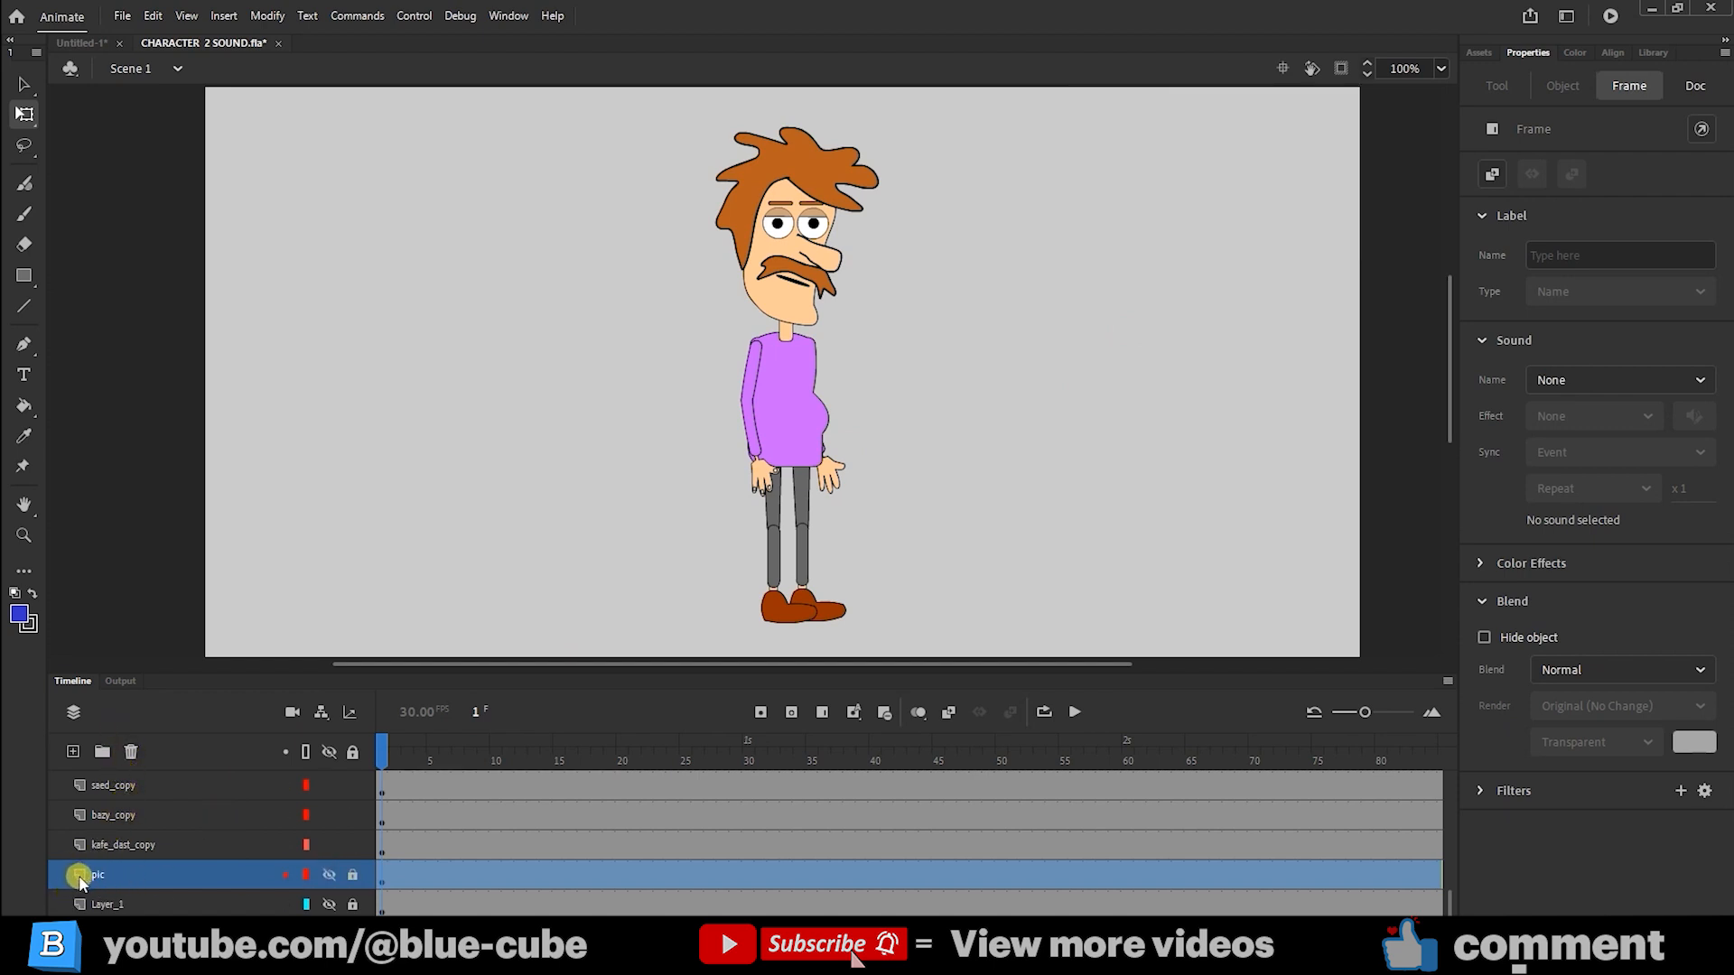
- Make the 'pic' mouth-chart layer a guide layer via its Layer Properties
{"action": "double_click", "coordinate": [98, 875]}
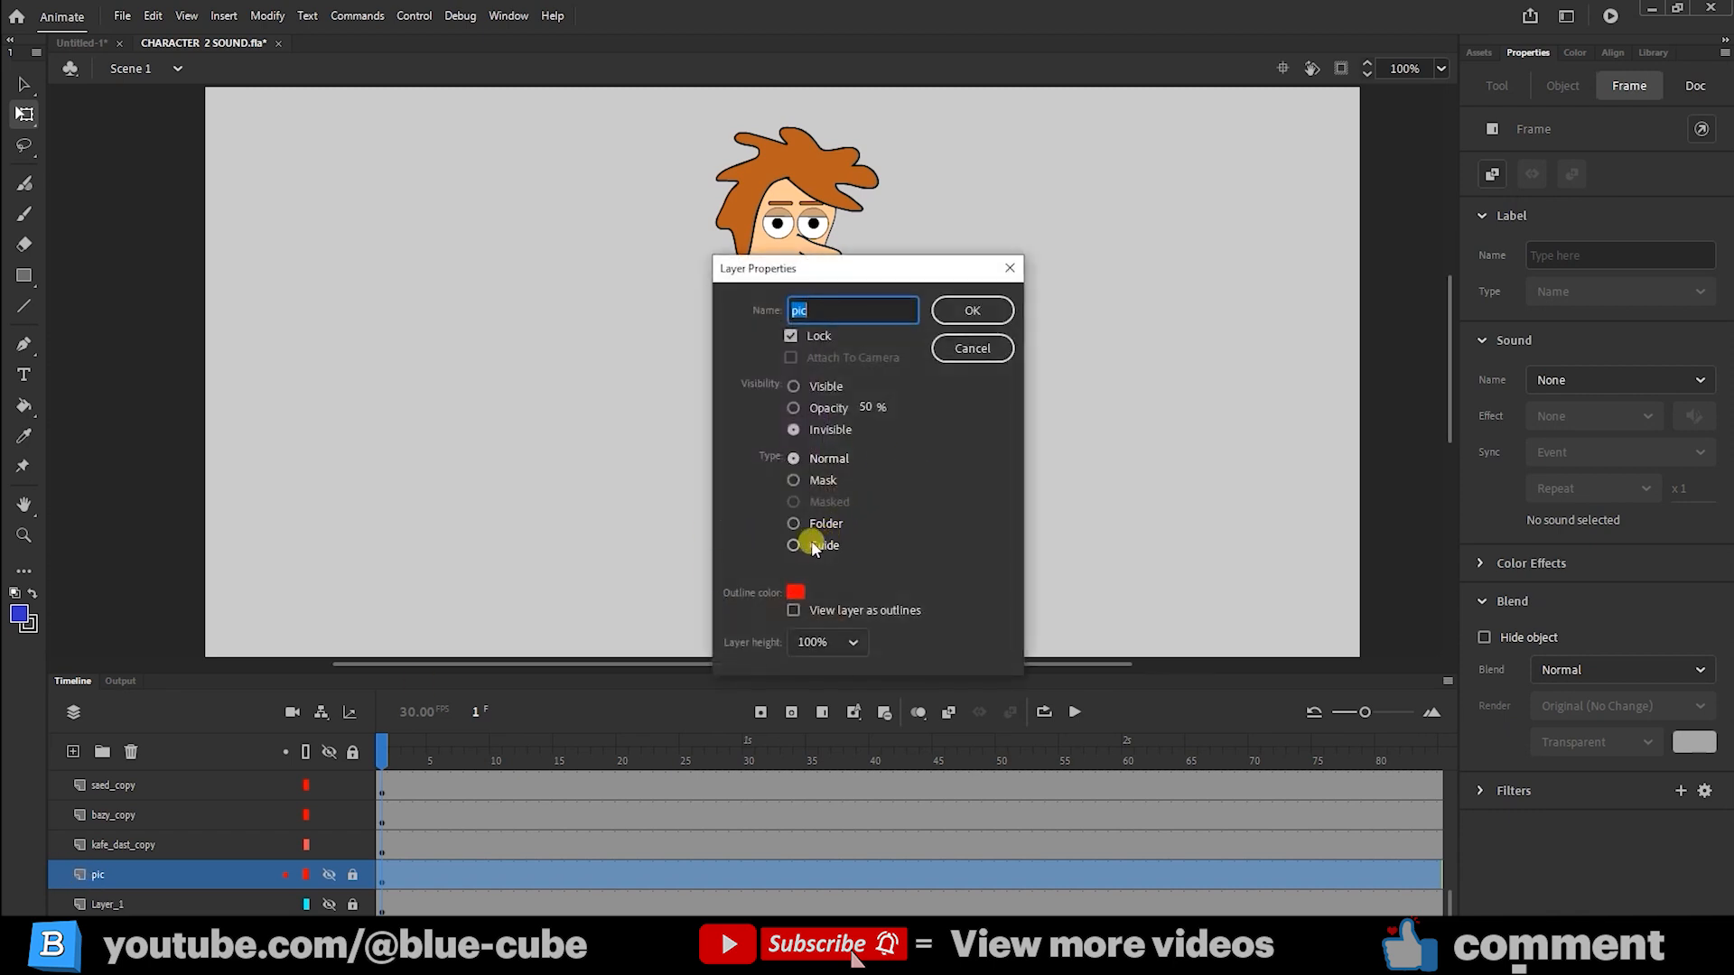
{"action": "left_click", "coordinate": [793, 546]}
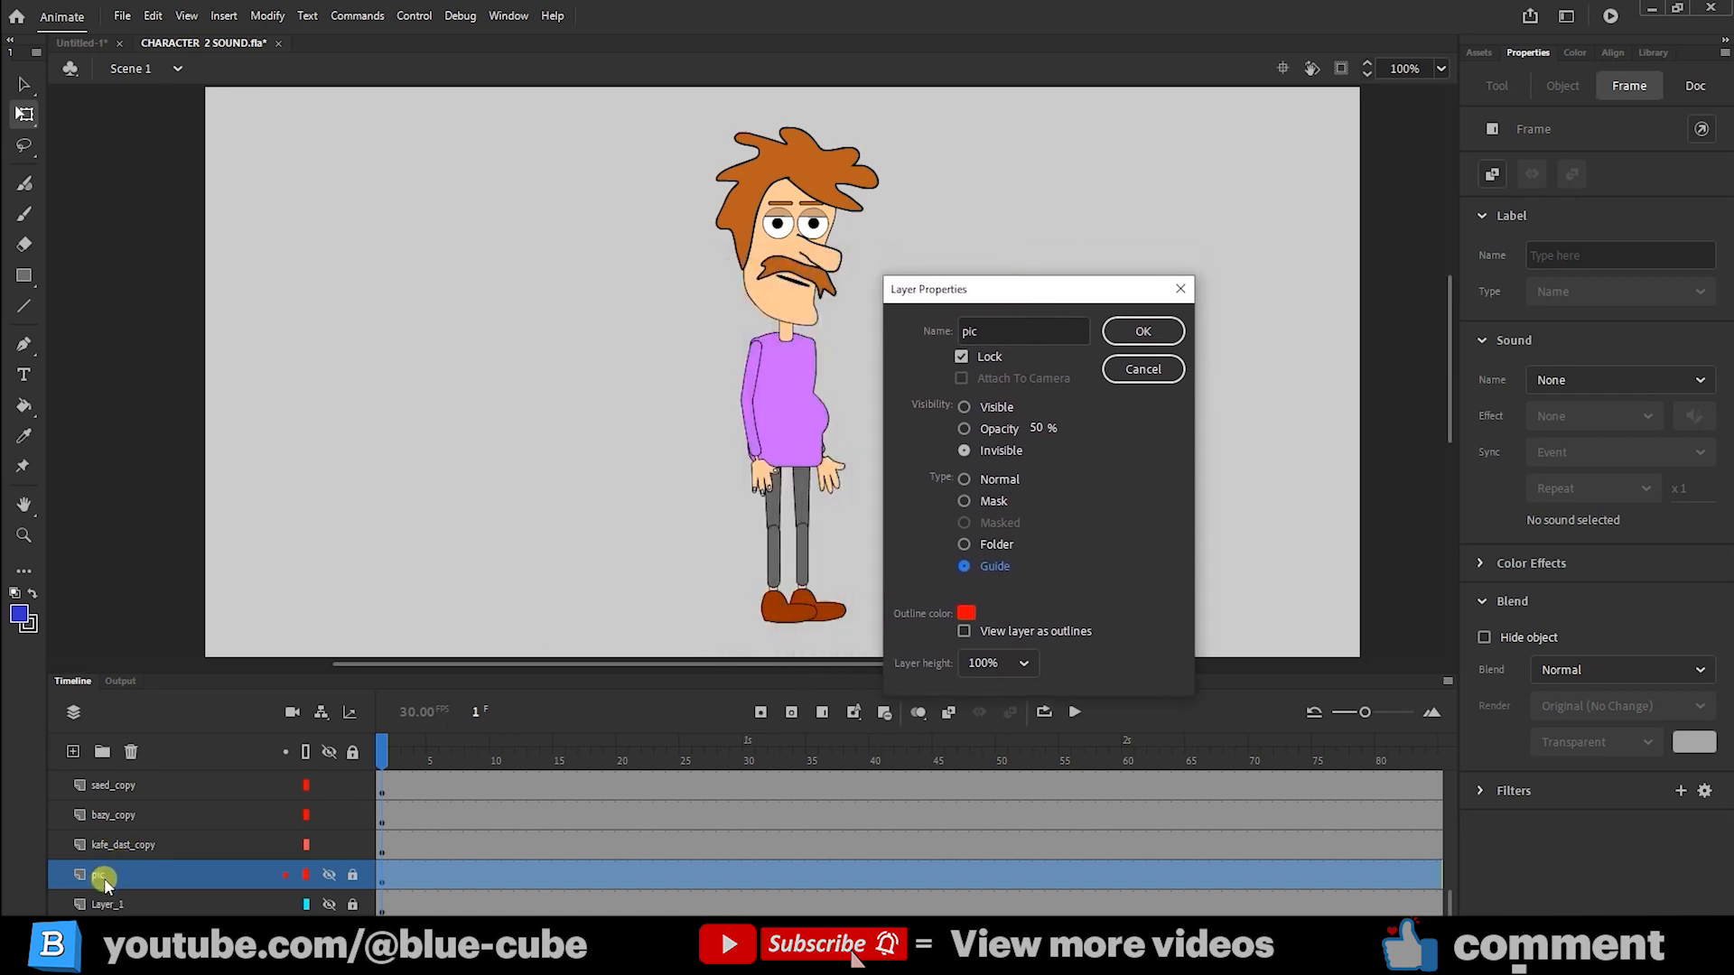
{"action": "left_click", "coordinate": [1141, 331]}
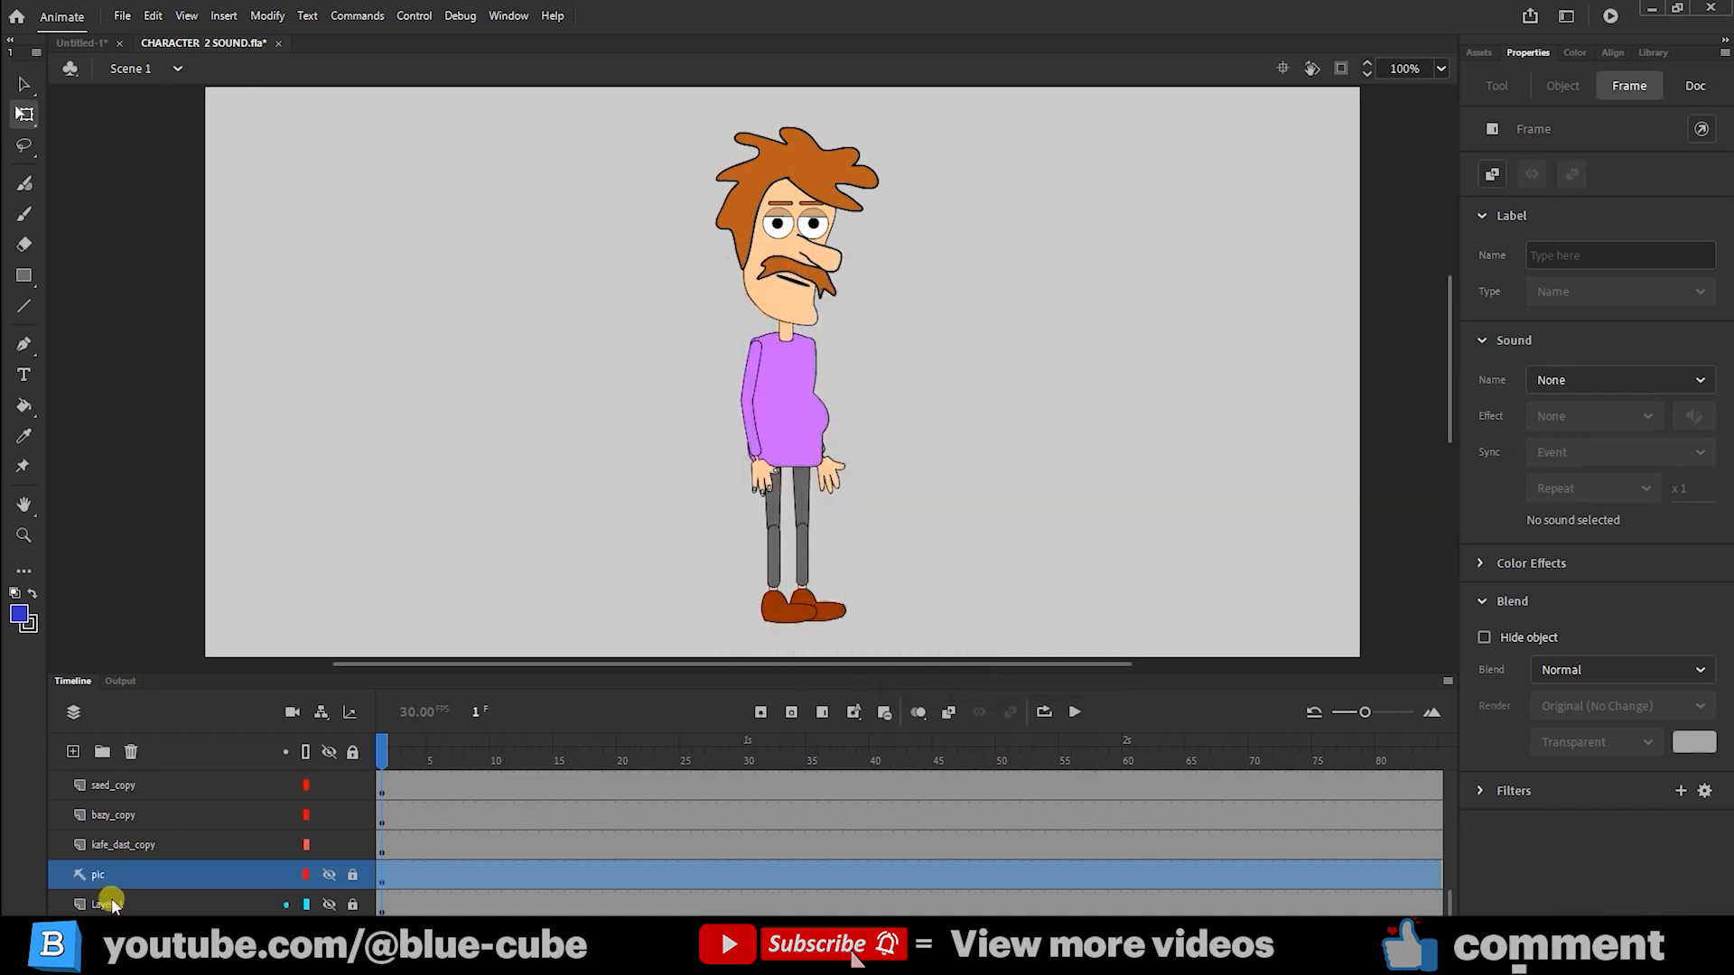
- Make Layer_1 a guide layer as well
{"action": "left_click", "coordinate": [107, 903]}
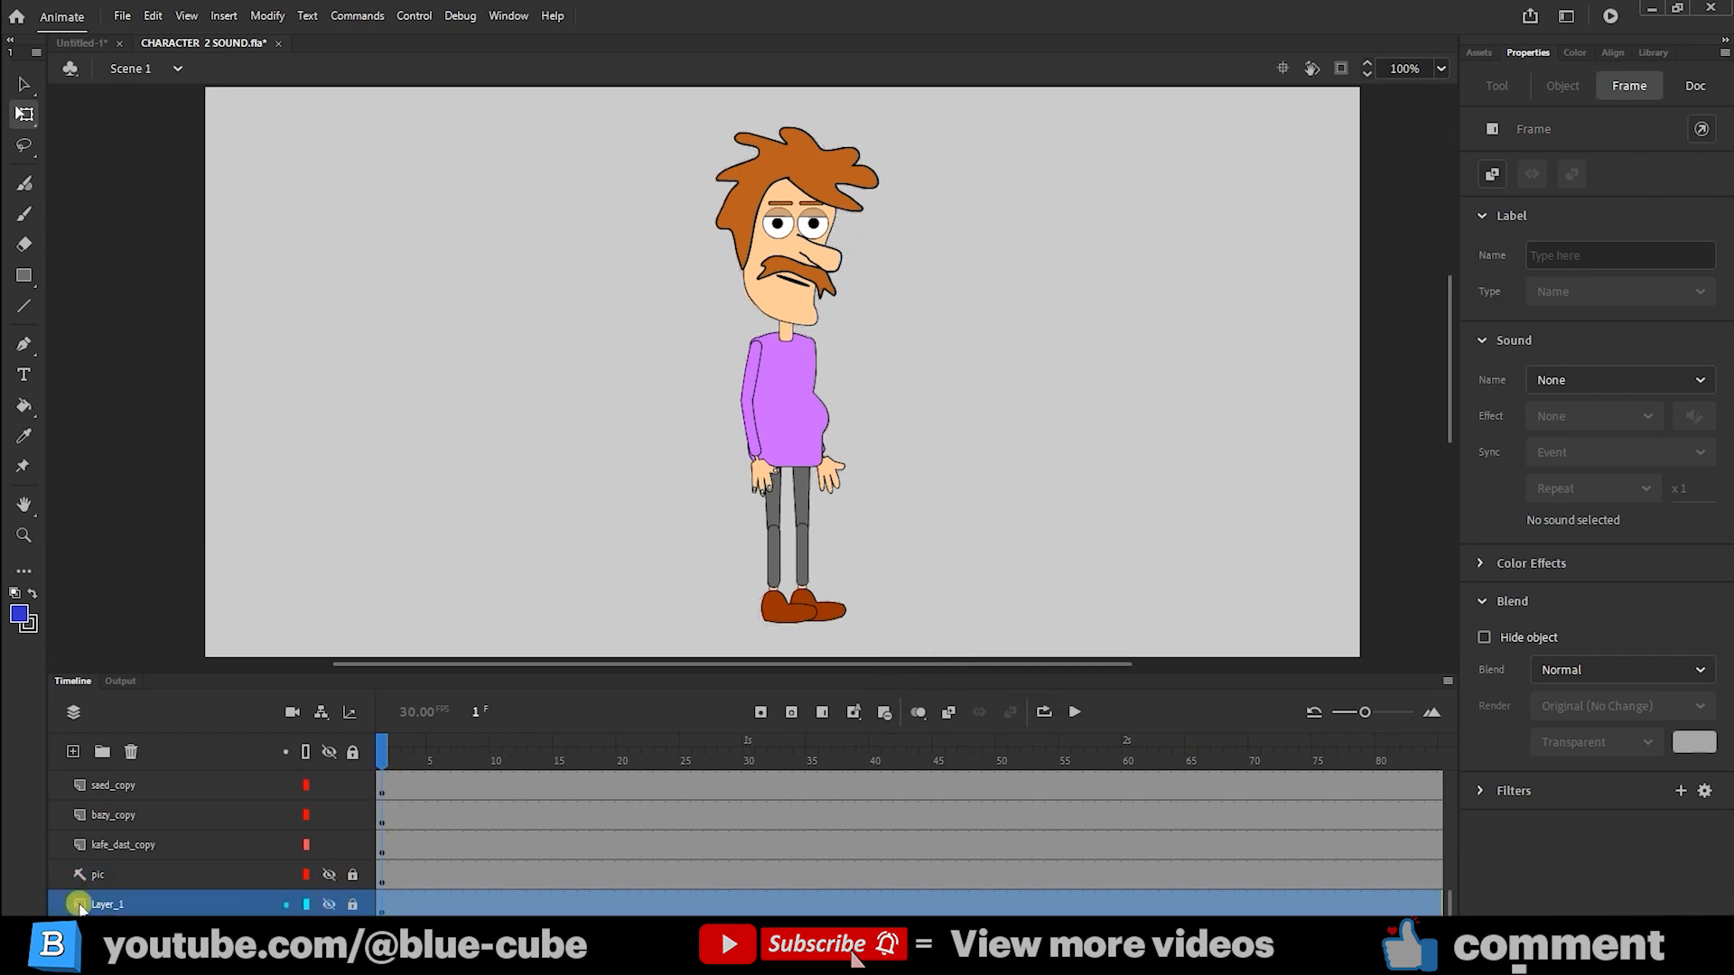
{"action": "double_click", "coordinate": [77, 903]}
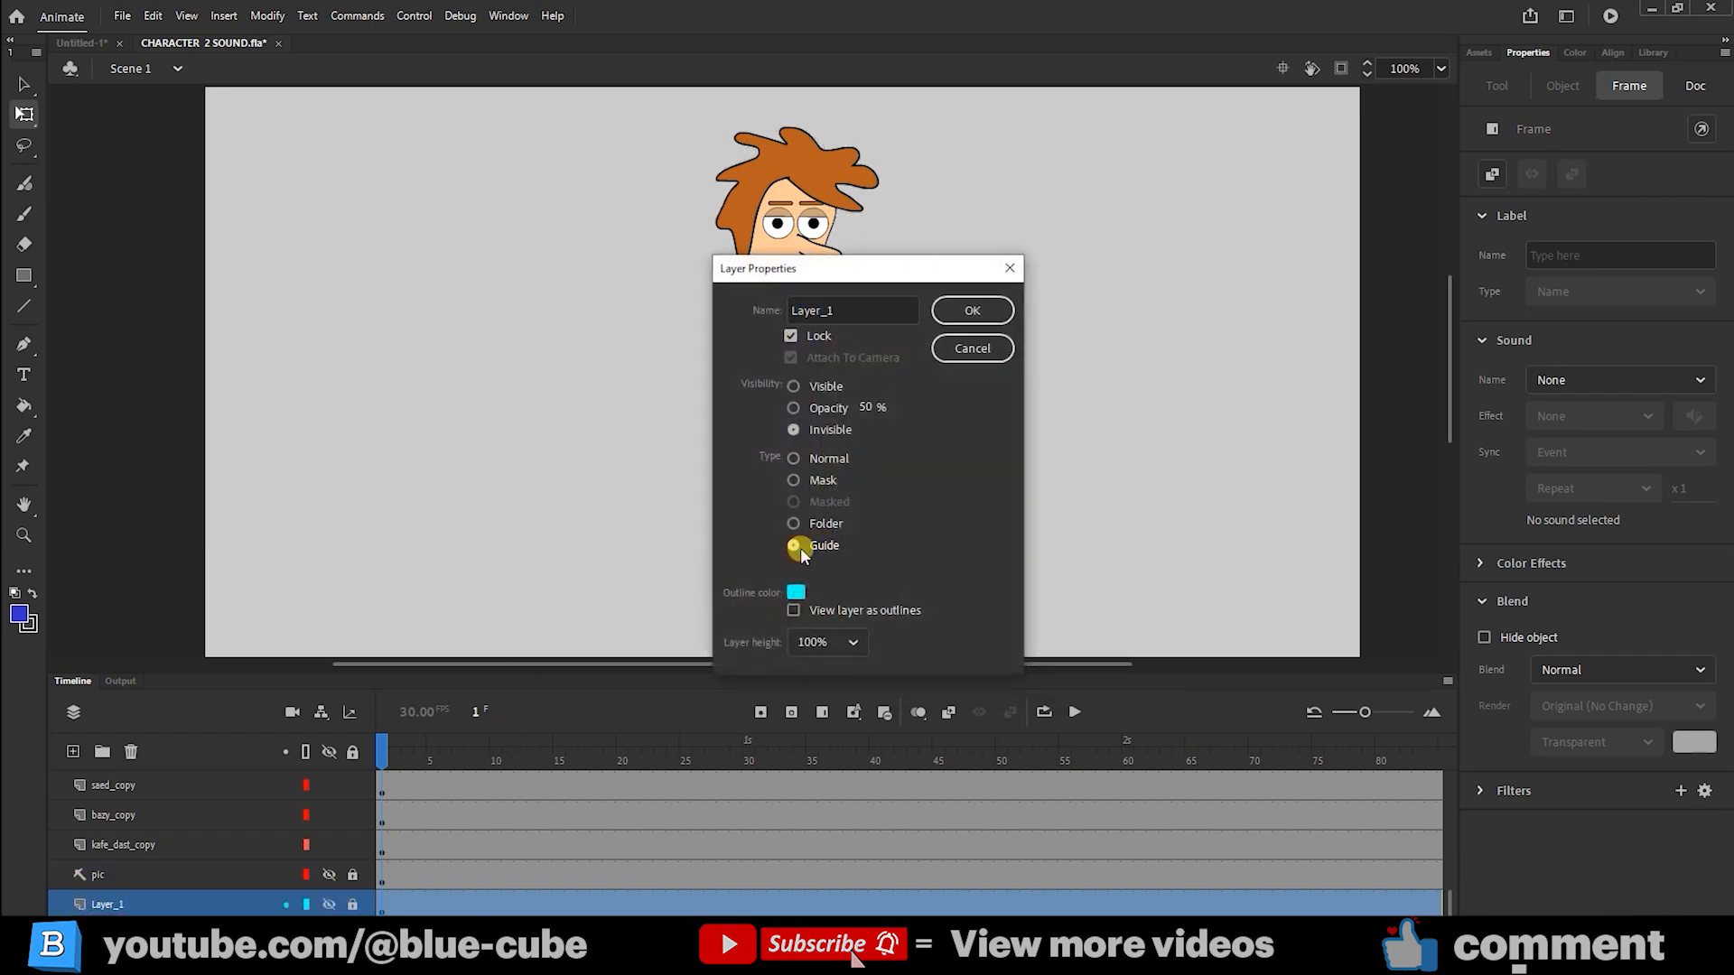
{"action": "left_click", "coordinate": [970, 309]}
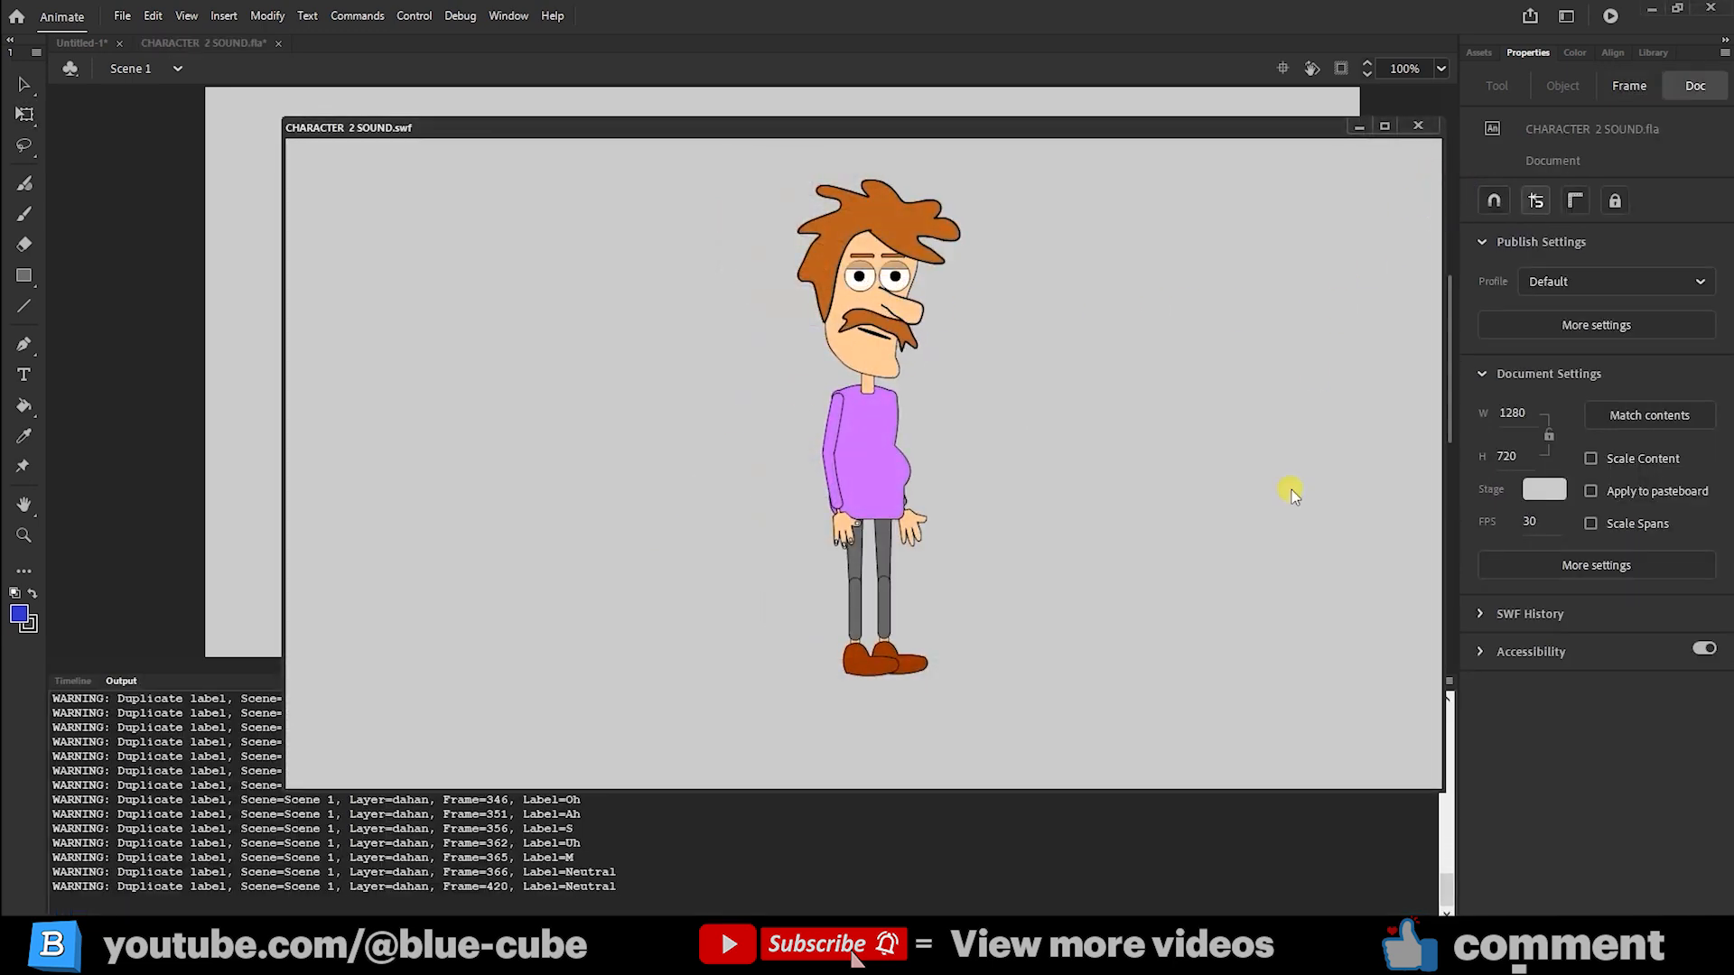
{"action": "mouse_move", "coordinate": [1236, 603]}
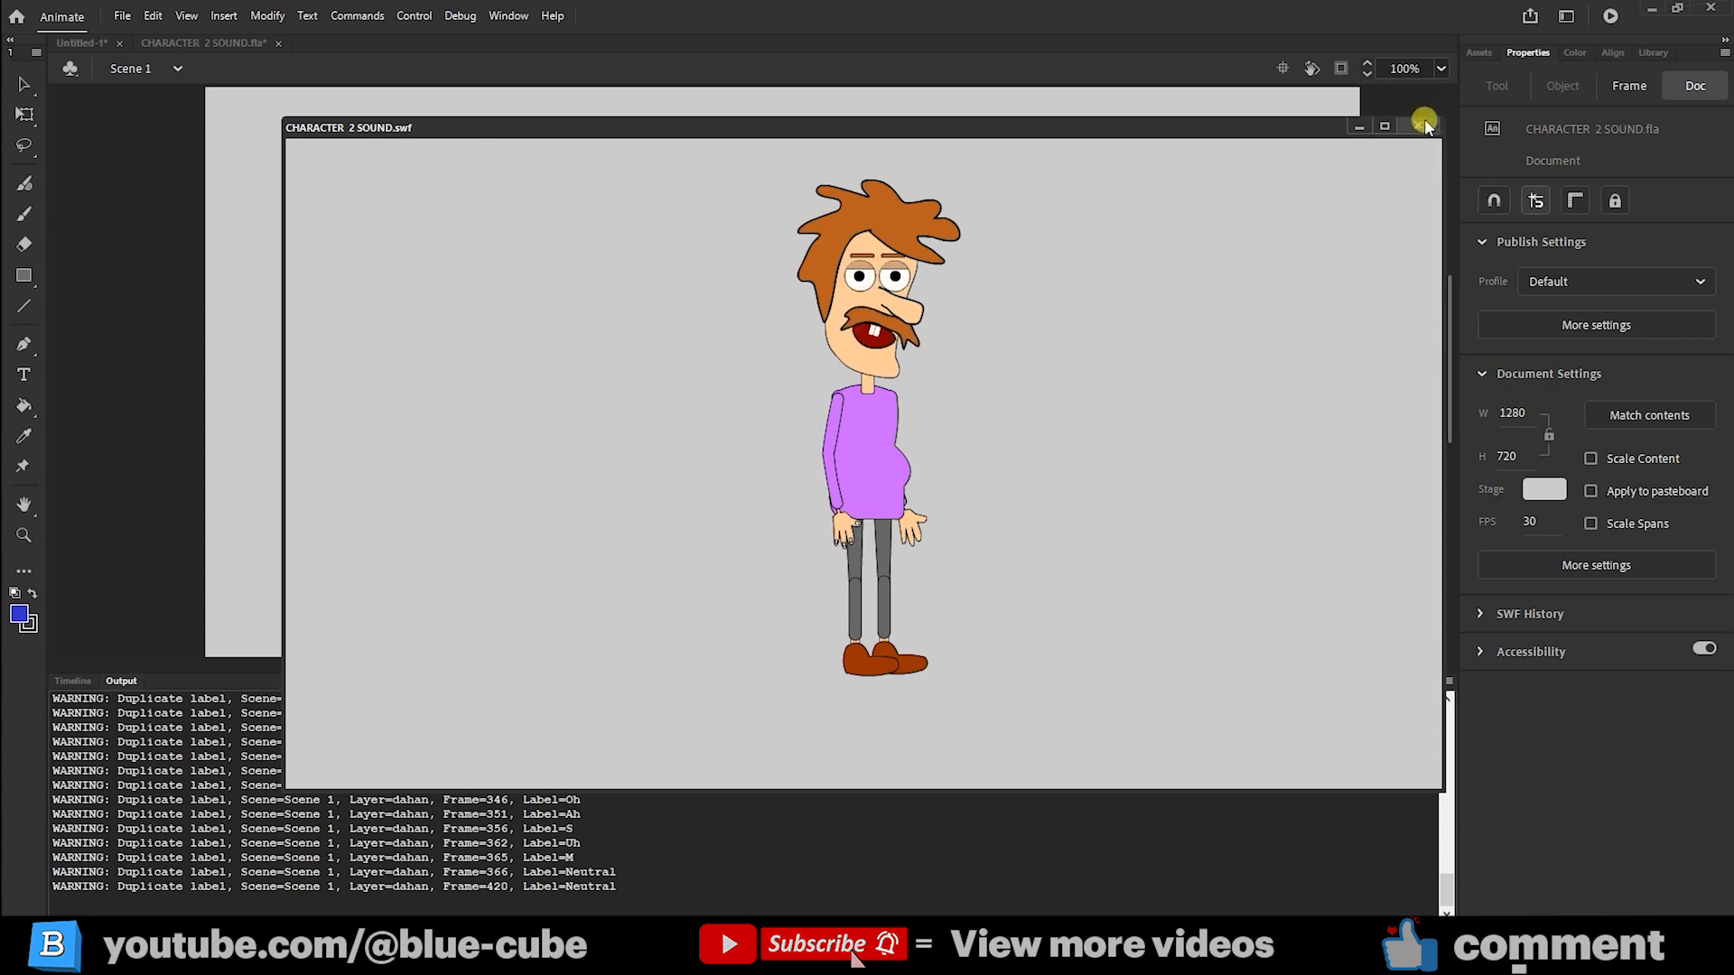
- Close the test preview now showing the character without the mouth-shape chart
{"action": "left_click", "coordinate": [1426, 124]}
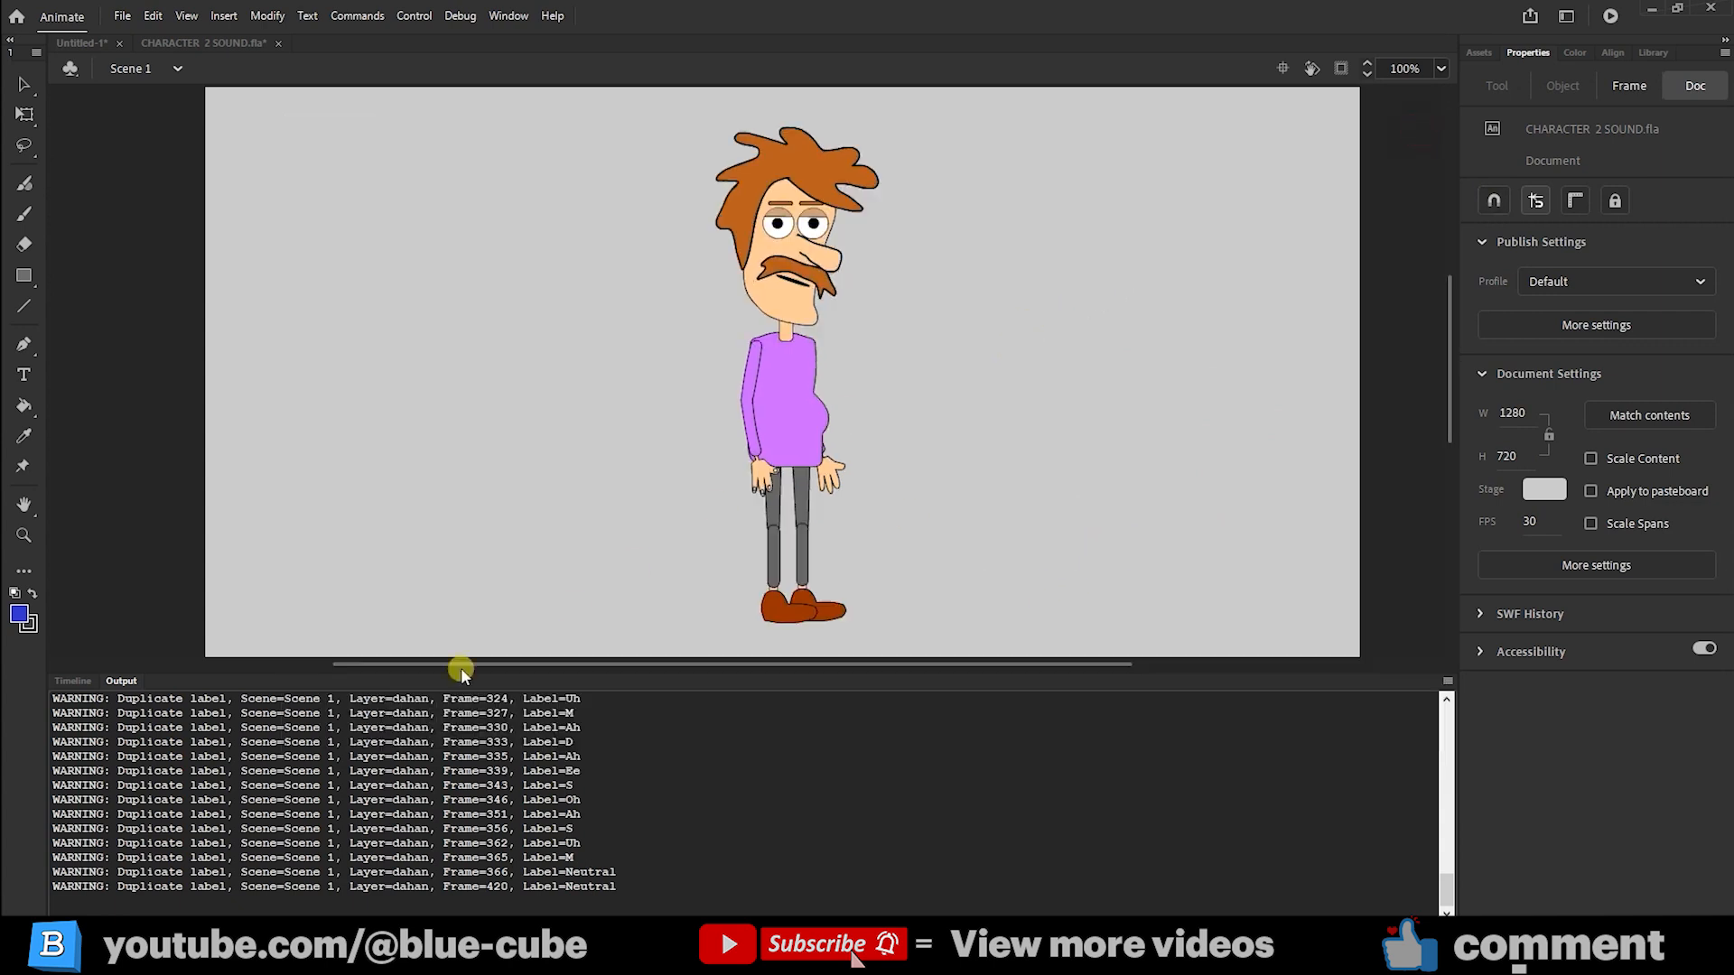
- Set the sound.wav audio on the SOUND layer to sync as Event, then as Stream
{"action": "left_click", "coordinate": [73, 681]}
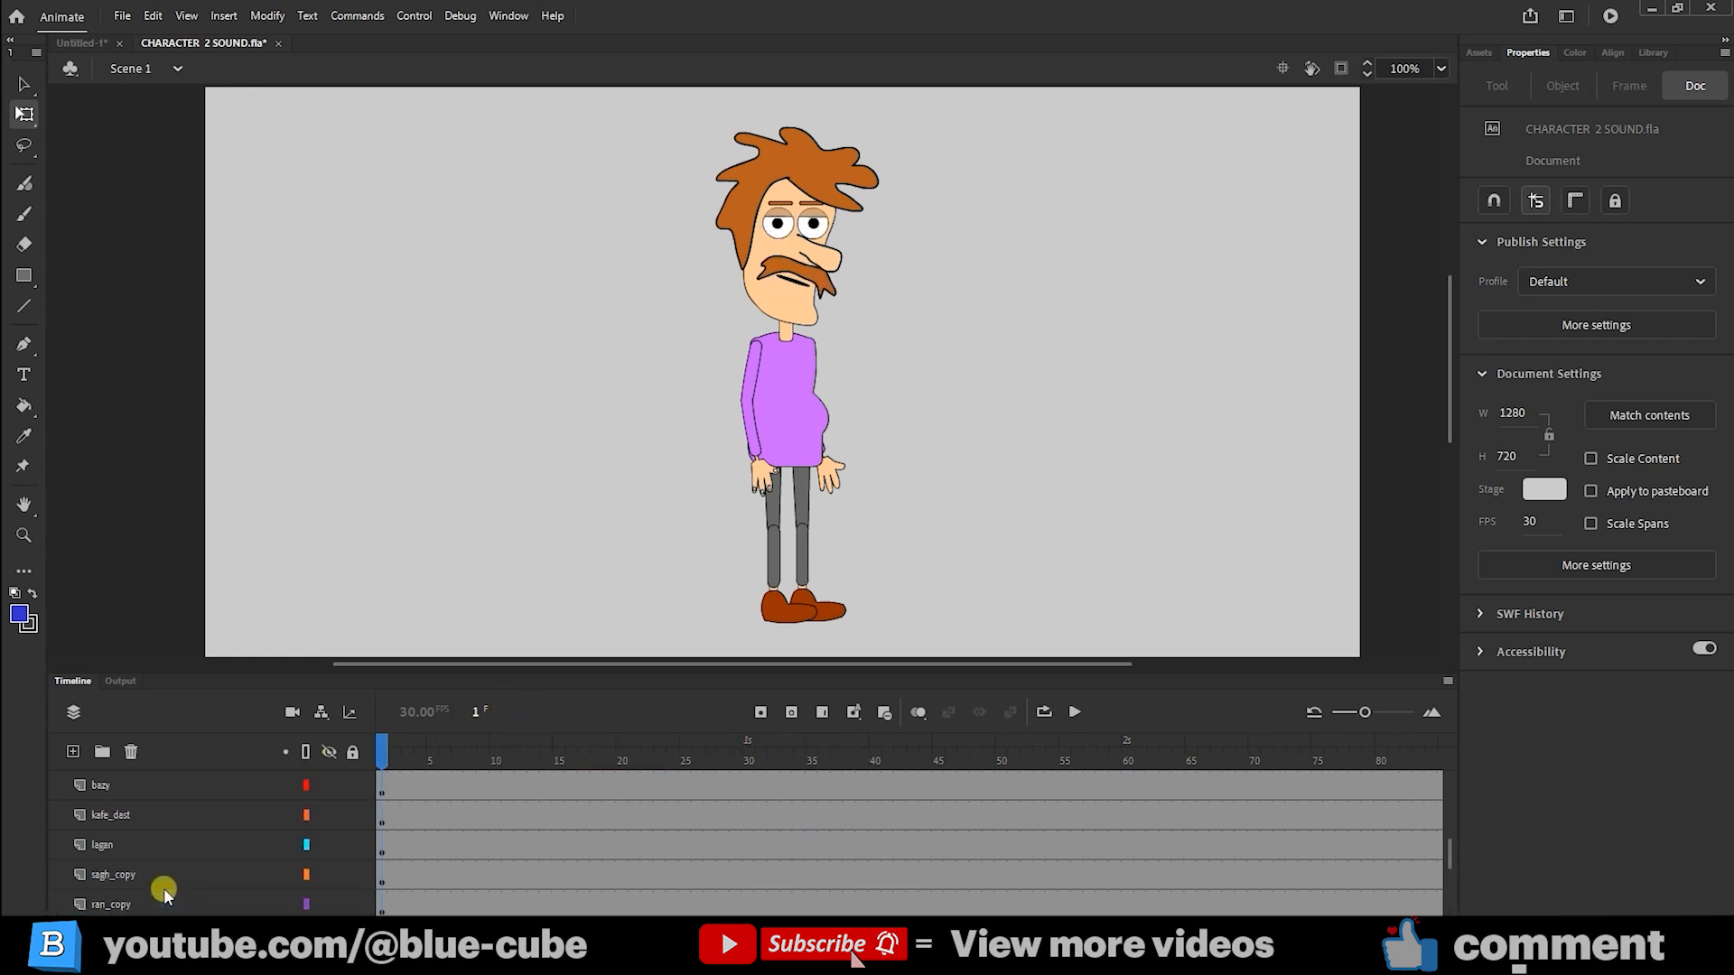
{"action": "left_click", "coordinate": [121, 785]}
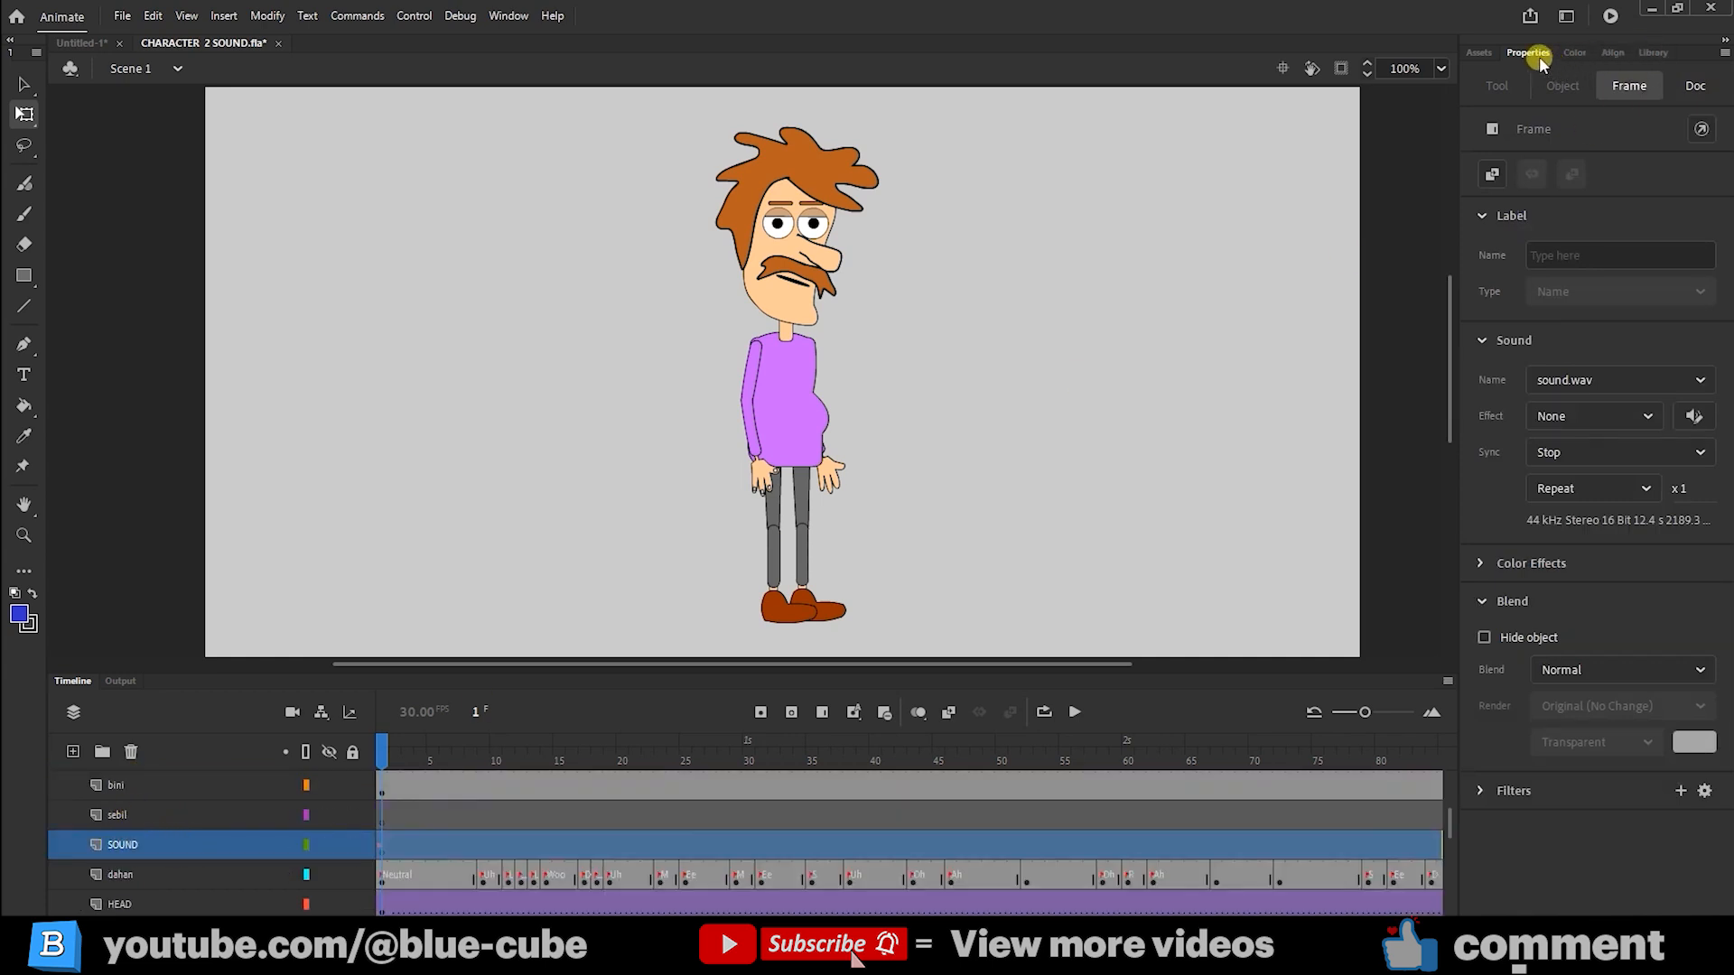
{"action": "mouse_move", "coordinate": [1505, 484]}
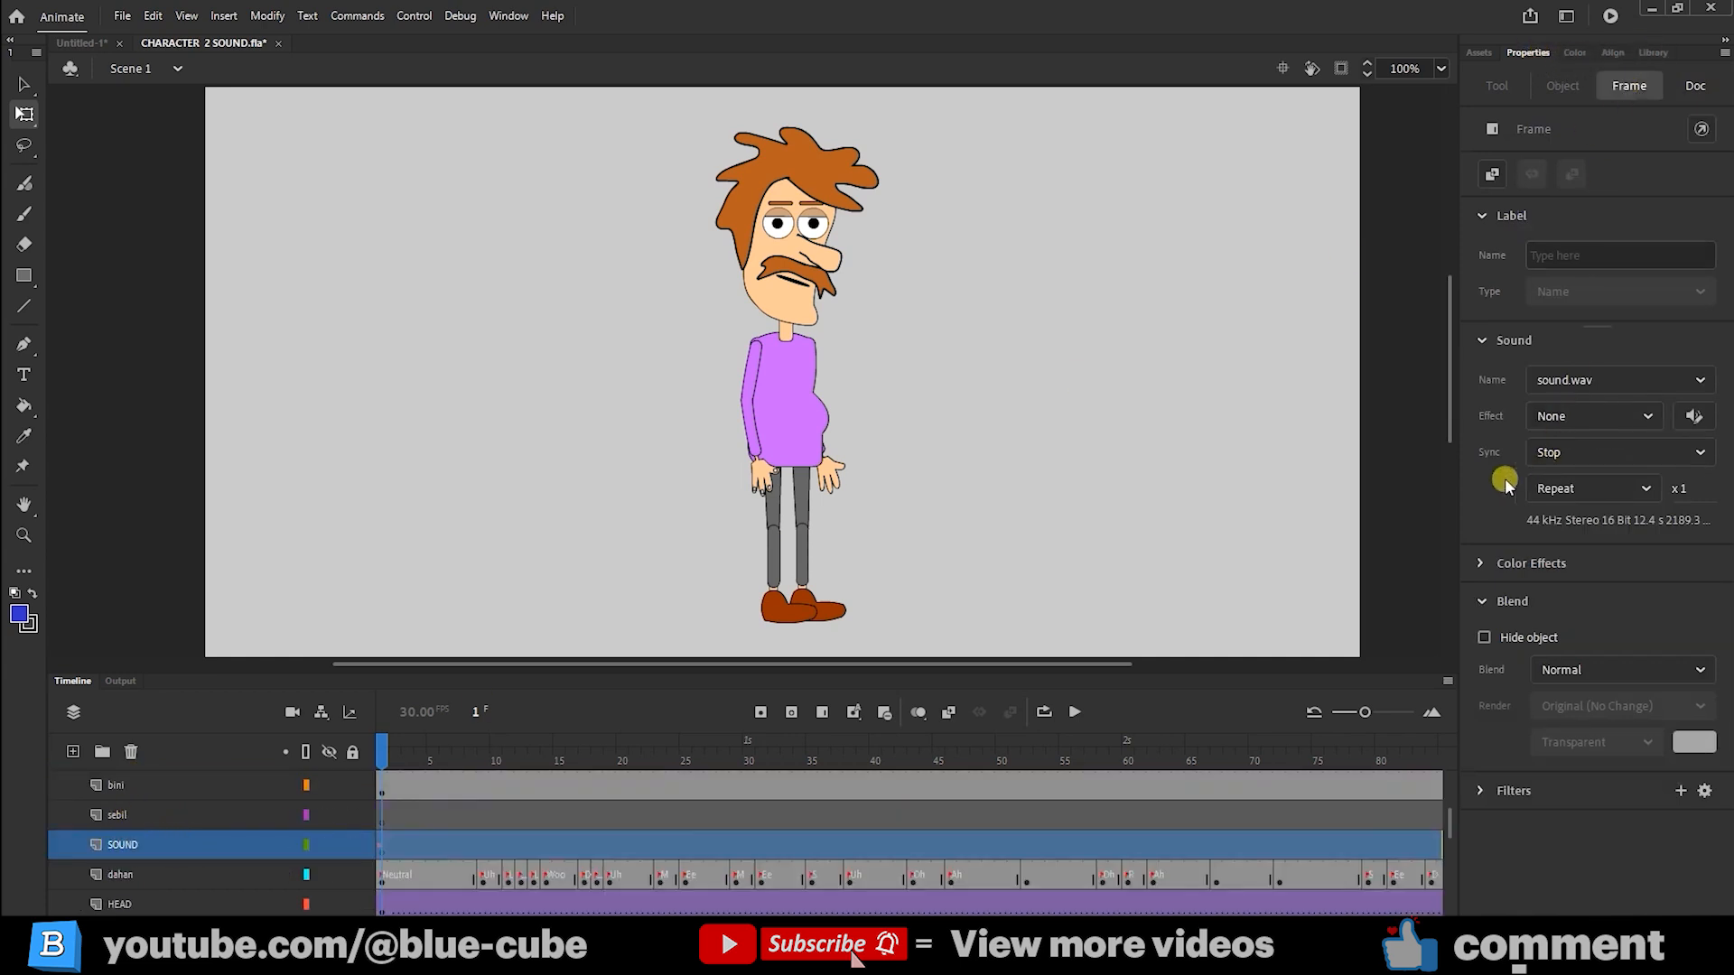
{"action": "left_click", "coordinate": [1615, 452]}
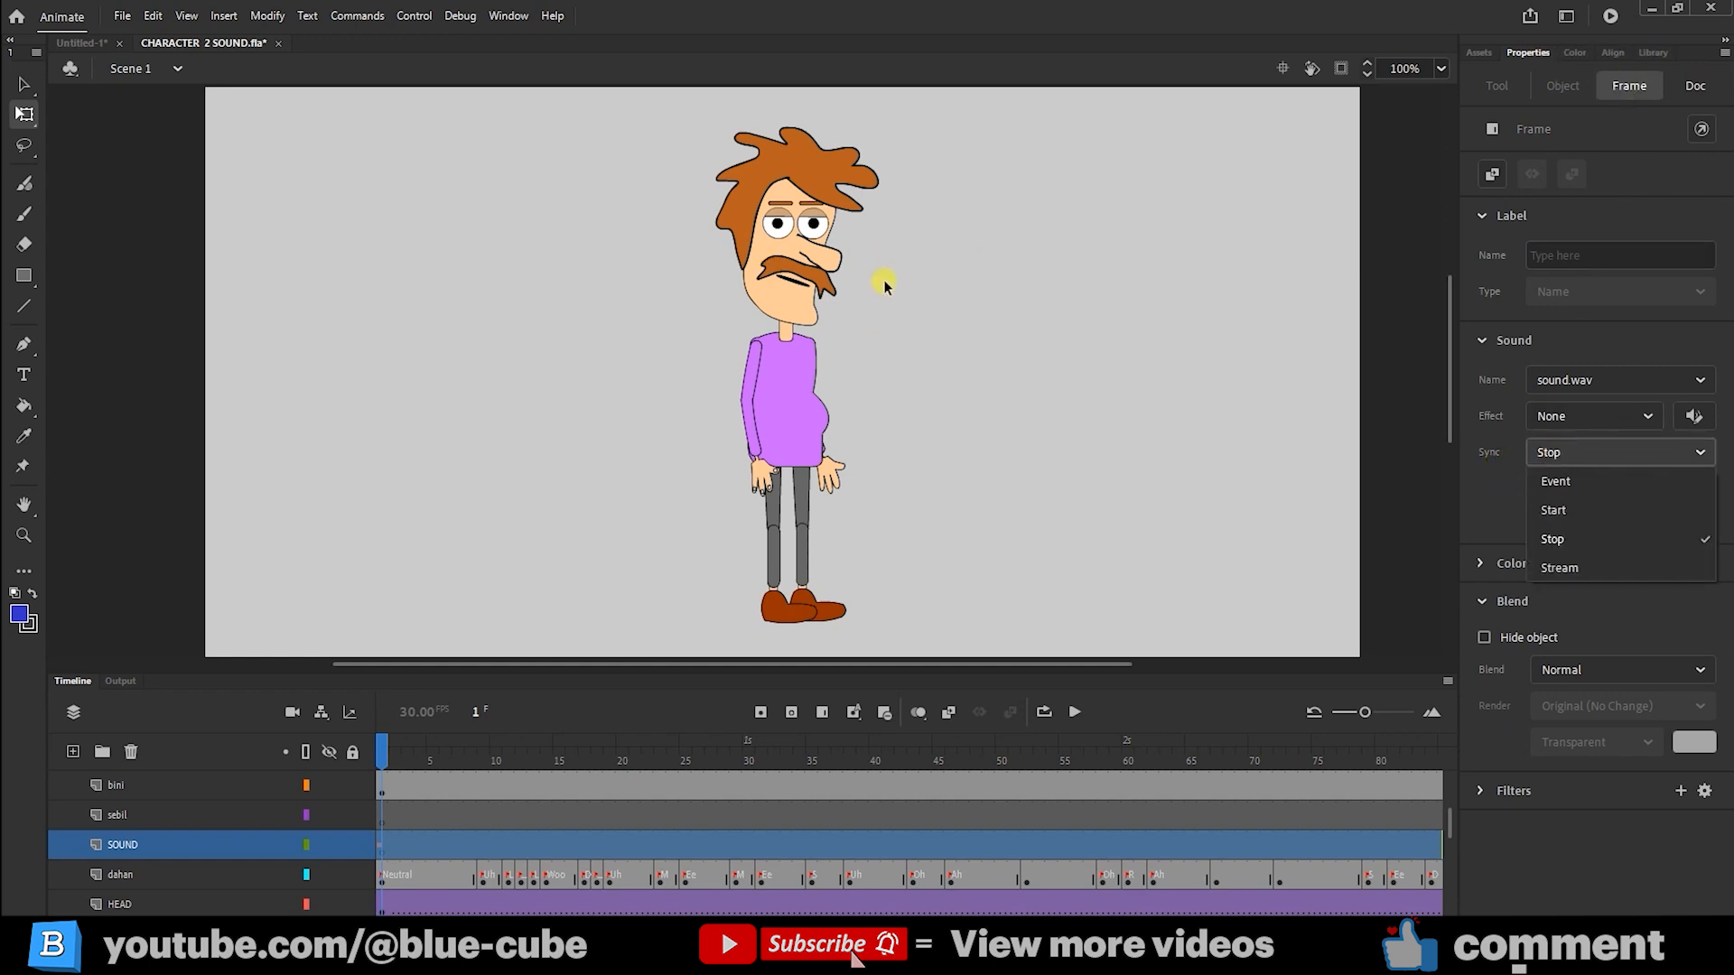
{"action": "mouse_move", "coordinate": [1555, 484]}
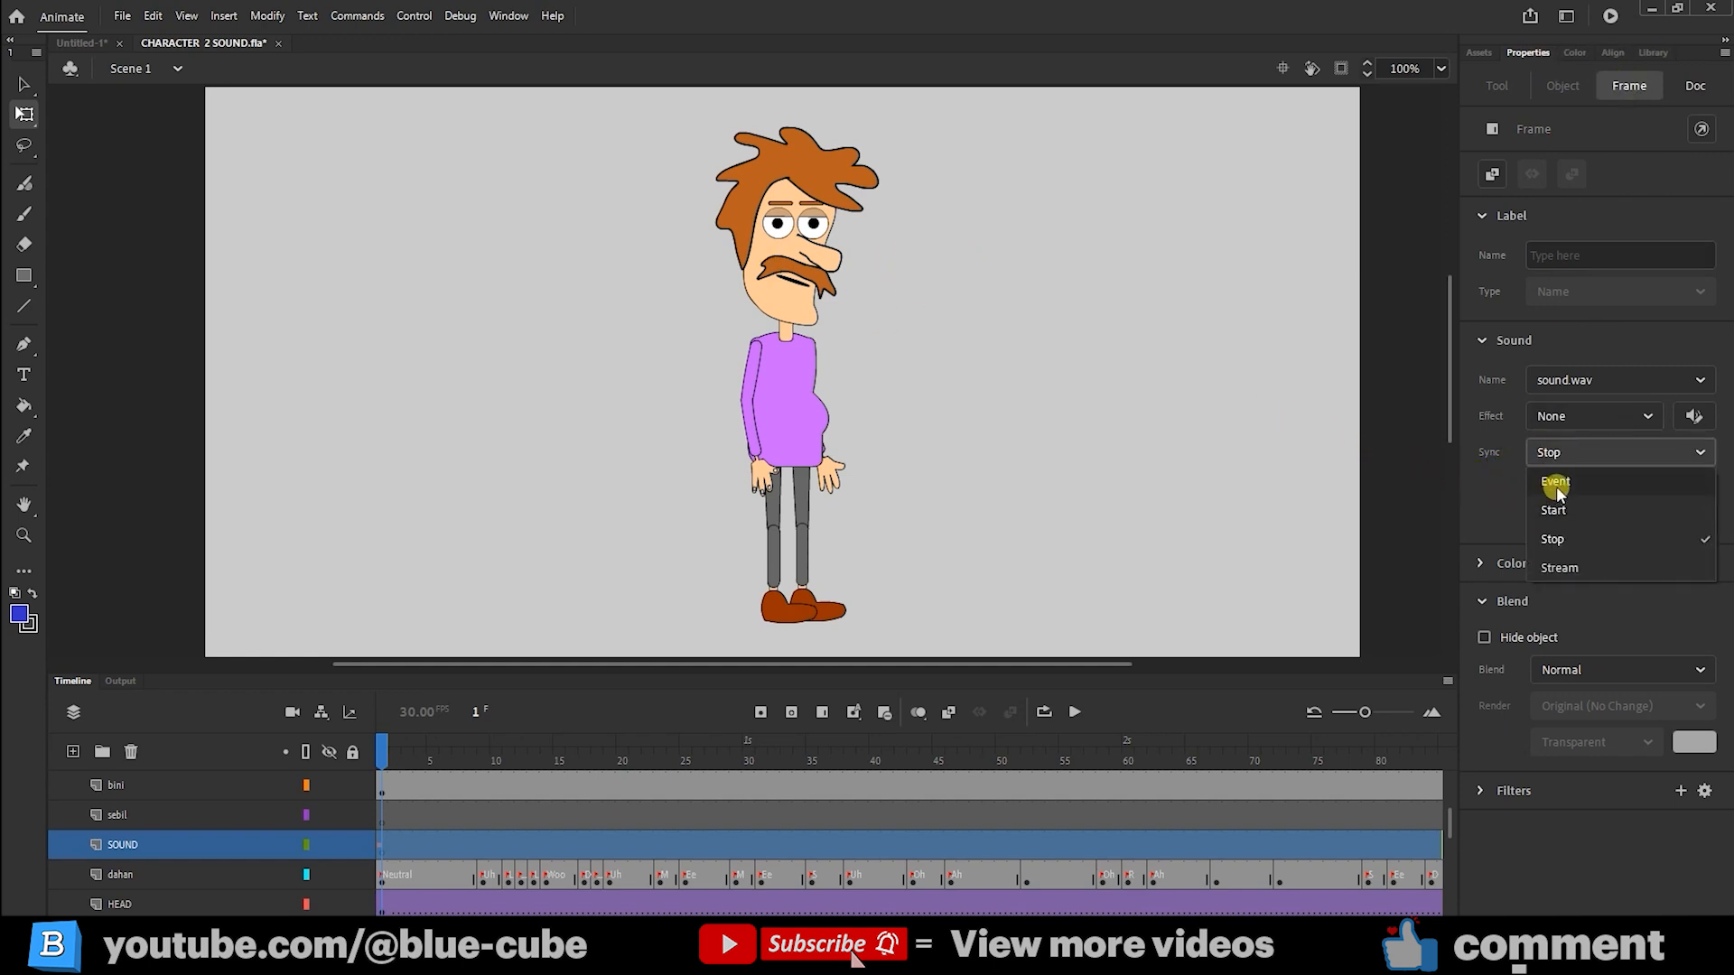
{"action": "left_click", "coordinate": [1556, 484]}
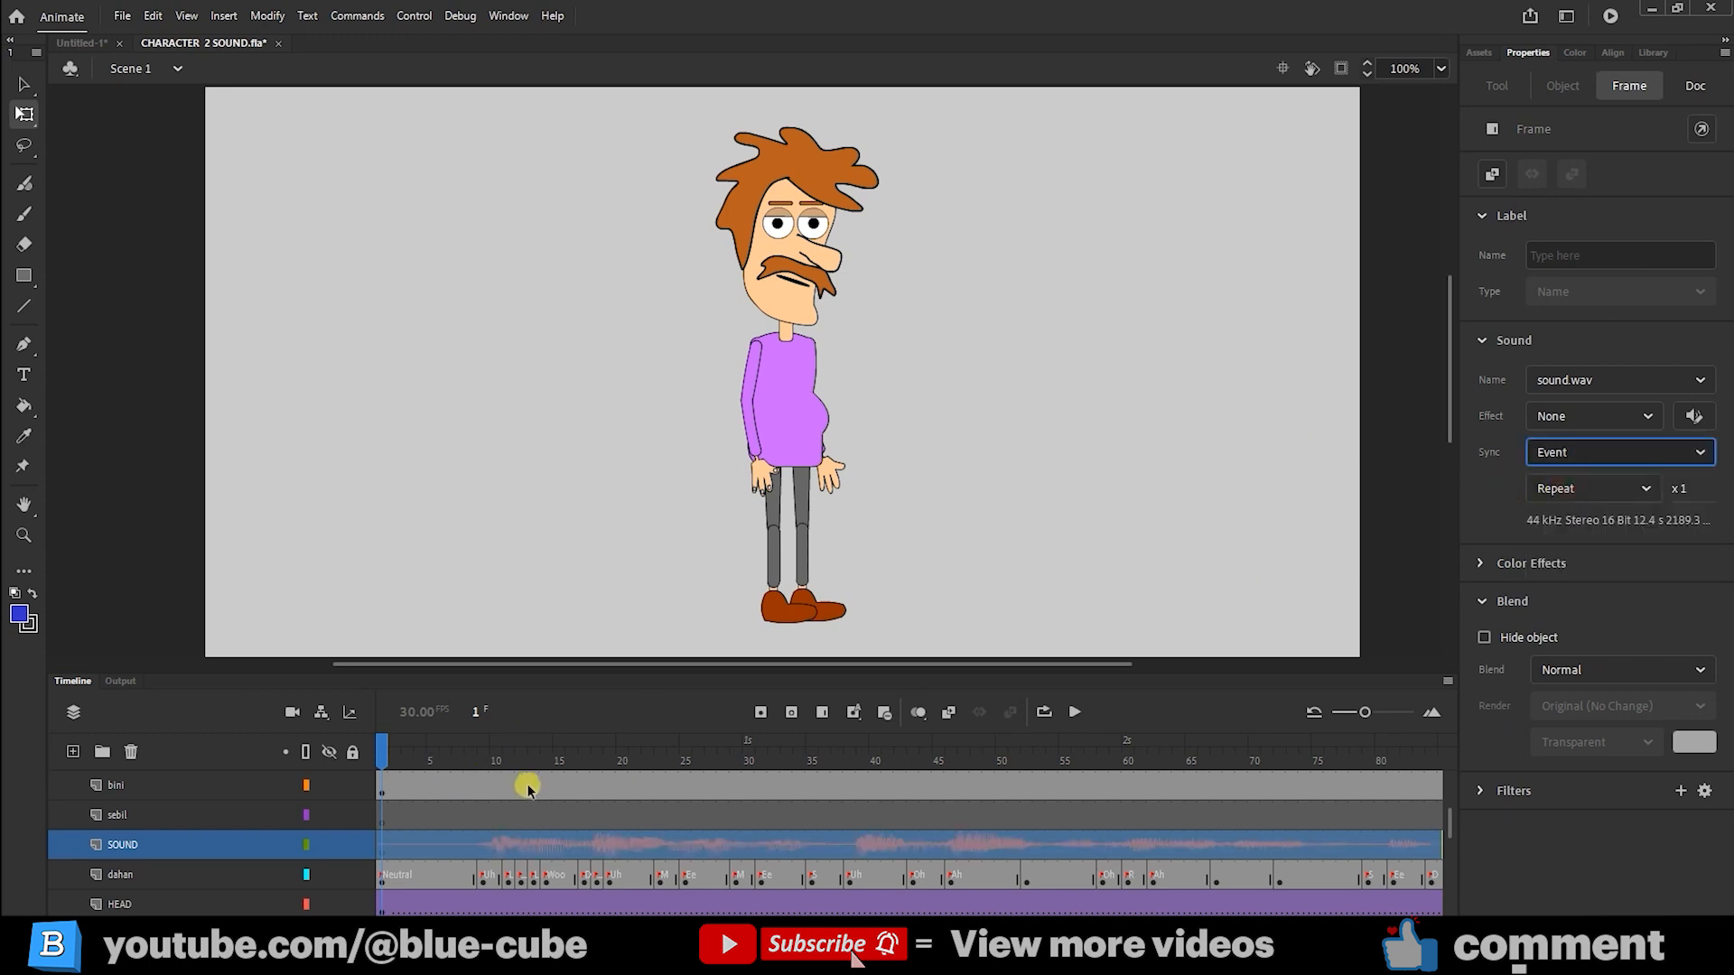
{"action": "left_click", "coordinate": [1692, 84]}
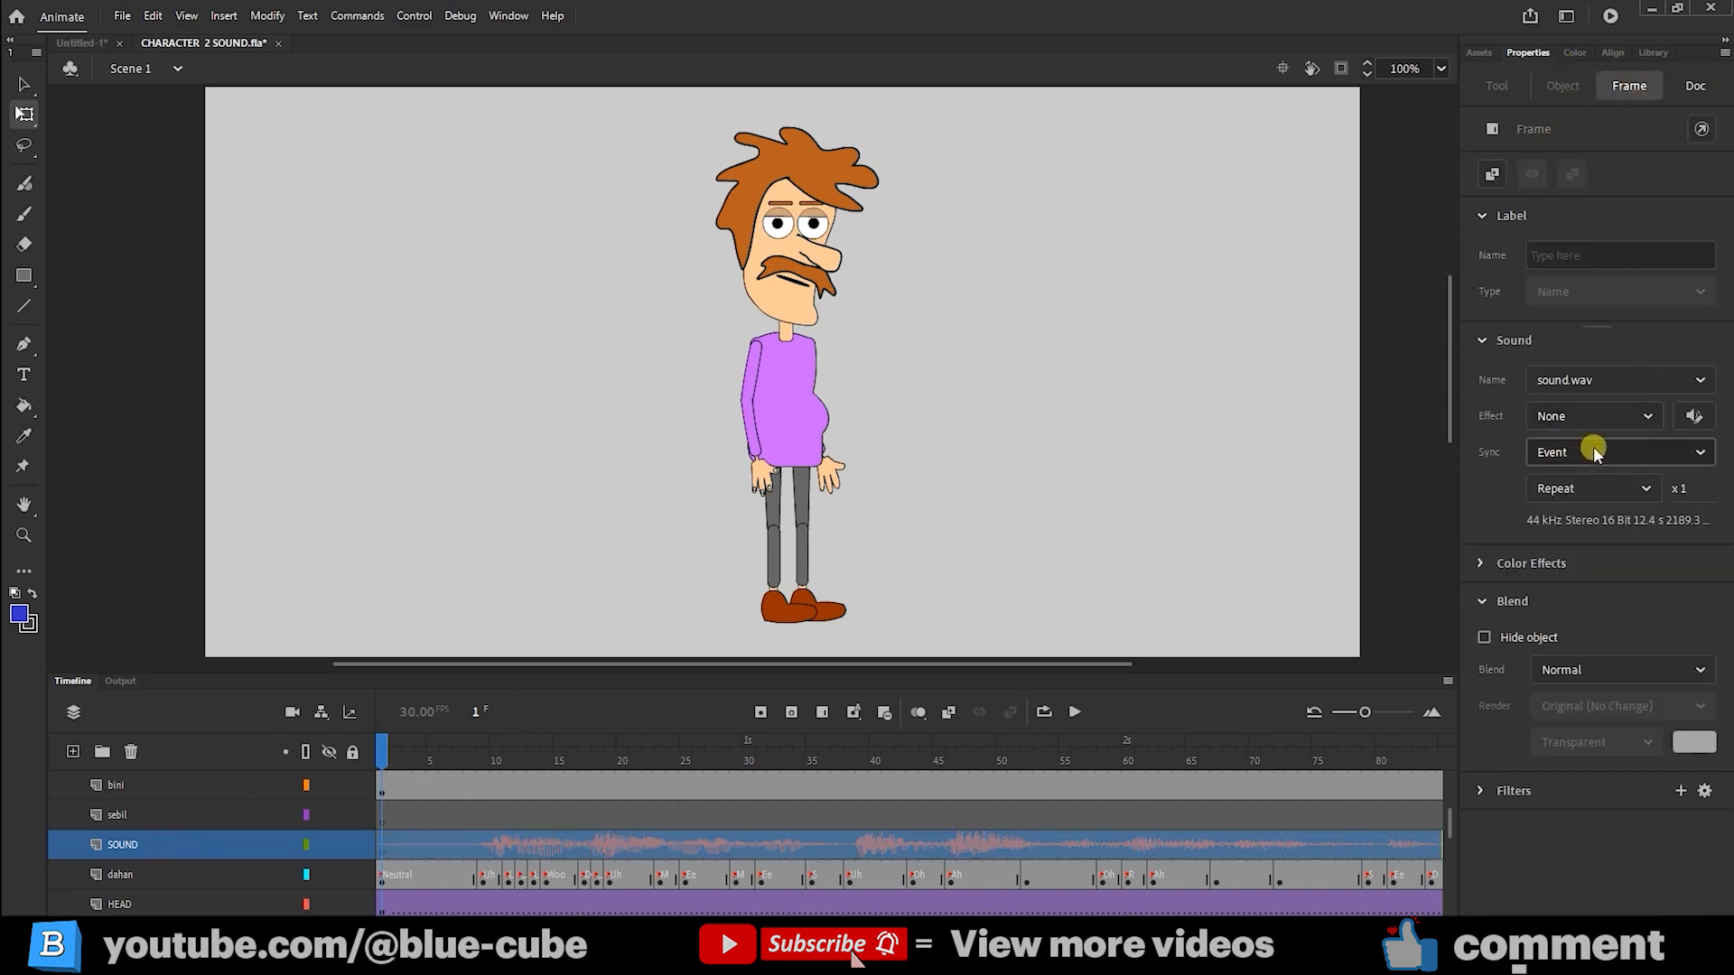
{"action": "left_click", "coordinate": [1614, 452]}
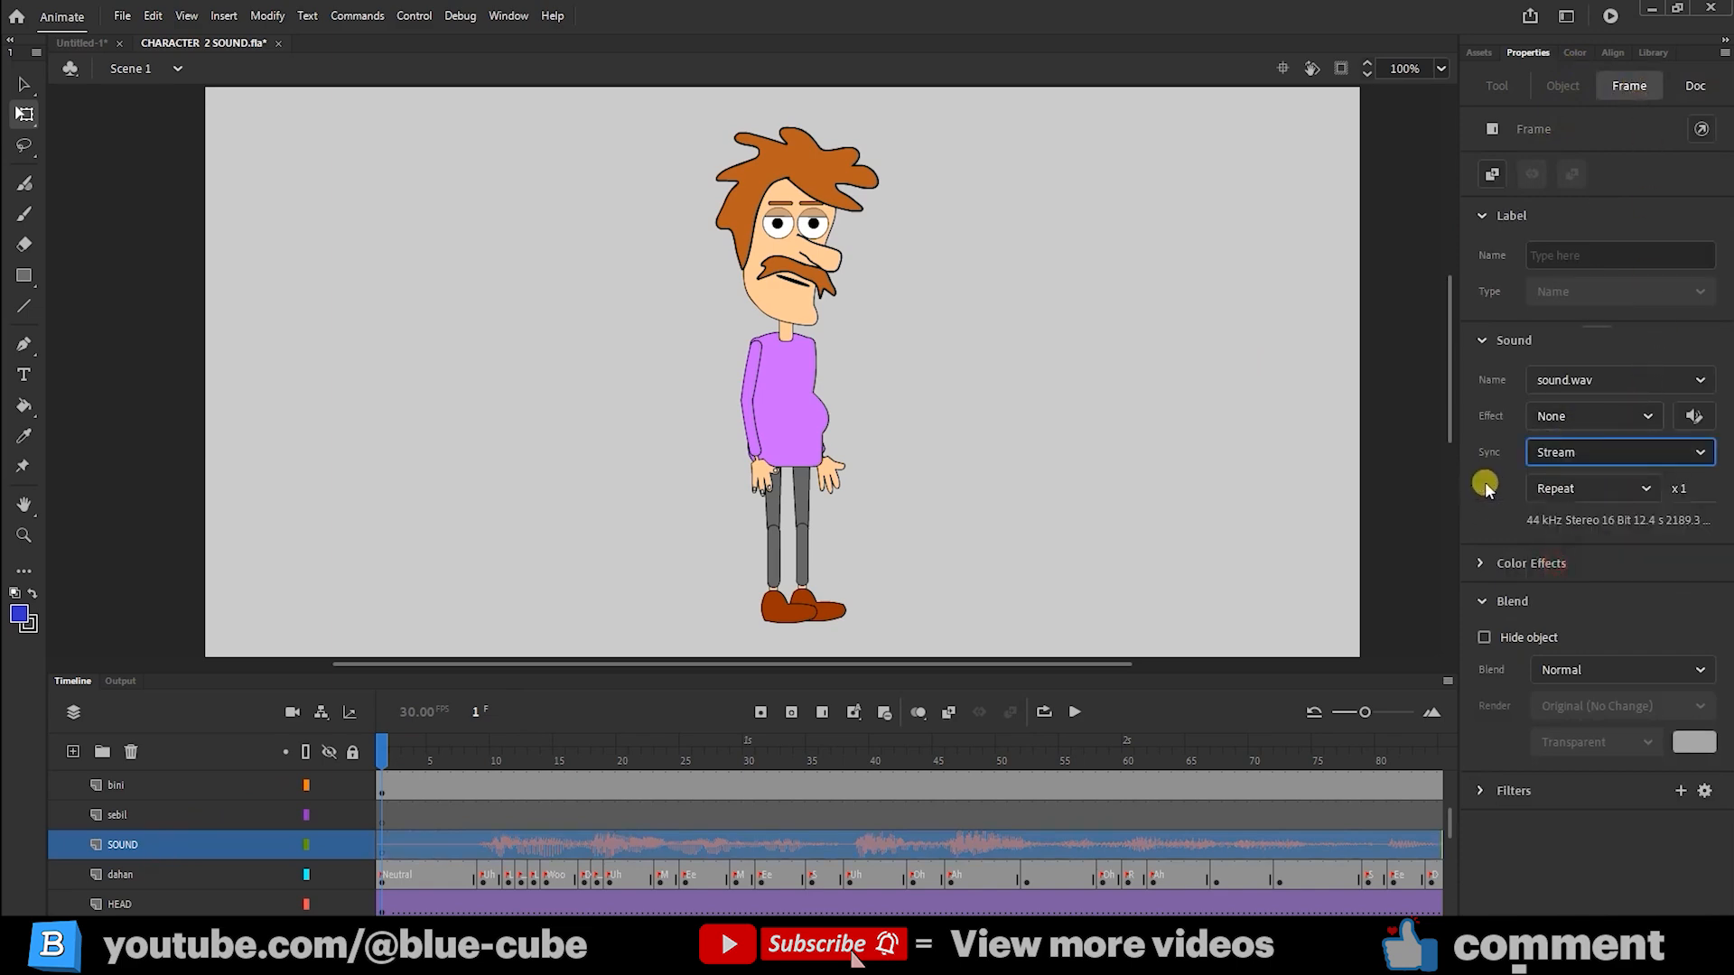
{"action": "mouse_move", "coordinate": [723, 395]}
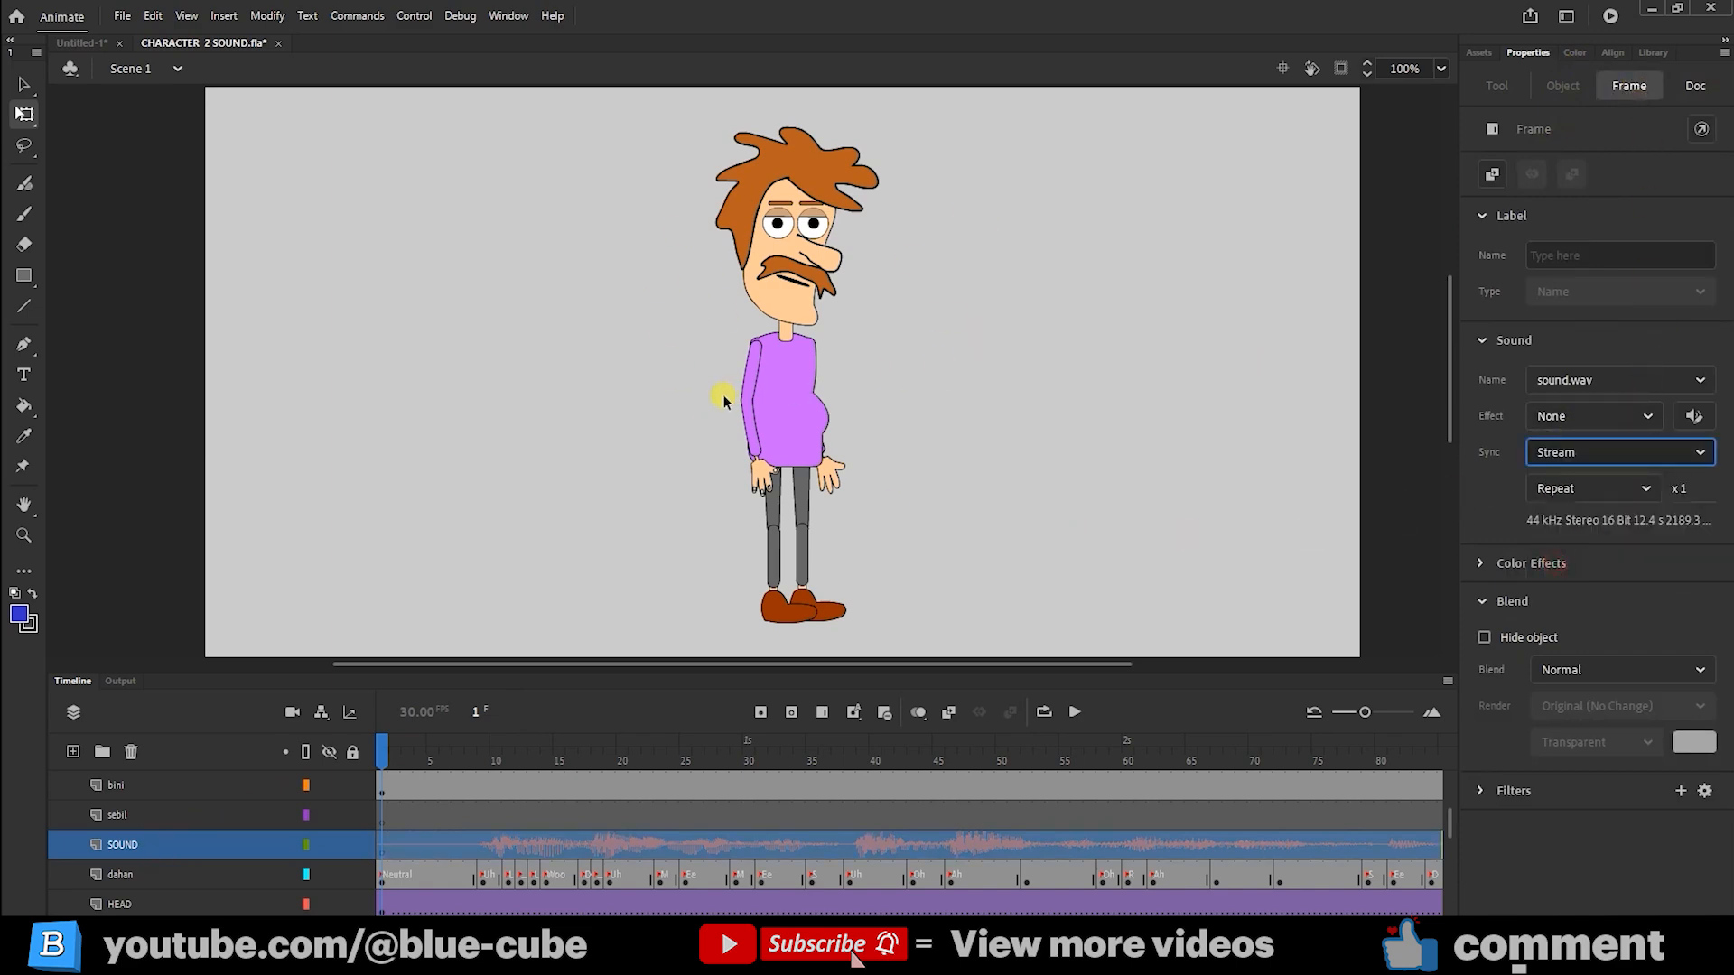
{"action": "mouse_move", "coordinate": [592, 445]}
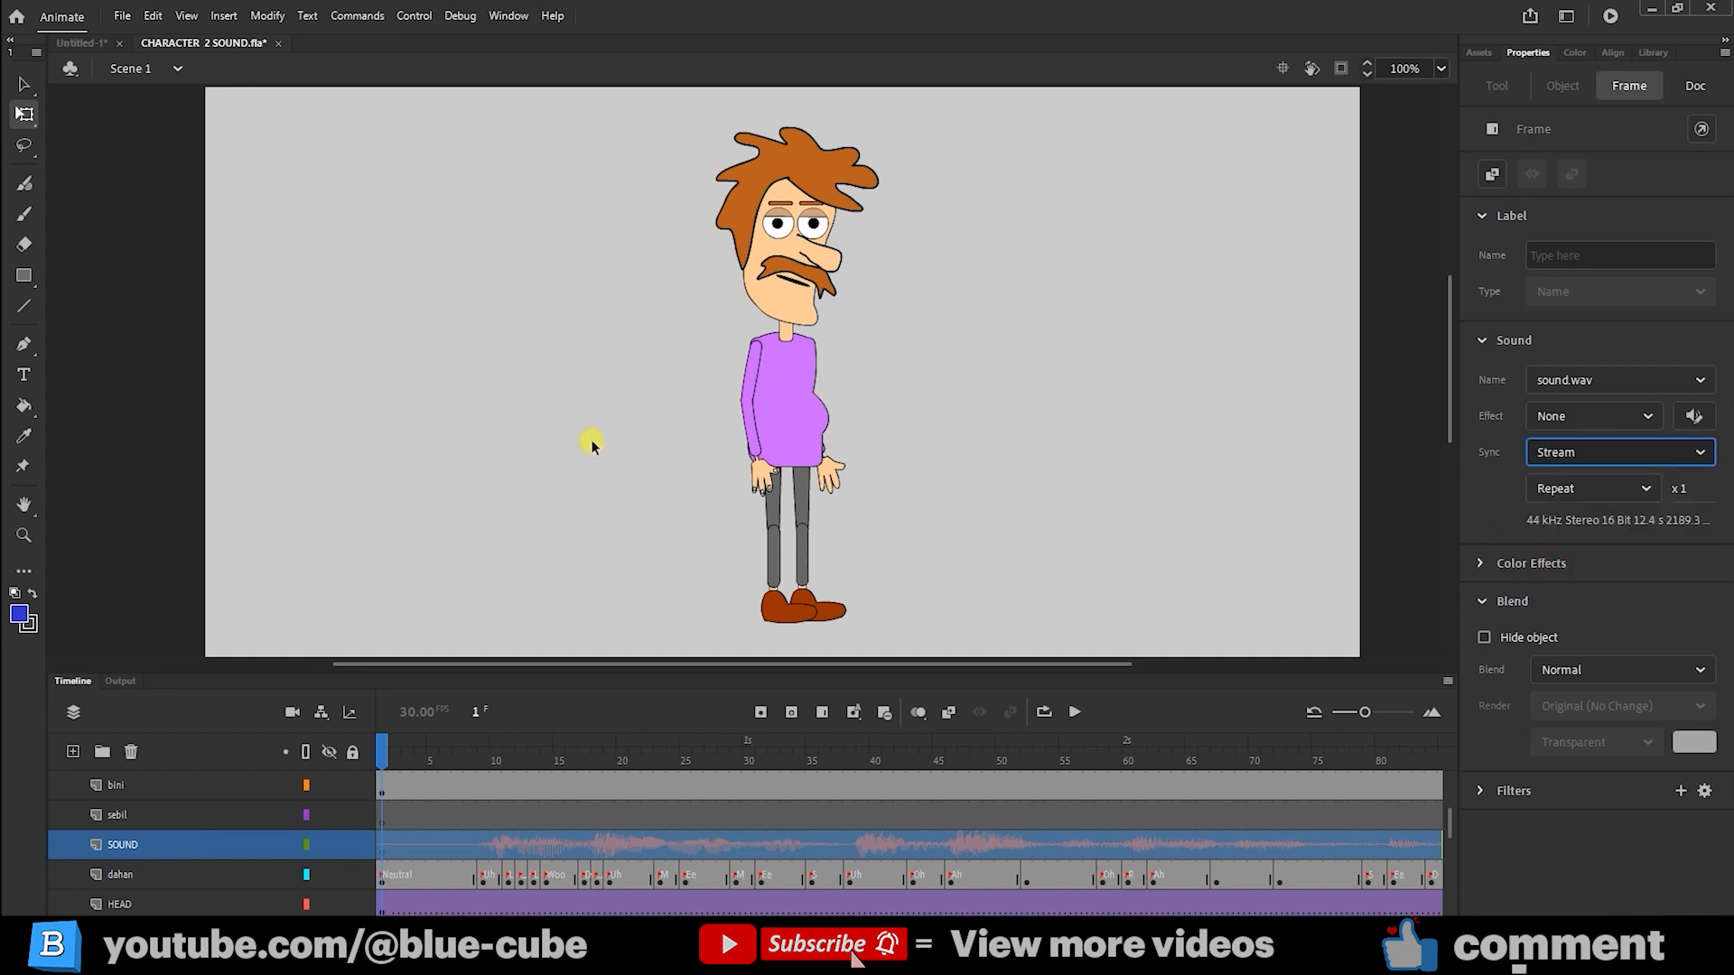
- Bring up the File menu's Export options for the document
{"action": "left_click", "coordinate": [123, 16]}
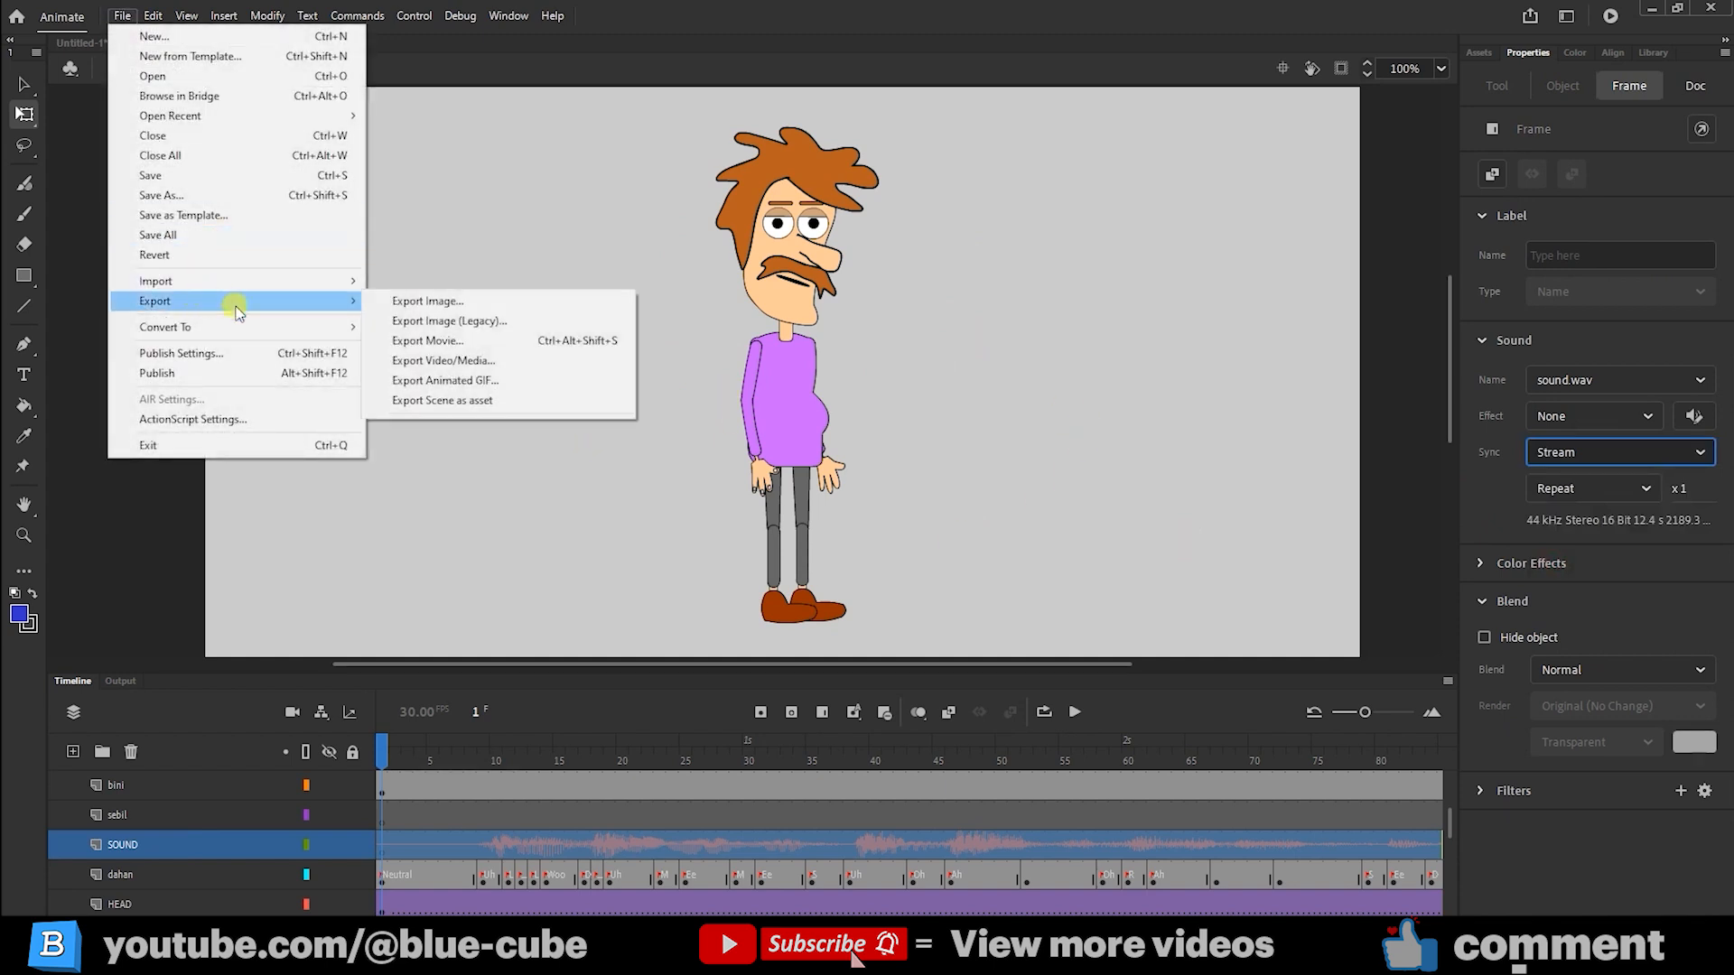
{"action": "mouse_move", "coordinate": [480, 324]}
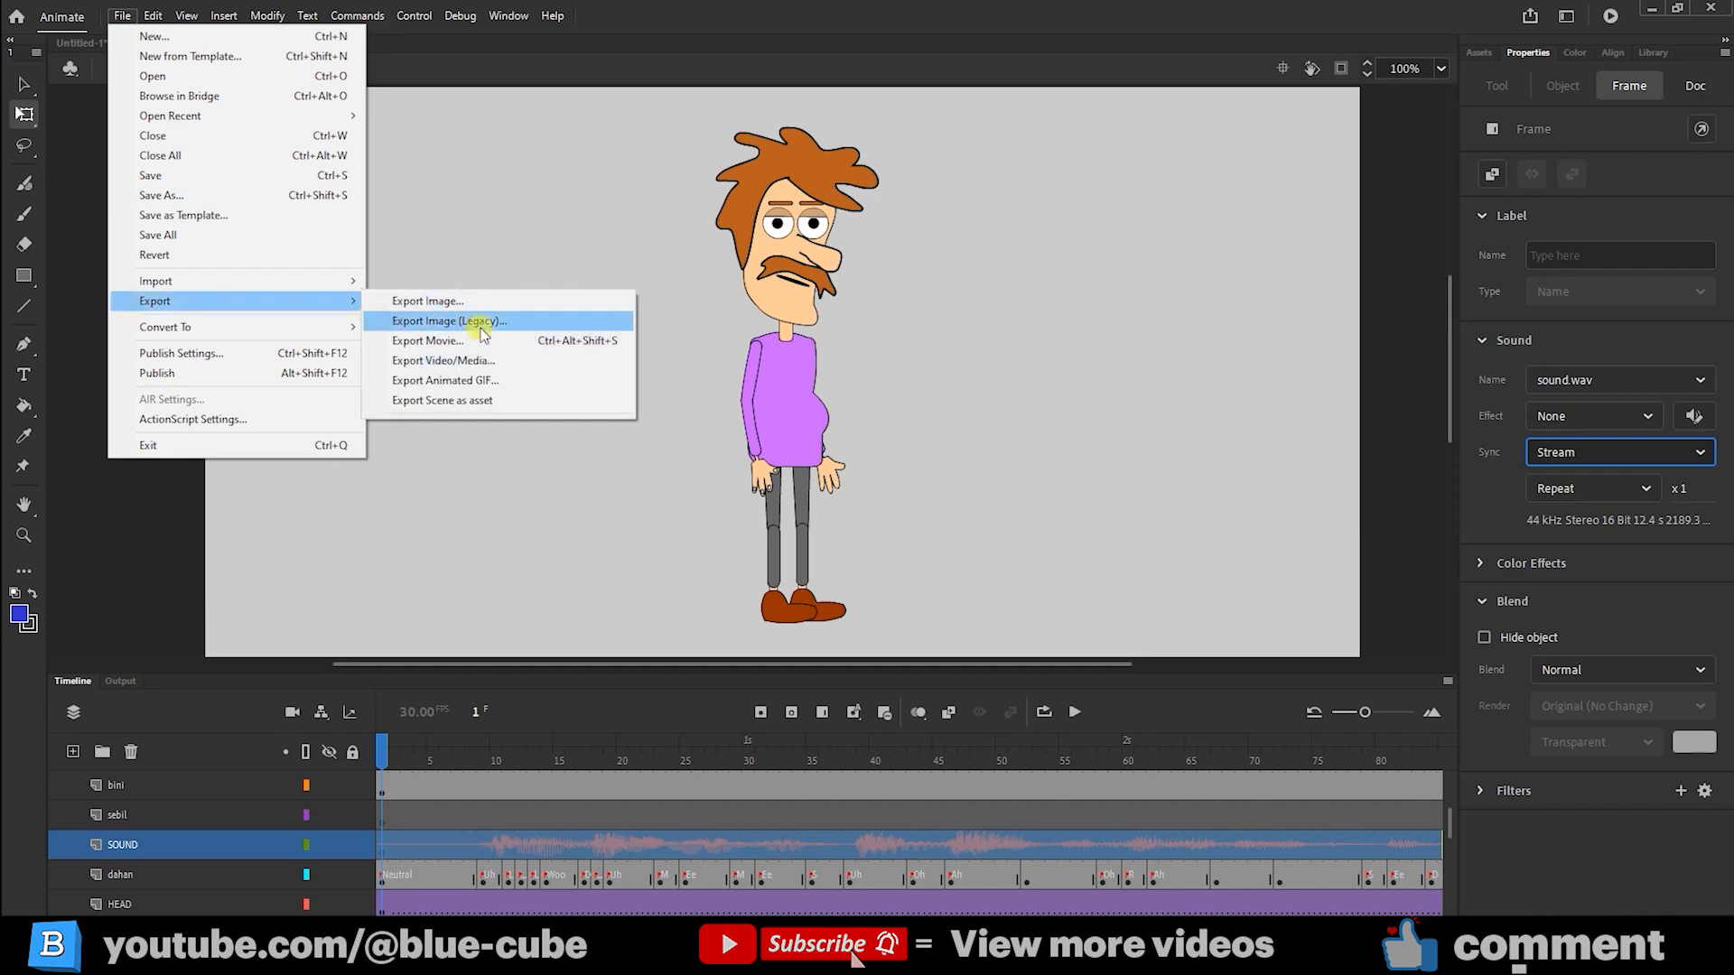
{"action": "mouse_move", "coordinate": [494, 379]}
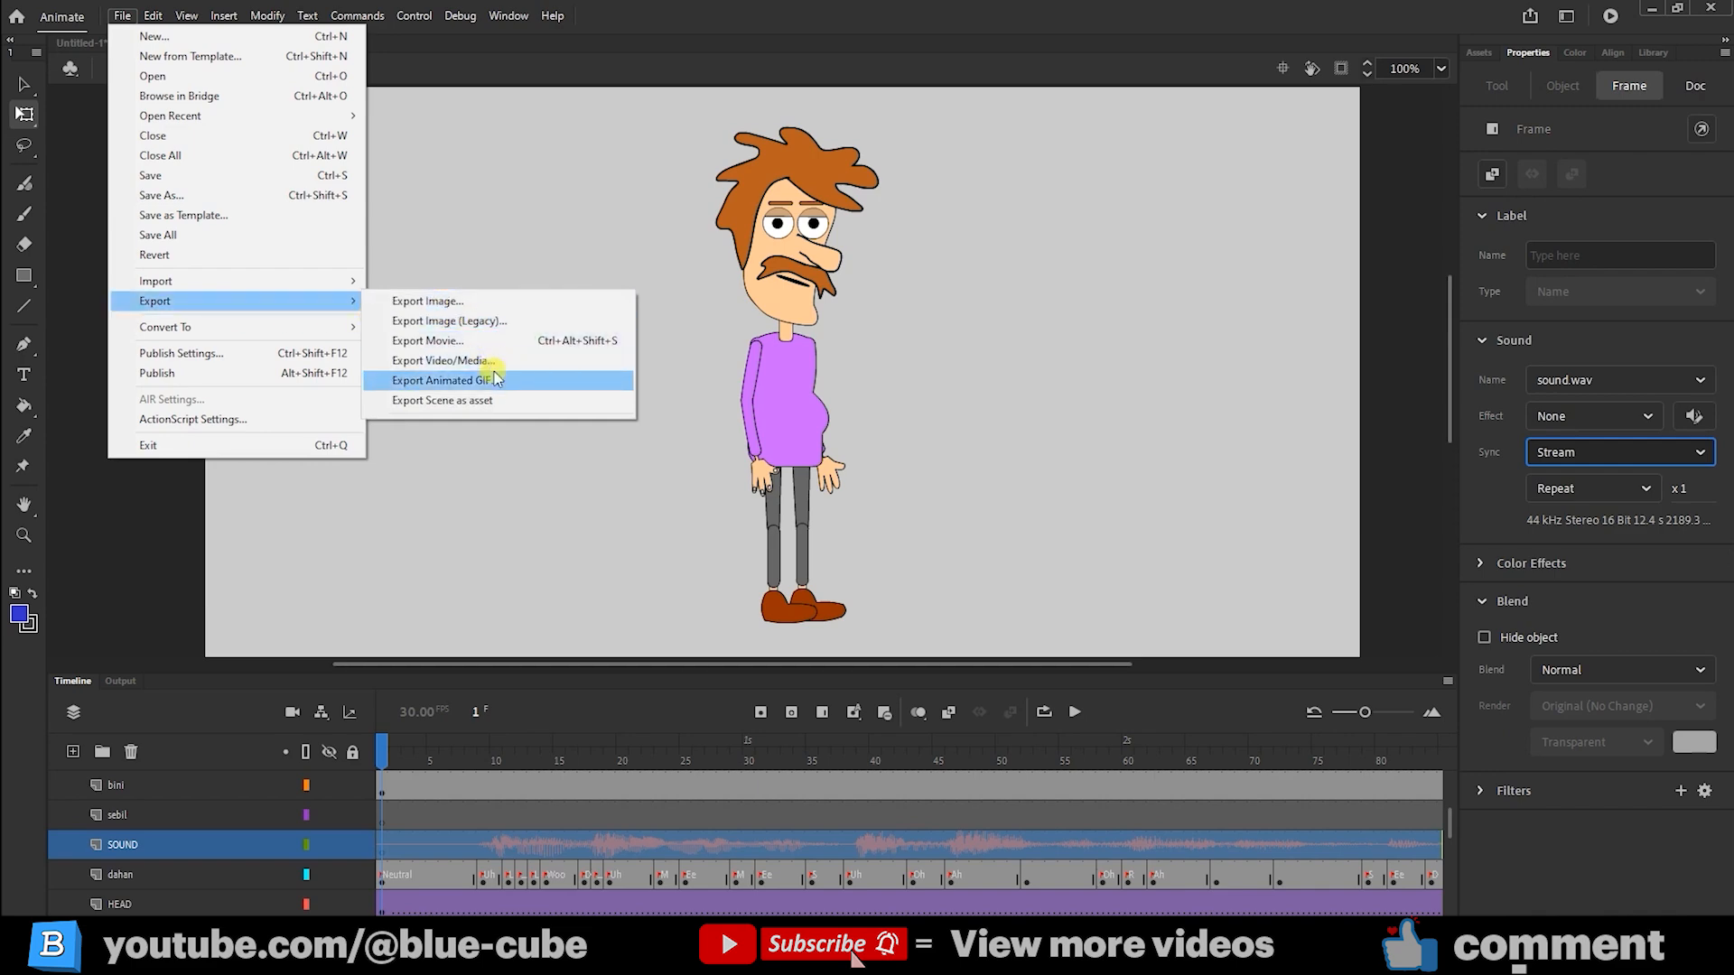
{"action": "mouse_move", "coordinate": [457, 301]}
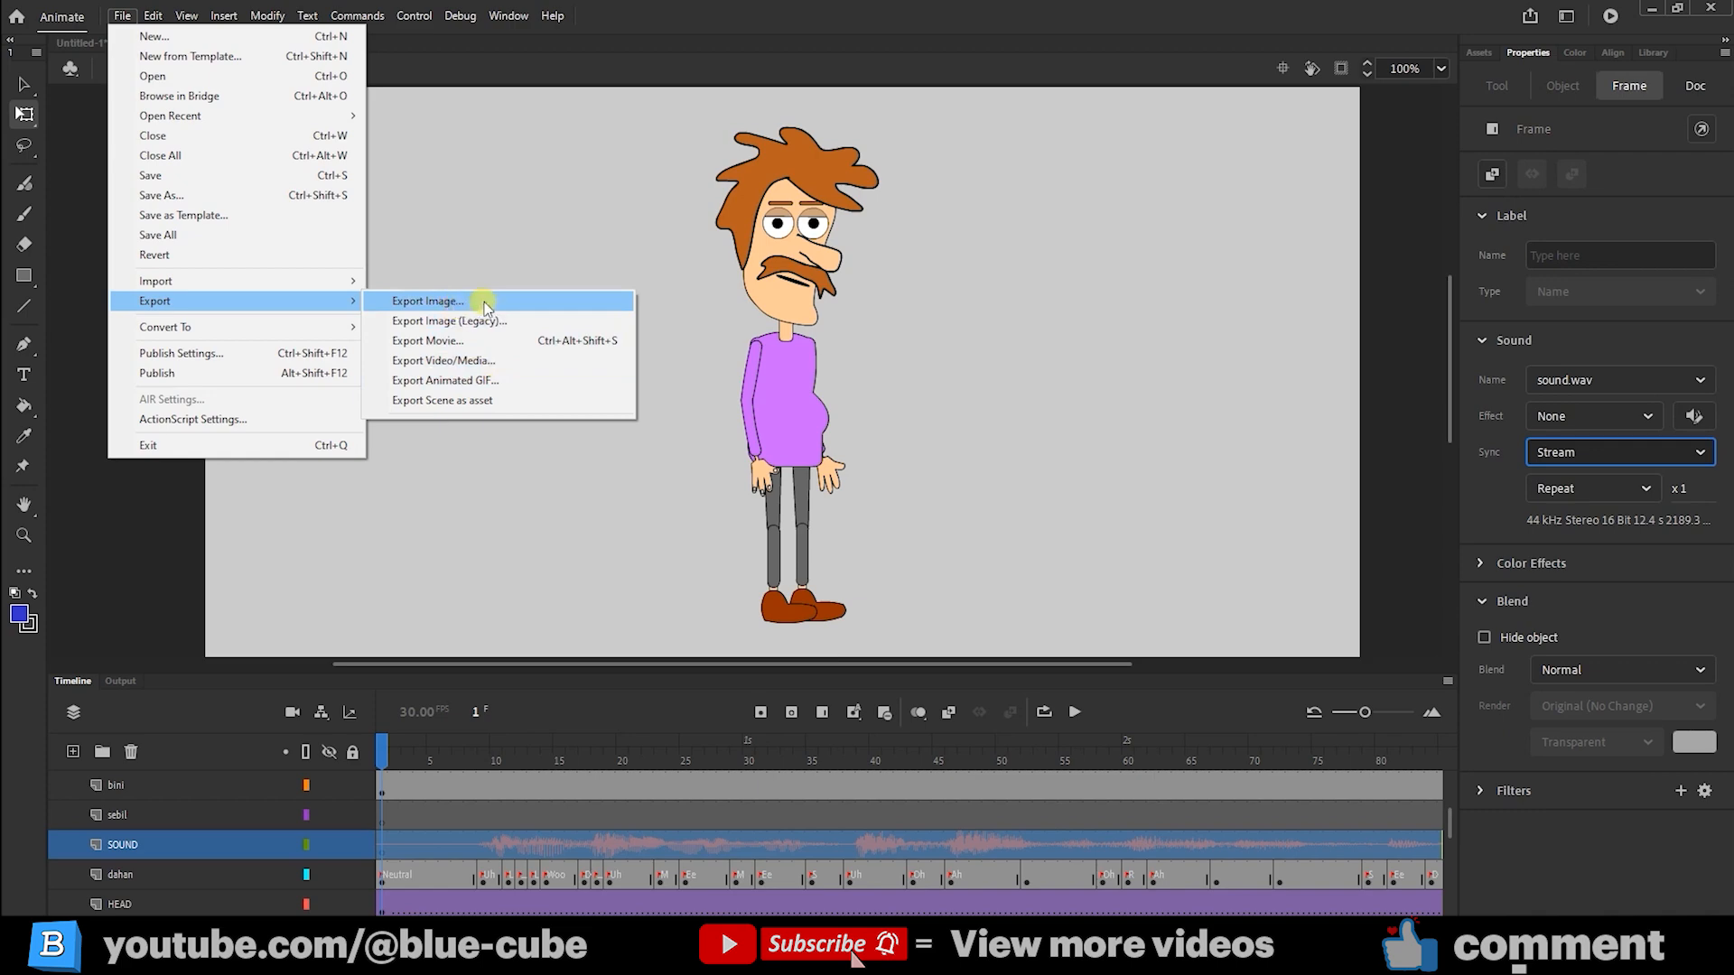
{"action": "mouse_move", "coordinate": [495, 309]}
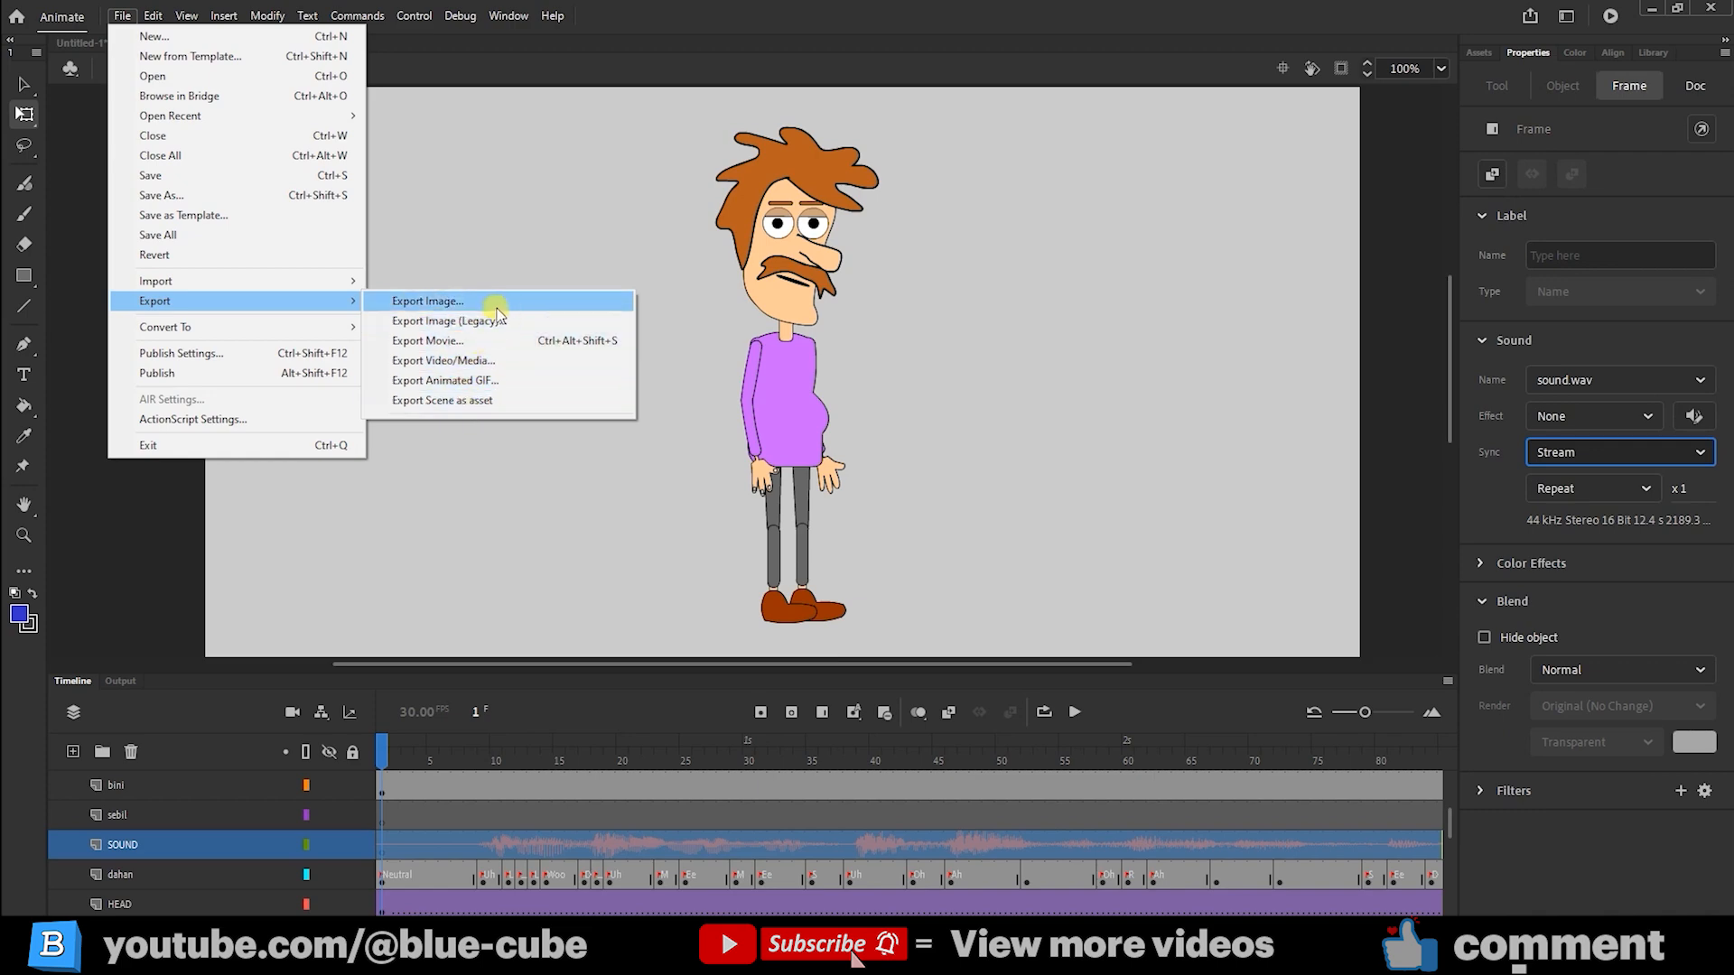
{"action": "mouse_move", "coordinate": [504, 322]}
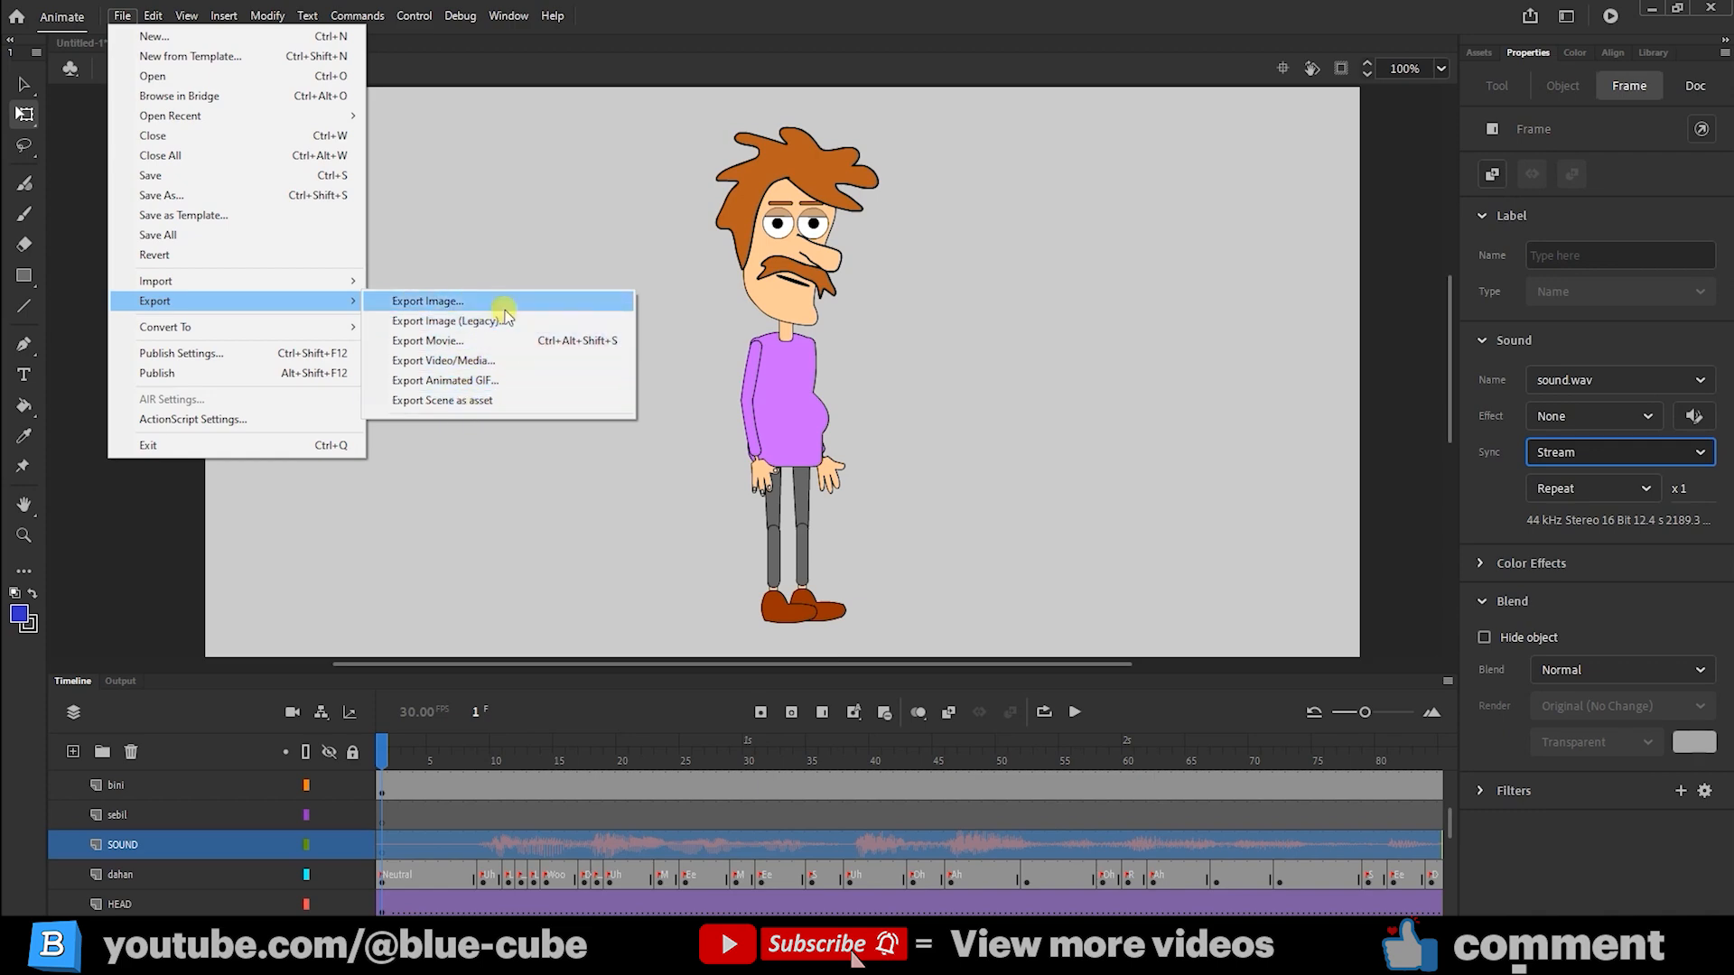
{"action": "mouse_move", "coordinate": [447, 321]}
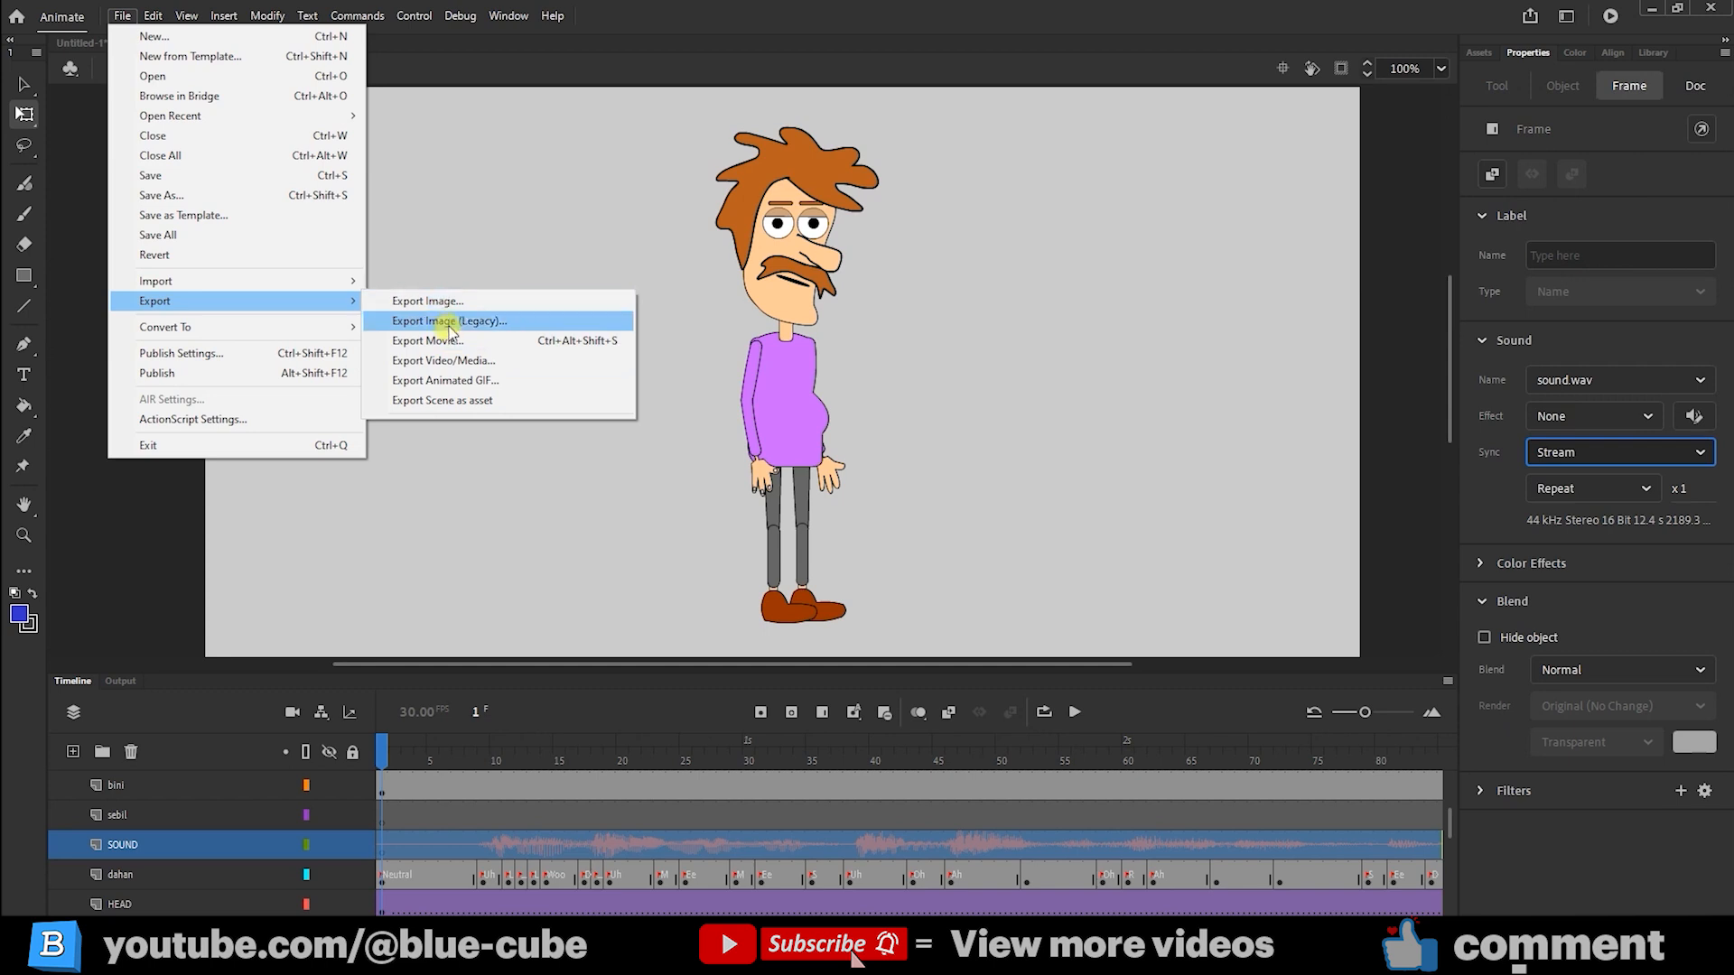
{"action": "mouse_move", "coordinate": [490, 329]}
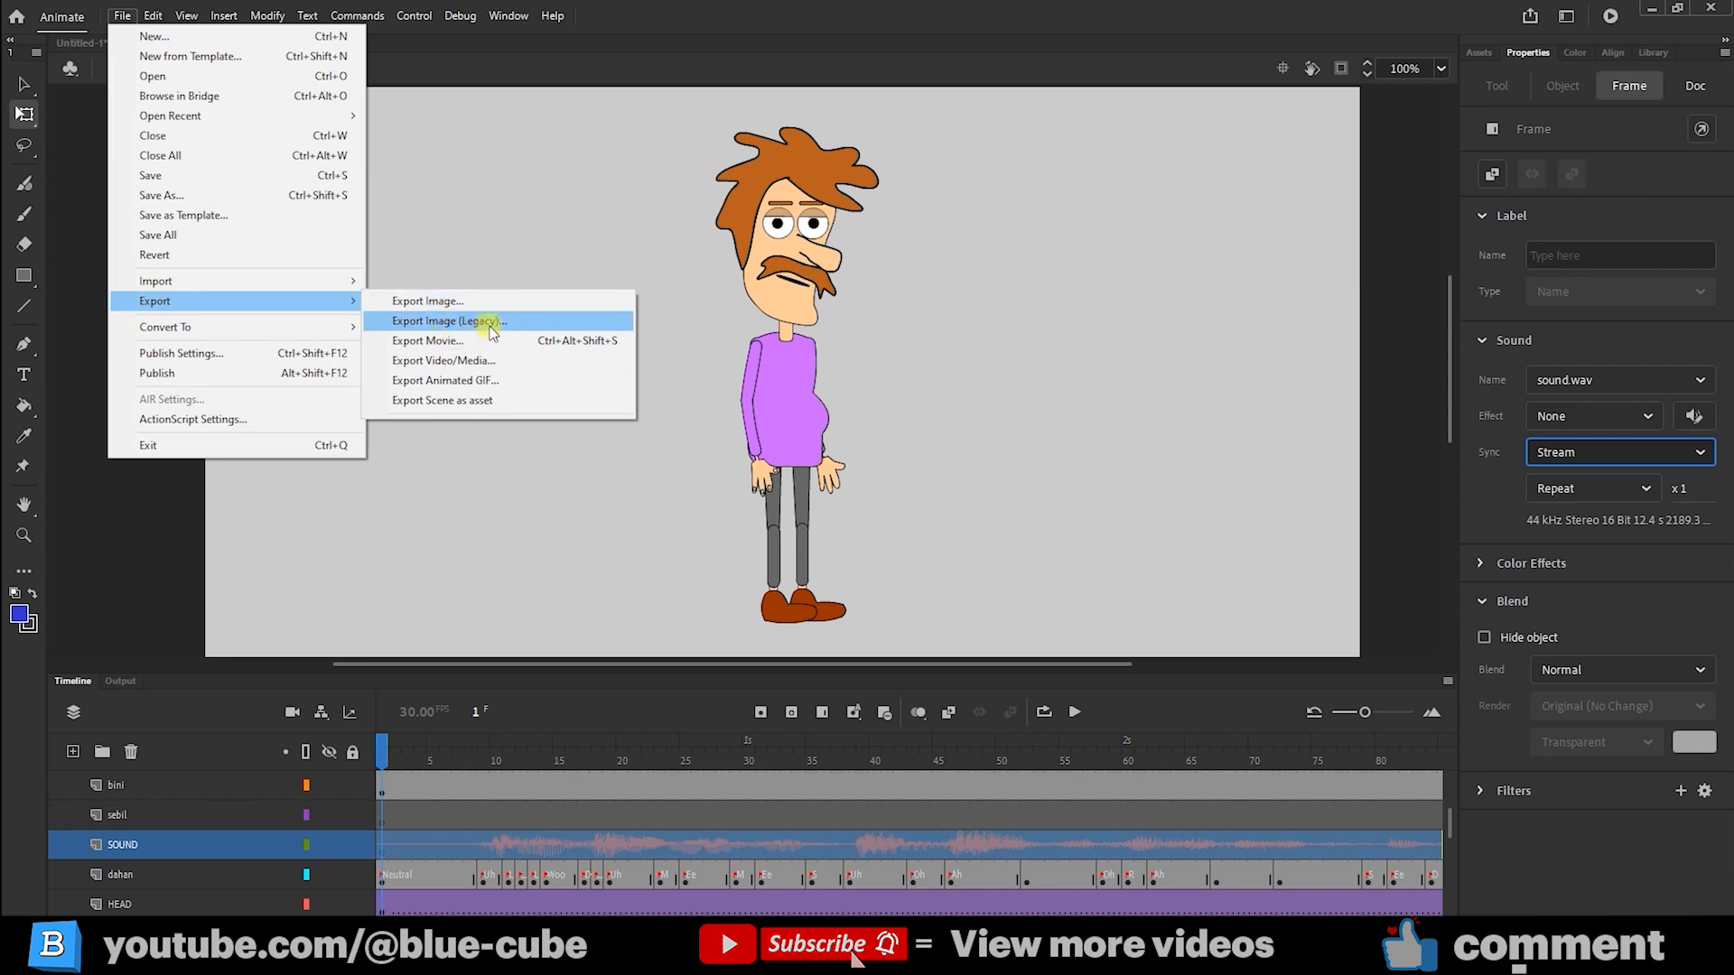
{"action": "mouse_move", "coordinate": [491, 327]}
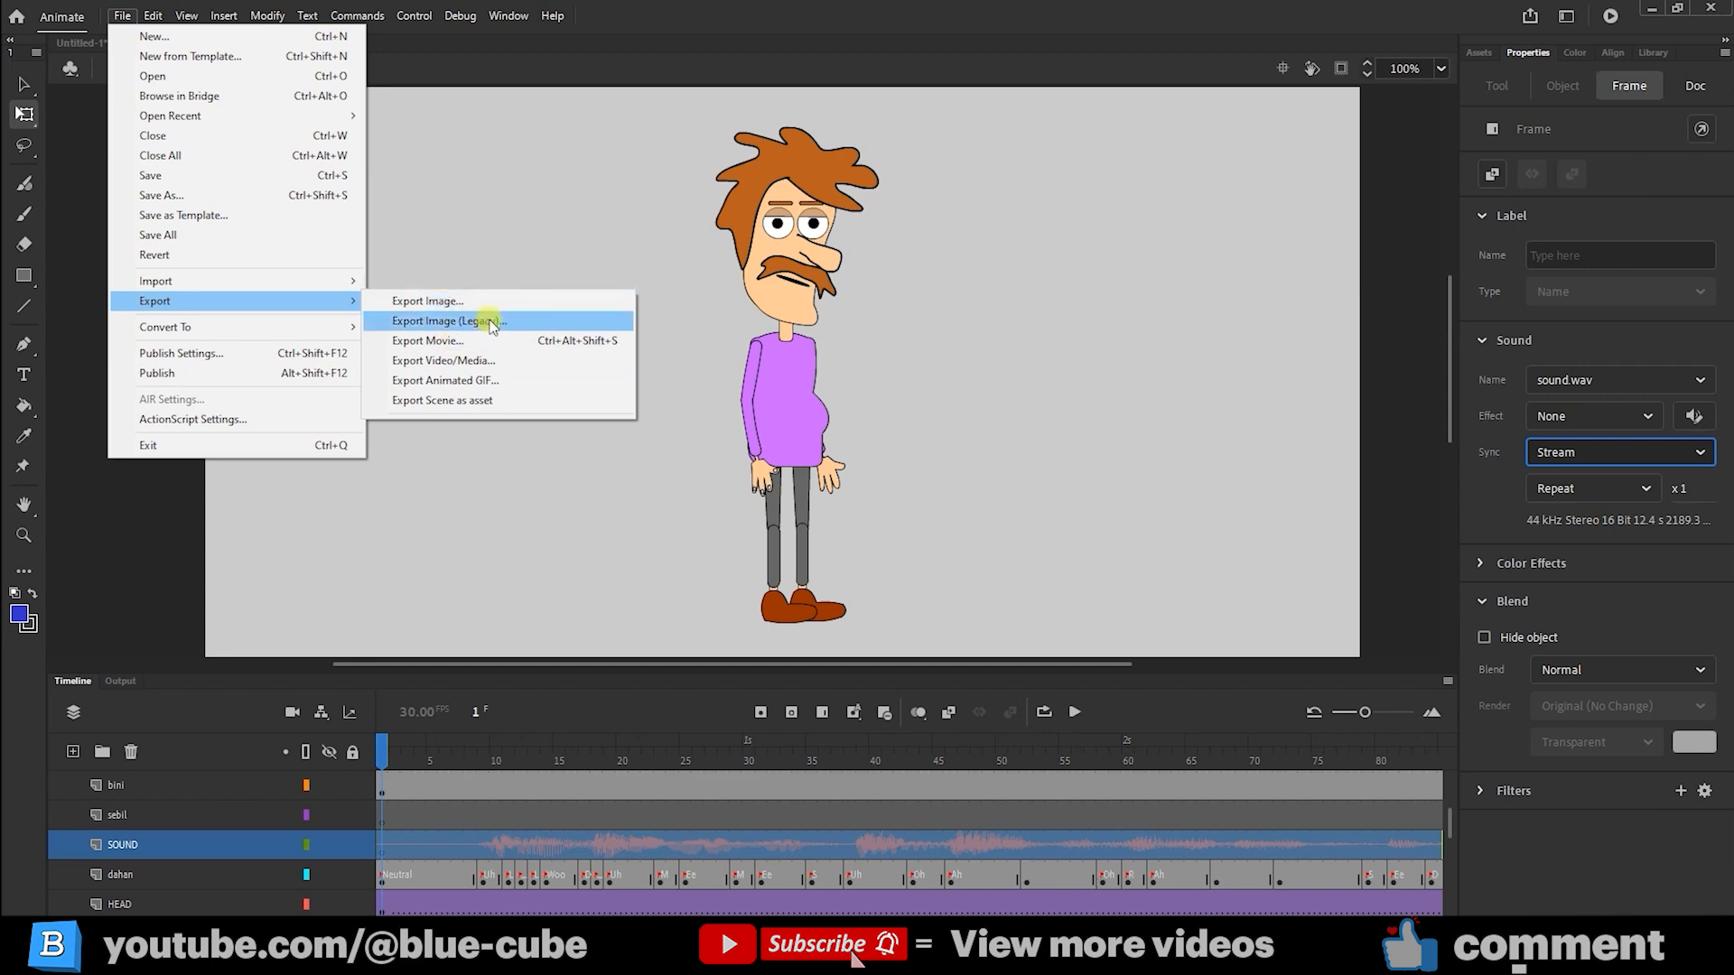
{"action": "mouse_move", "coordinate": [481, 321]}
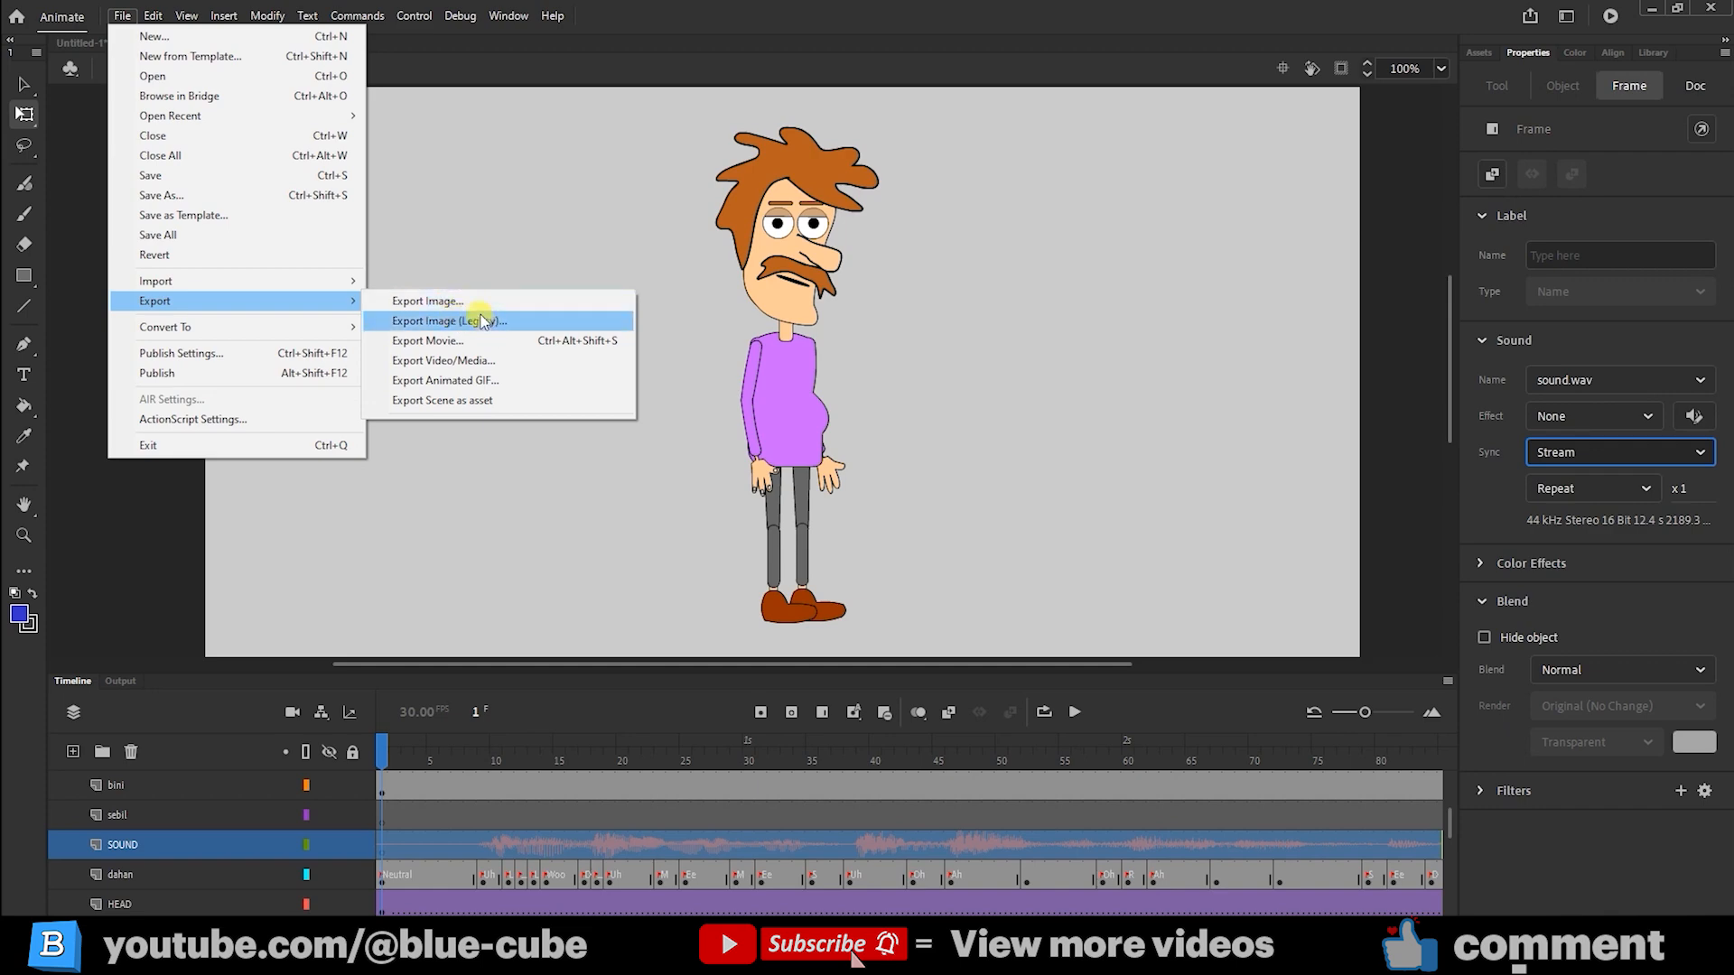
{"action": "mouse_move", "coordinate": [426, 302]}
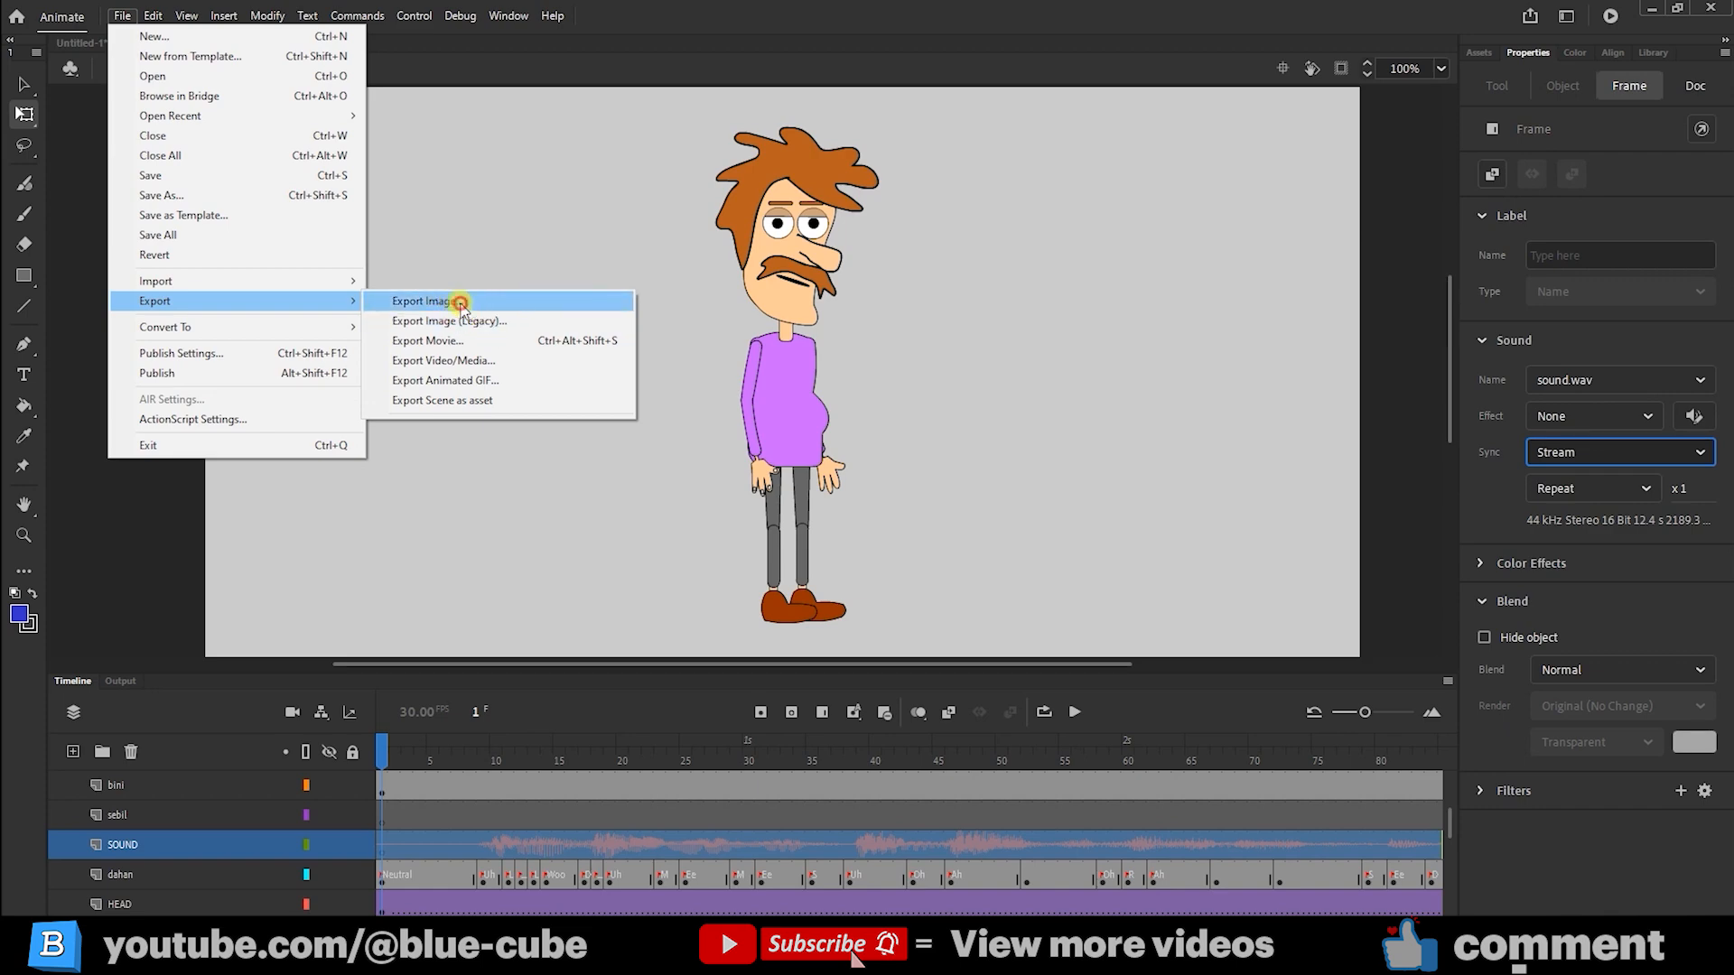
- Set up a 1280×720 PNG-24 still export of the character with transparency enabled
{"action": "left_click", "coordinate": [421, 302]}
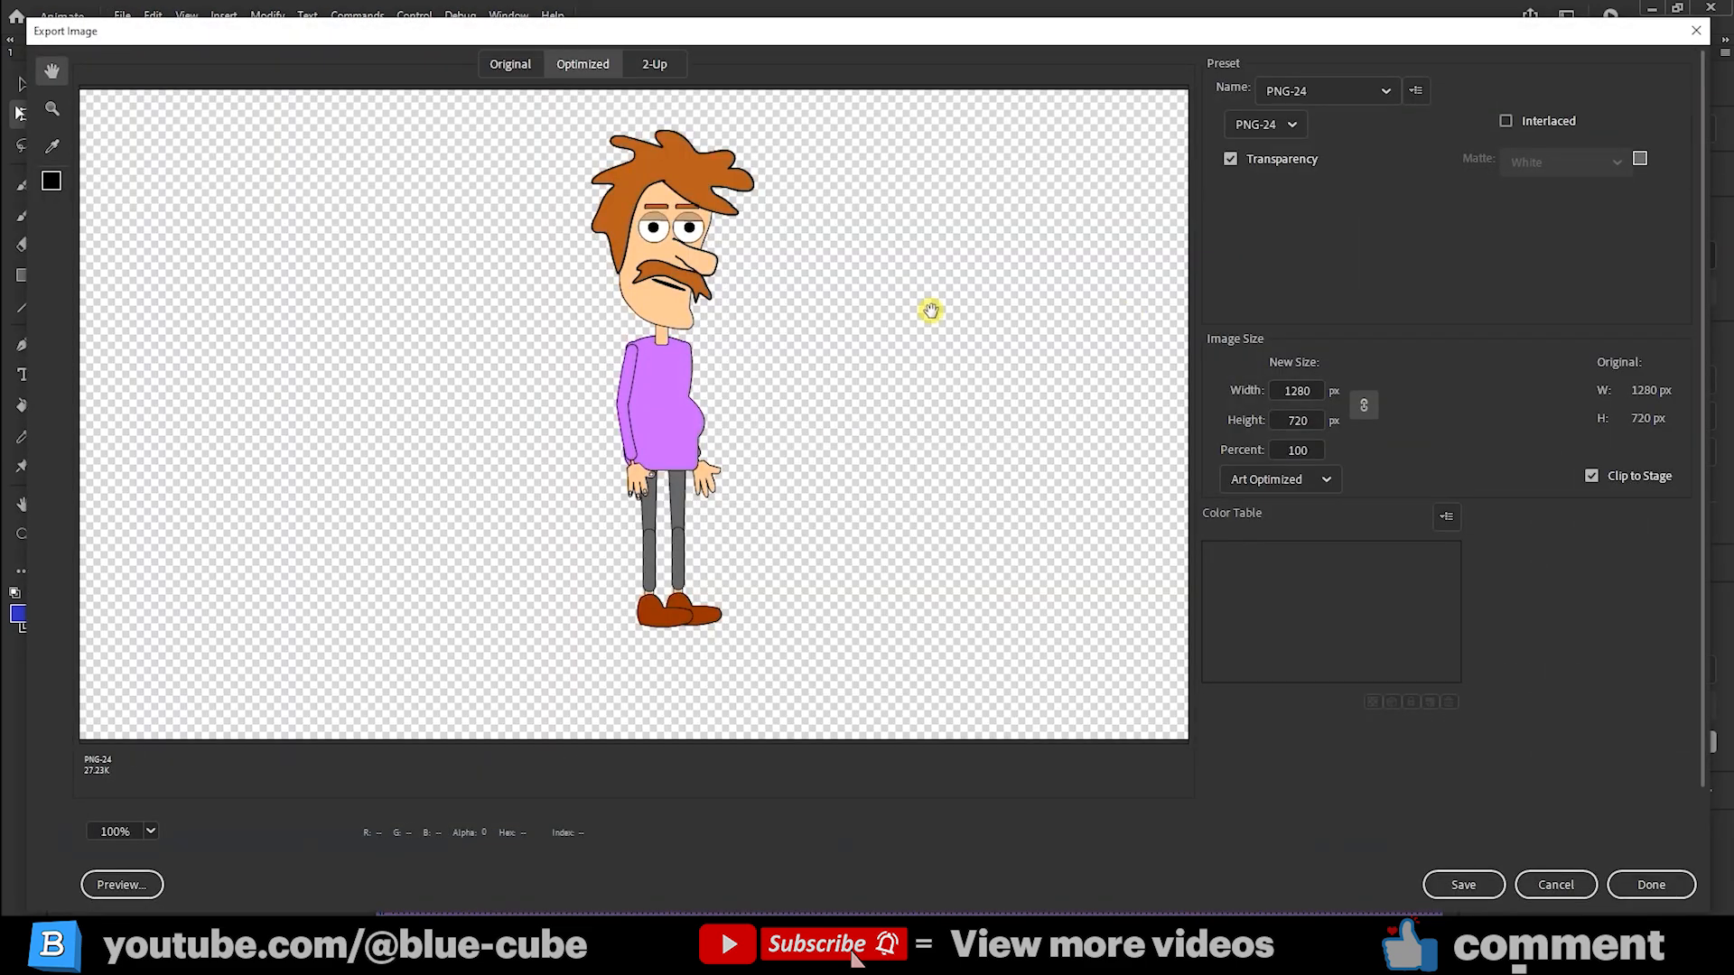
{"action": "left_click", "coordinate": [1228, 159]}
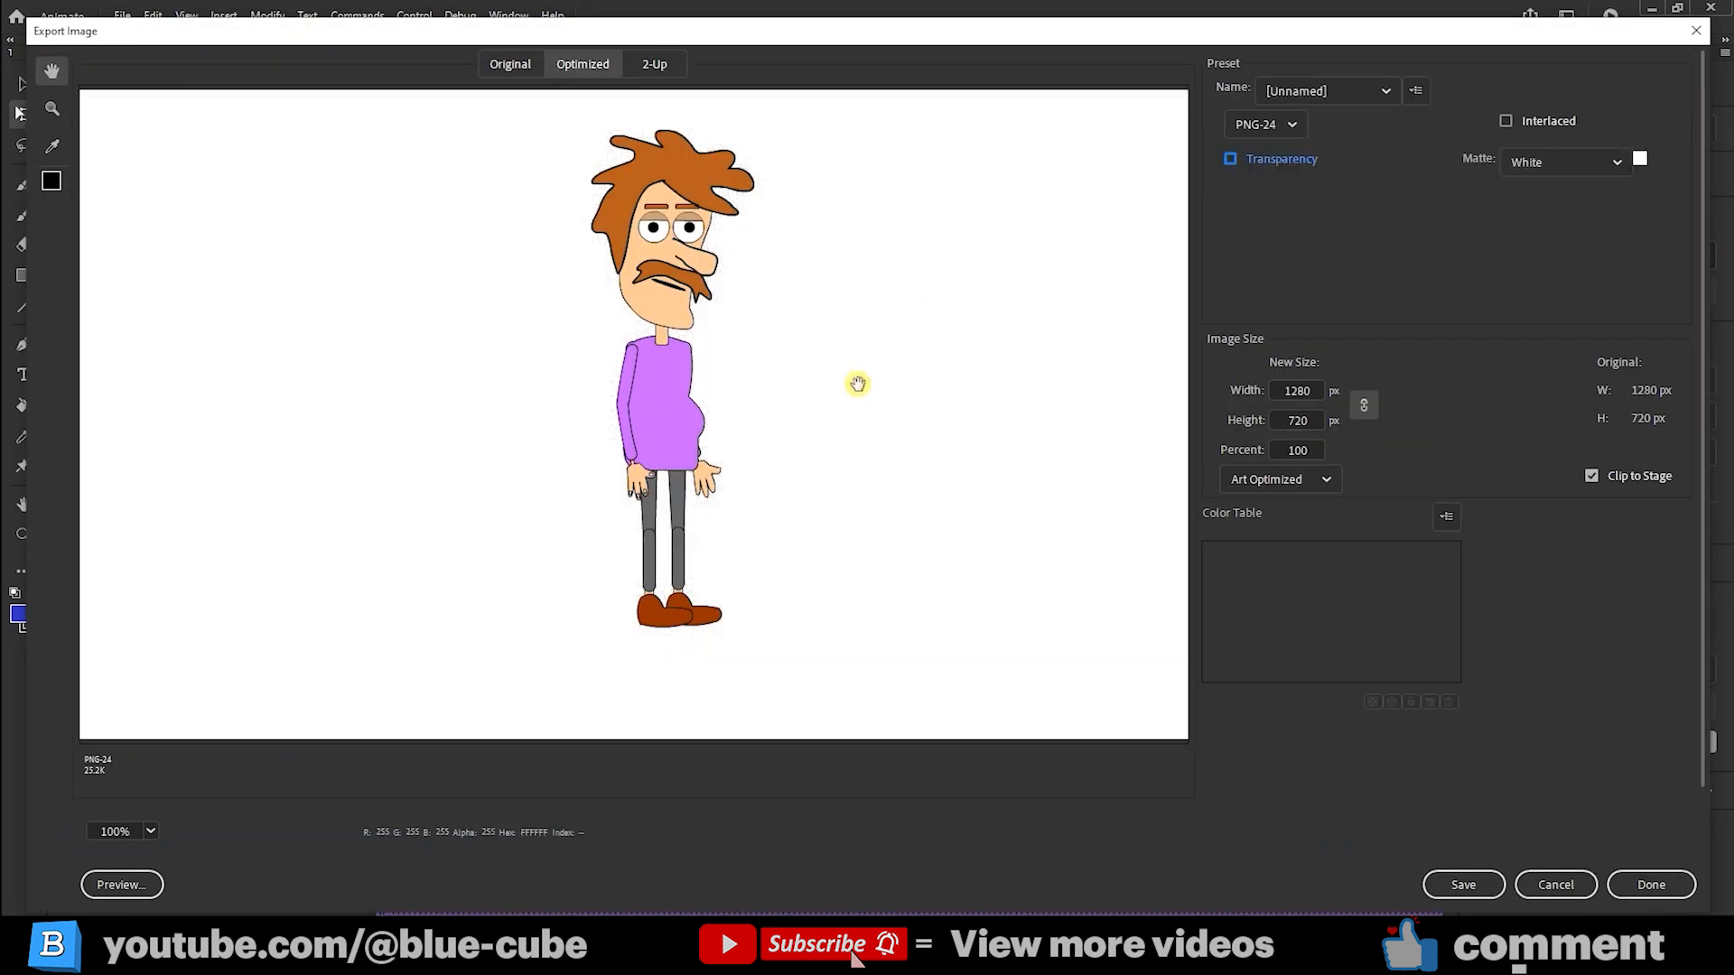
{"action": "mouse_move", "coordinate": [880, 312]}
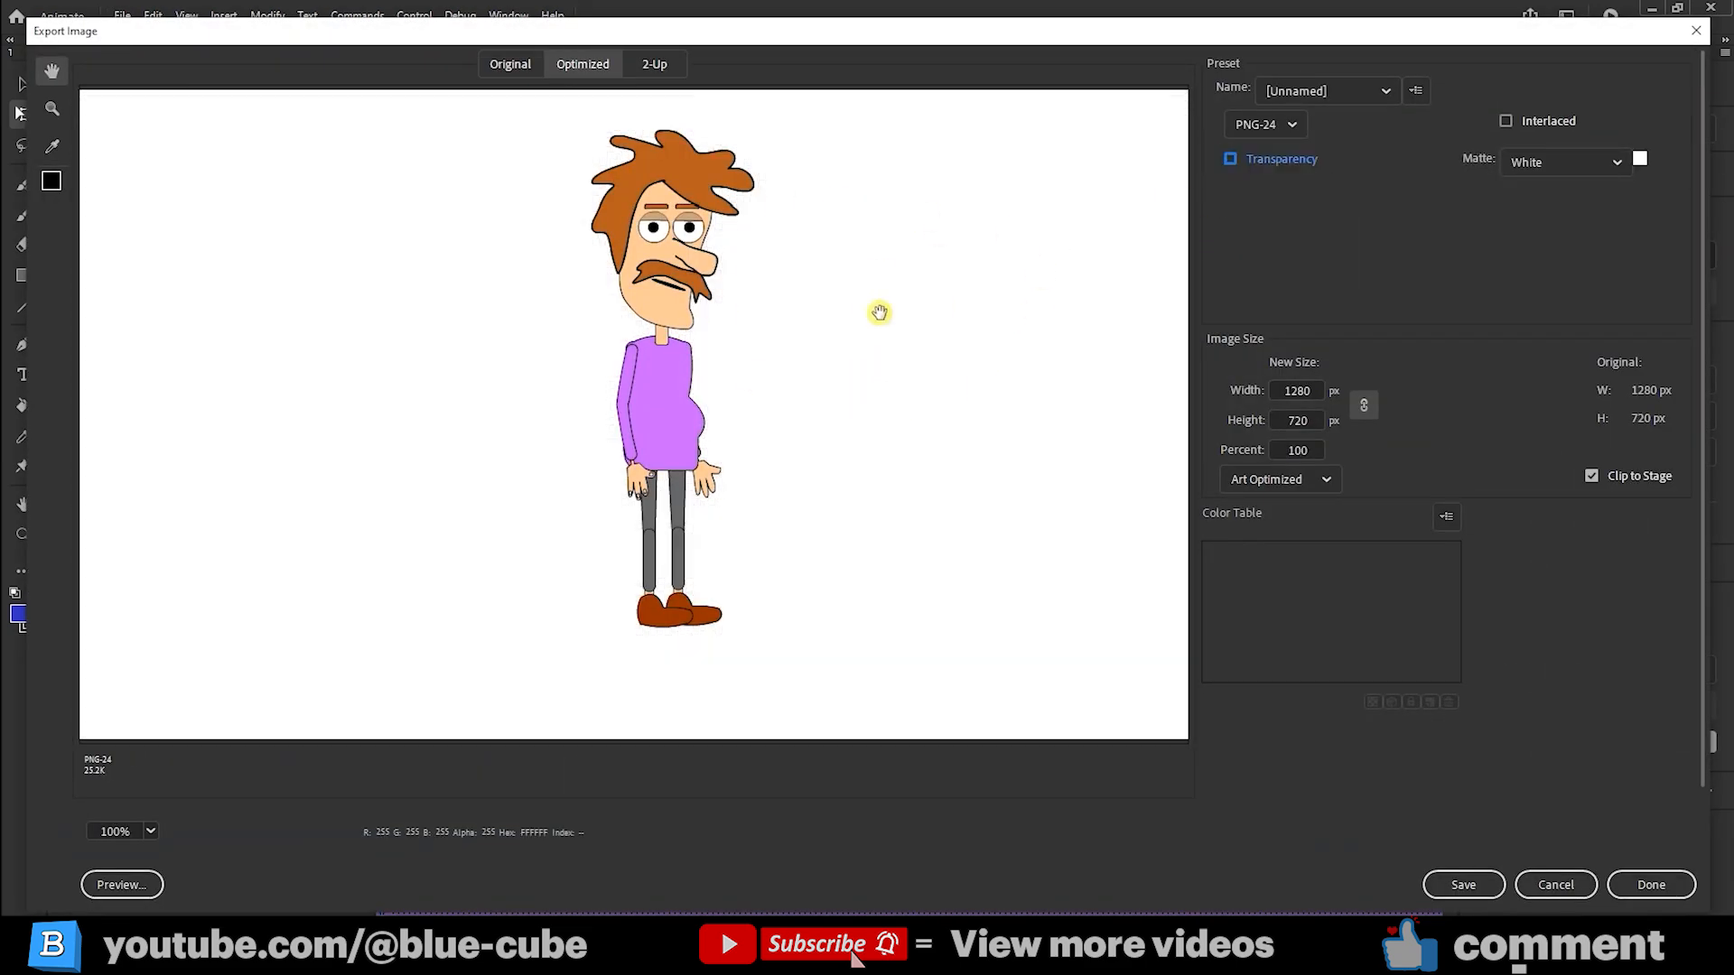
{"action": "mouse_move", "coordinate": [1120, 266]}
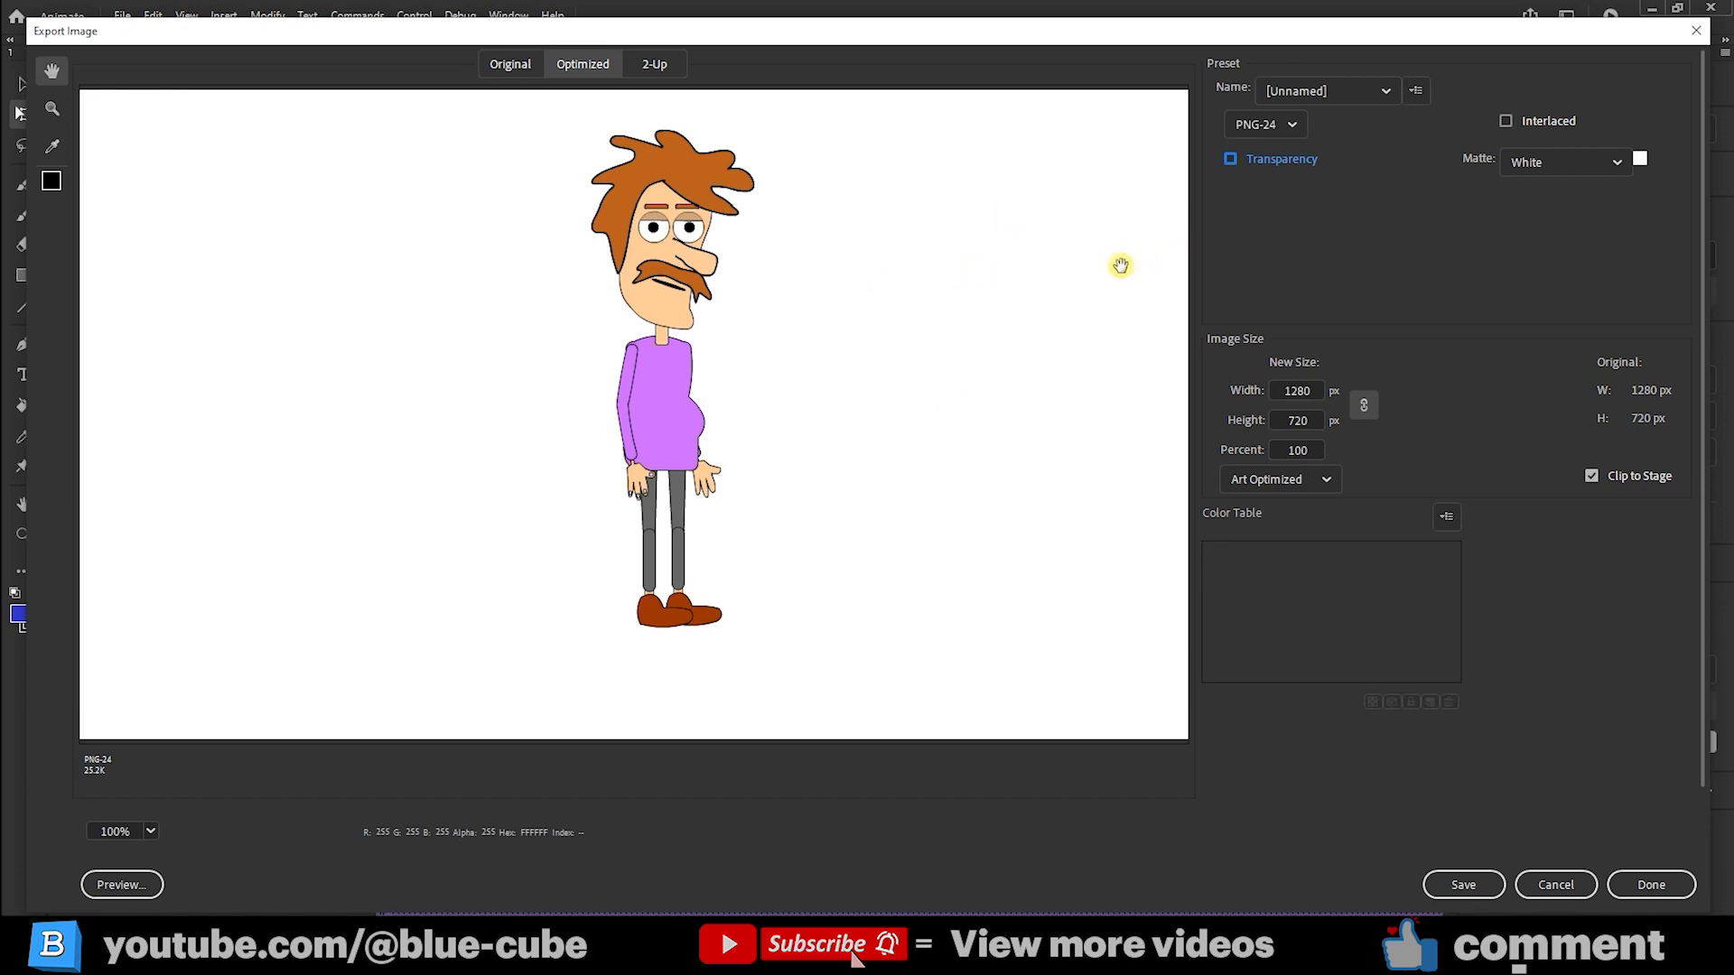
{"action": "left_click", "coordinate": [1228, 159]}
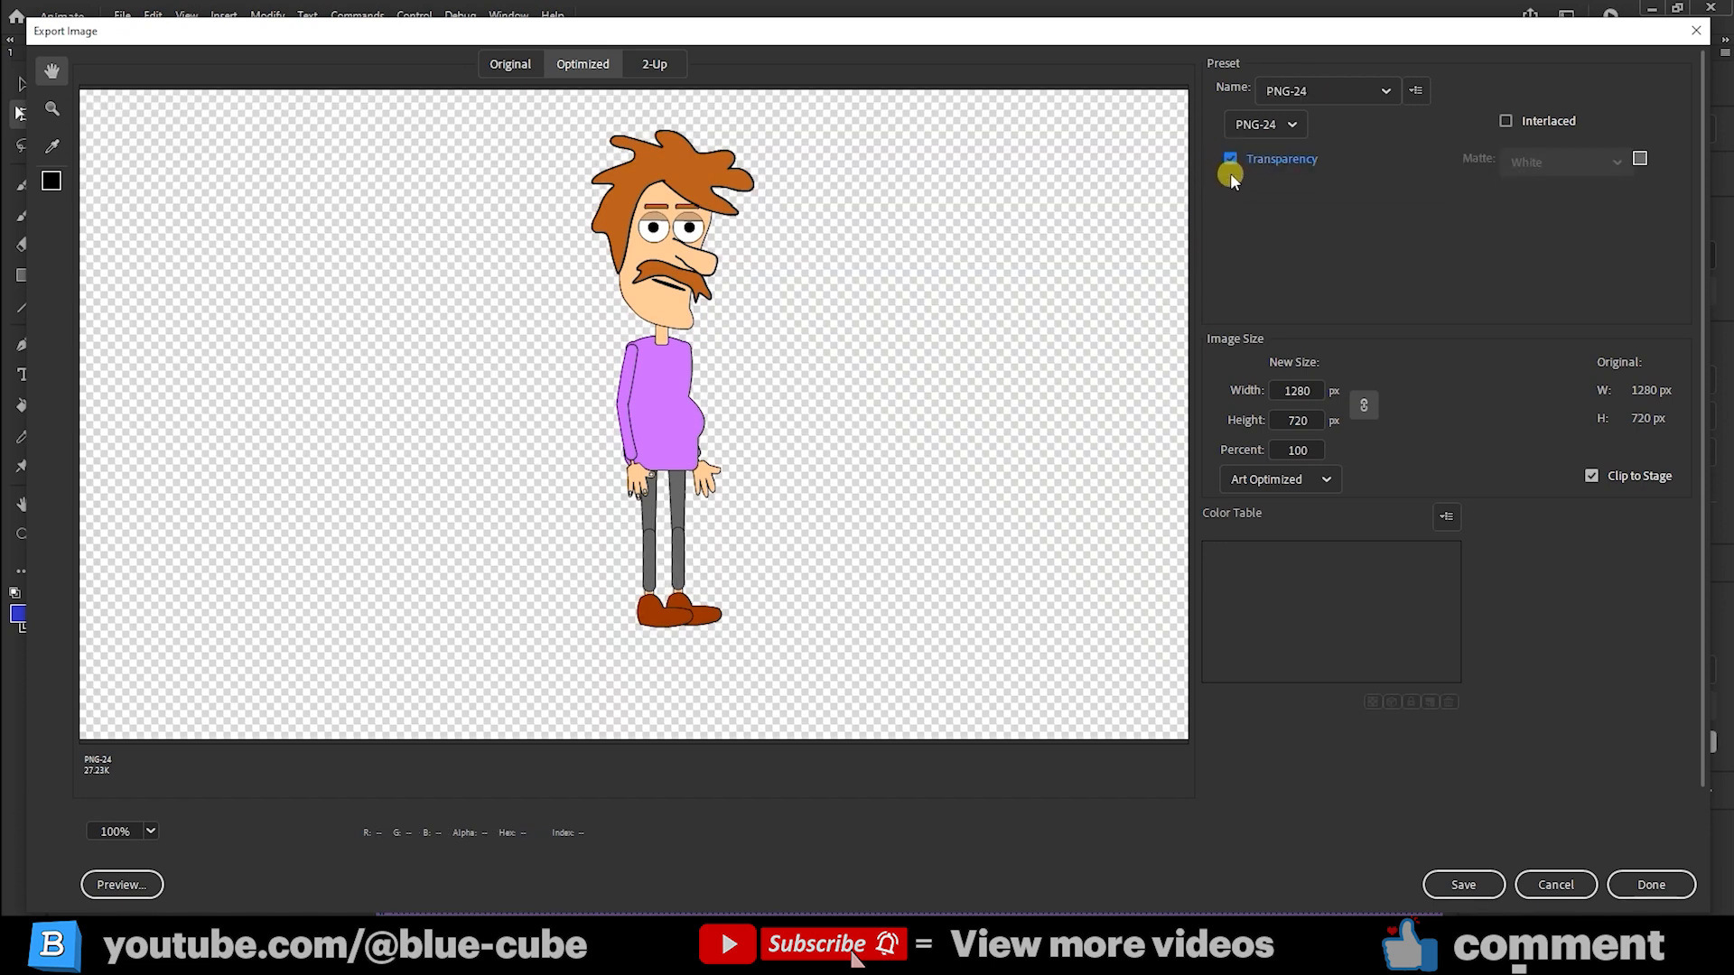
{"action": "left_click", "coordinate": [1230, 159]}
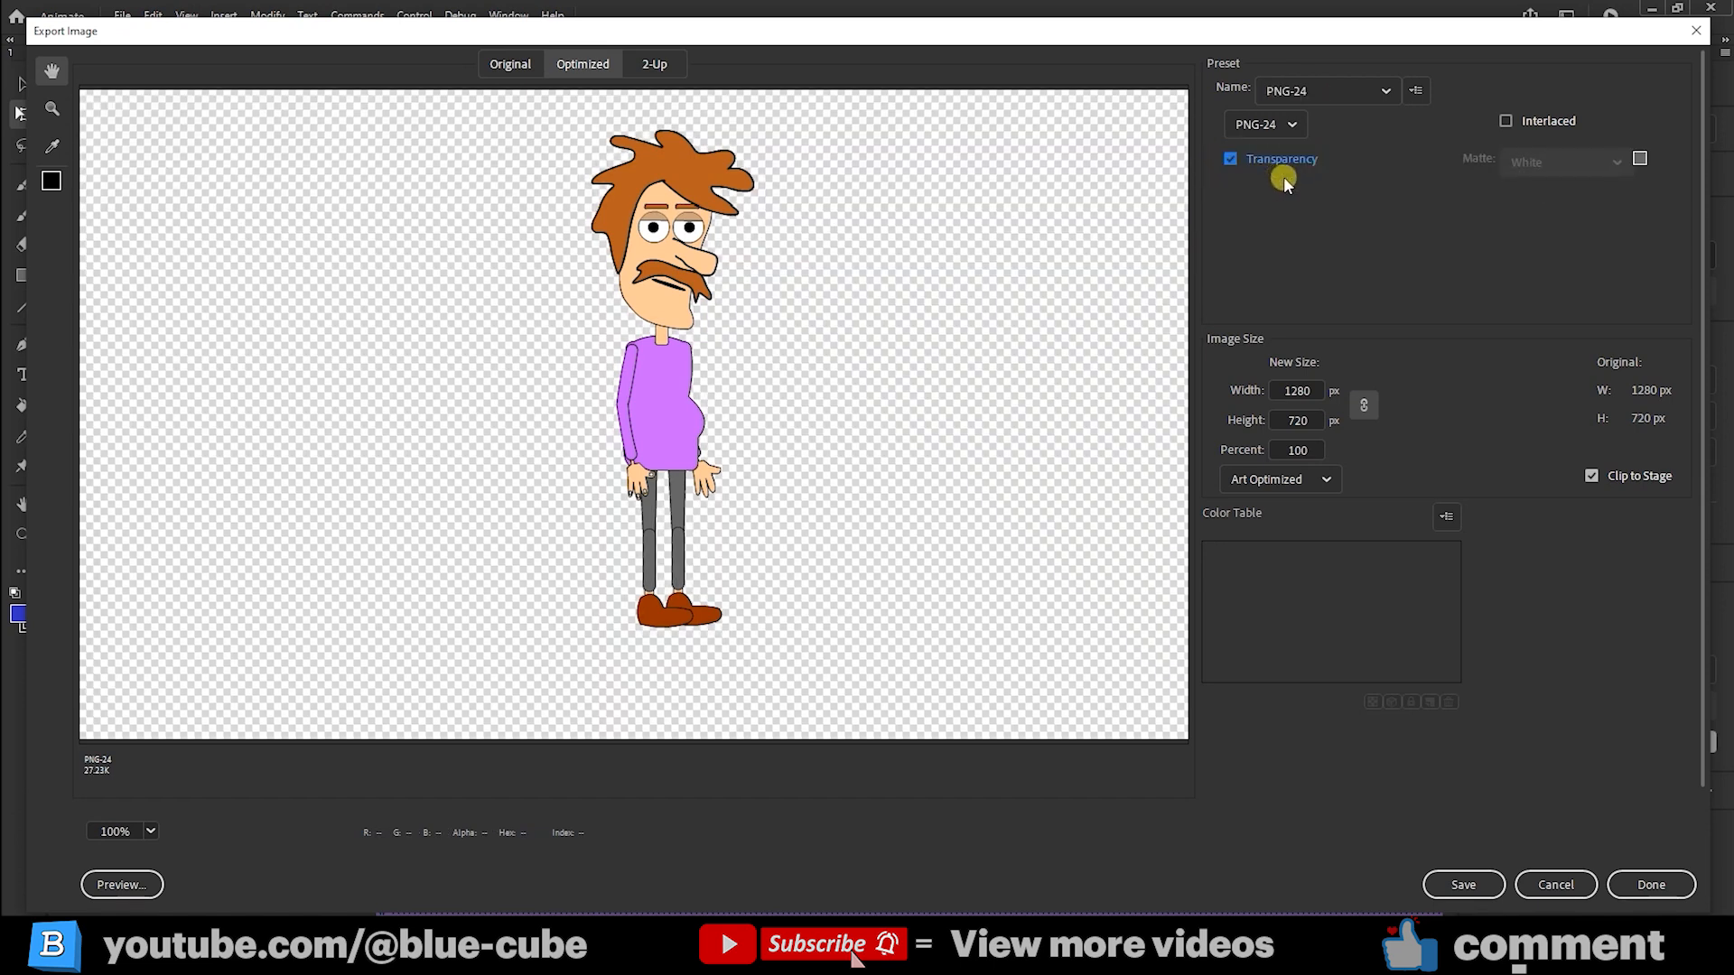
{"action": "mouse_move", "coordinate": [871, 462]}
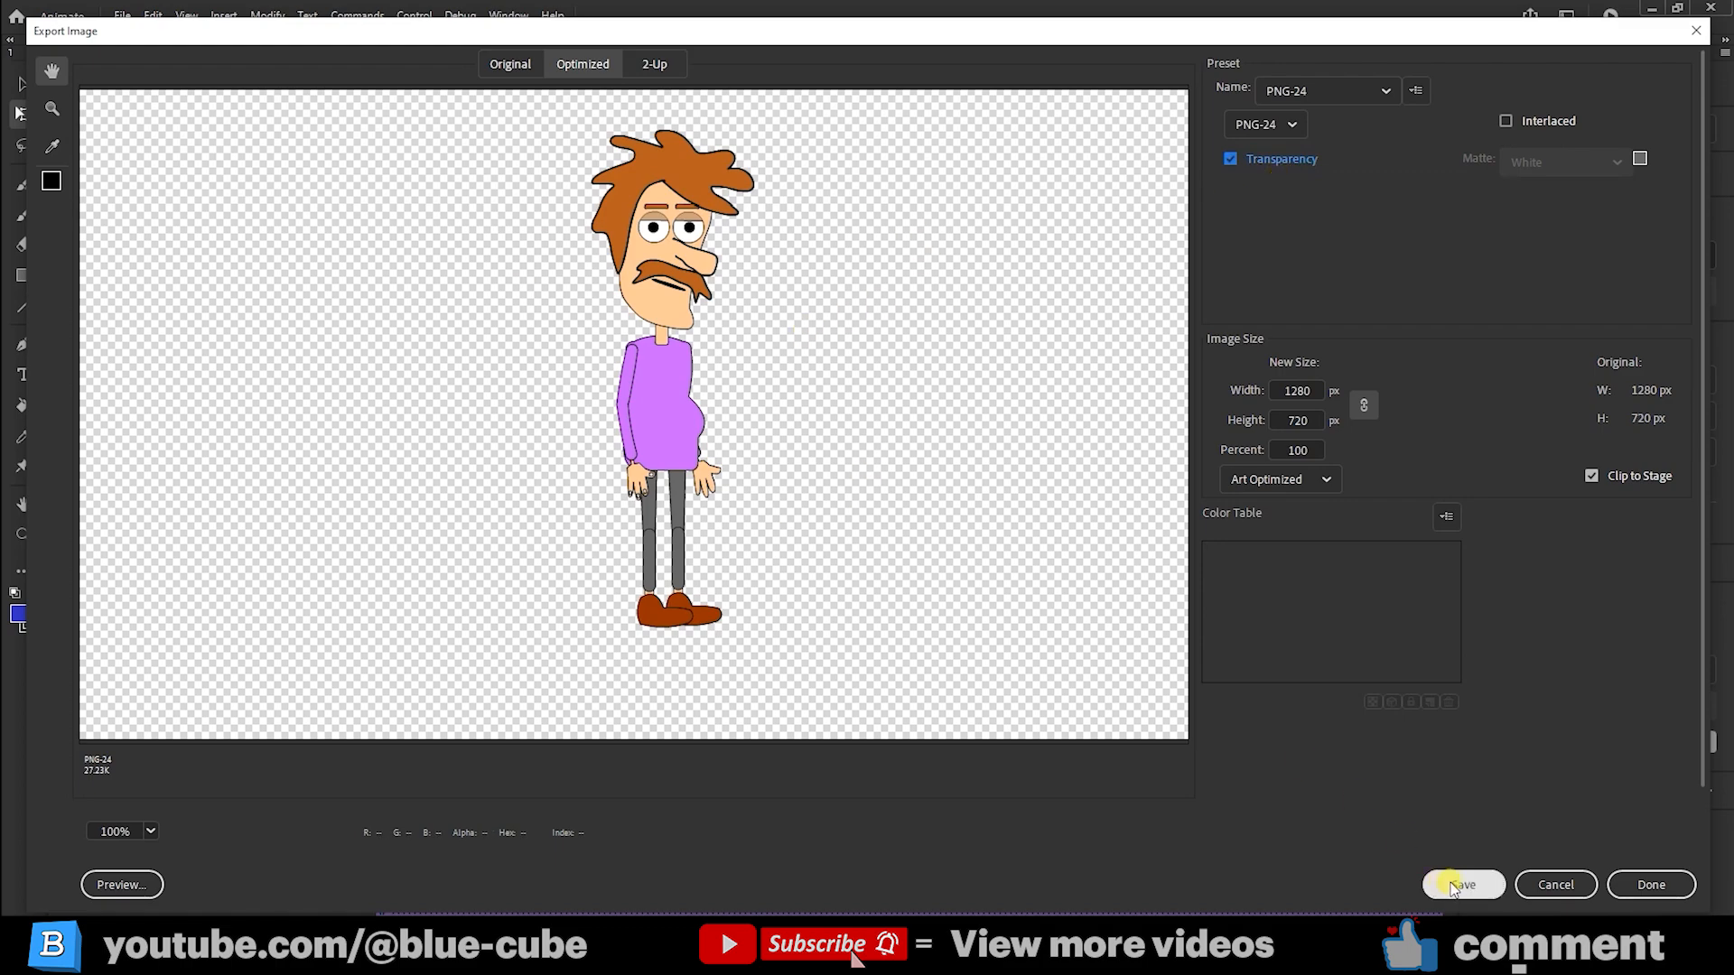
- Save the transparent PNG into Desktop\New folder (2)
{"action": "left_click", "coordinate": [1461, 885]}
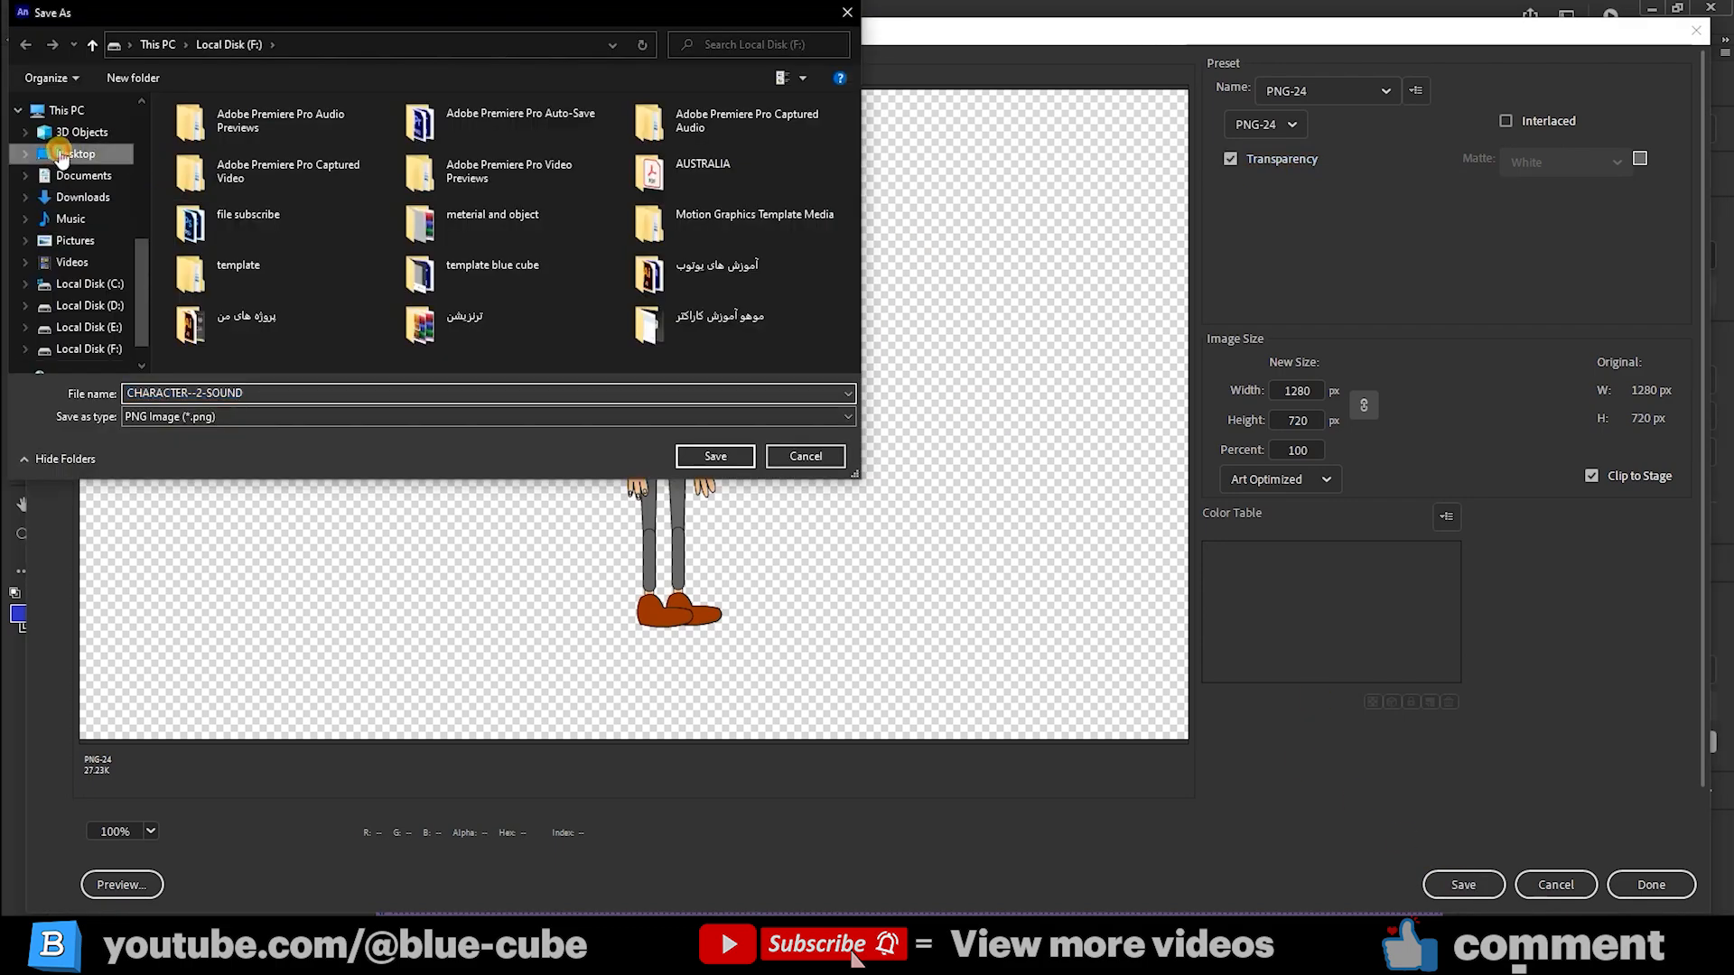
{"action": "left_click", "coordinate": [76, 153]}
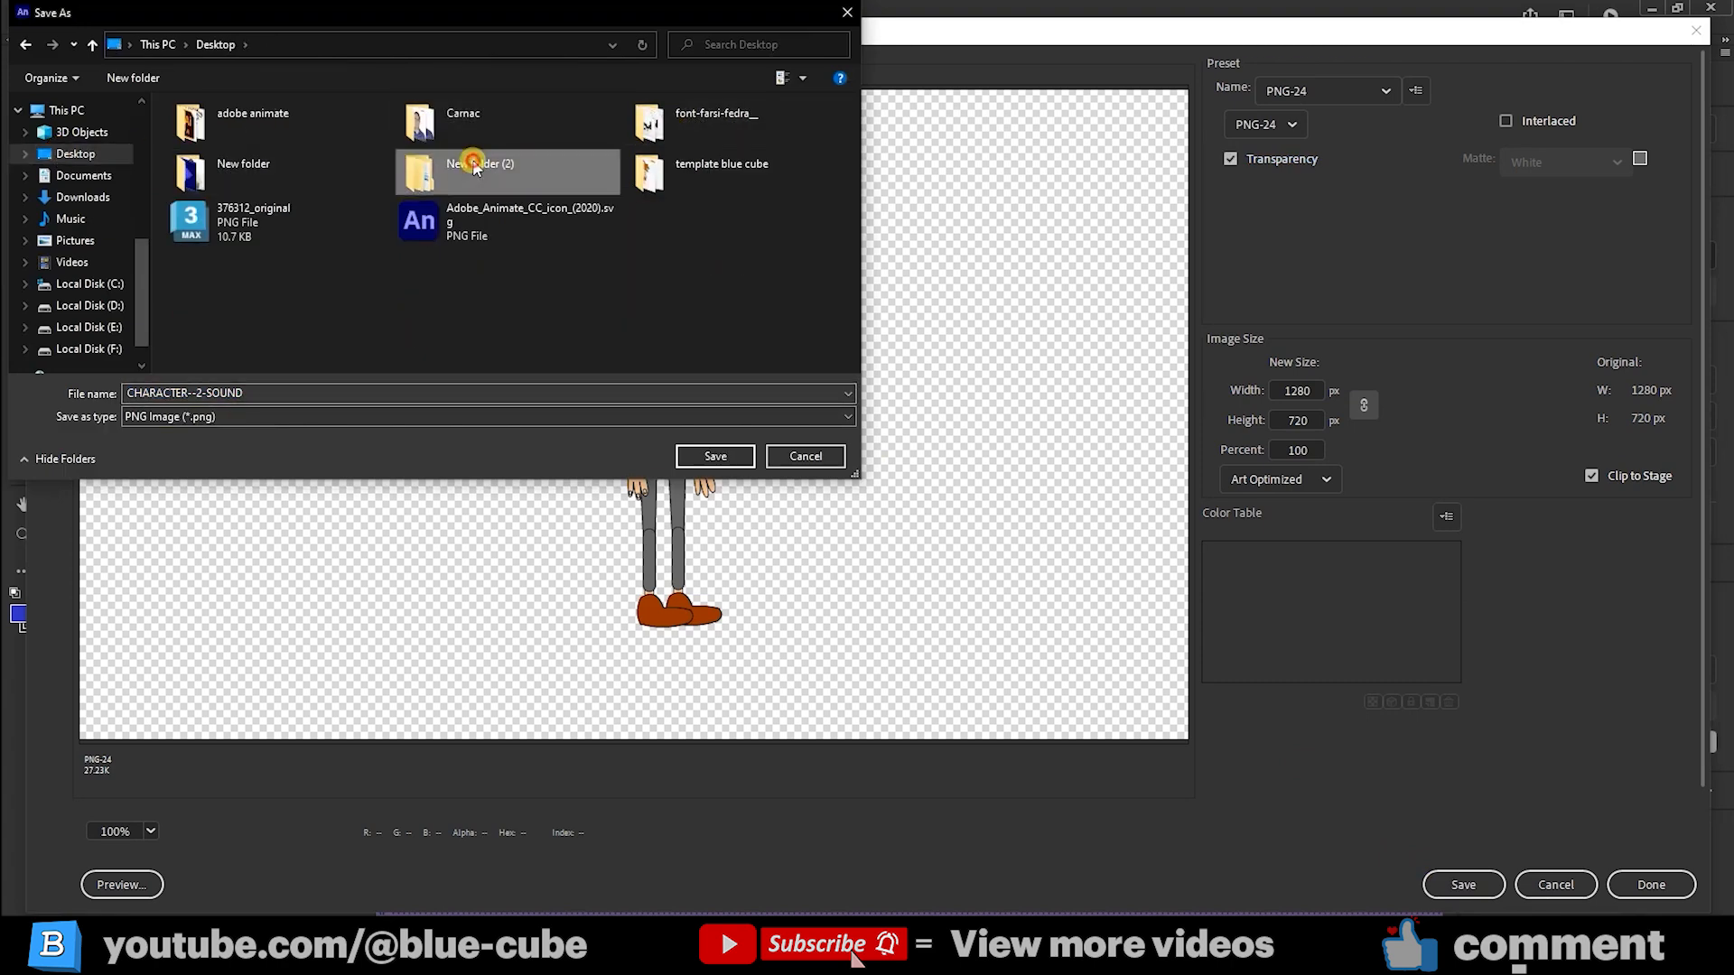
{"action": "double_click", "coordinate": [477, 171]}
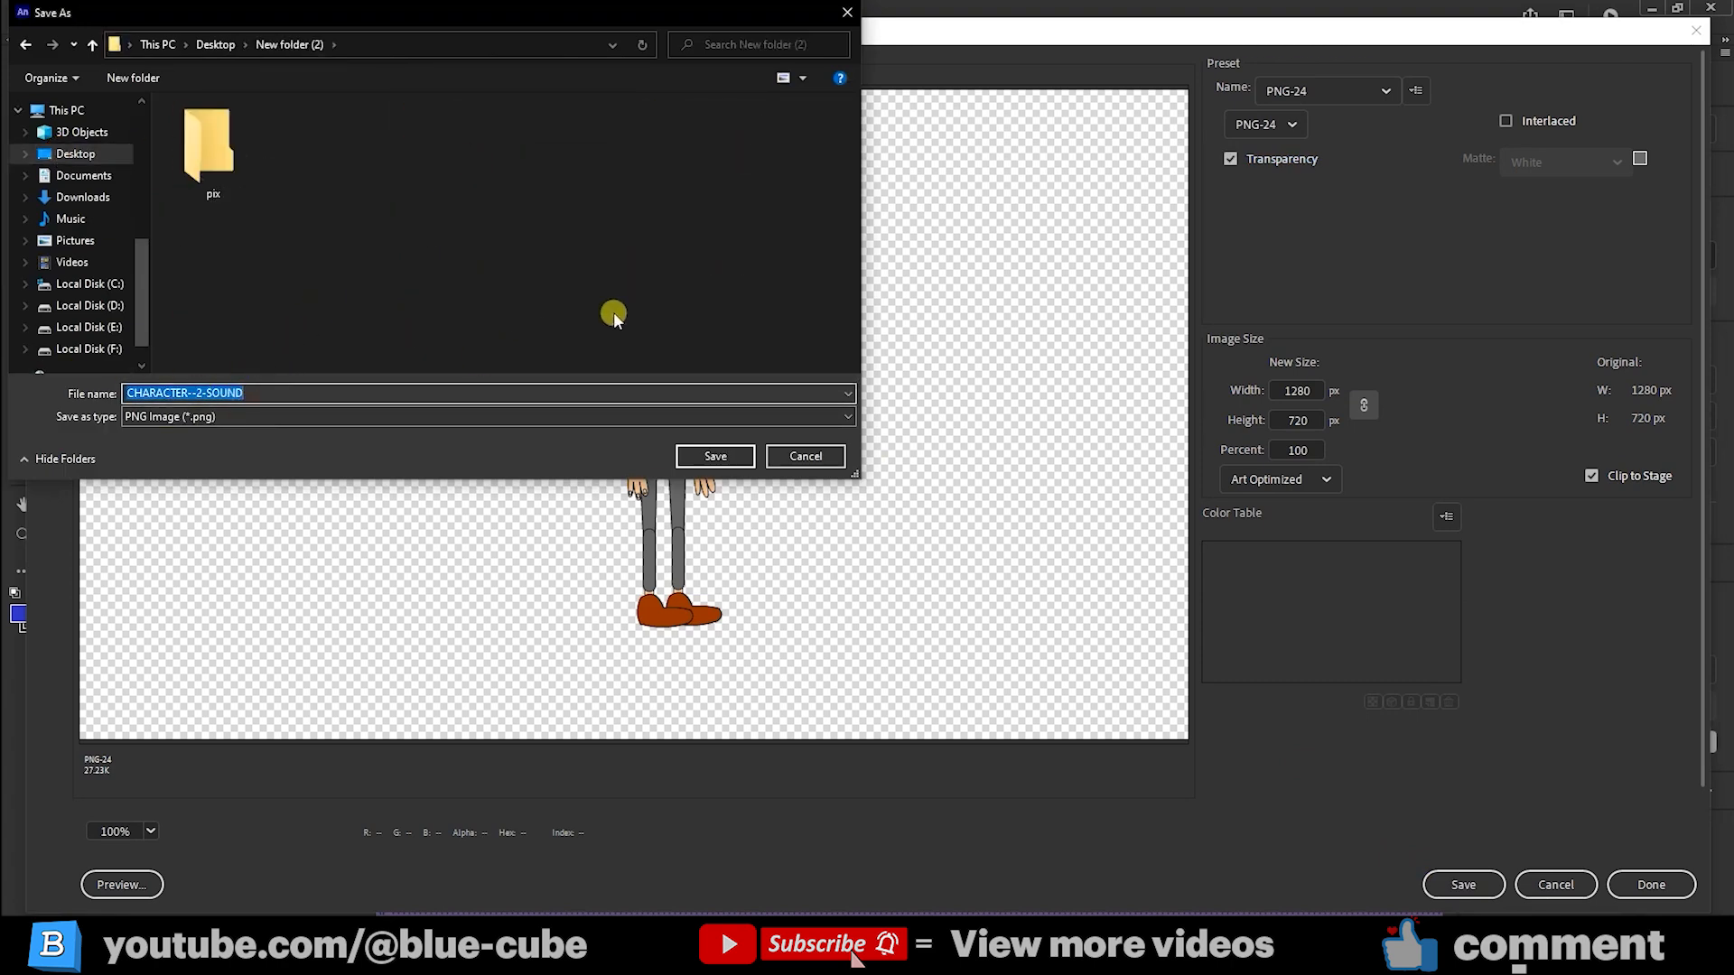
{"action": "left_click", "coordinate": [715, 455]}
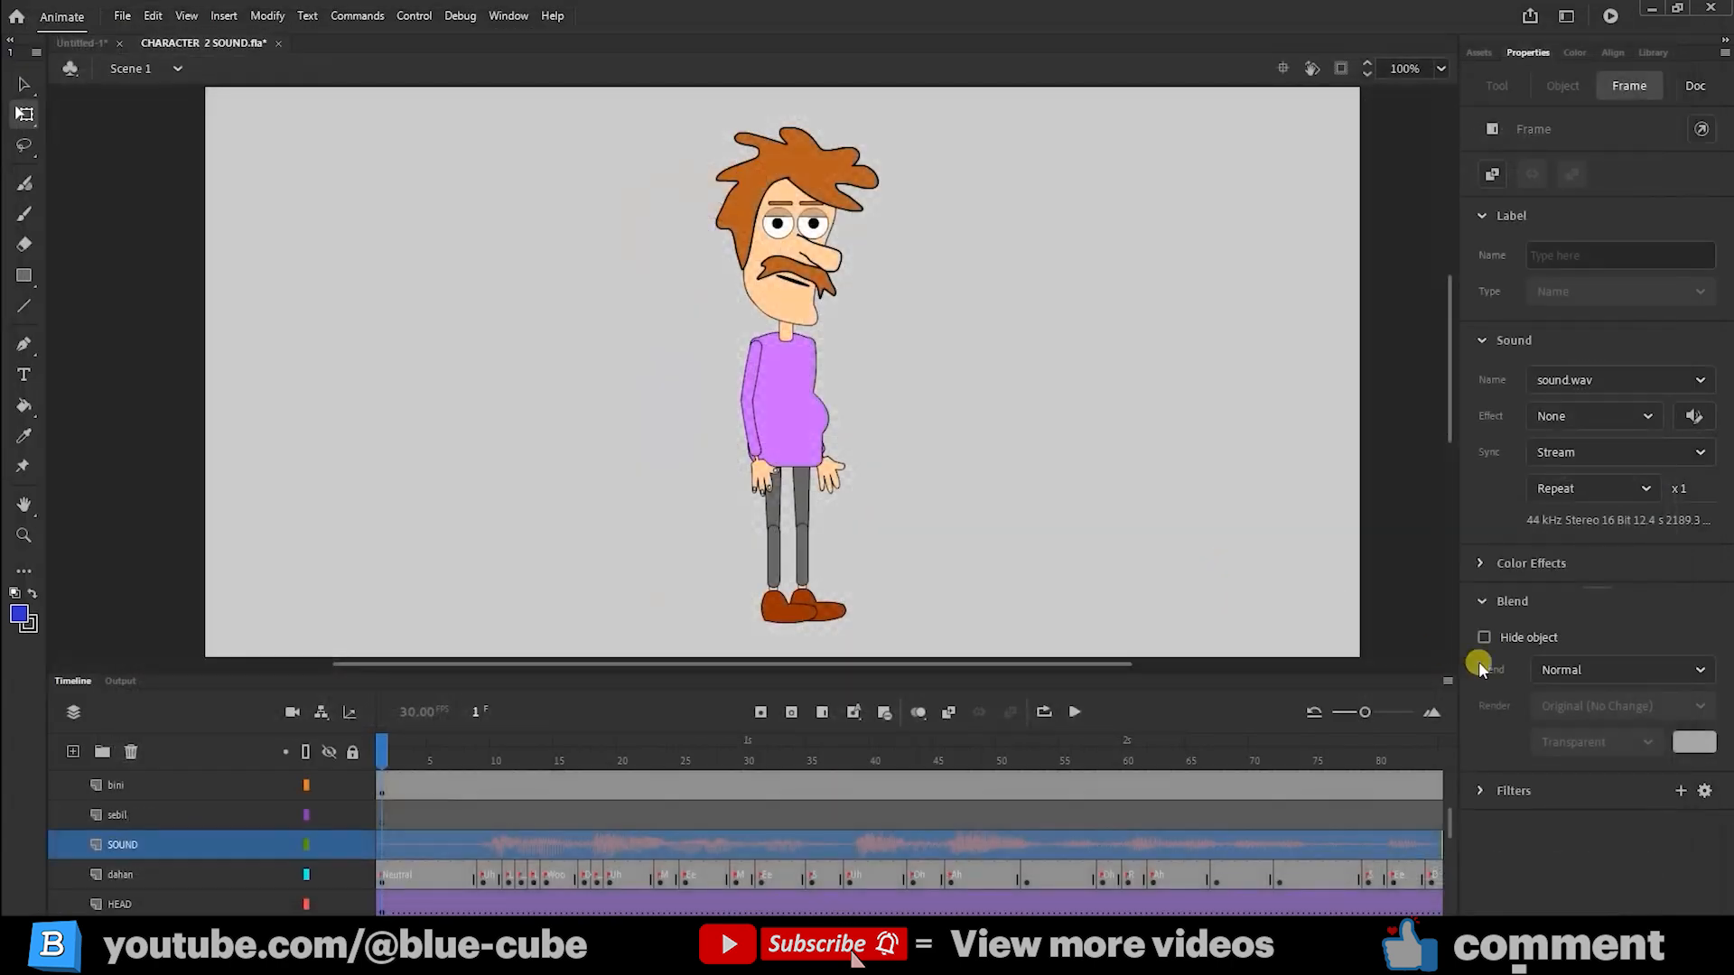
- View the exported 1.png in New folder (2) to confirm the transparent background
{"action": "left_click", "coordinate": [477, 863]}
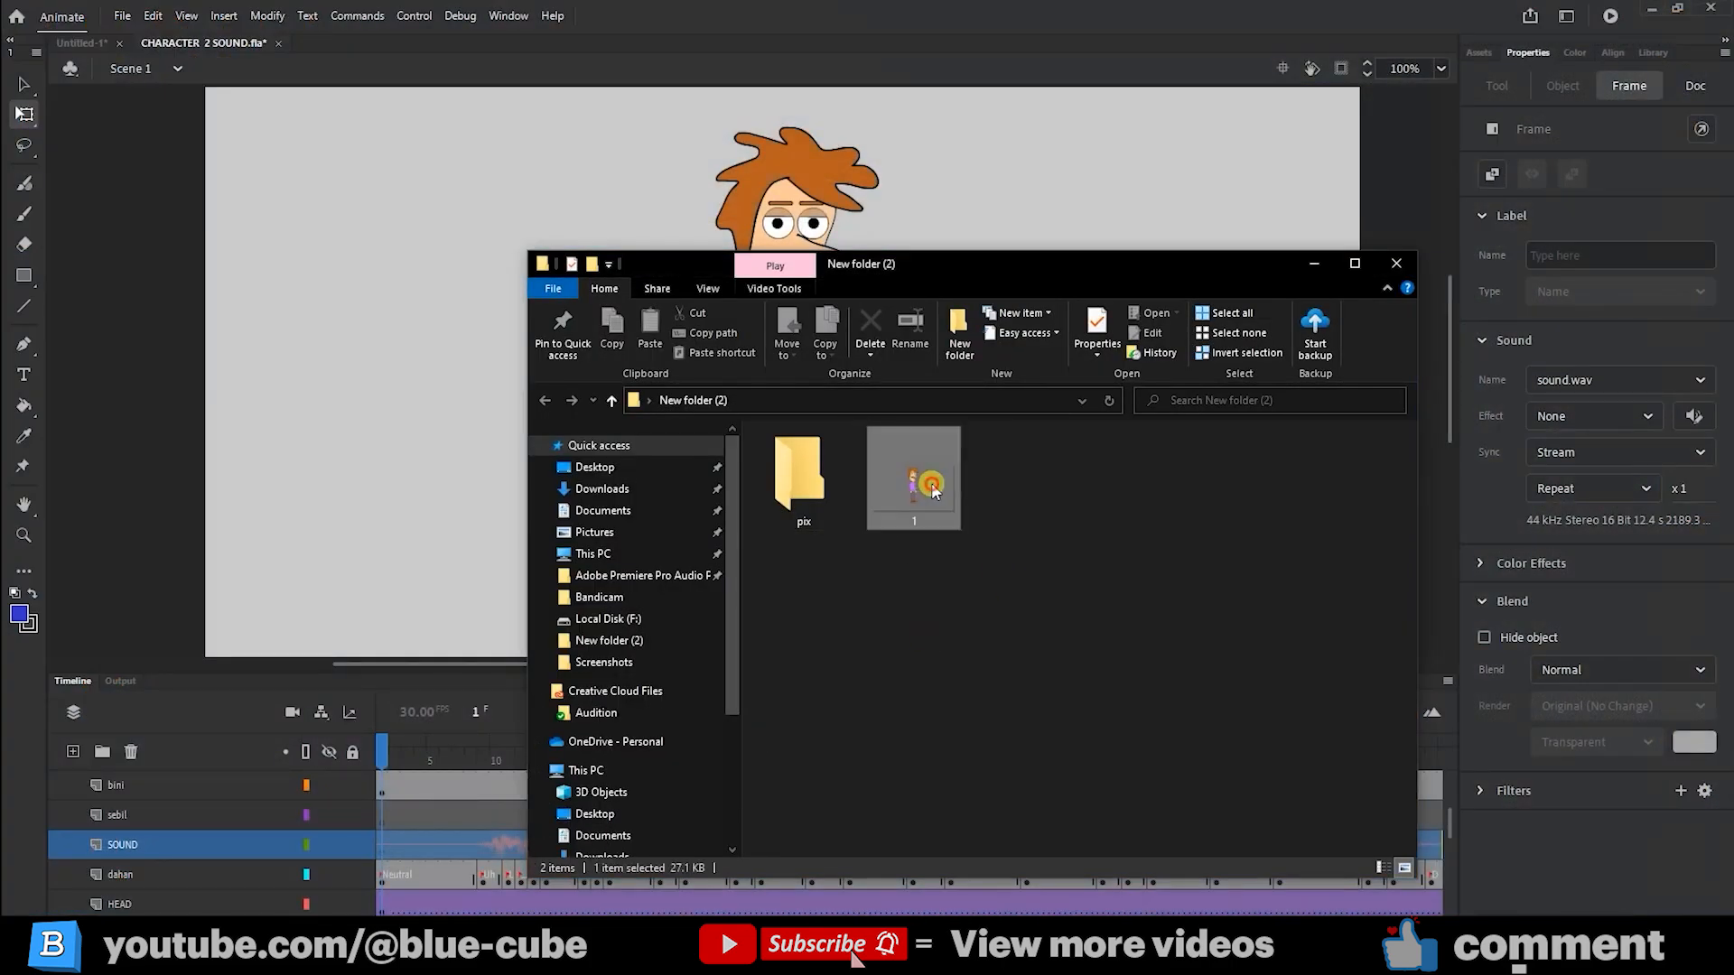
{"action": "double_click", "coordinate": [912, 473]}
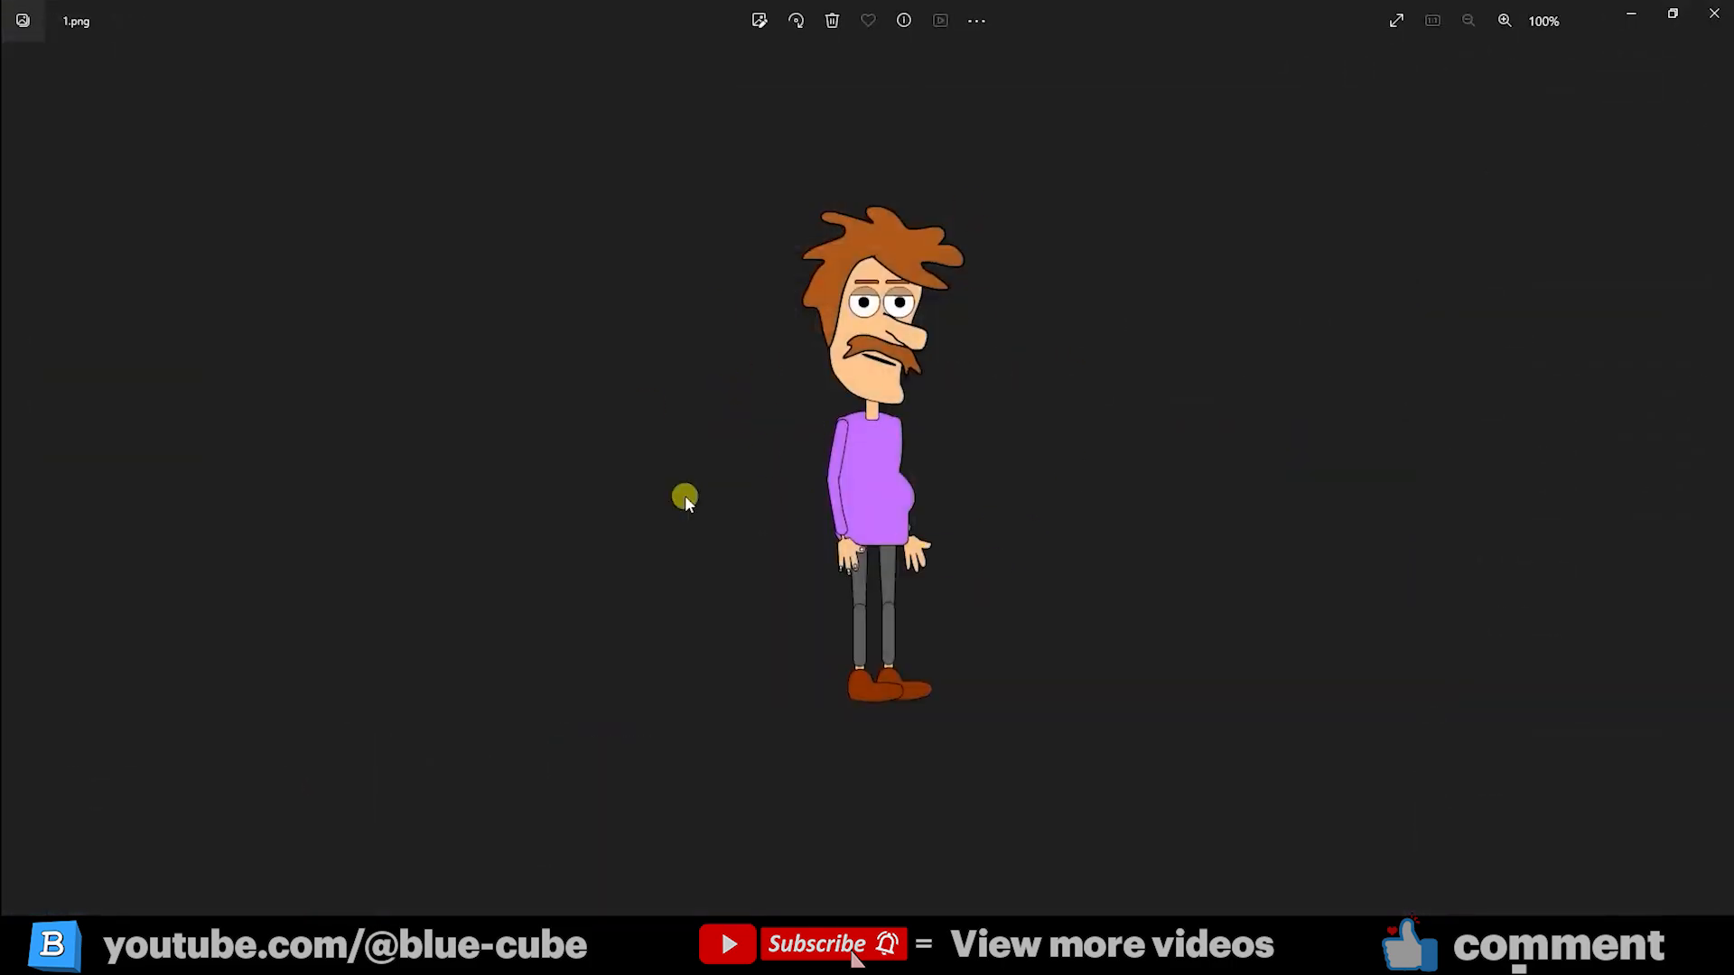
{"action": "mouse_move", "coordinate": [1678, 16]}
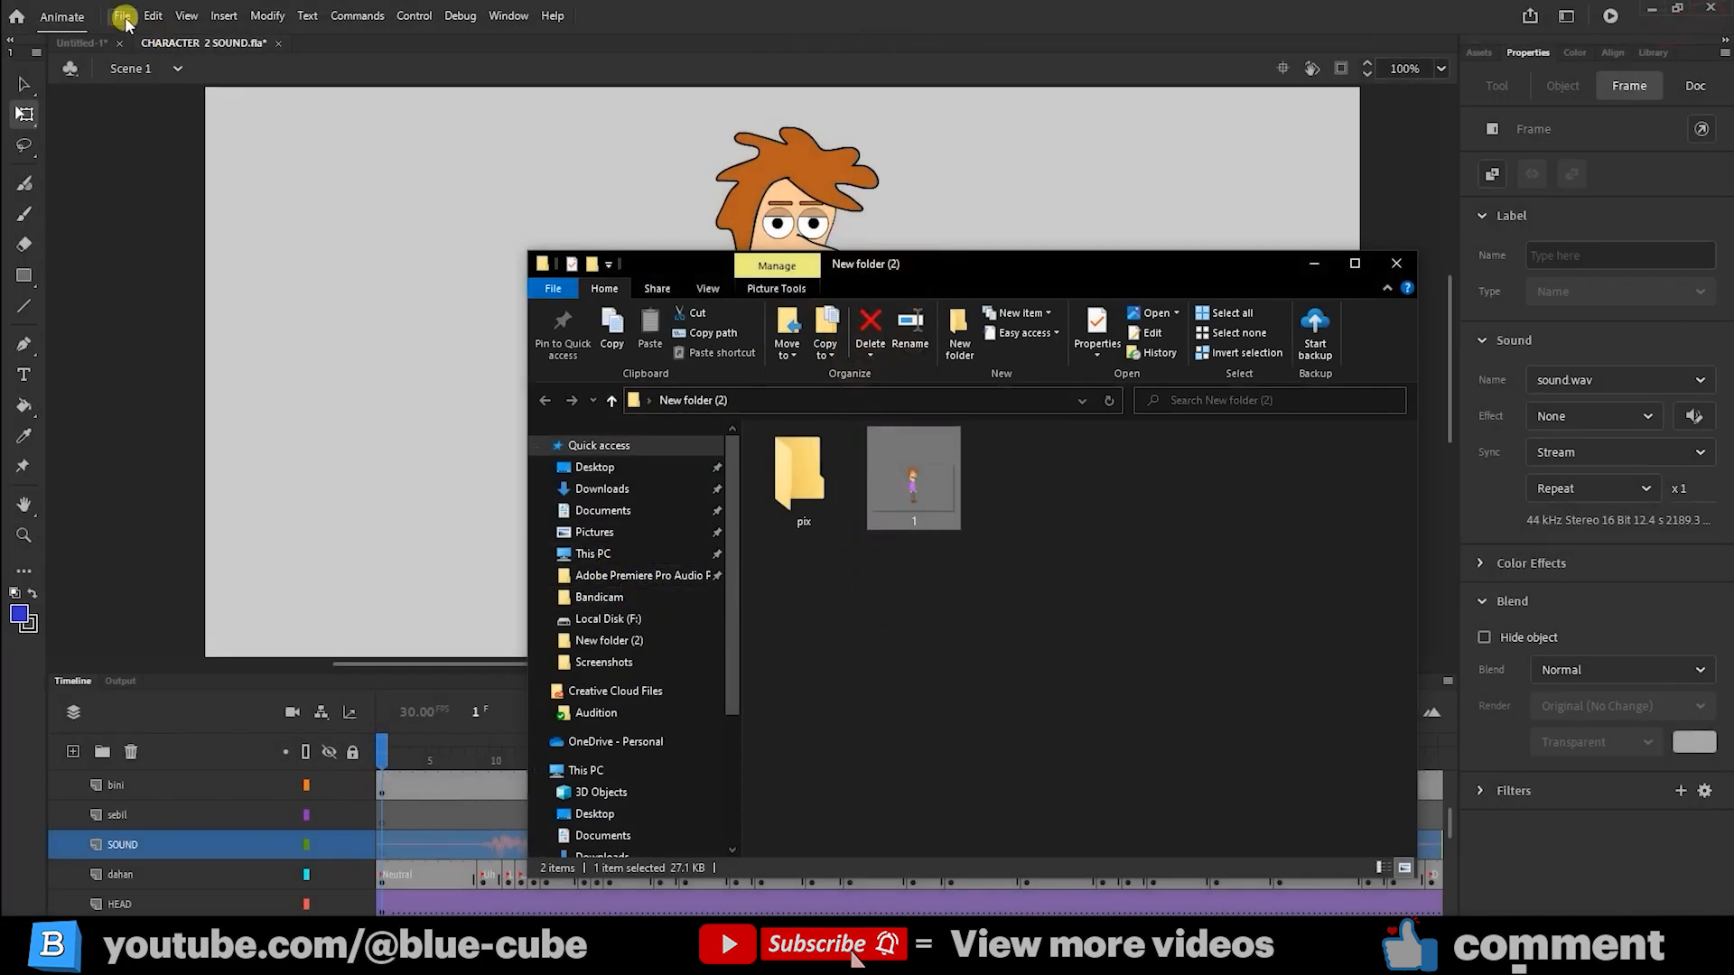
- Start Export Movie to save the whole animation as an image sequence
{"action": "left_click", "coordinate": [121, 16]}
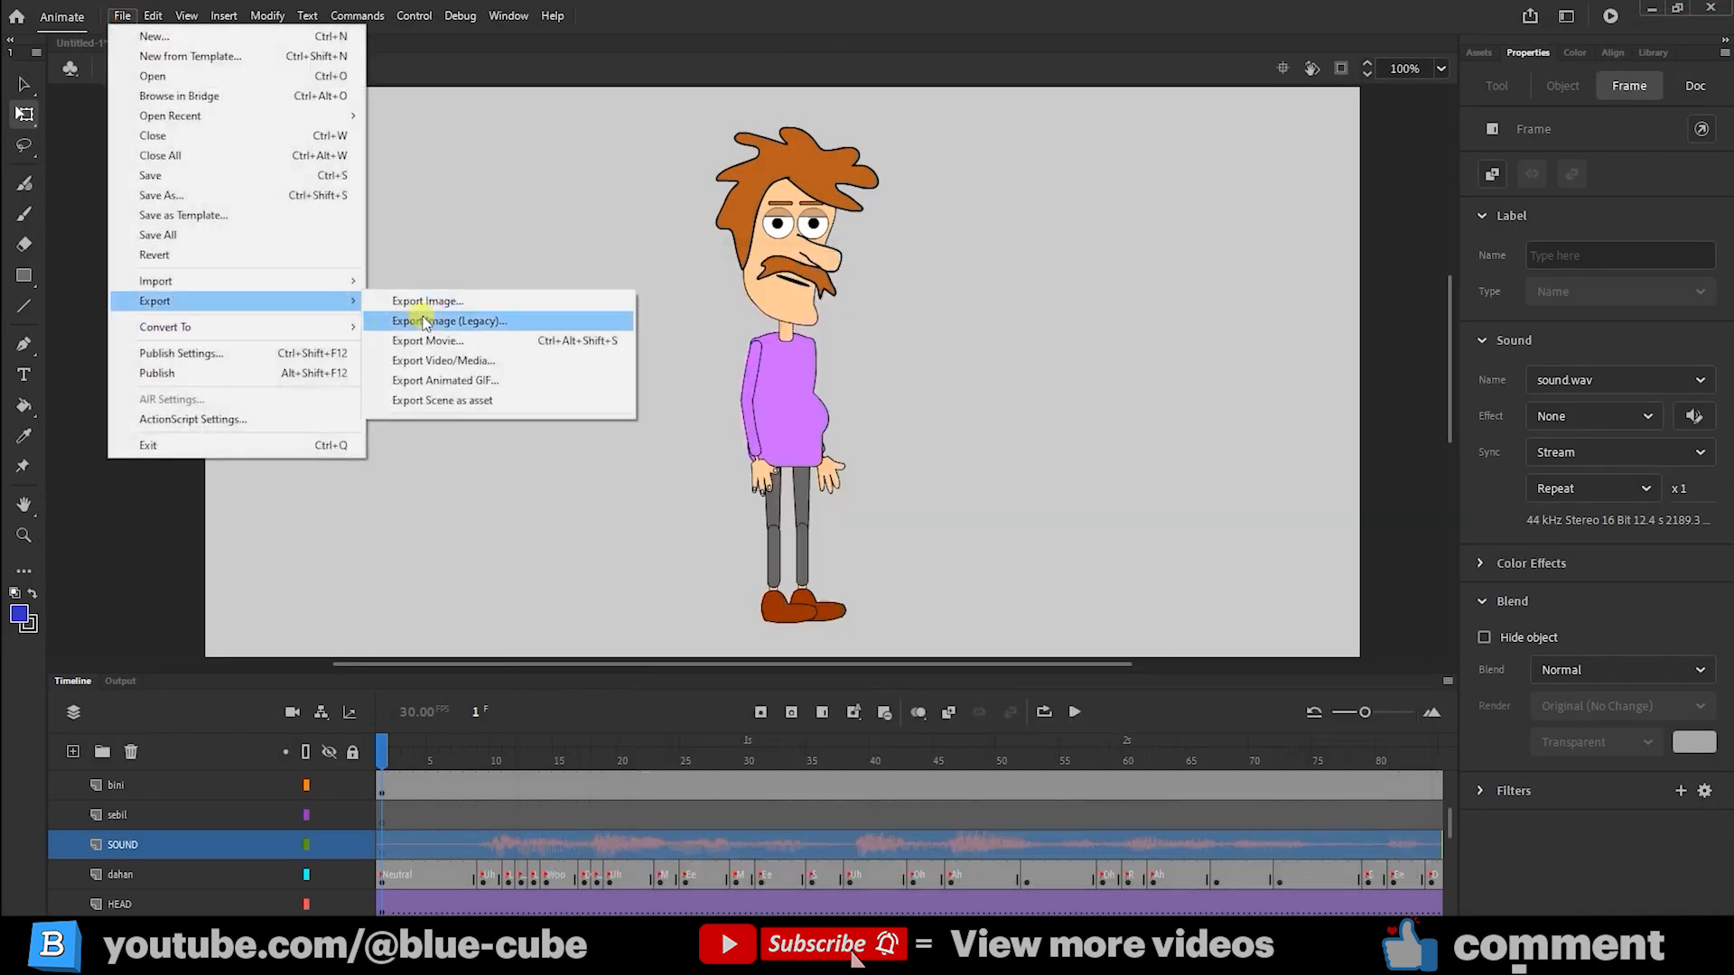
{"action": "mouse_move", "coordinate": [443, 342]}
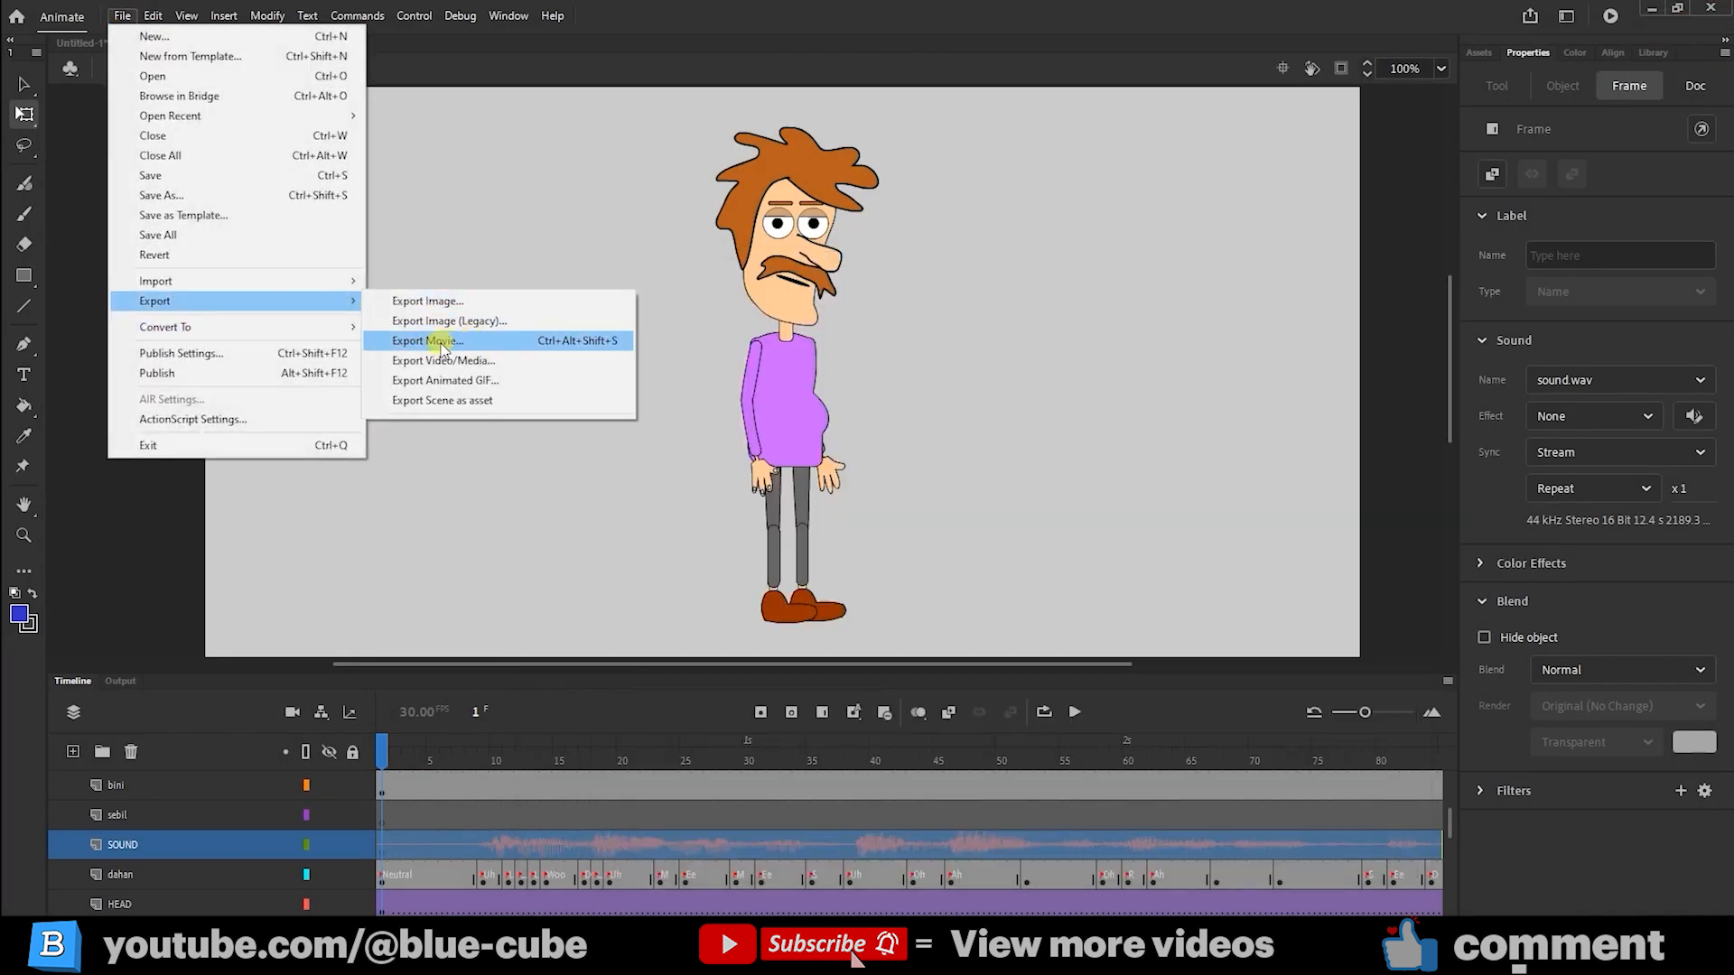
{"action": "mouse_move", "coordinate": [443, 339]}
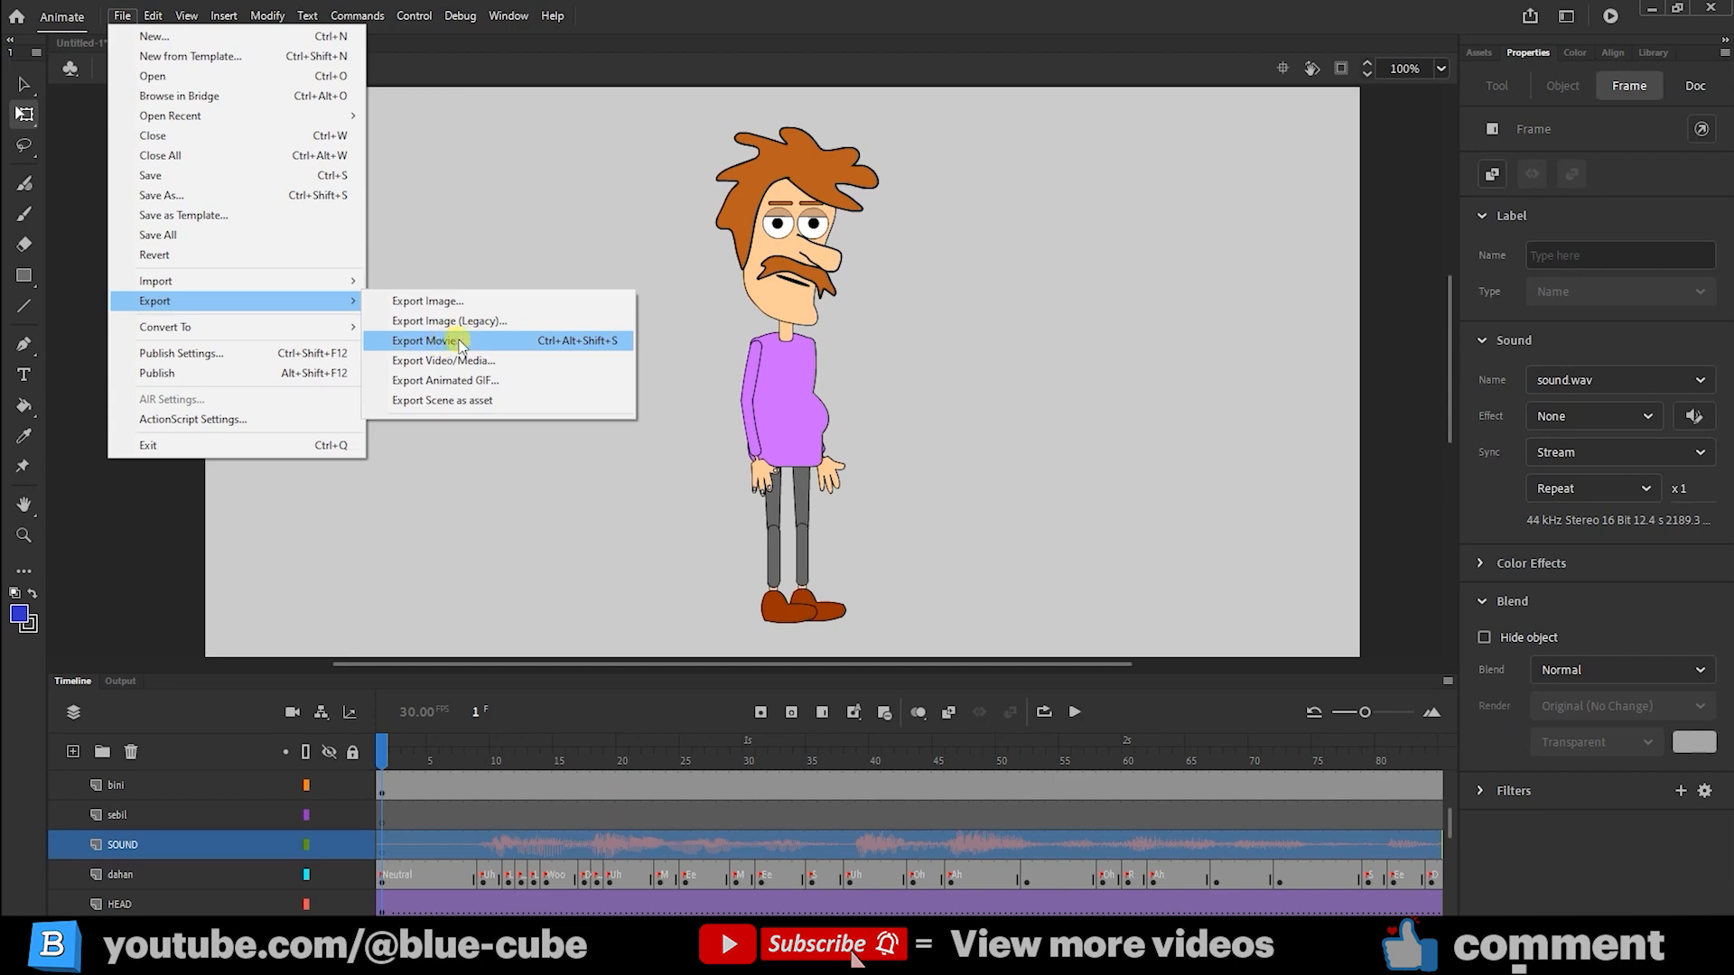
{"action": "mouse_move", "coordinate": [453, 341]}
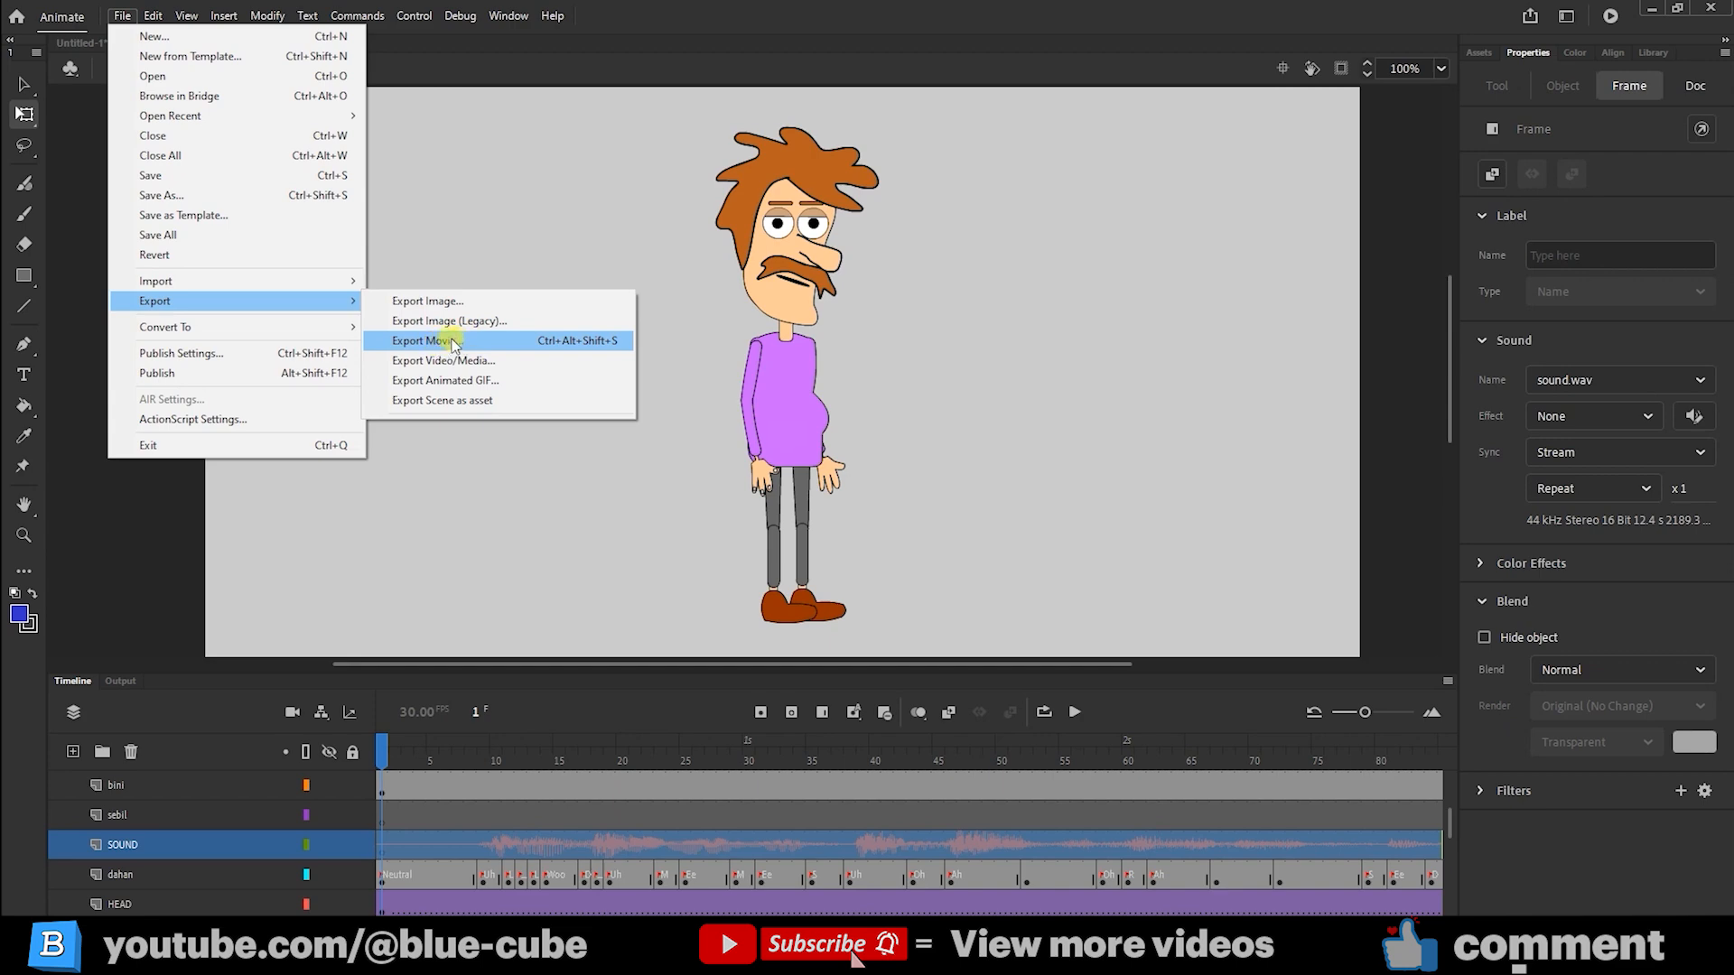
{"action": "left_click", "coordinate": [422, 339]}
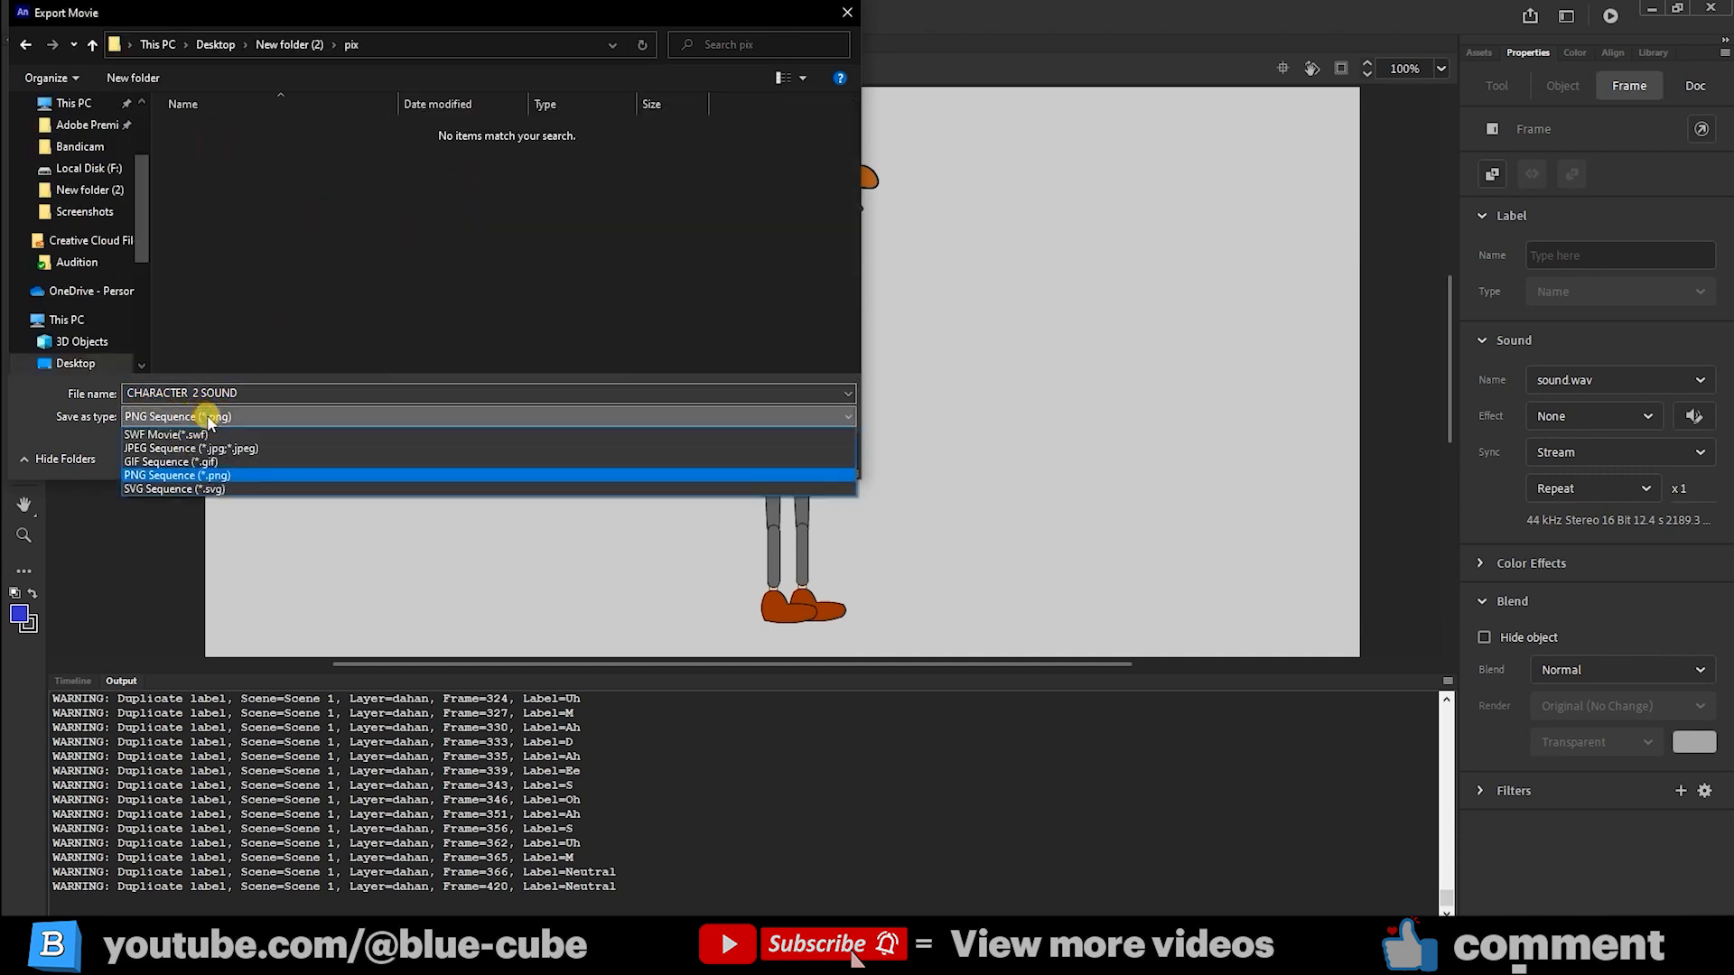
{"action": "mouse_move", "coordinate": [253, 448]}
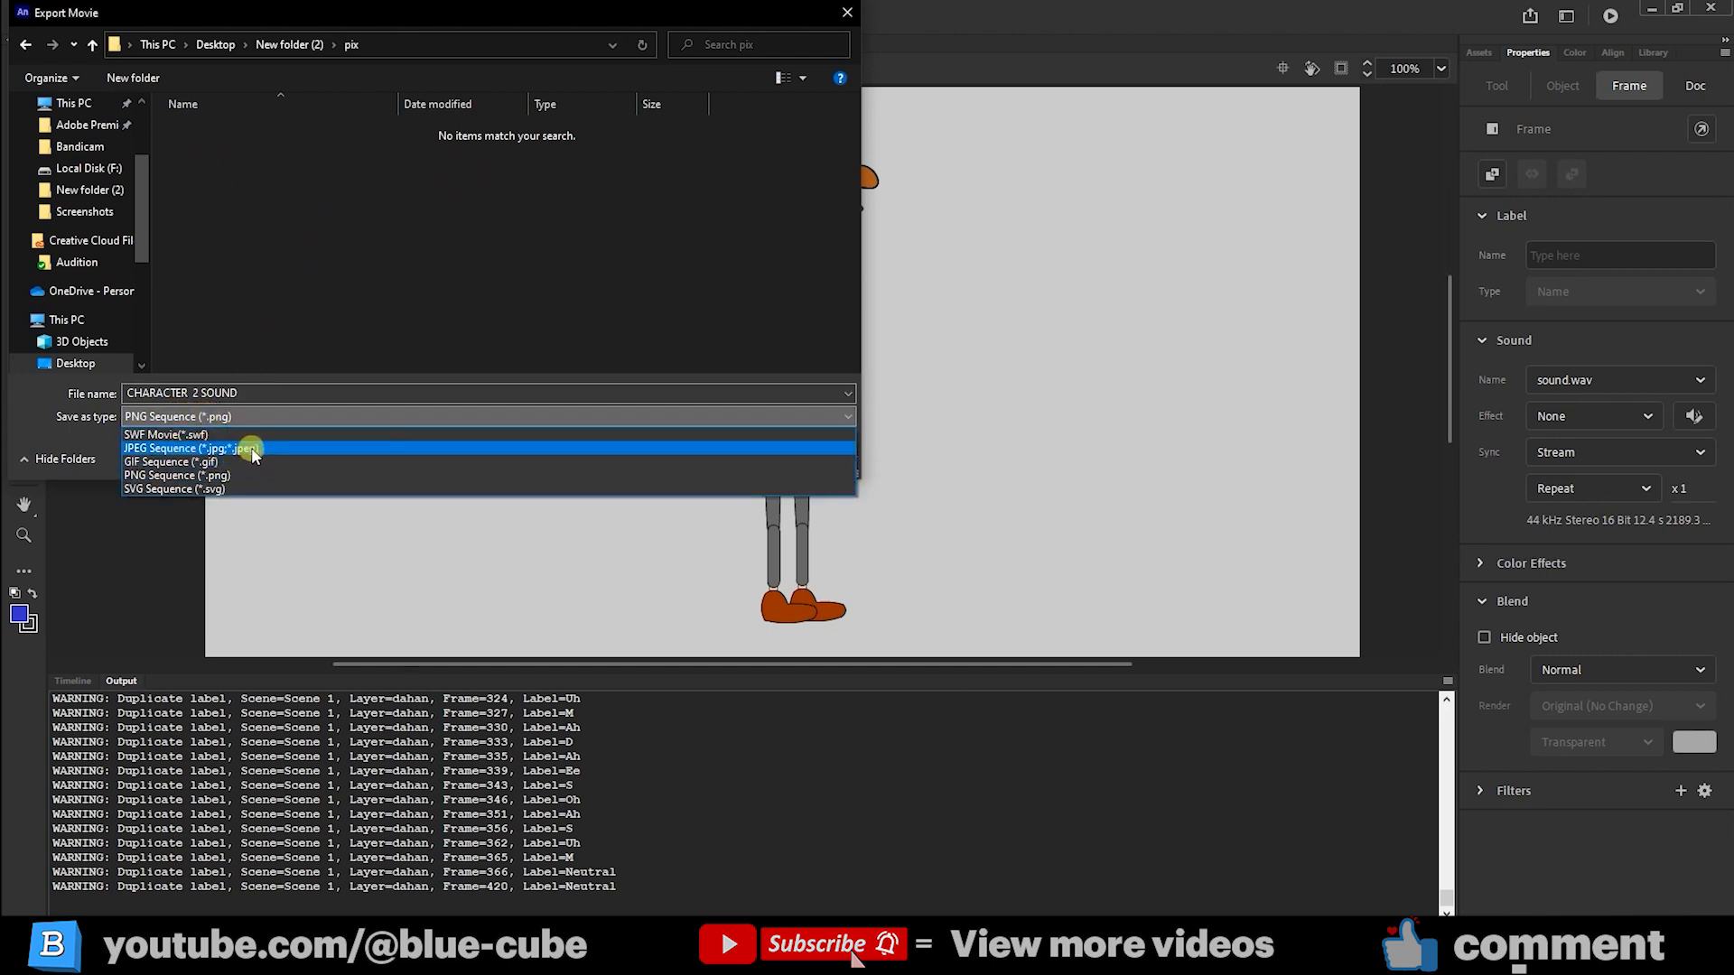
{"action": "mouse_move", "coordinate": [172, 451]}
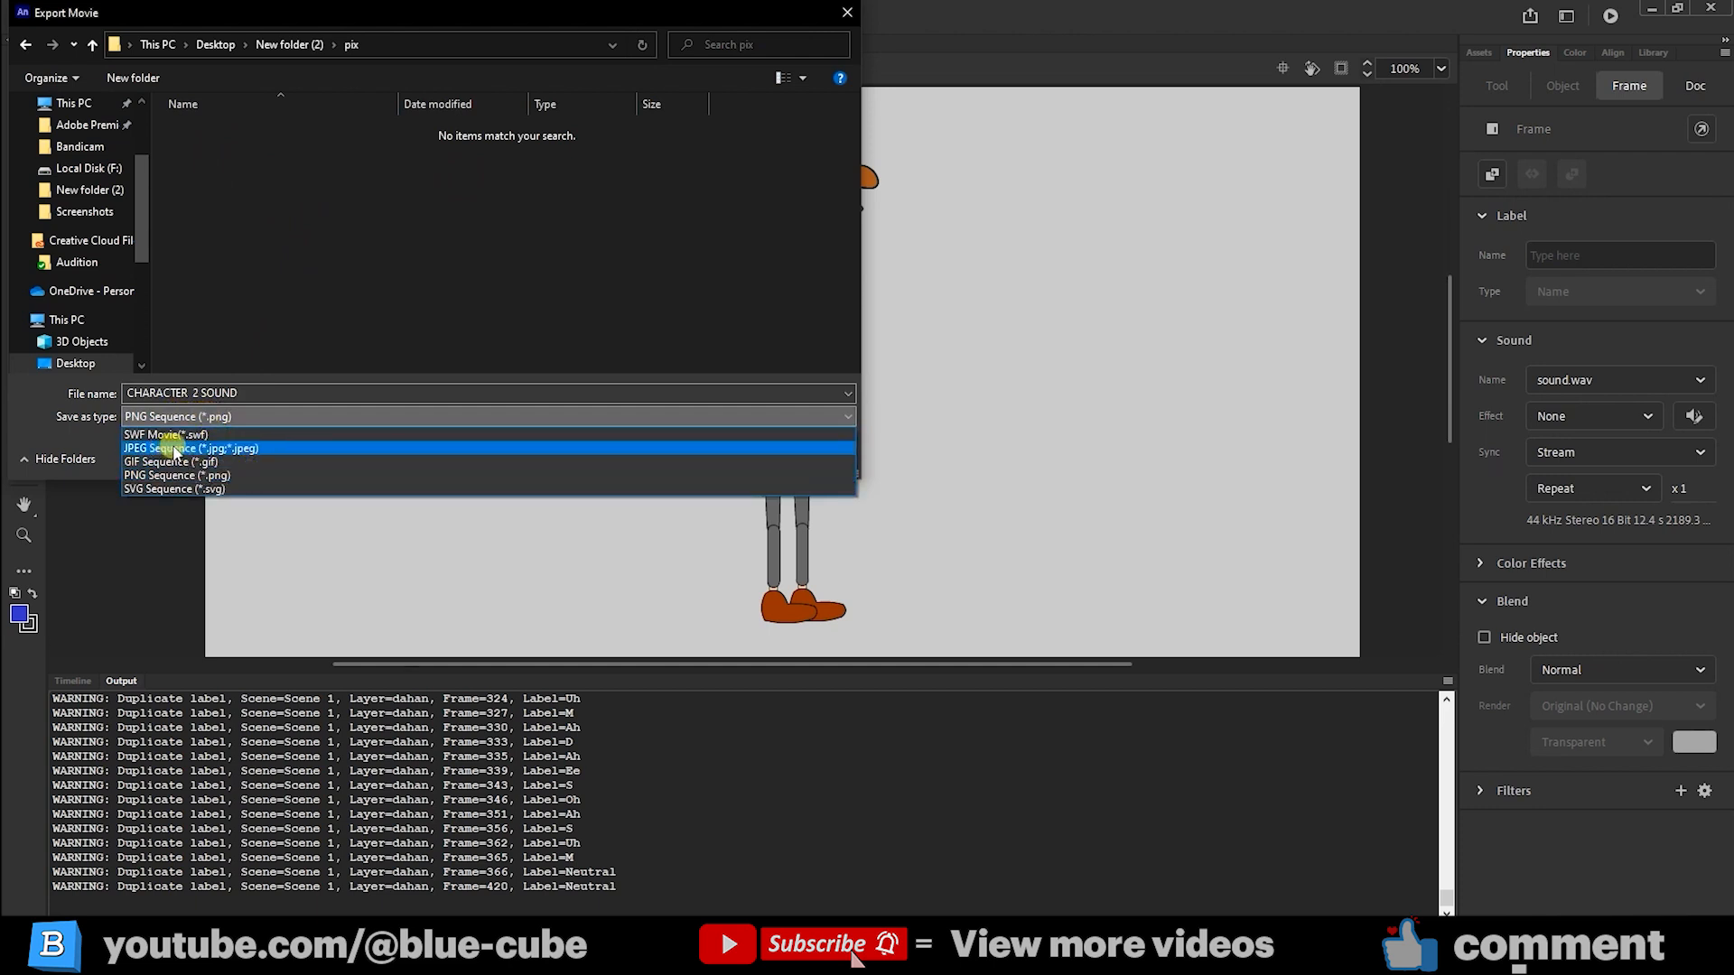
- Export a 1280×720 JPEG sequence and check the 420 frames in the pix folder
{"action": "left_click", "coordinate": [189, 448]}
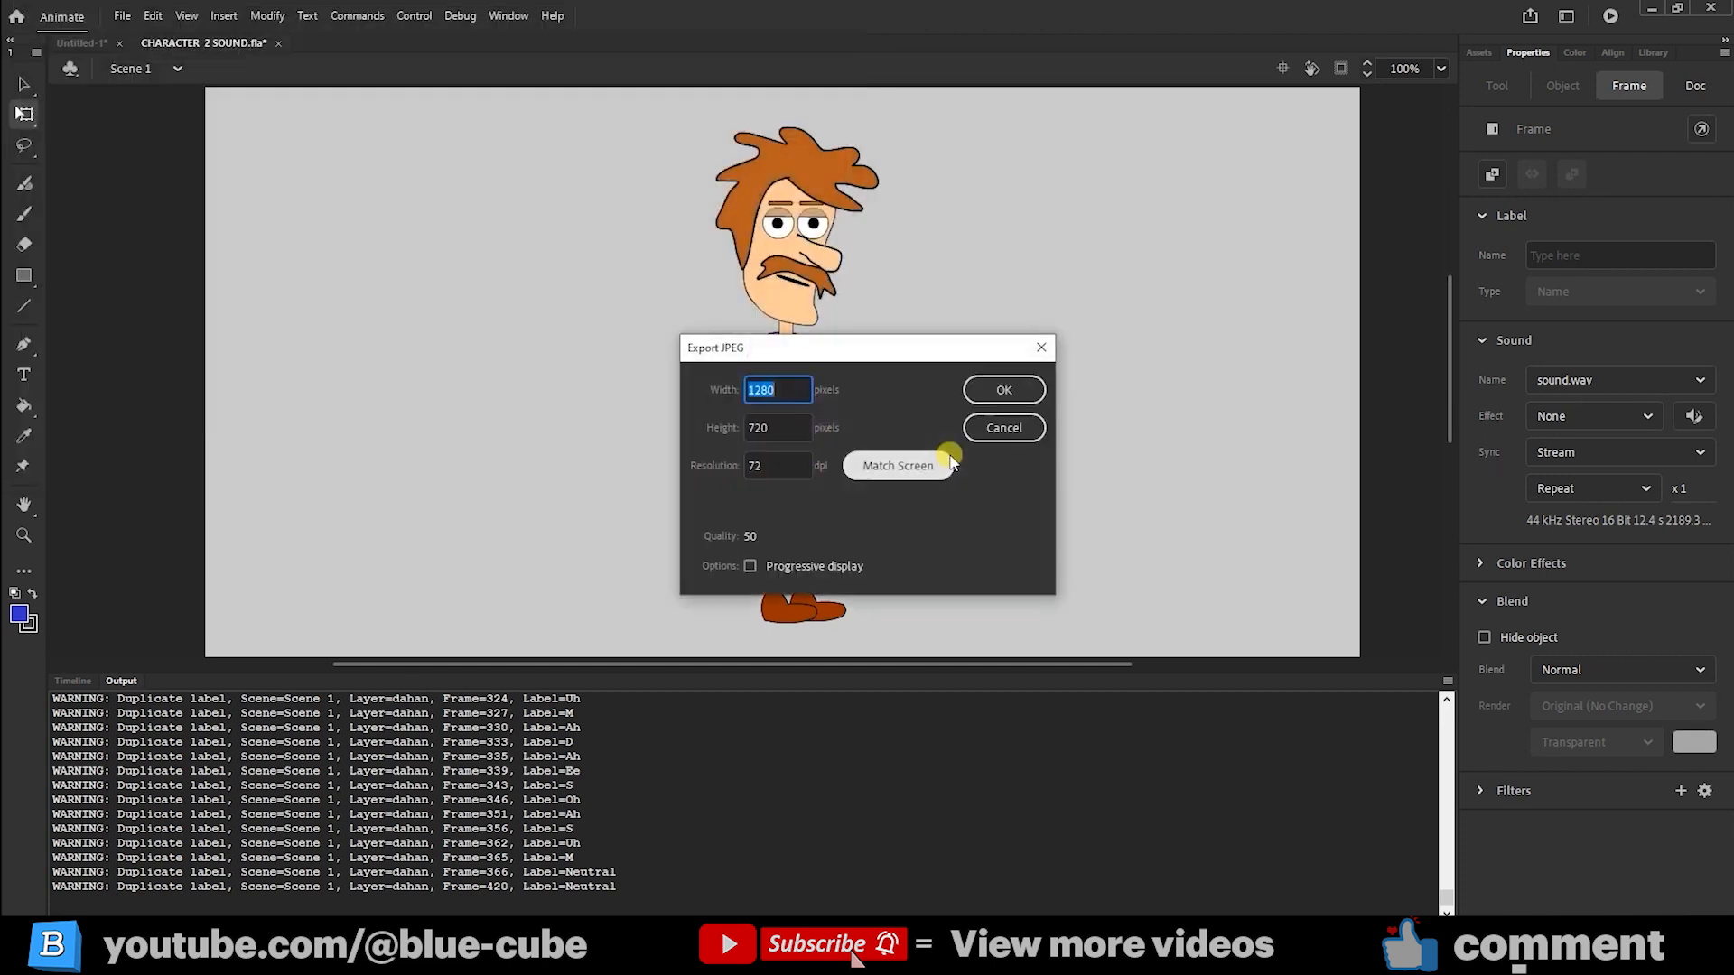
{"action": "mouse_move", "coordinate": [674, 363]}
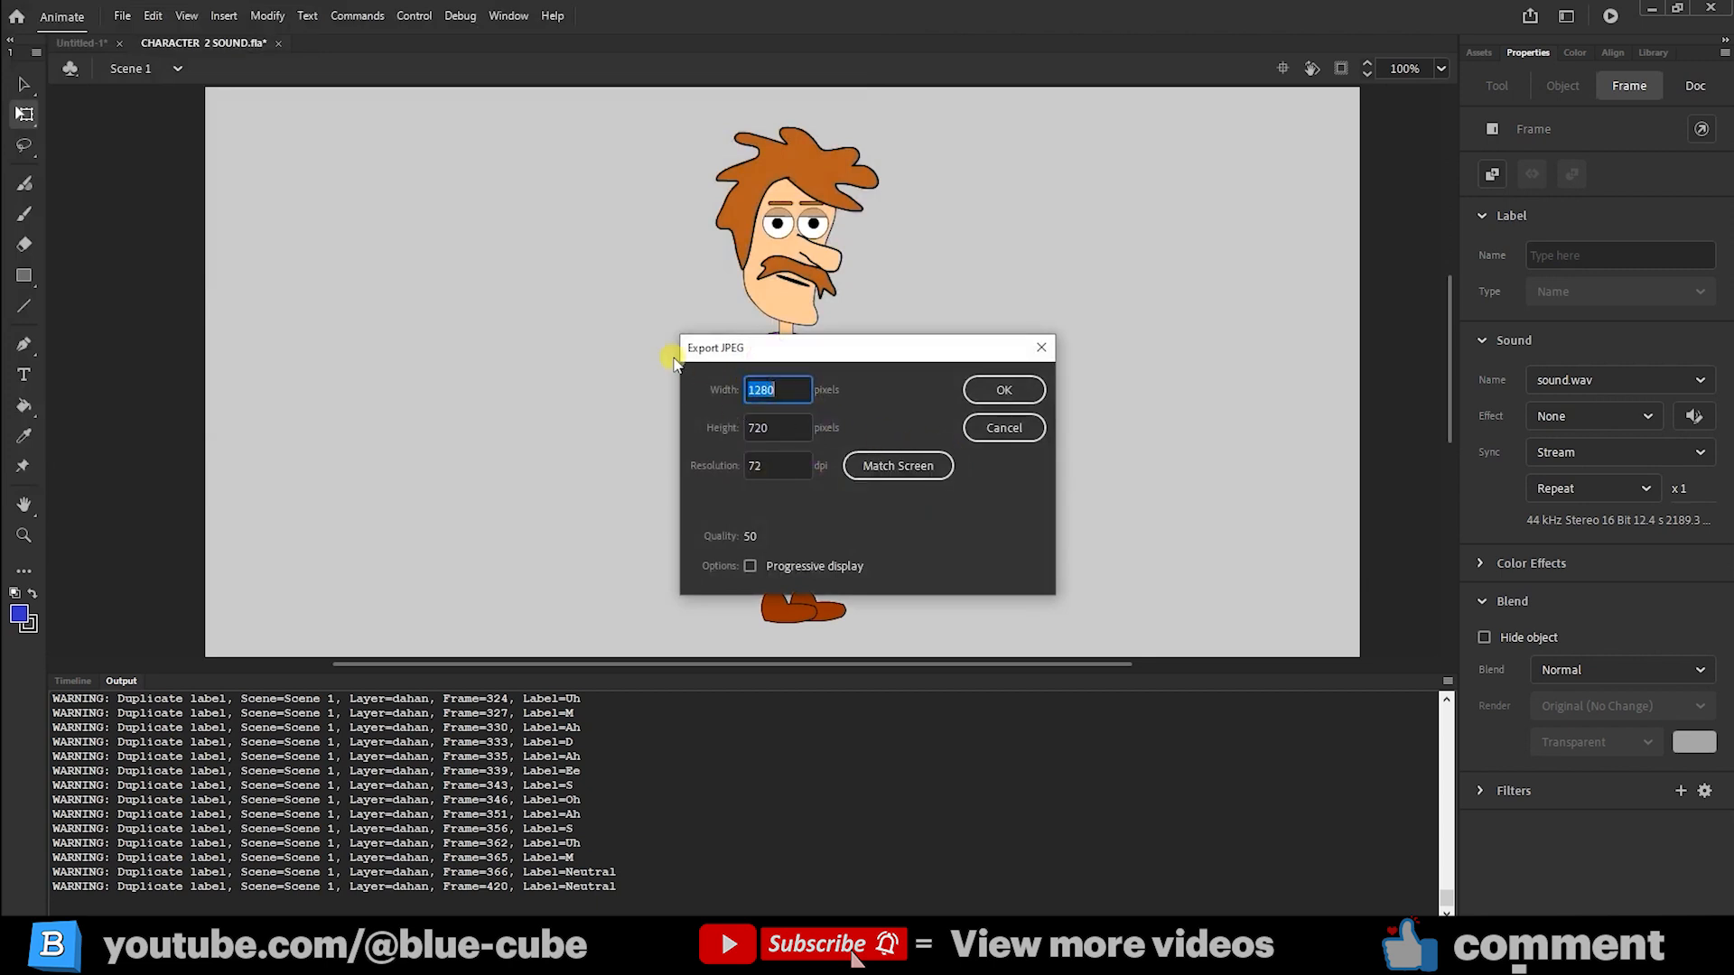
{"action": "mouse_move", "coordinate": [782, 490]}
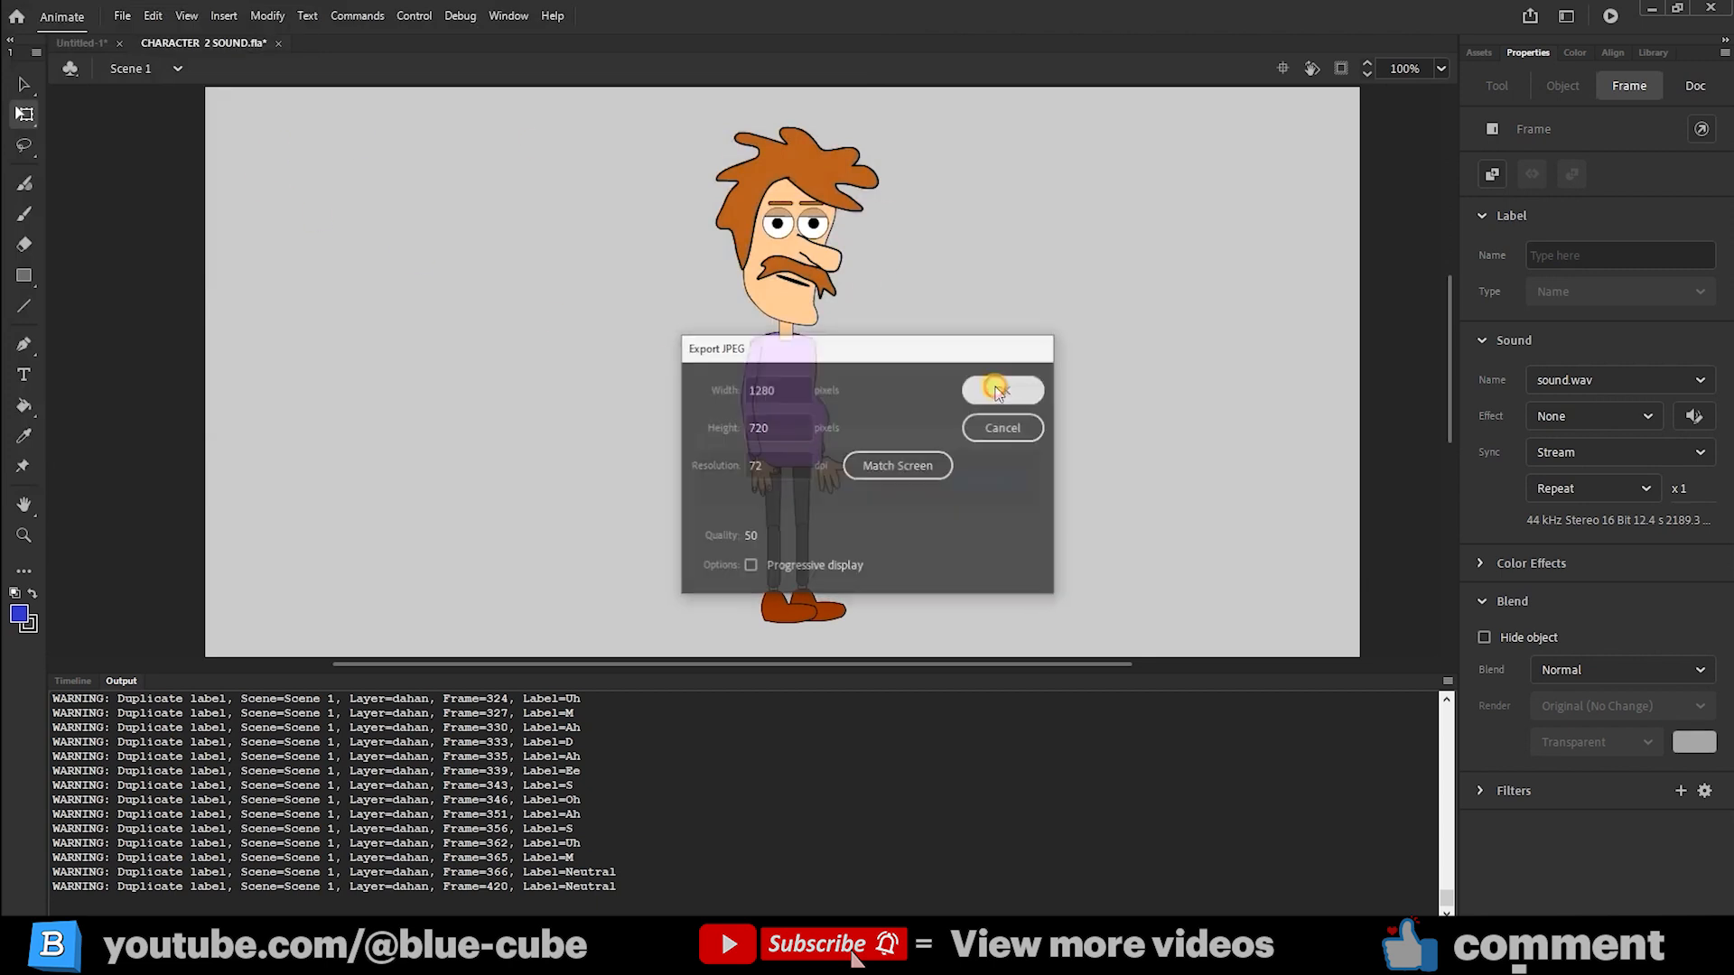
{"action": "left_click", "coordinate": [999, 390]}
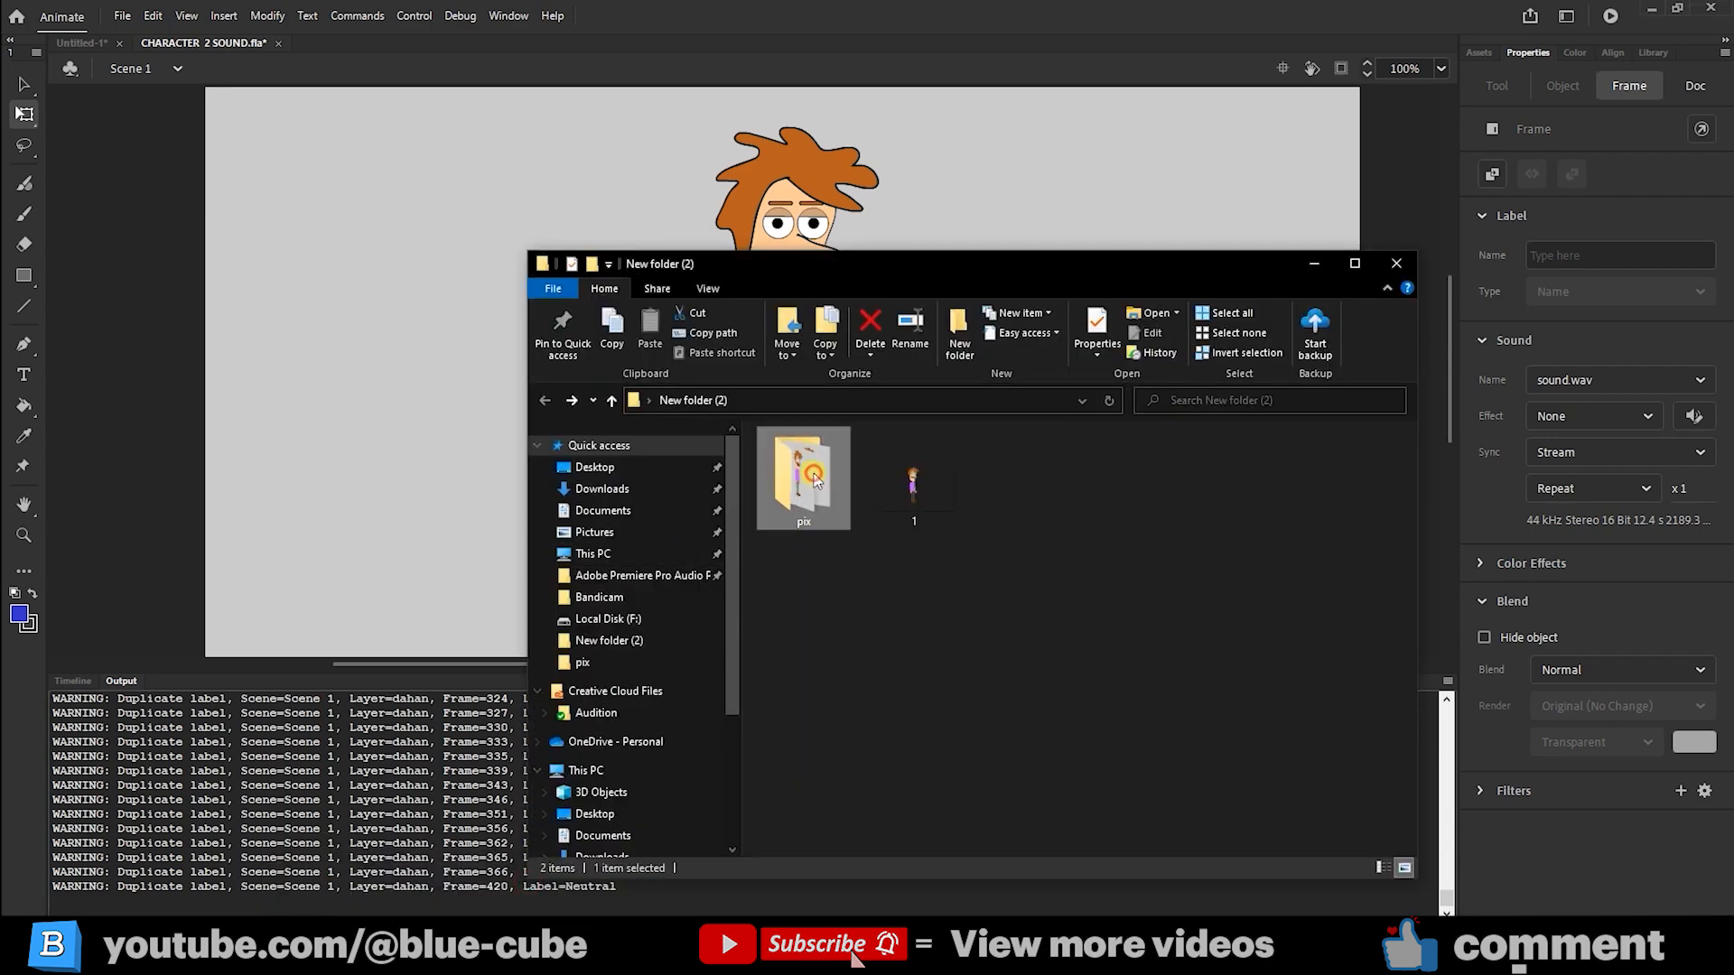
{"action": "double_click", "coordinate": [802, 469]}
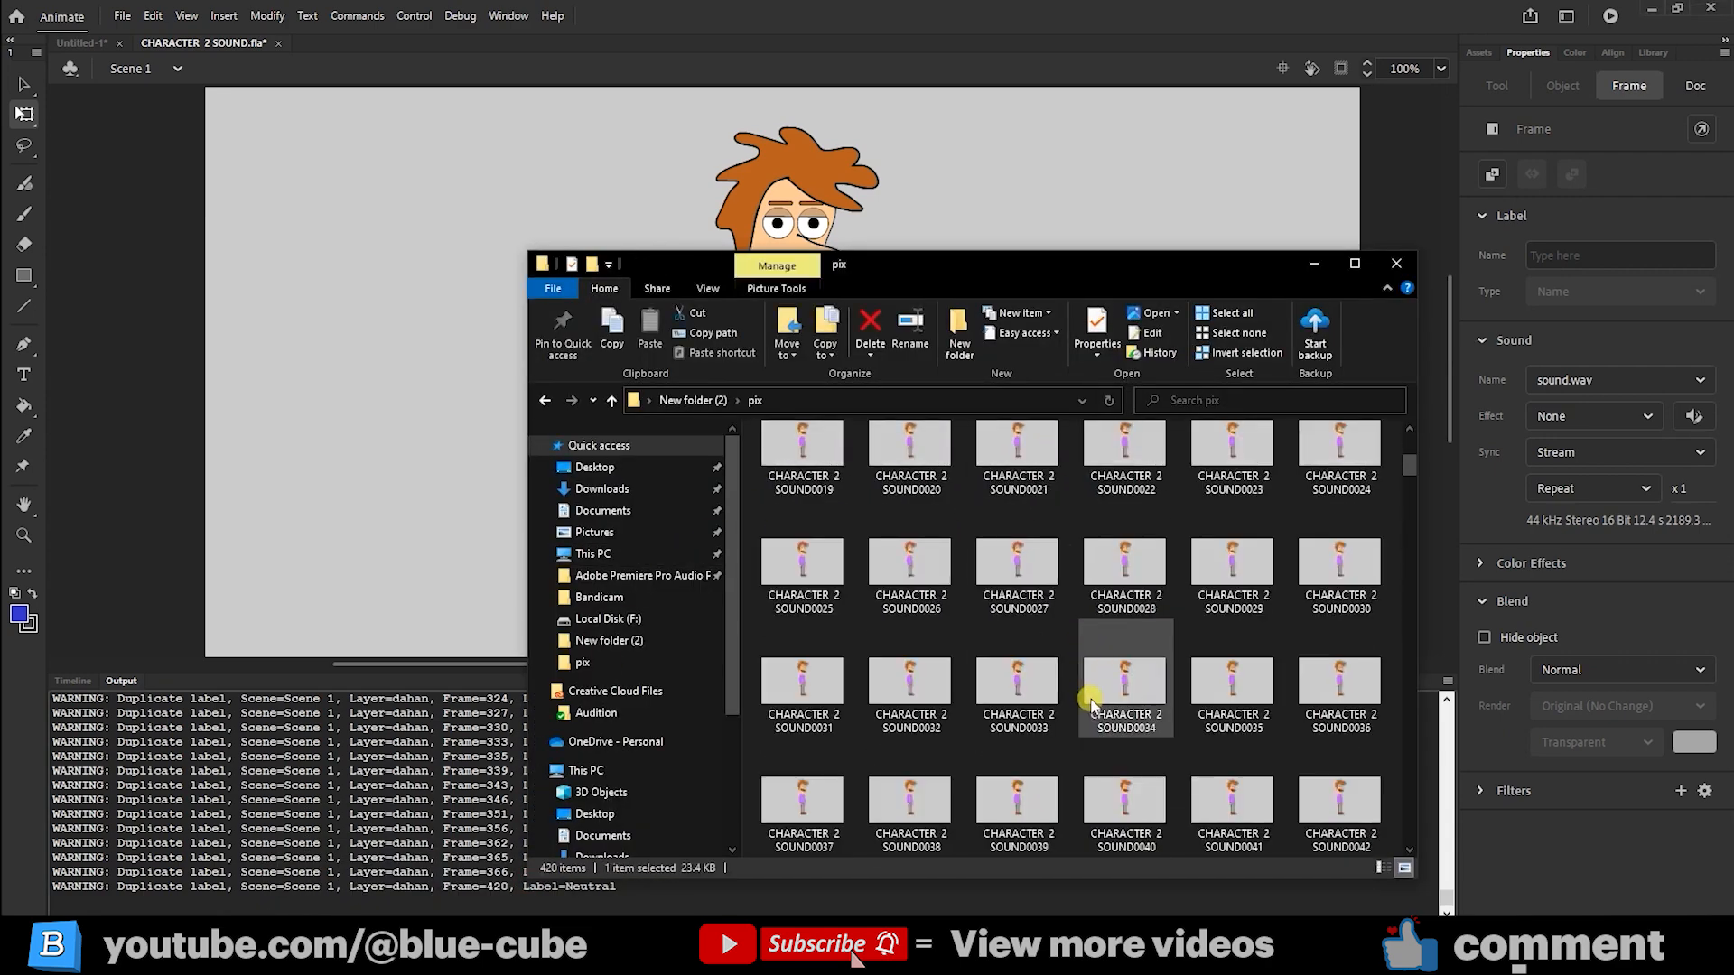
{"action": "scroll", "scroll_direction": "down", "scroll_amount": 3}
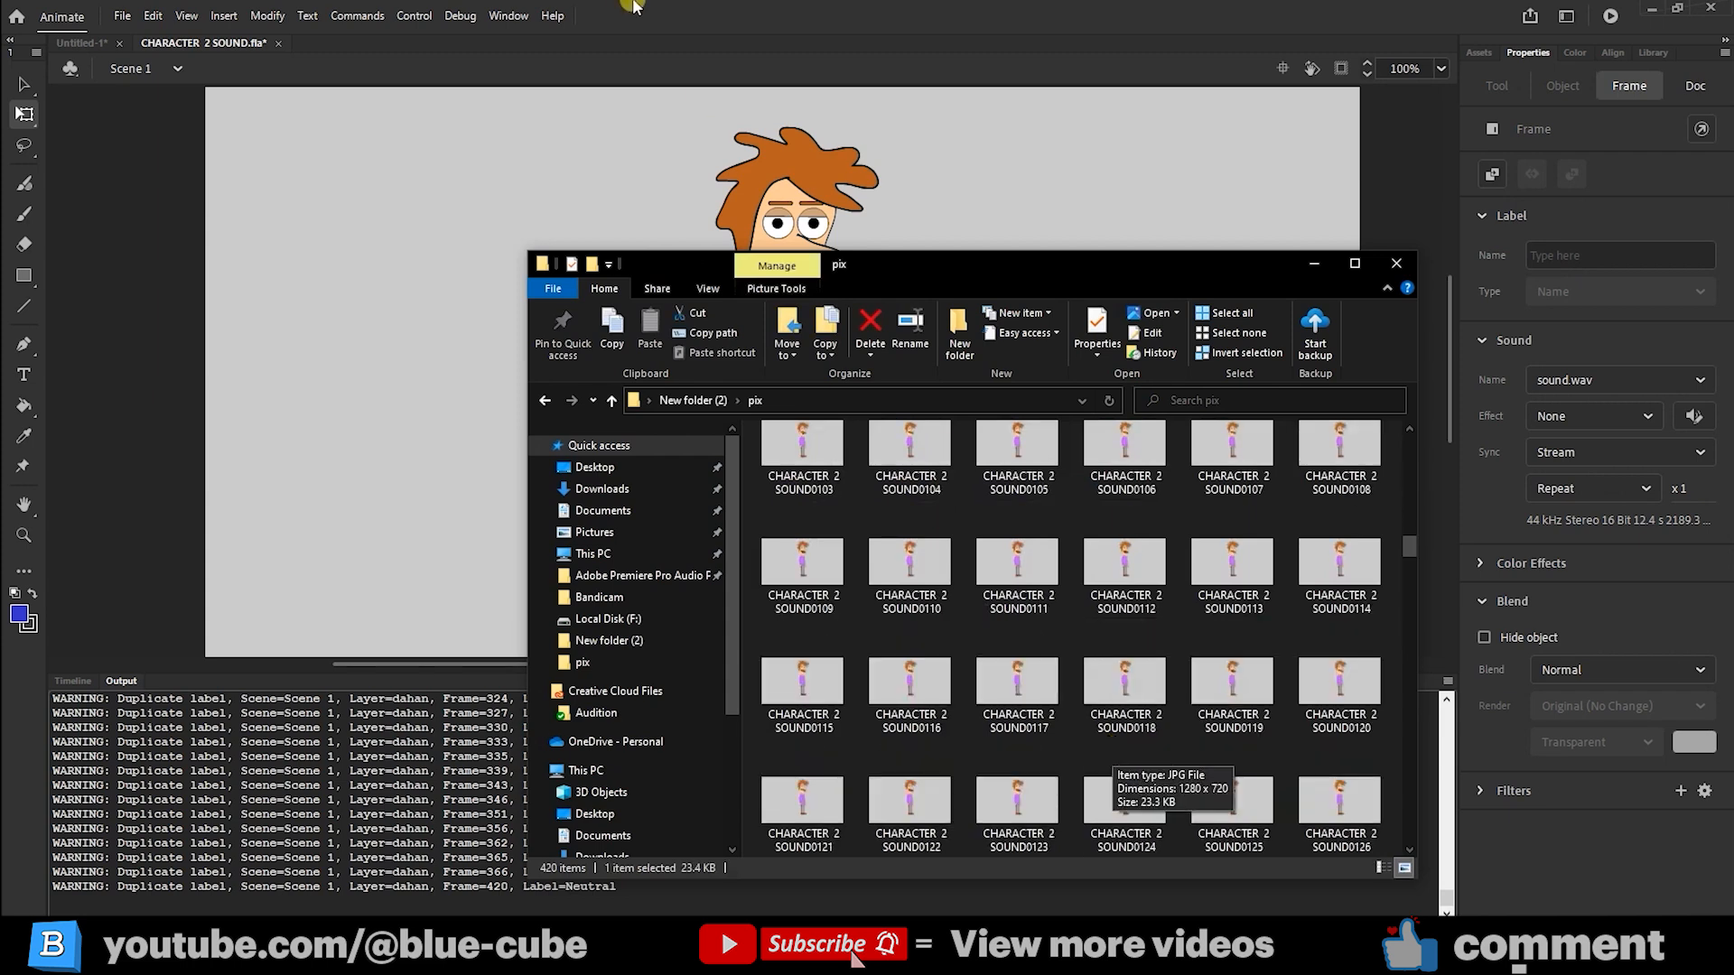
{"action": "left_click", "coordinate": [121, 17]}
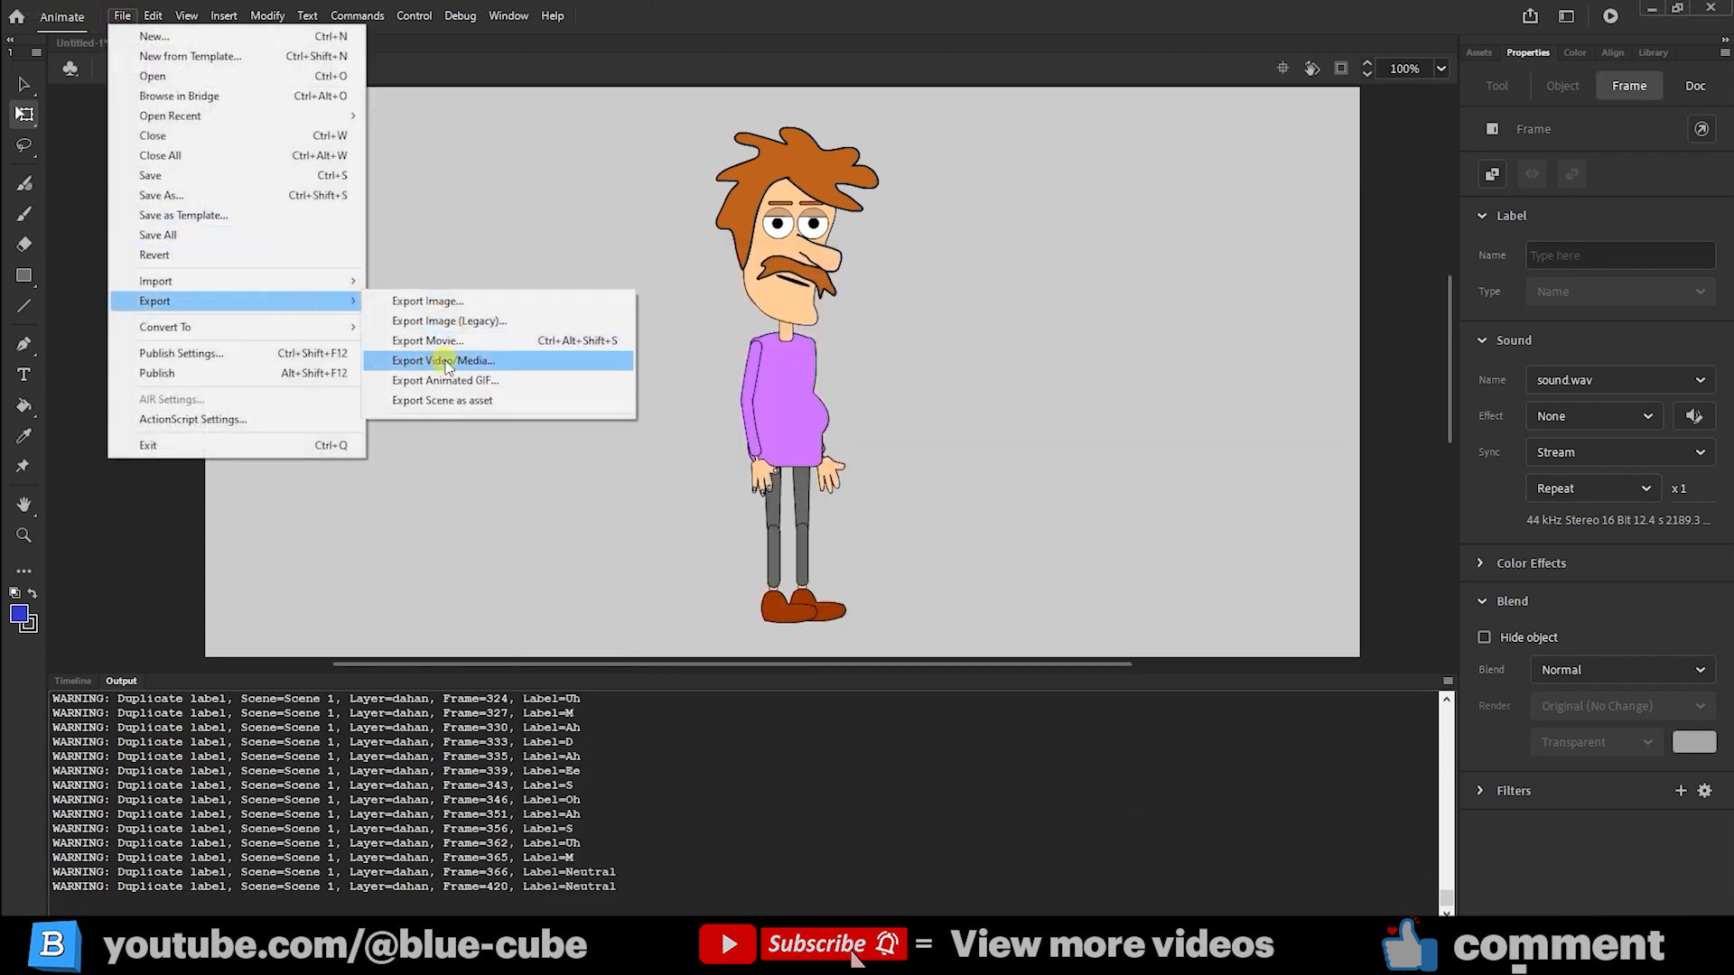
- Start an Export Video/Media with Ignore stage color unchecked so the stage colour is kept
{"action": "left_click", "coordinate": [444, 361]}
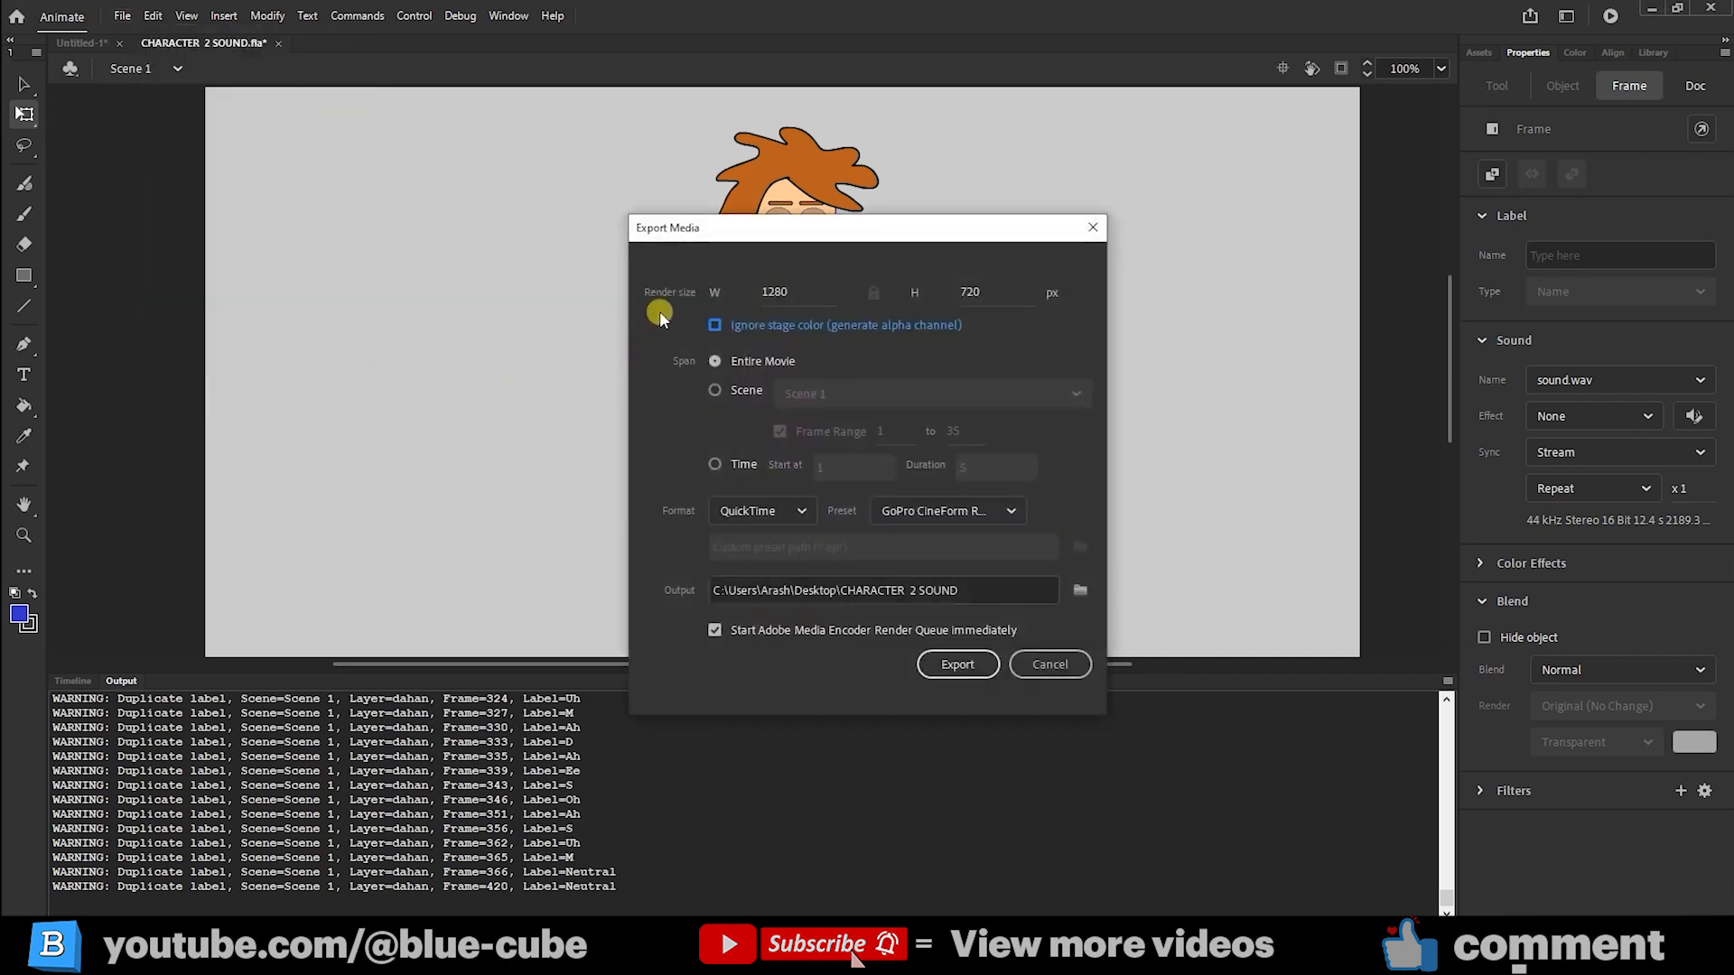
{"action": "triple_click", "coordinate": [777, 292]}
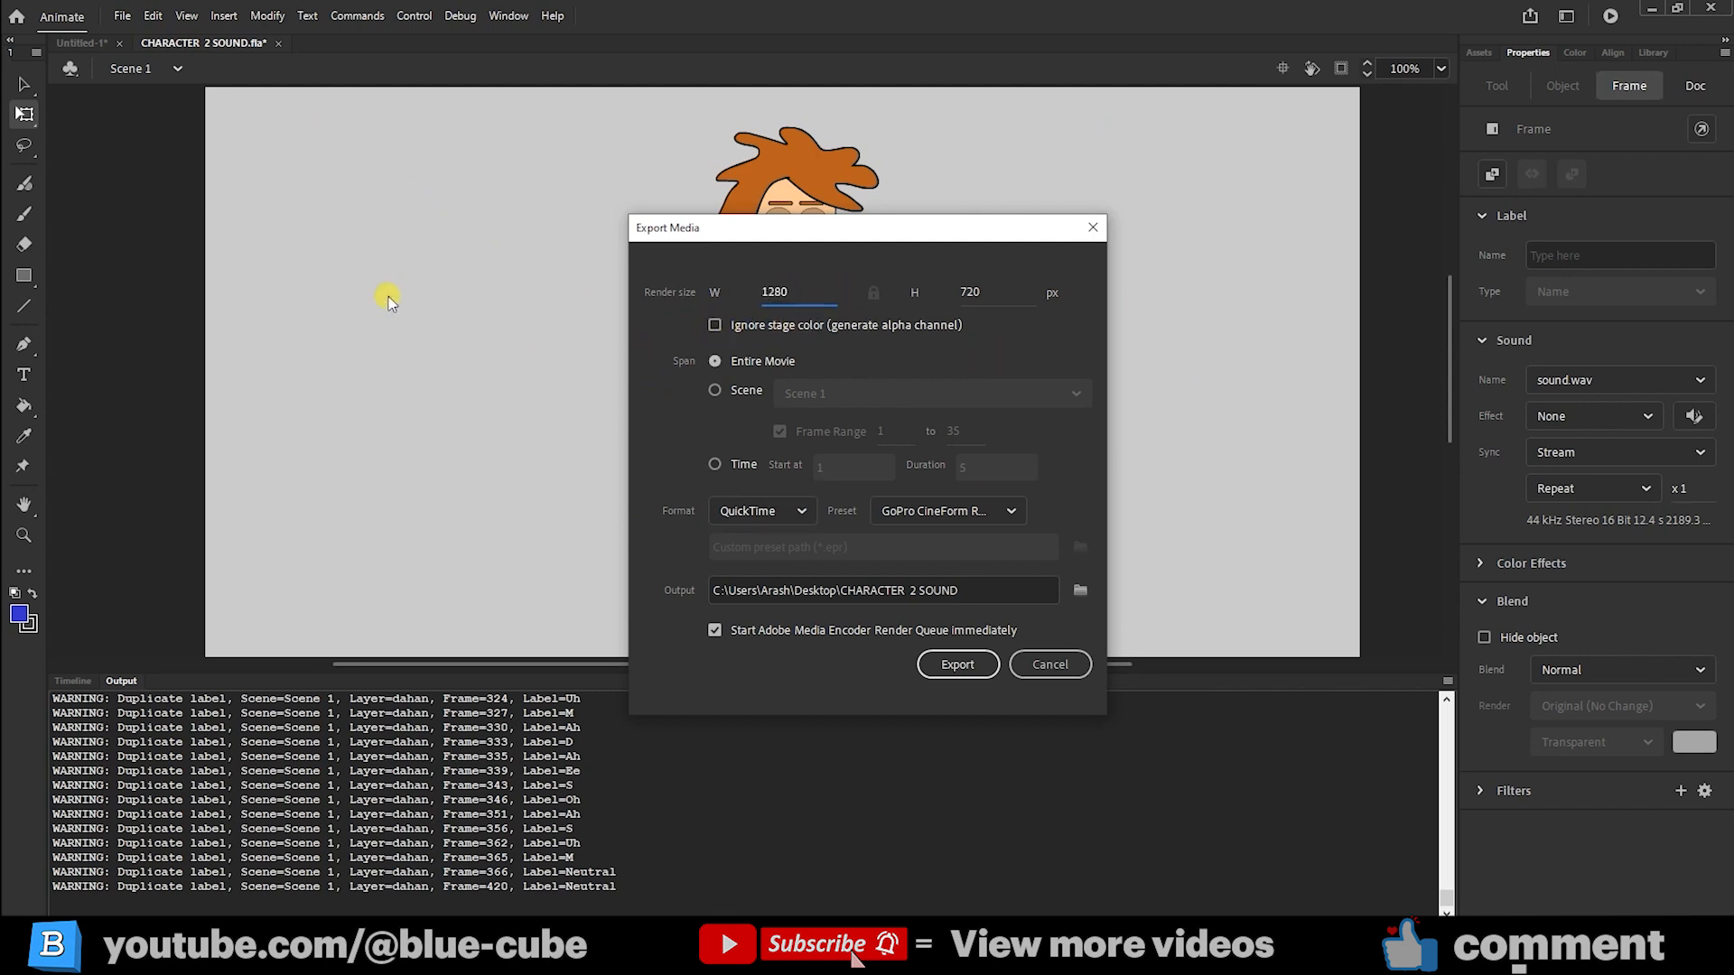
{"action": "mouse_move", "coordinate": [748, 348]}
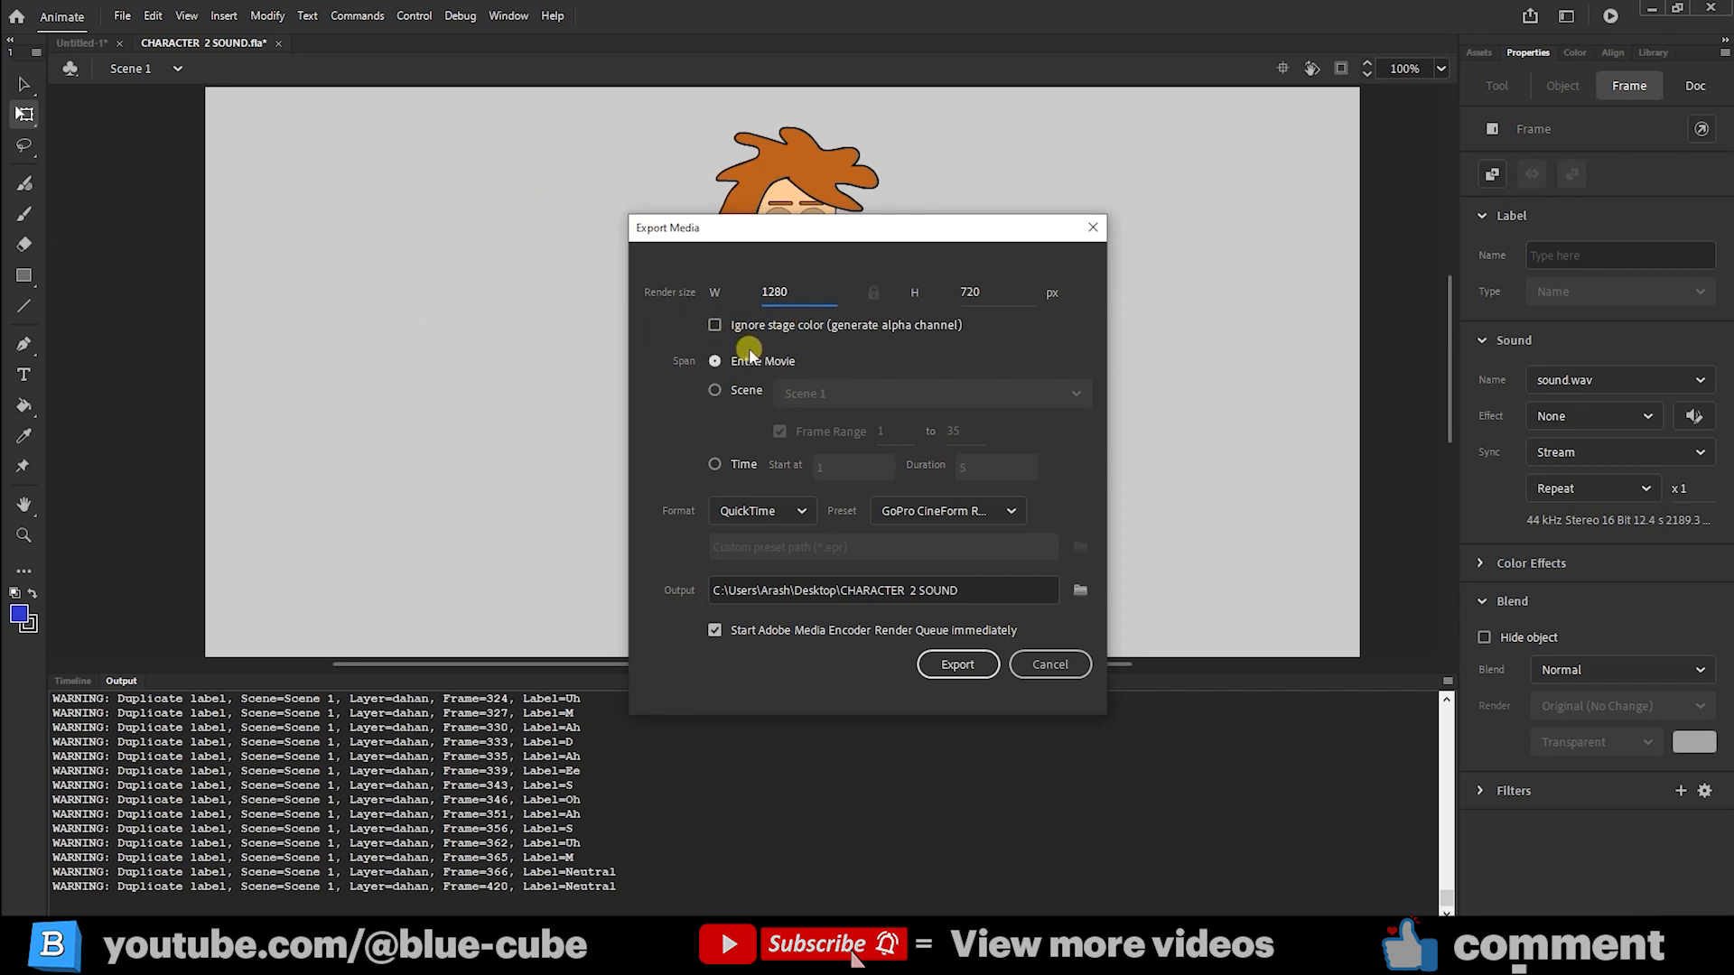
{"action": "mouse_move", "coordinate": [517, 307]}
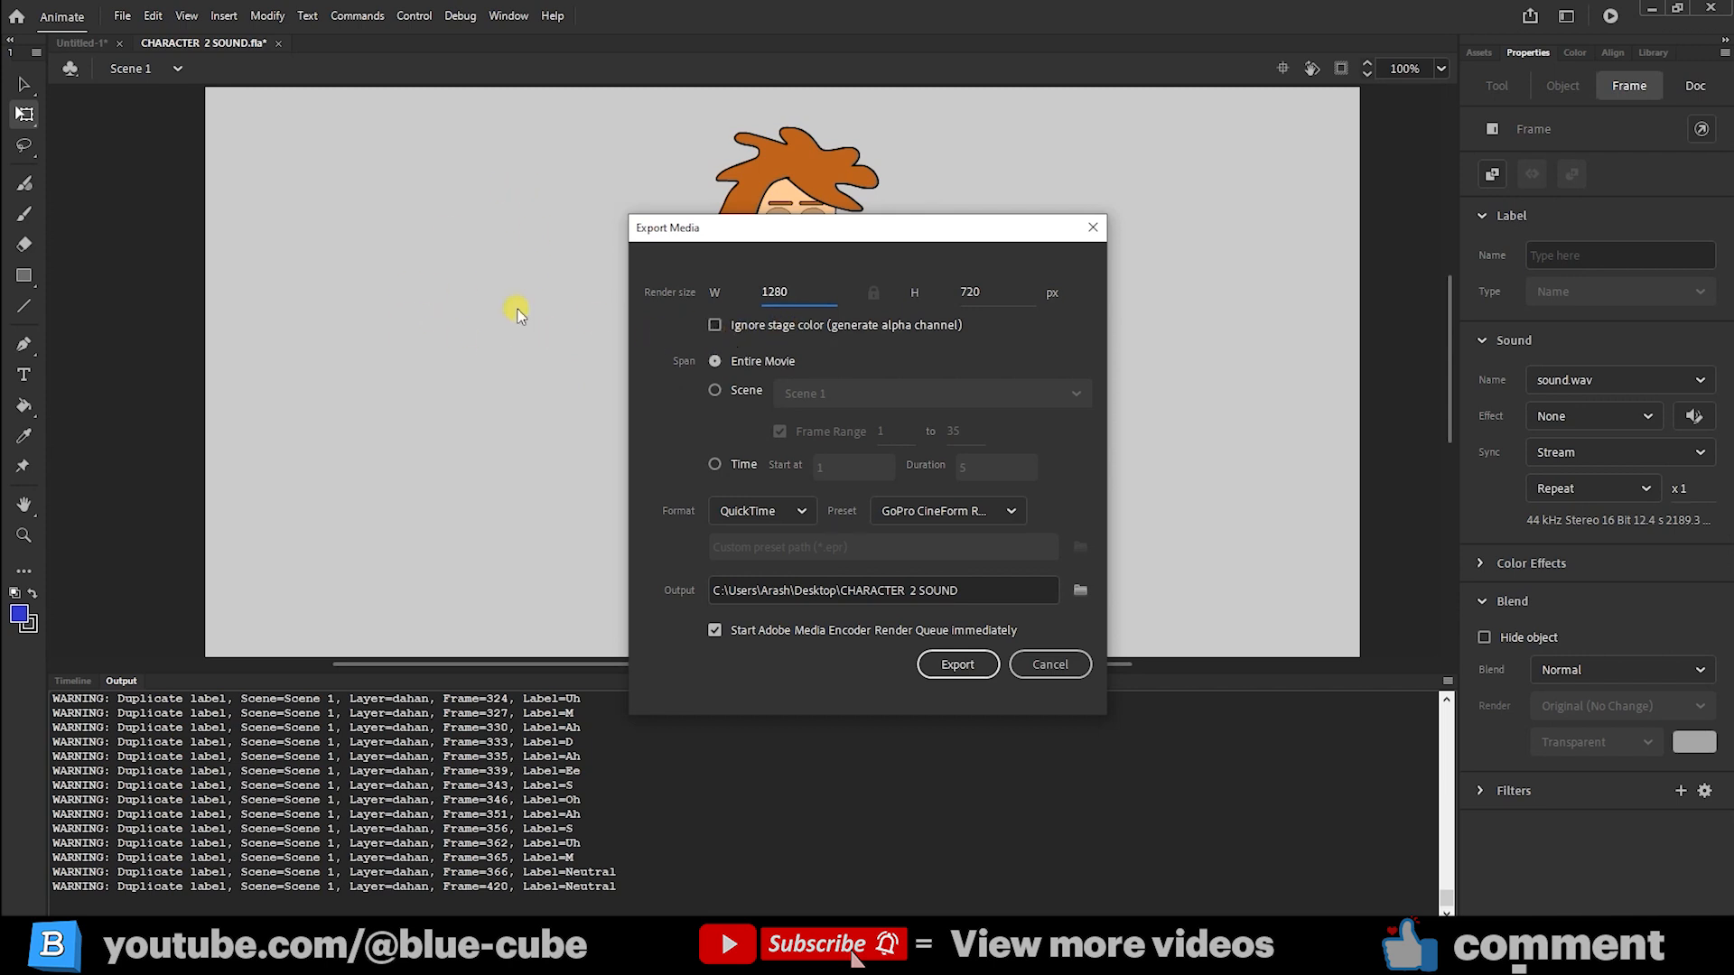
{"action": "mouse_move", "coordinate": [631, 323]}
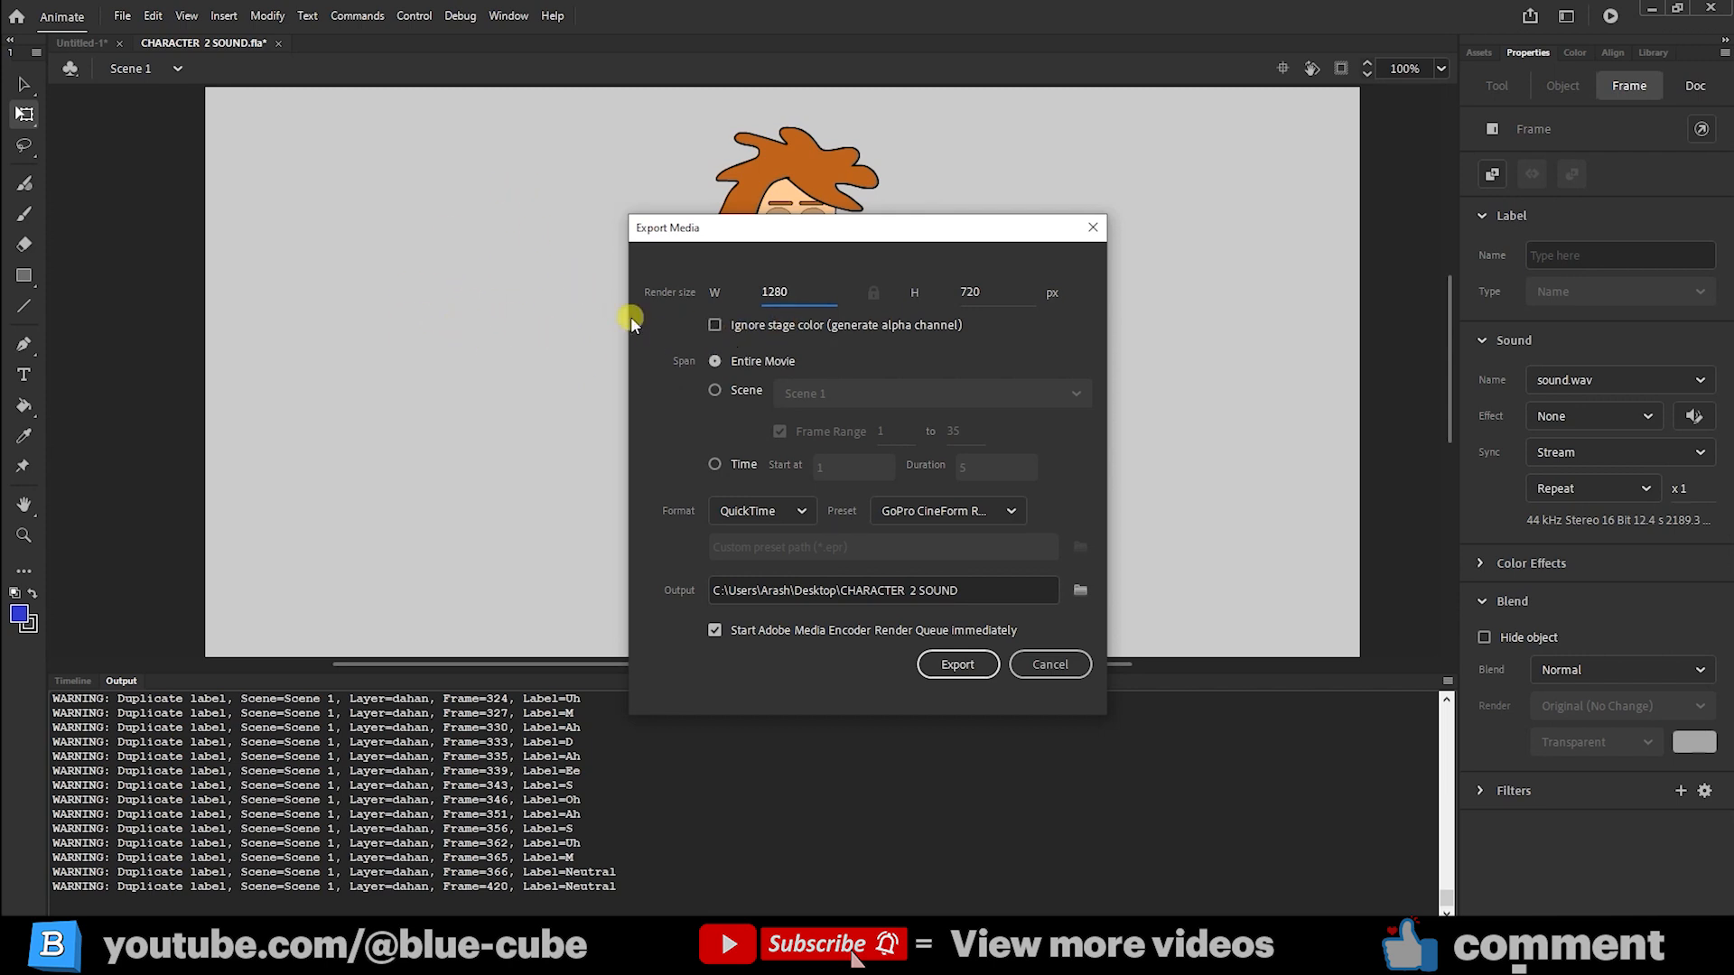
{"action": "mouse_move", "coordinate": [849, 353]}
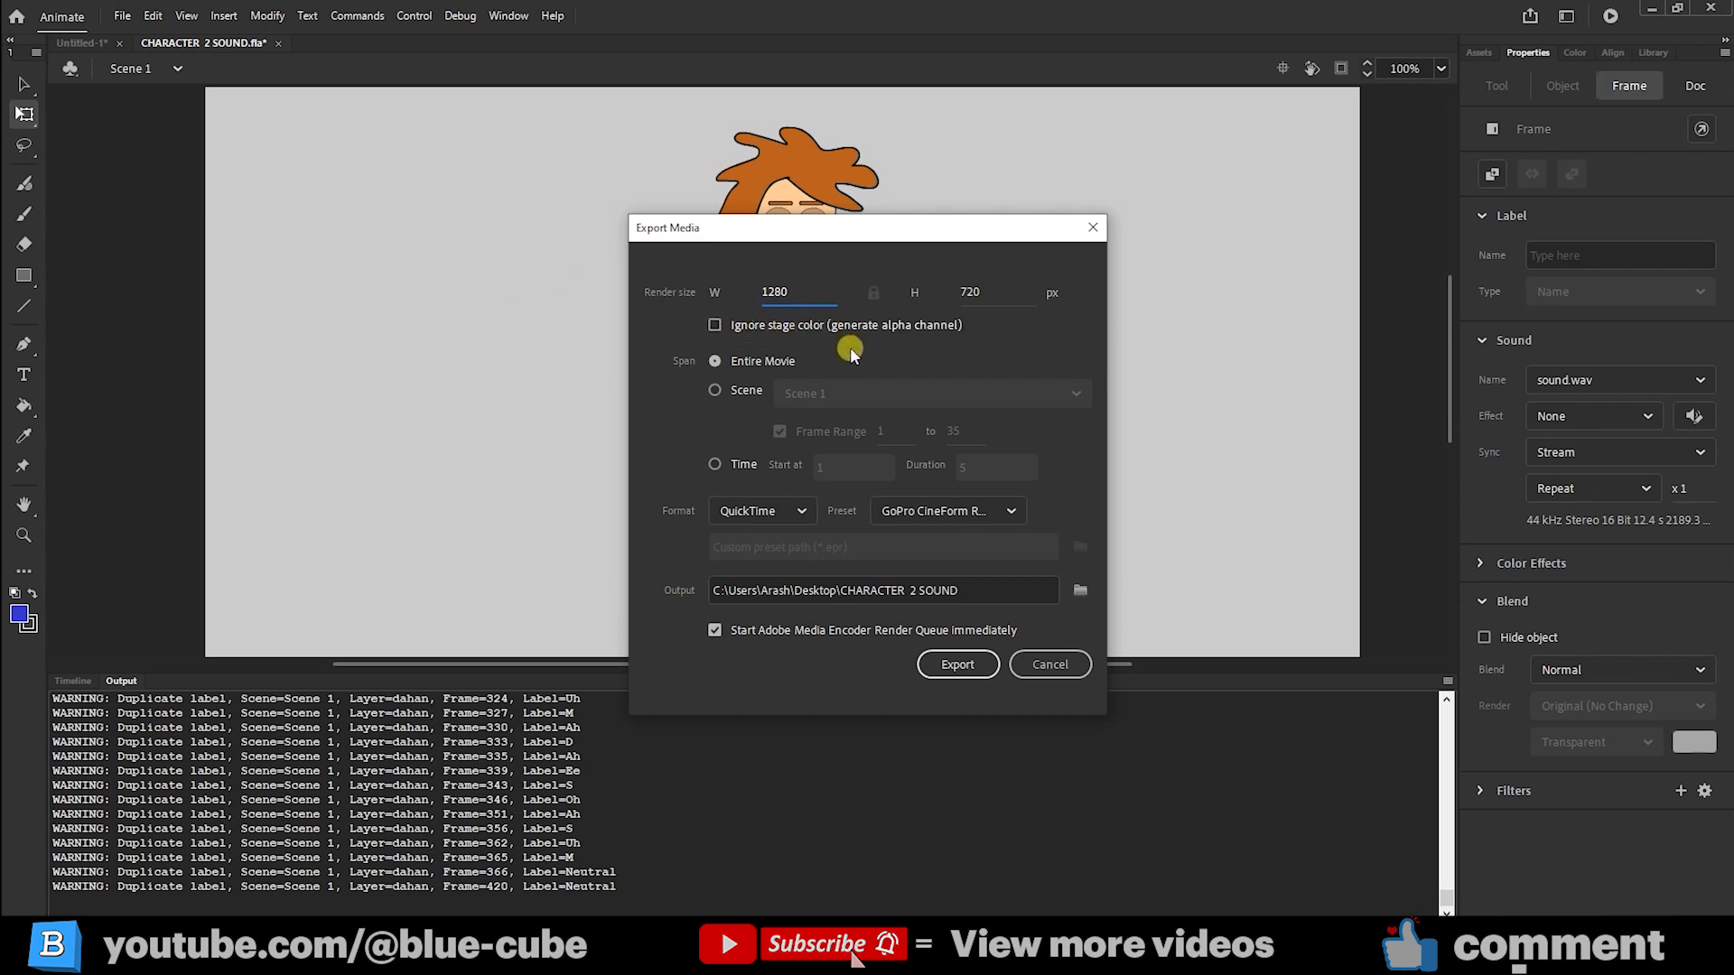
{"action": "mouse_move", "coordinate": [313, 732]}
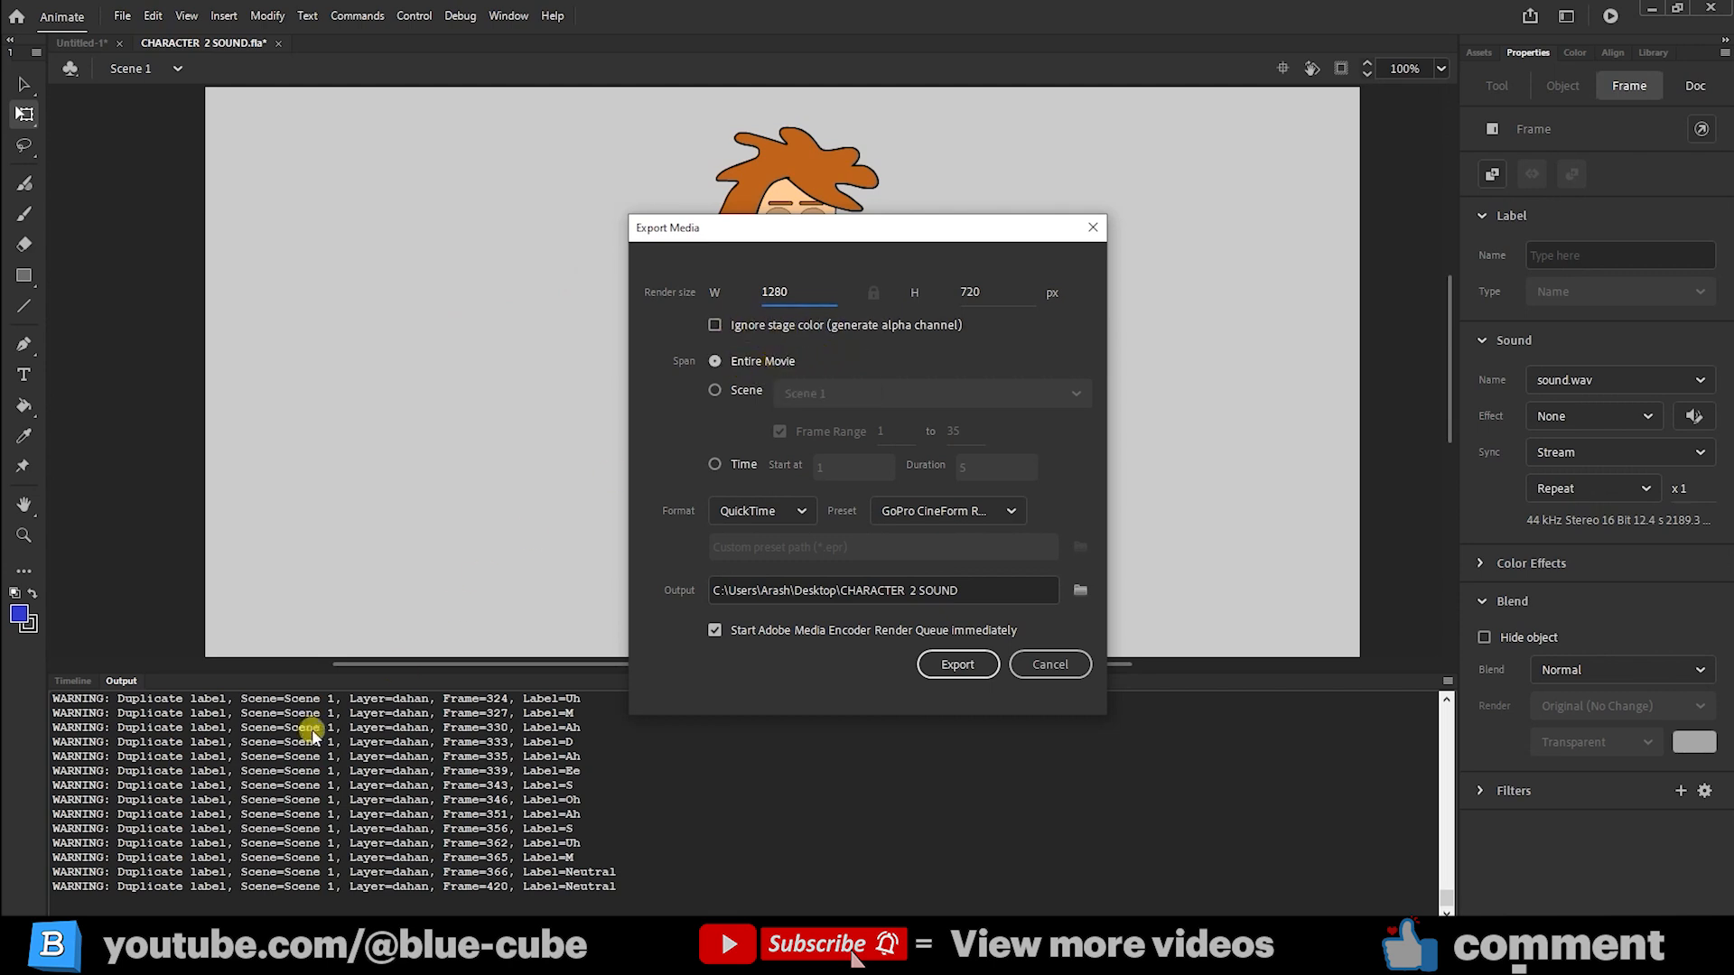
{"action": "mouse_move", "coordinate": [876, 381]}
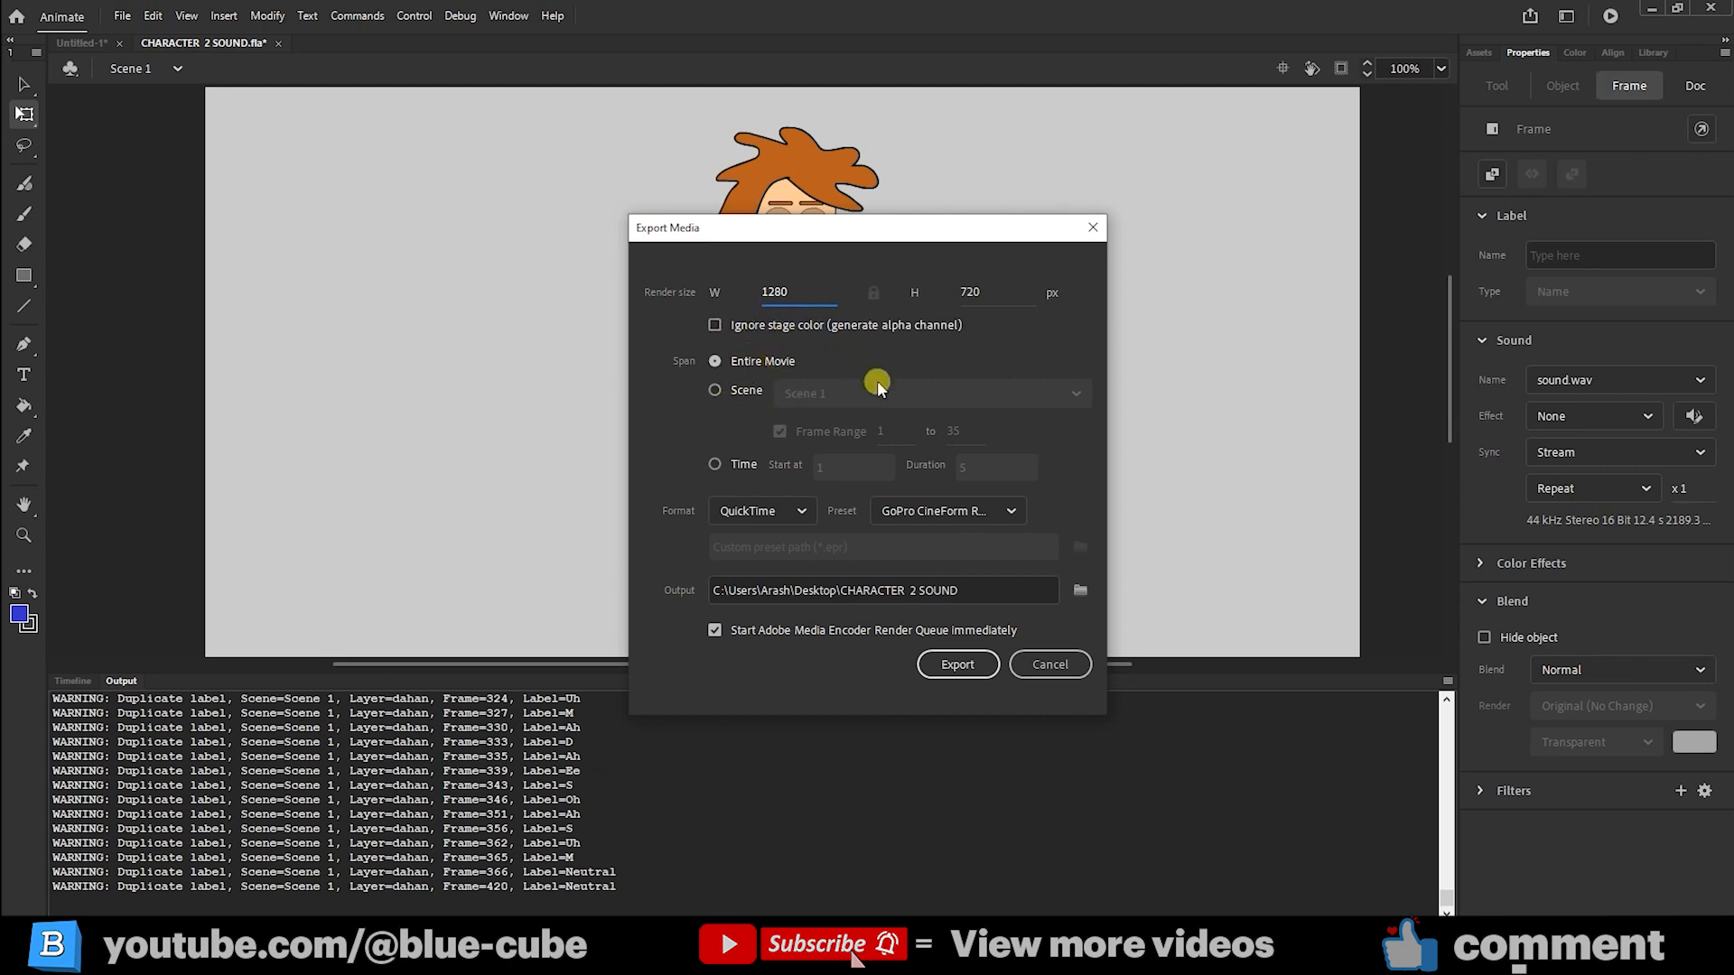
{"action": "mouse_move", "coordinate": [840, 367]}
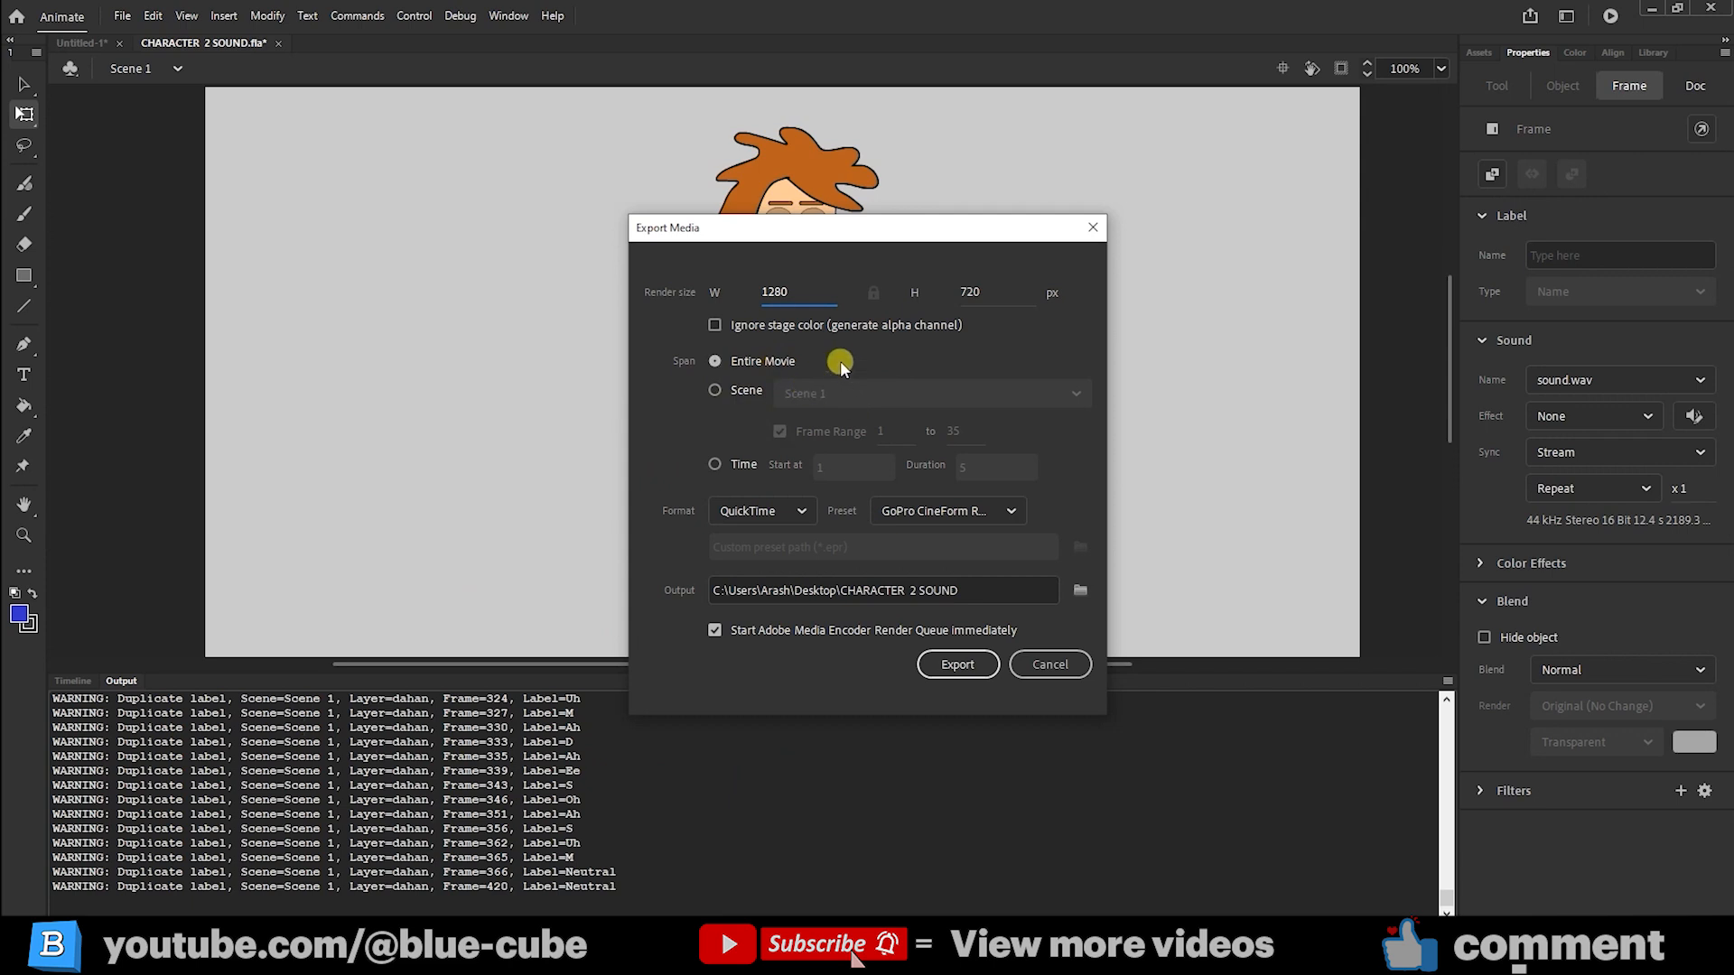
- Try the Scene and Time span options, then settle on Entire Movie for the export span
{"action": "left_click", "coordinate": [715, 390]}
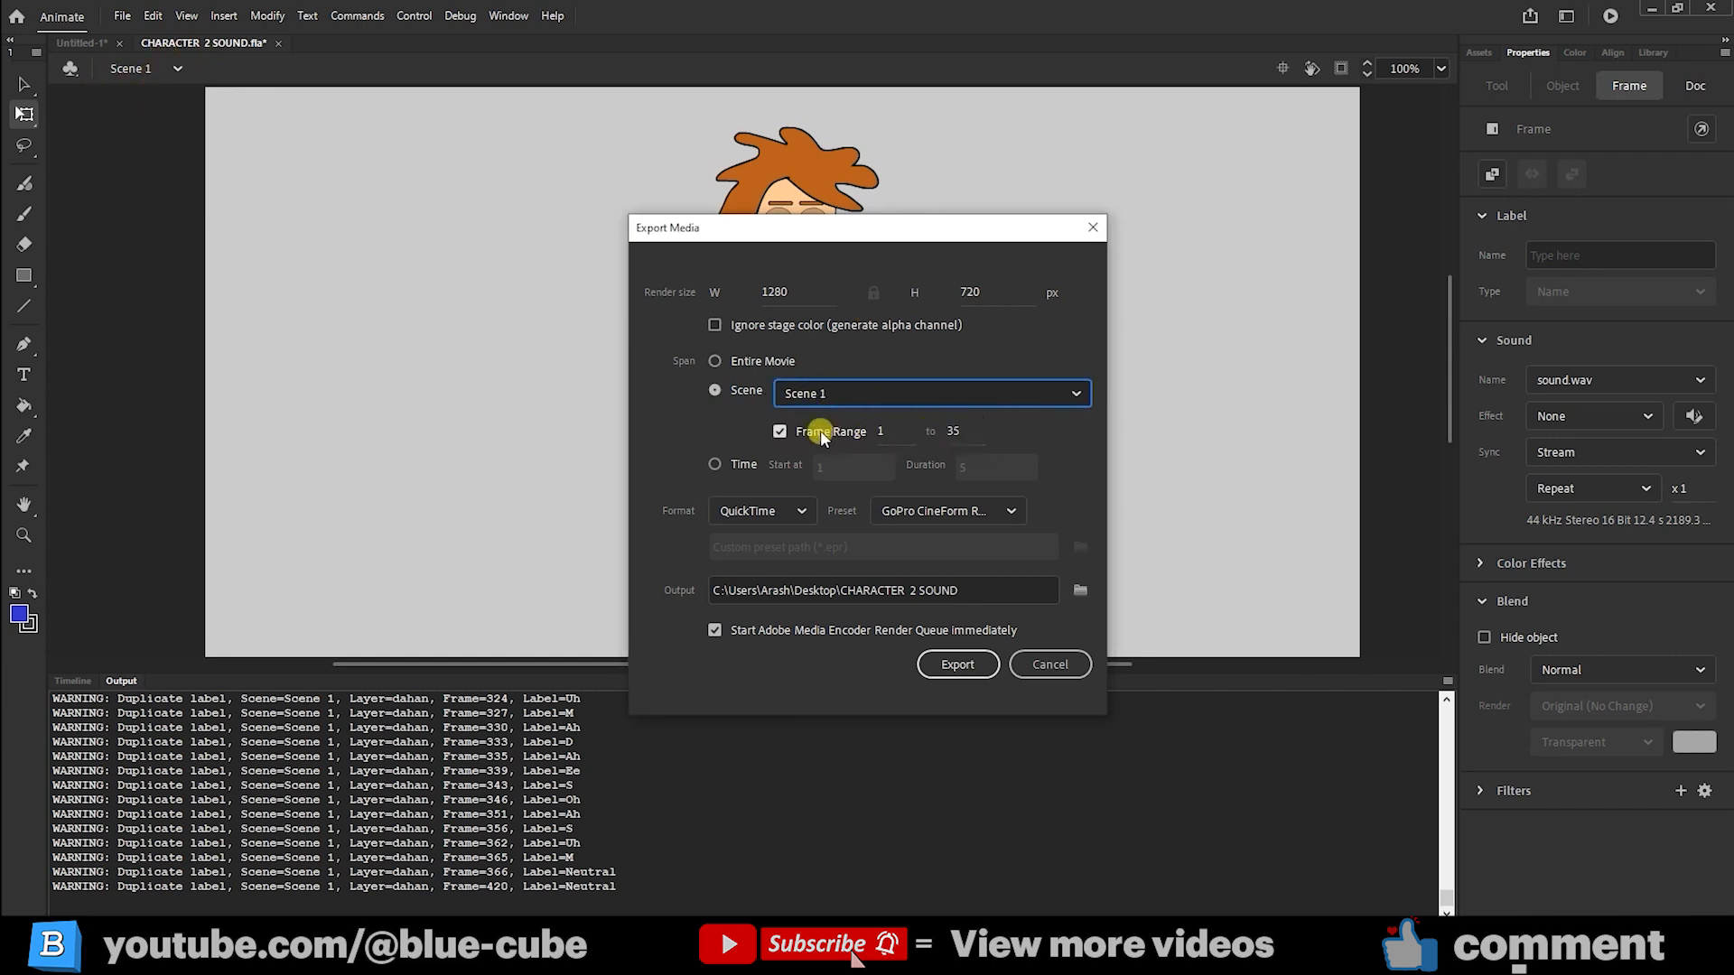
{"action": "mouse_move", "coordinate": [959, 453]}
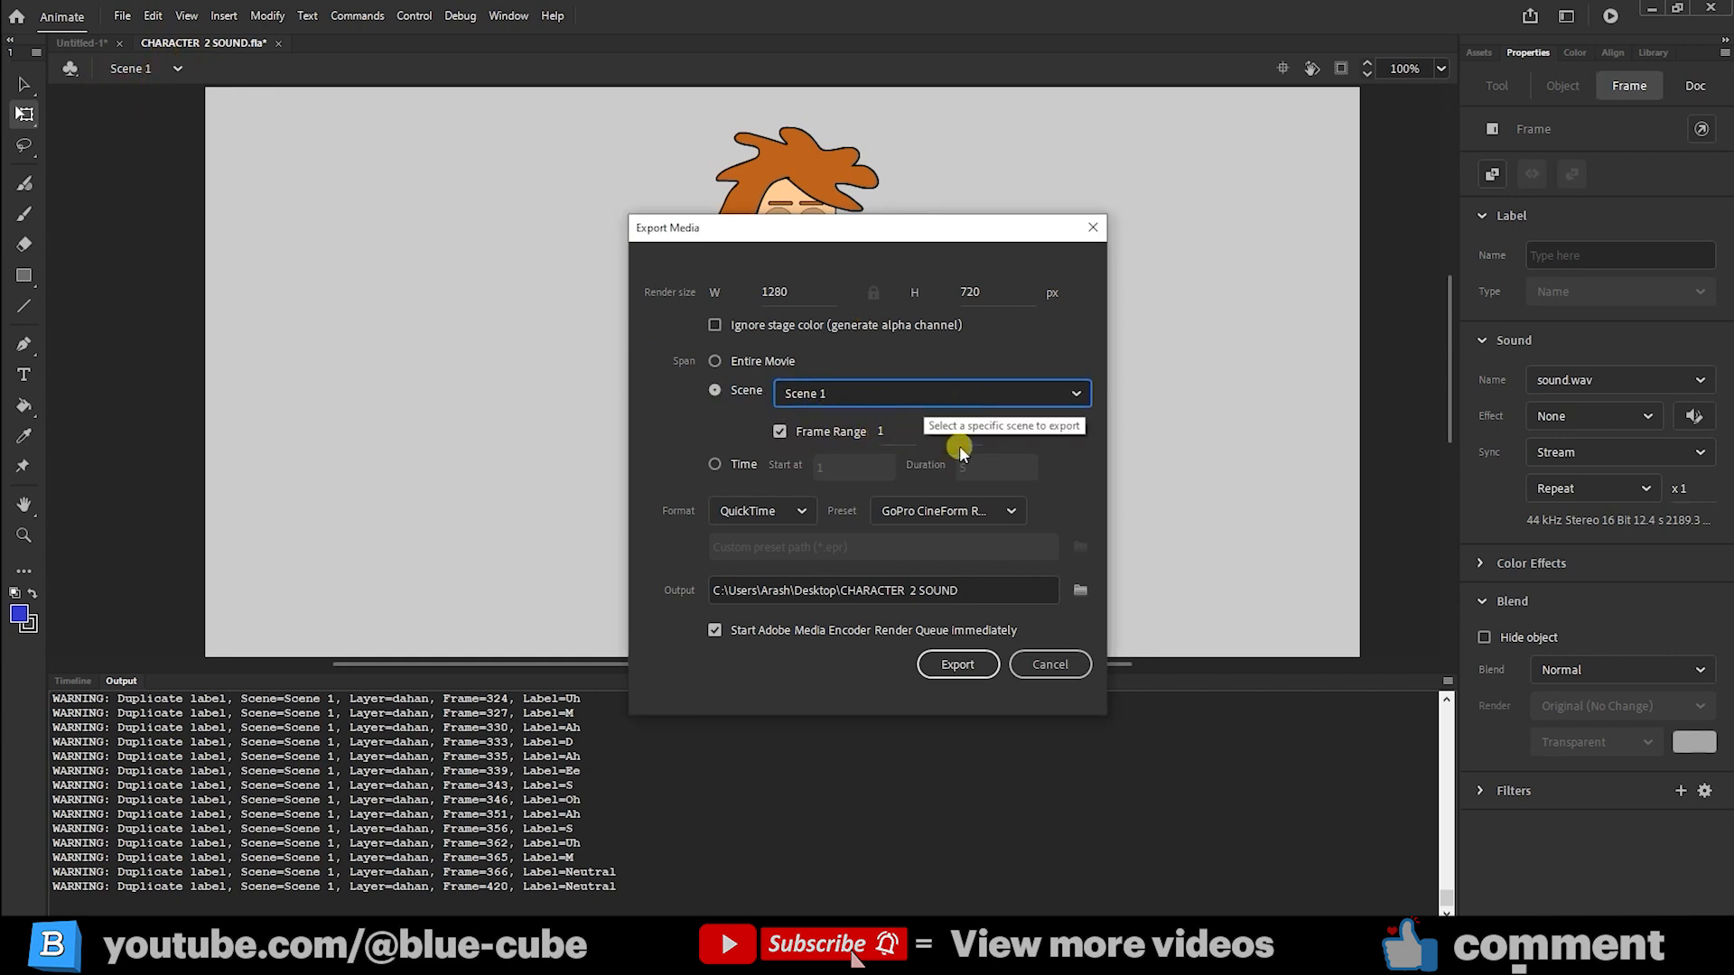
{"action": "left_click", "coordinate": [716, 464]}
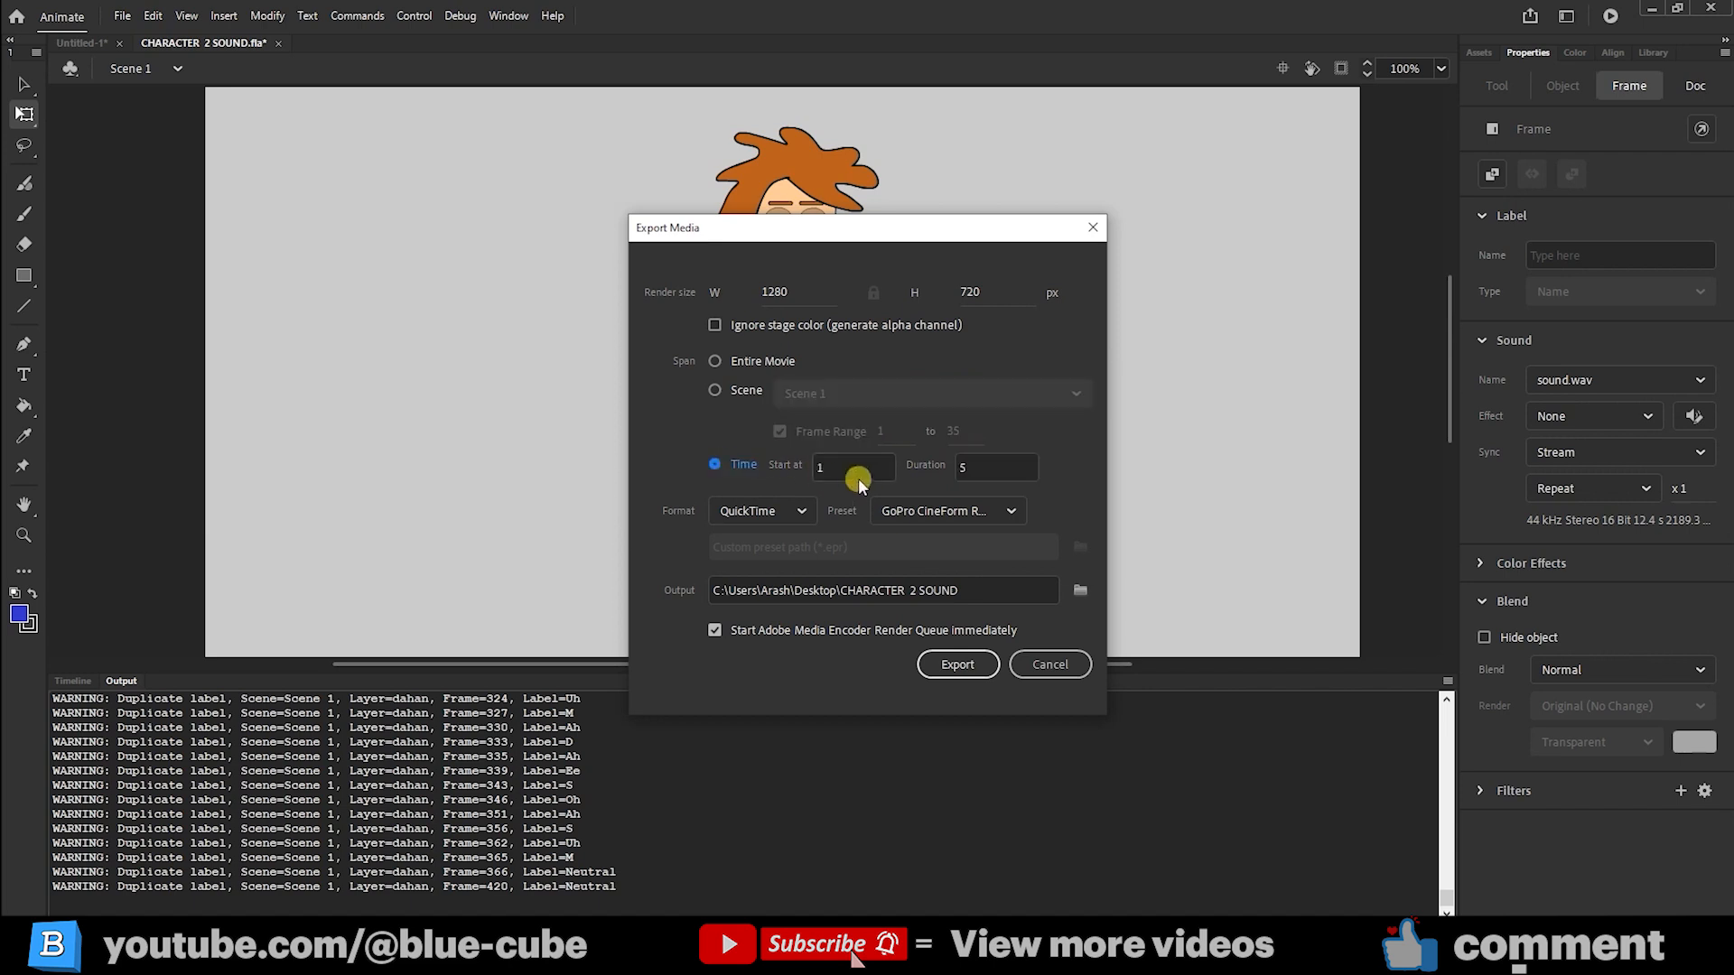
{"action": "mouse_move", "coordinate": [988, 473]}
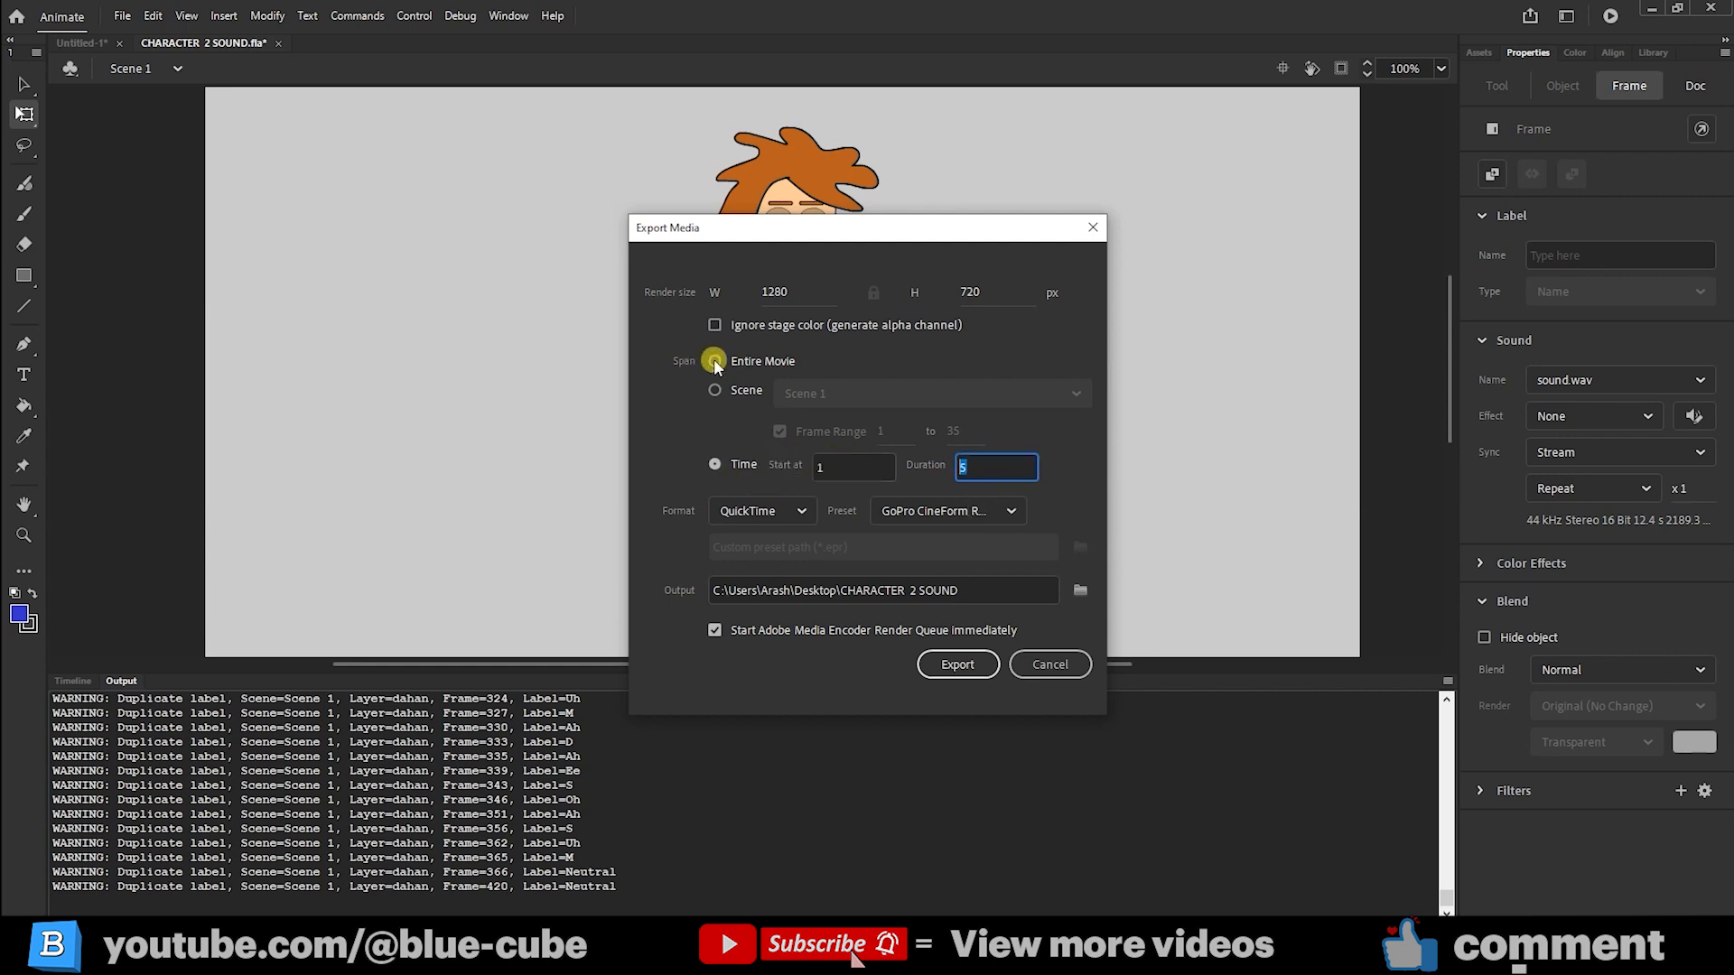
{"action": "left_click", "coordinate": [715, 361]}
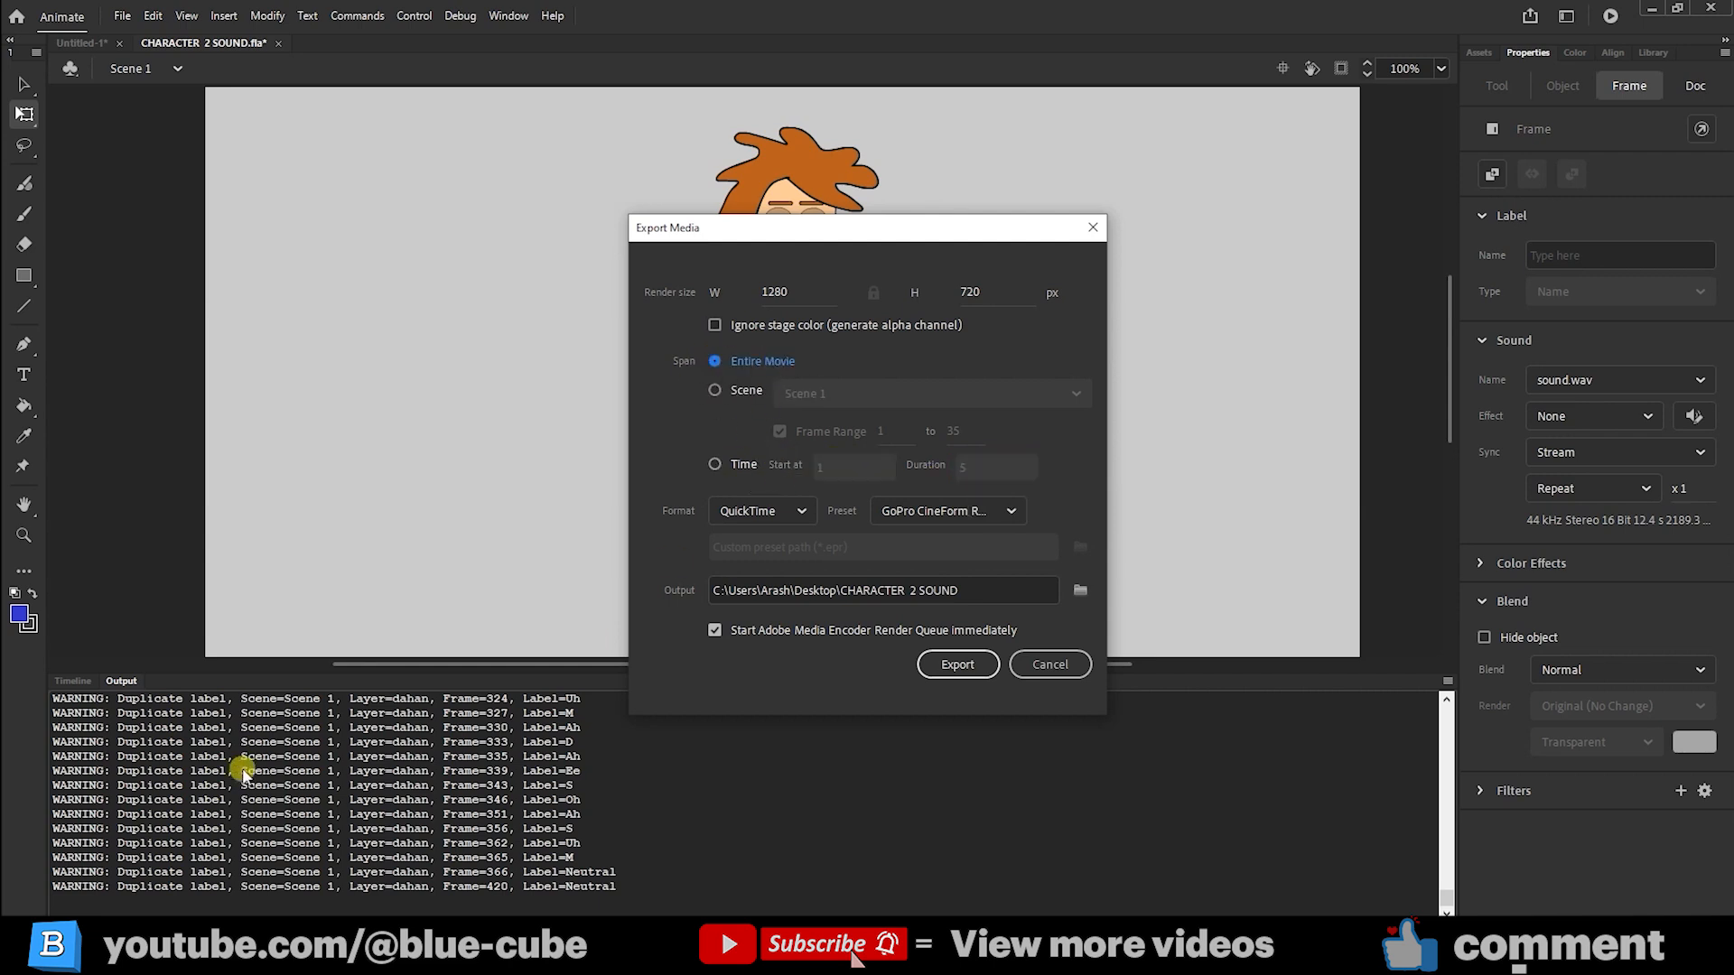
{"action": "mouse_move", "coordinate": [735, 375]}
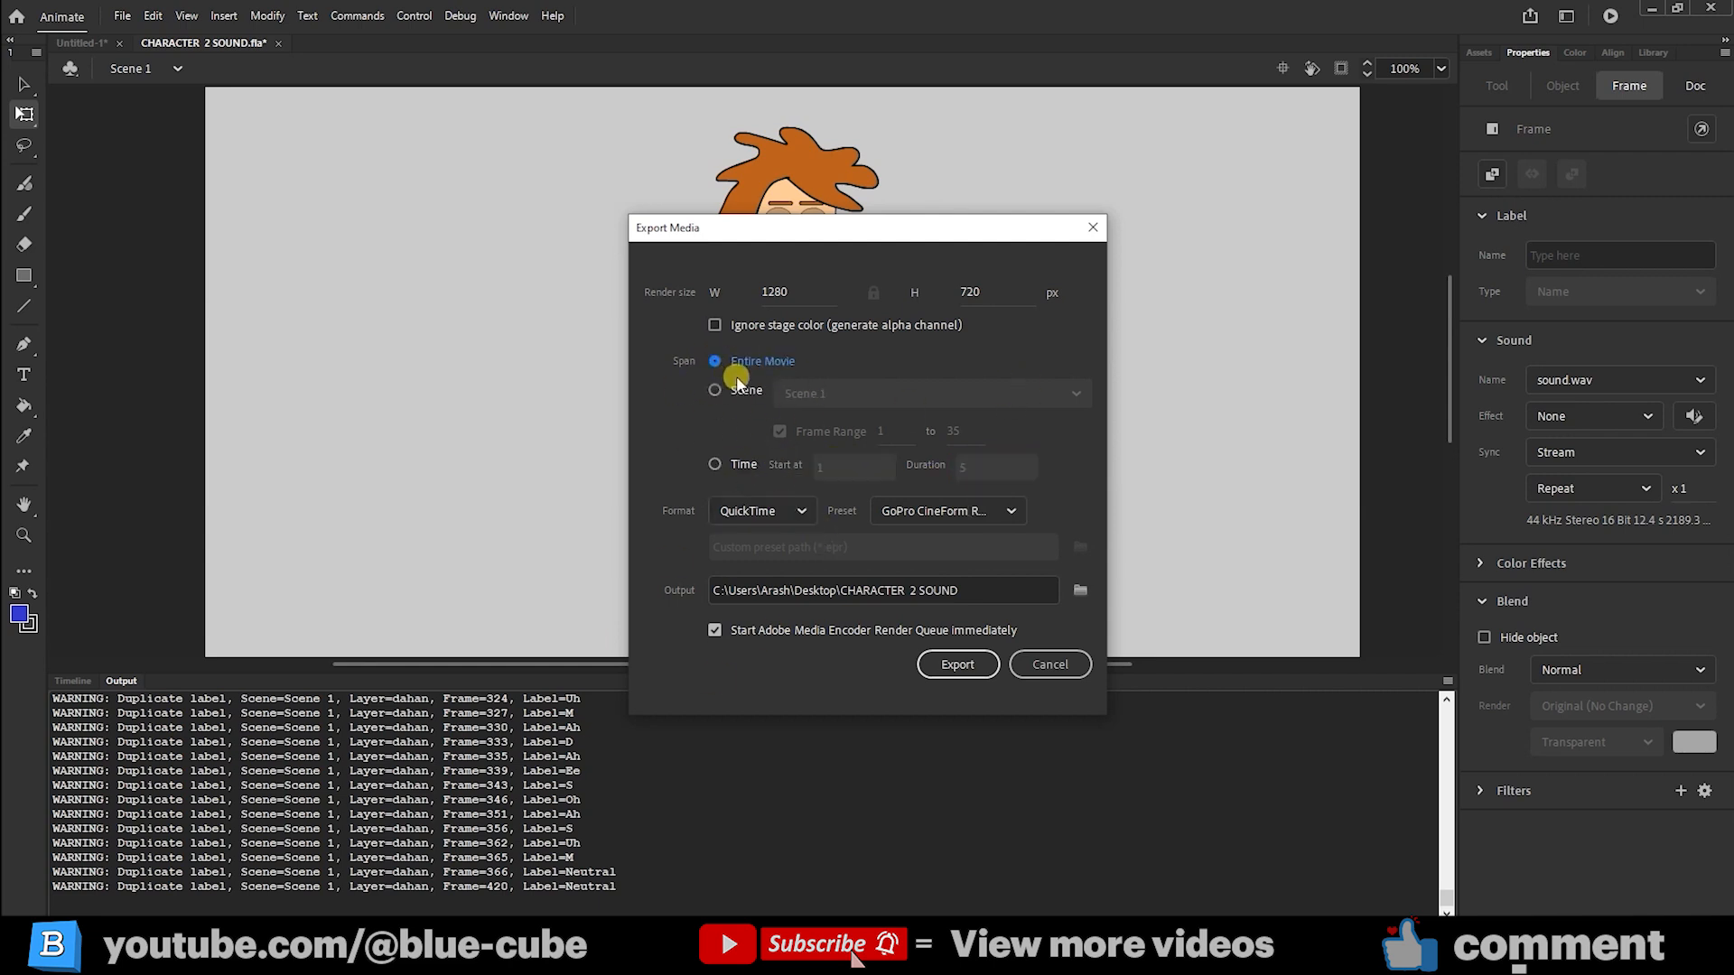
{"action": "left_click", "coordinate": [760, 511]}
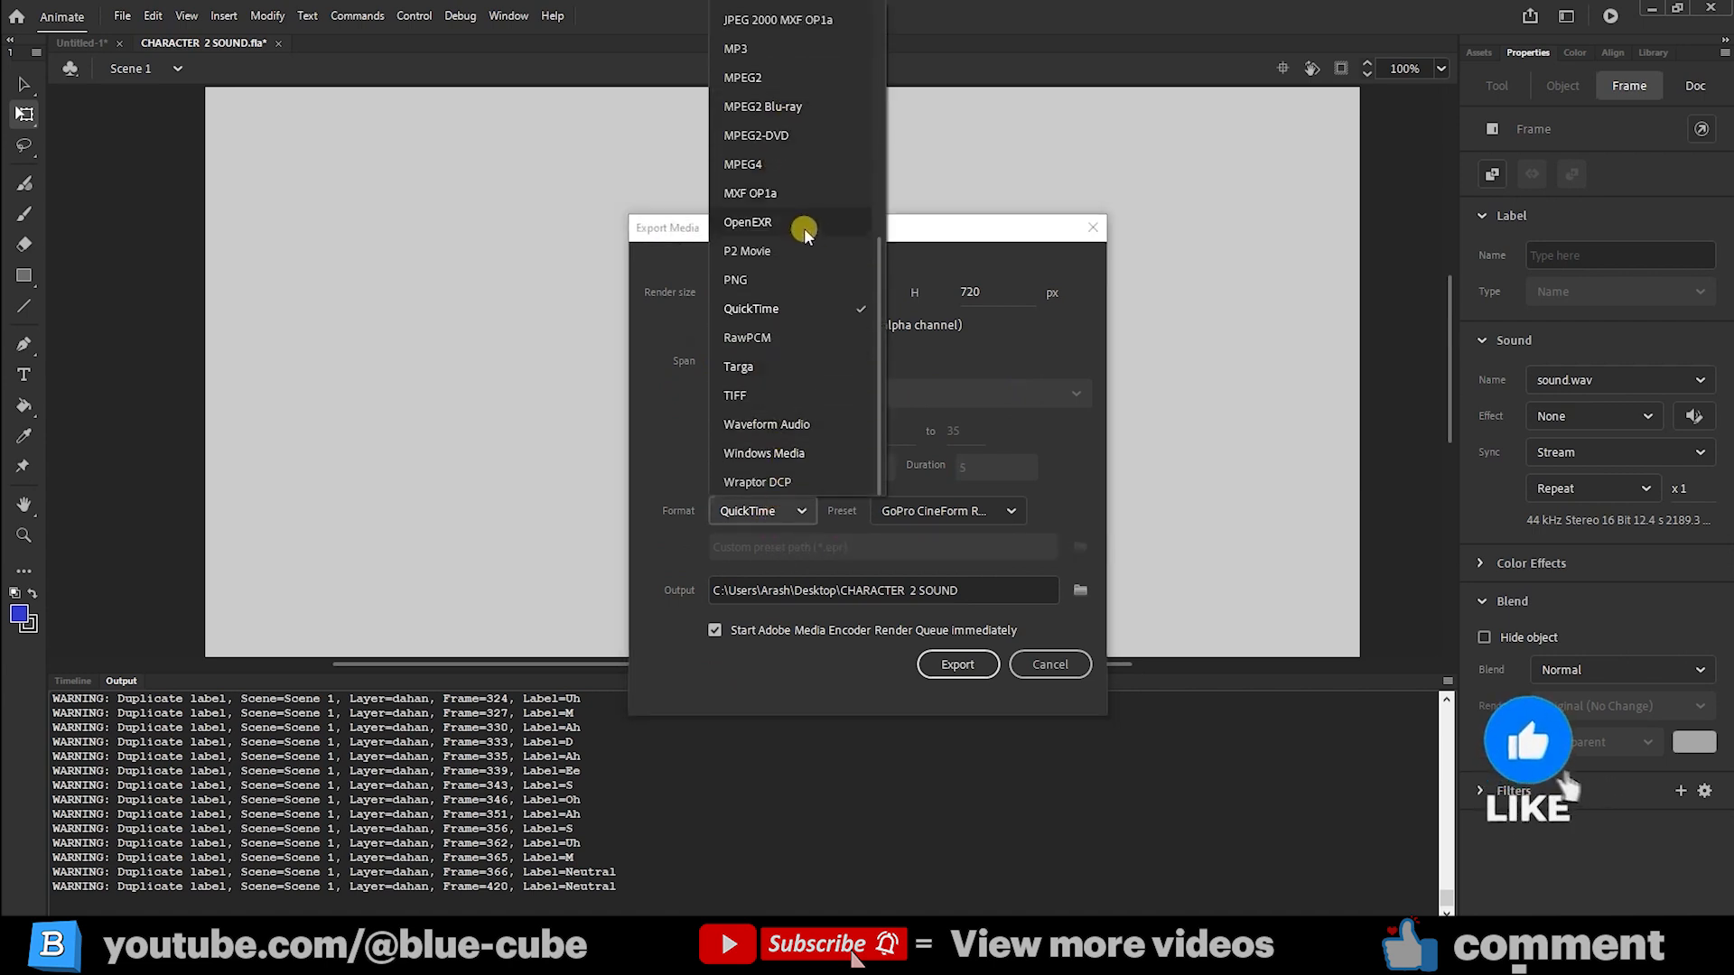
{"action": "mouse_move", "coordinate": [735, 49]}
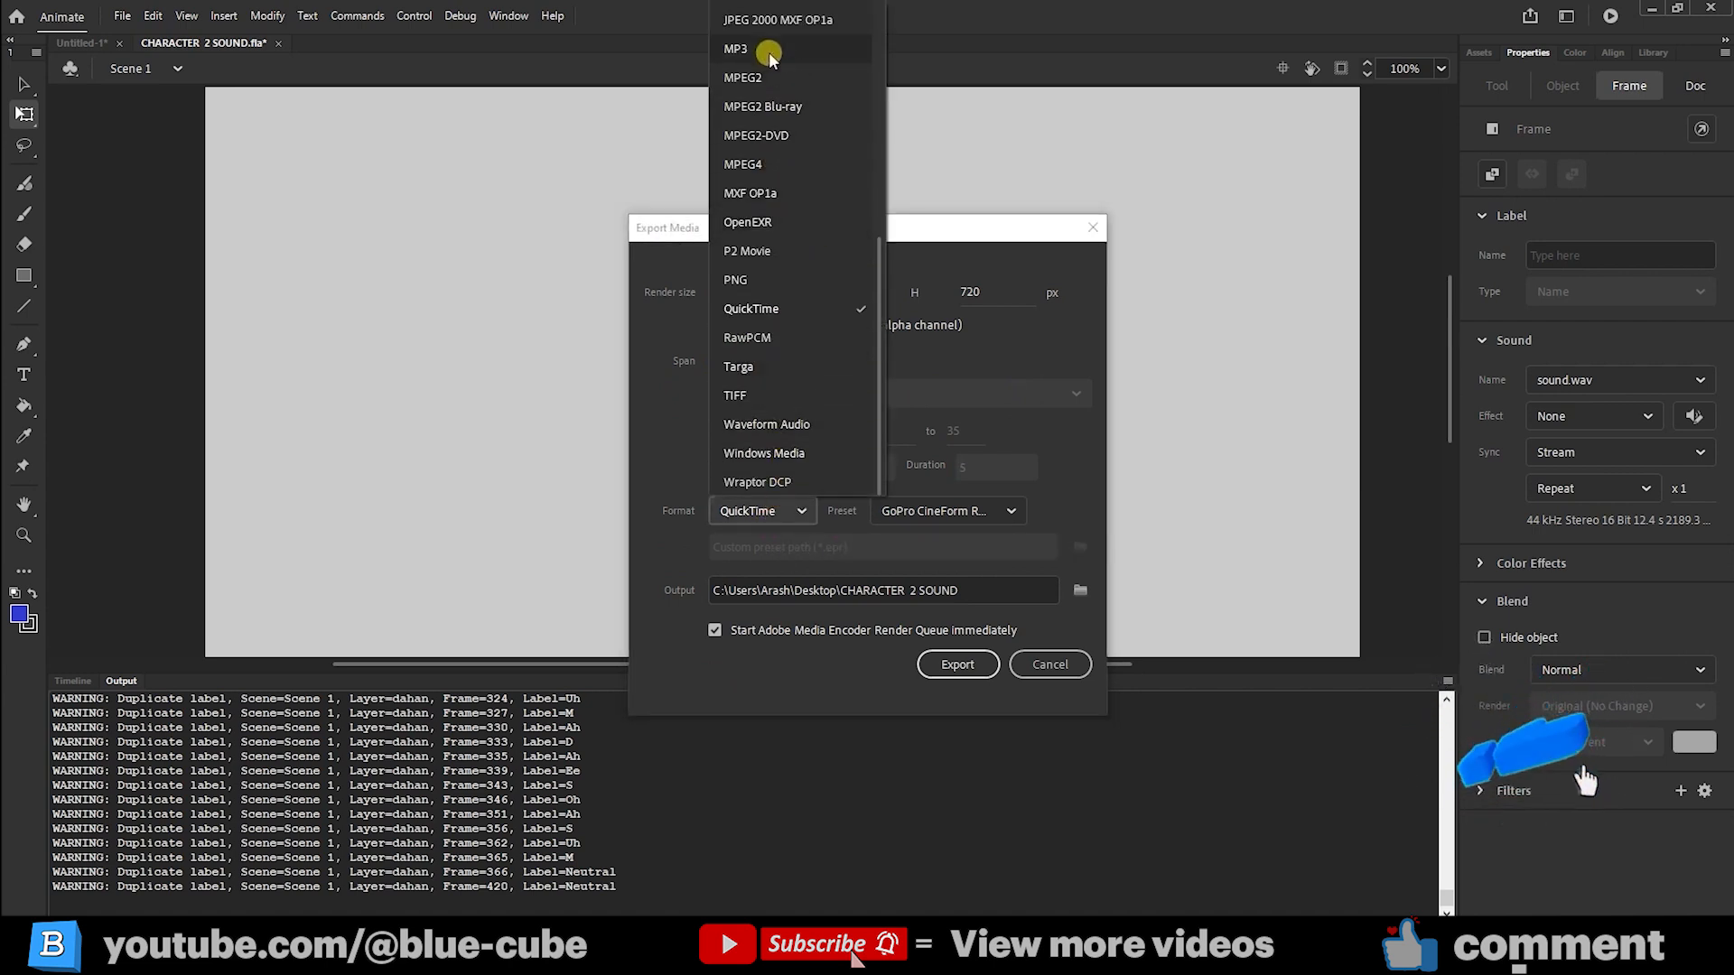
{"action": "mouse_move", "coordinate": [762, 278]}
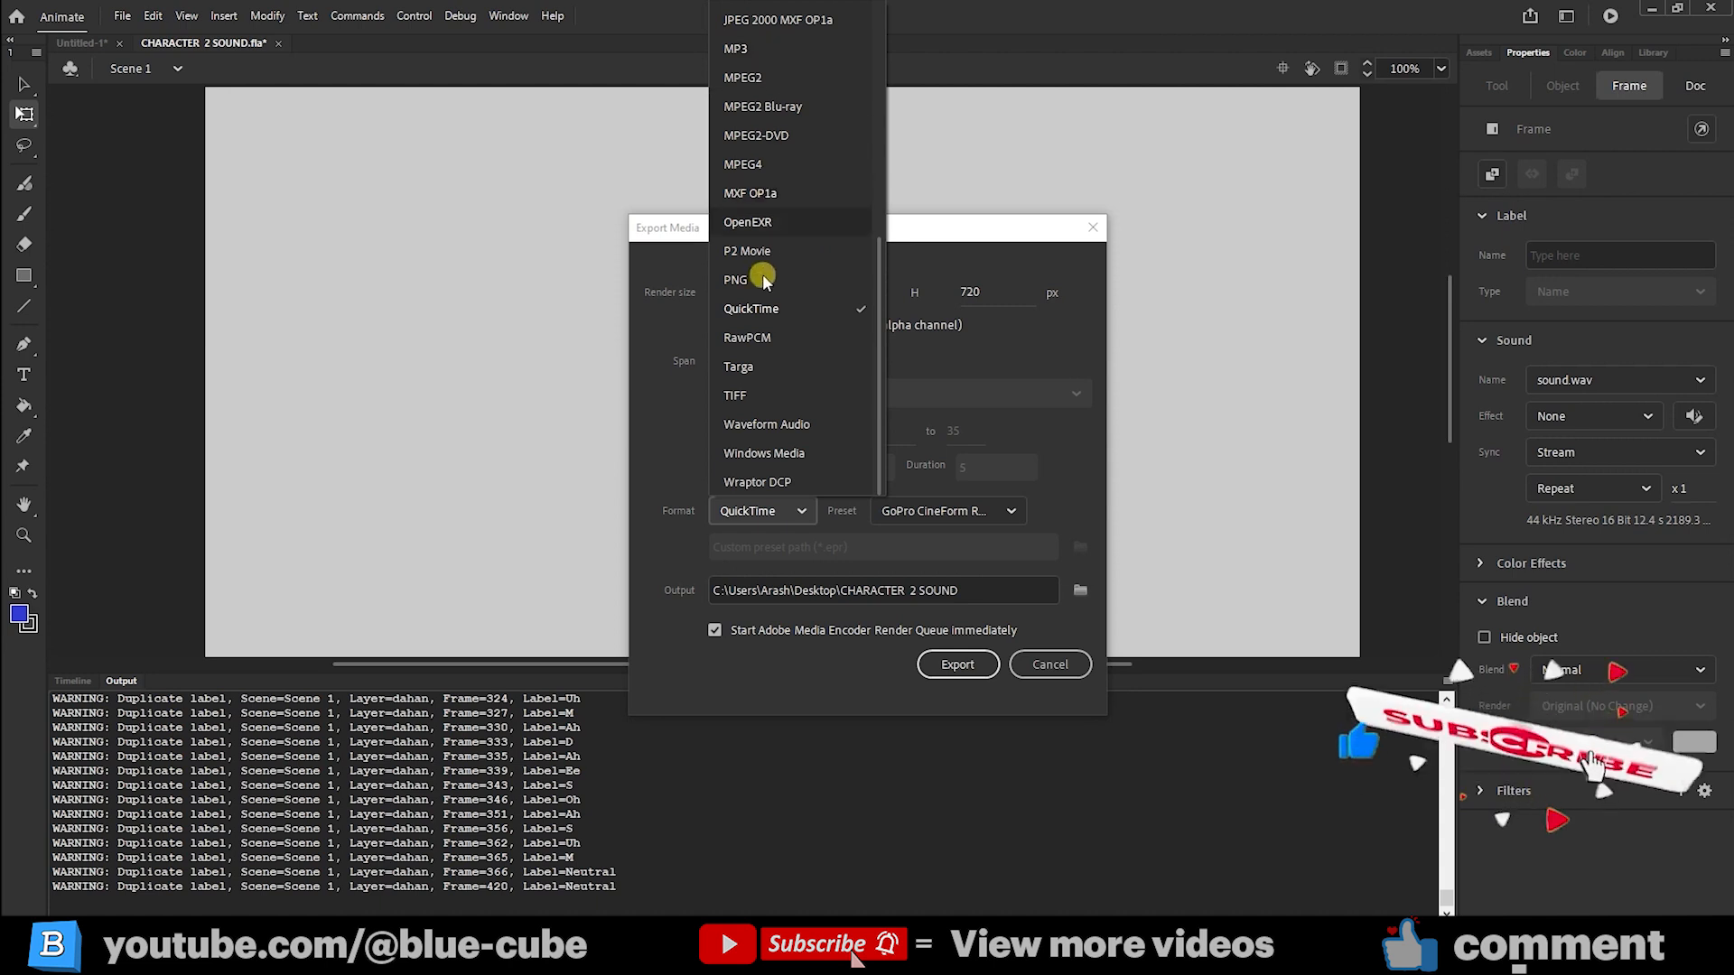
{"action": "mouse_move", "coordinate": [766, 423]}
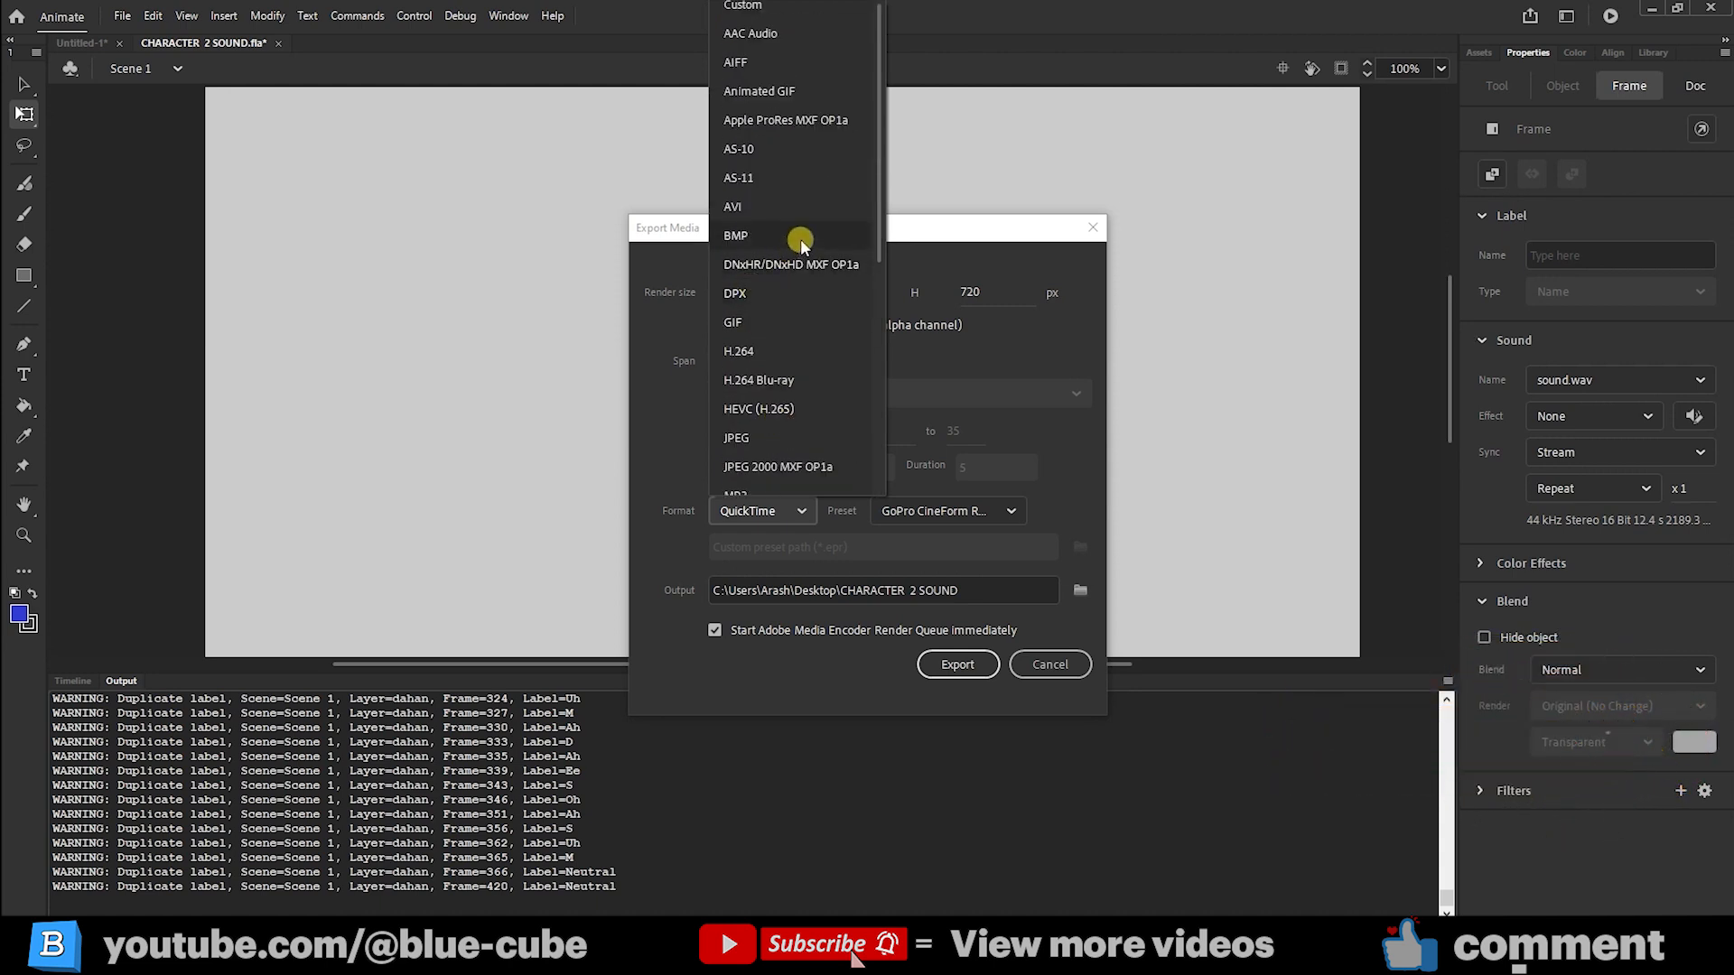
{"action": "mouse_move", "coordinate": [762, 352]}
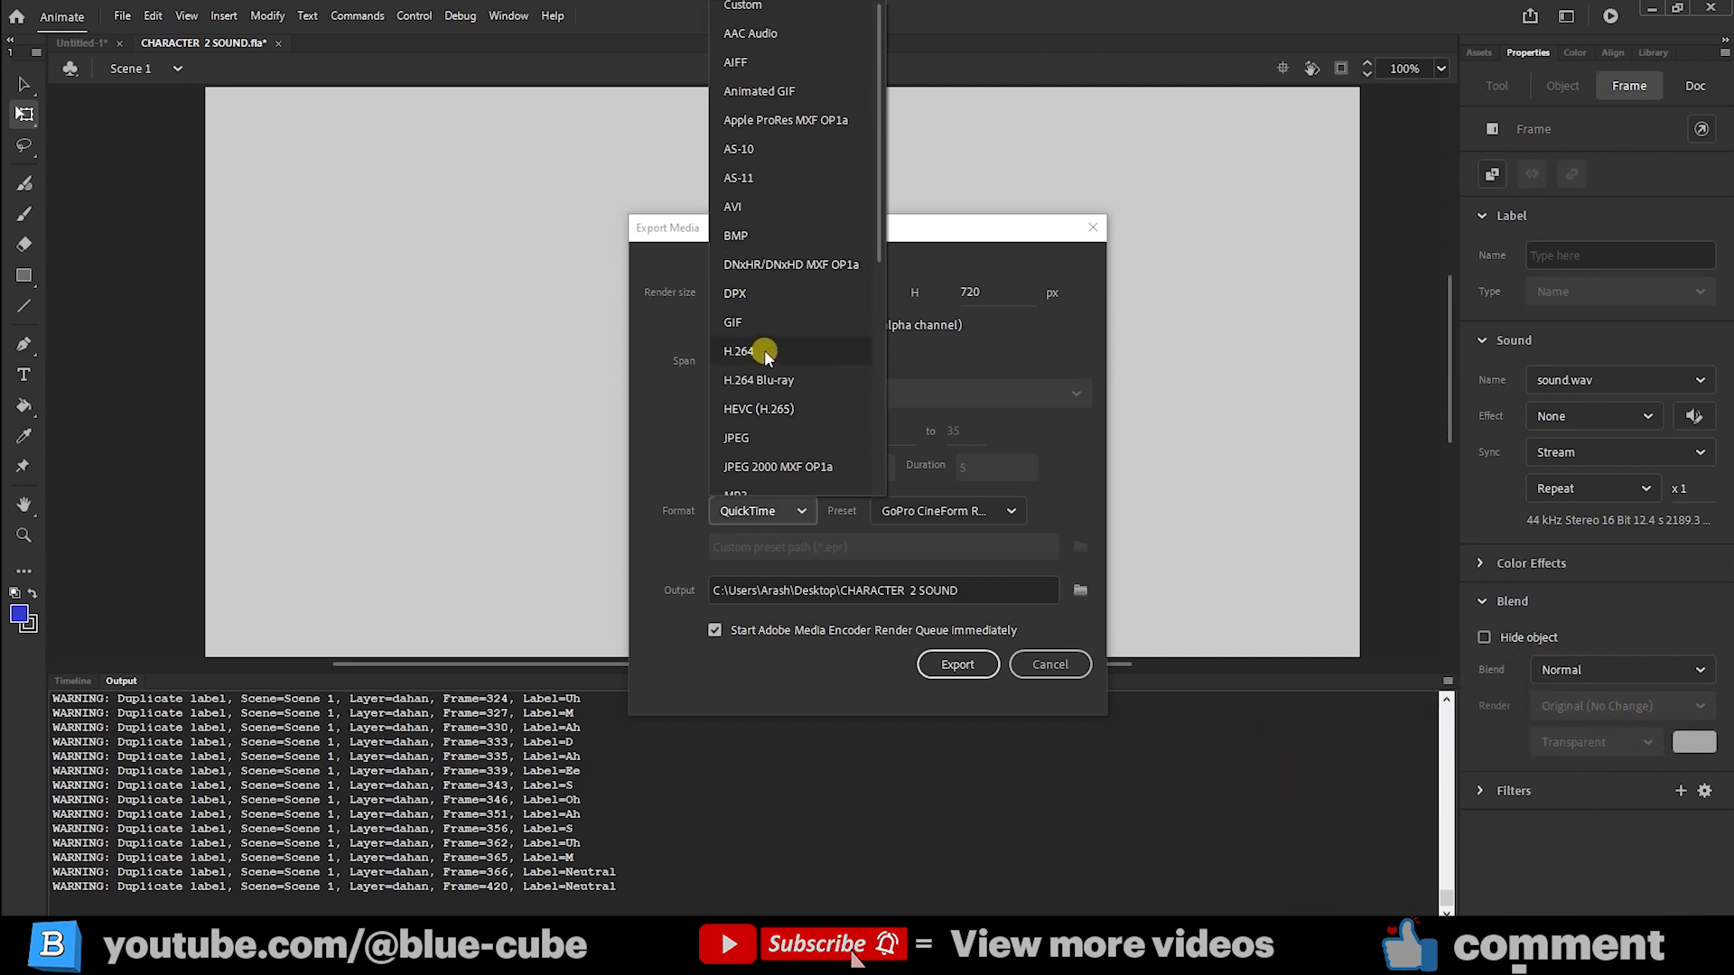
- Choose H.264 as the export format with its Default (AME) preset
{"action": "left_click", "coordinate": [739, 350]}
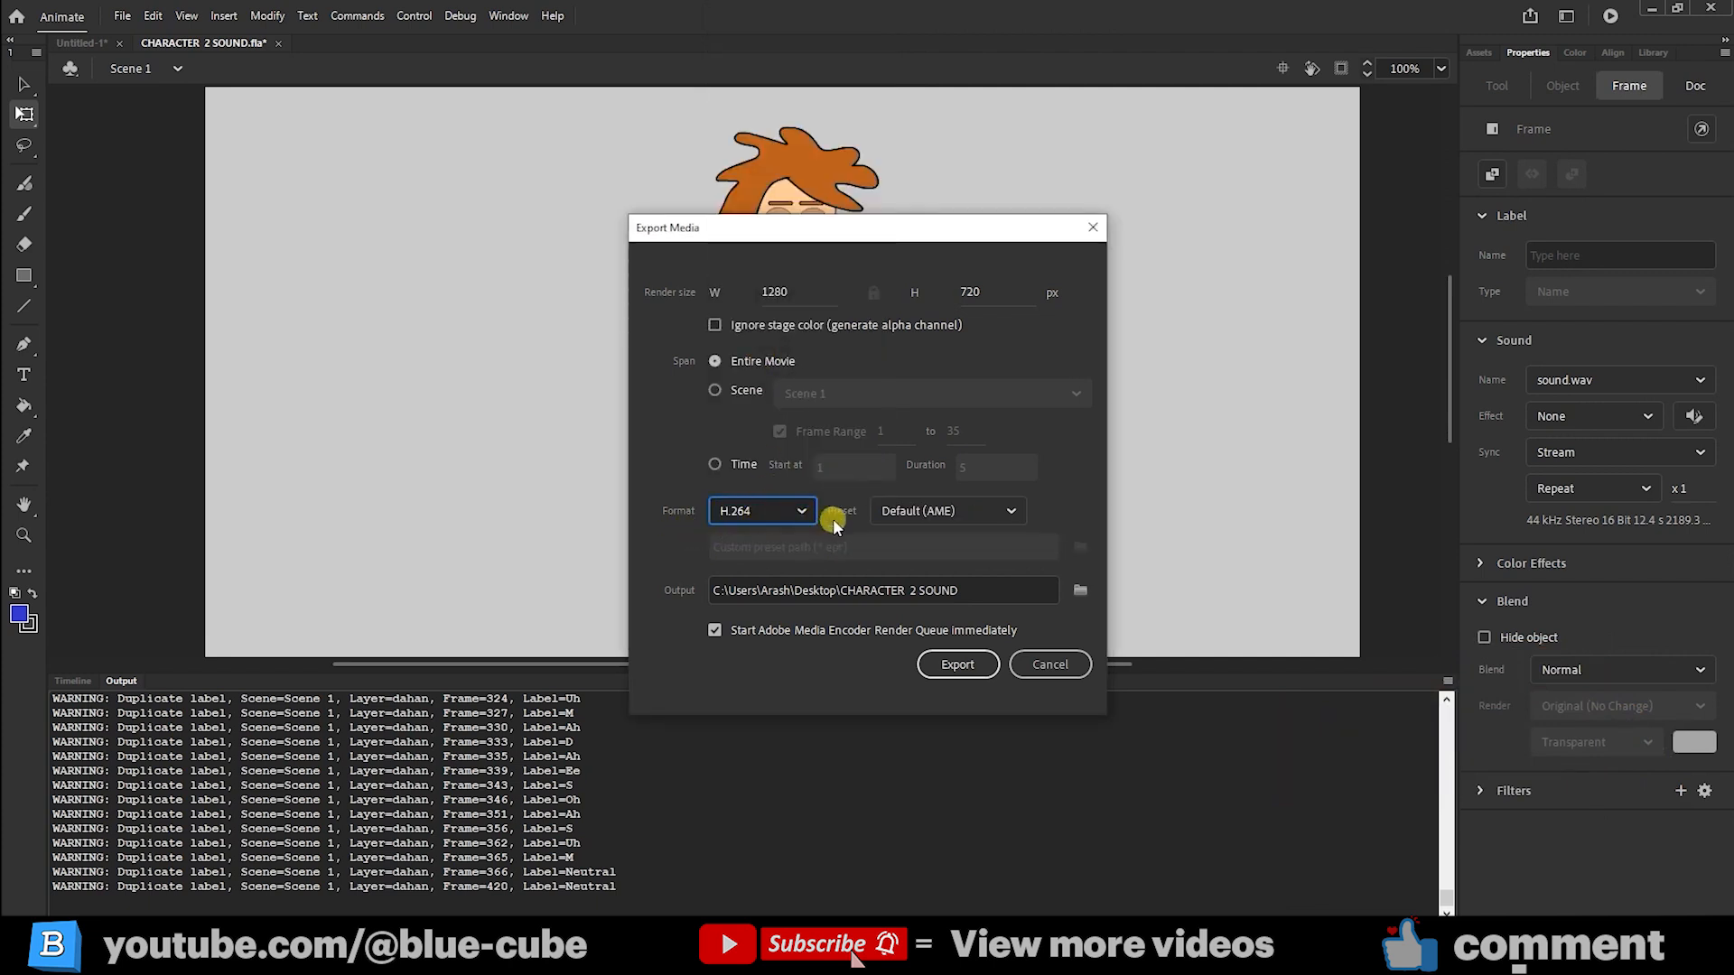
- Set the H.264 preset to Match Source - High bitrate
{"action": "left_click", "coordinate": [944, 509]}
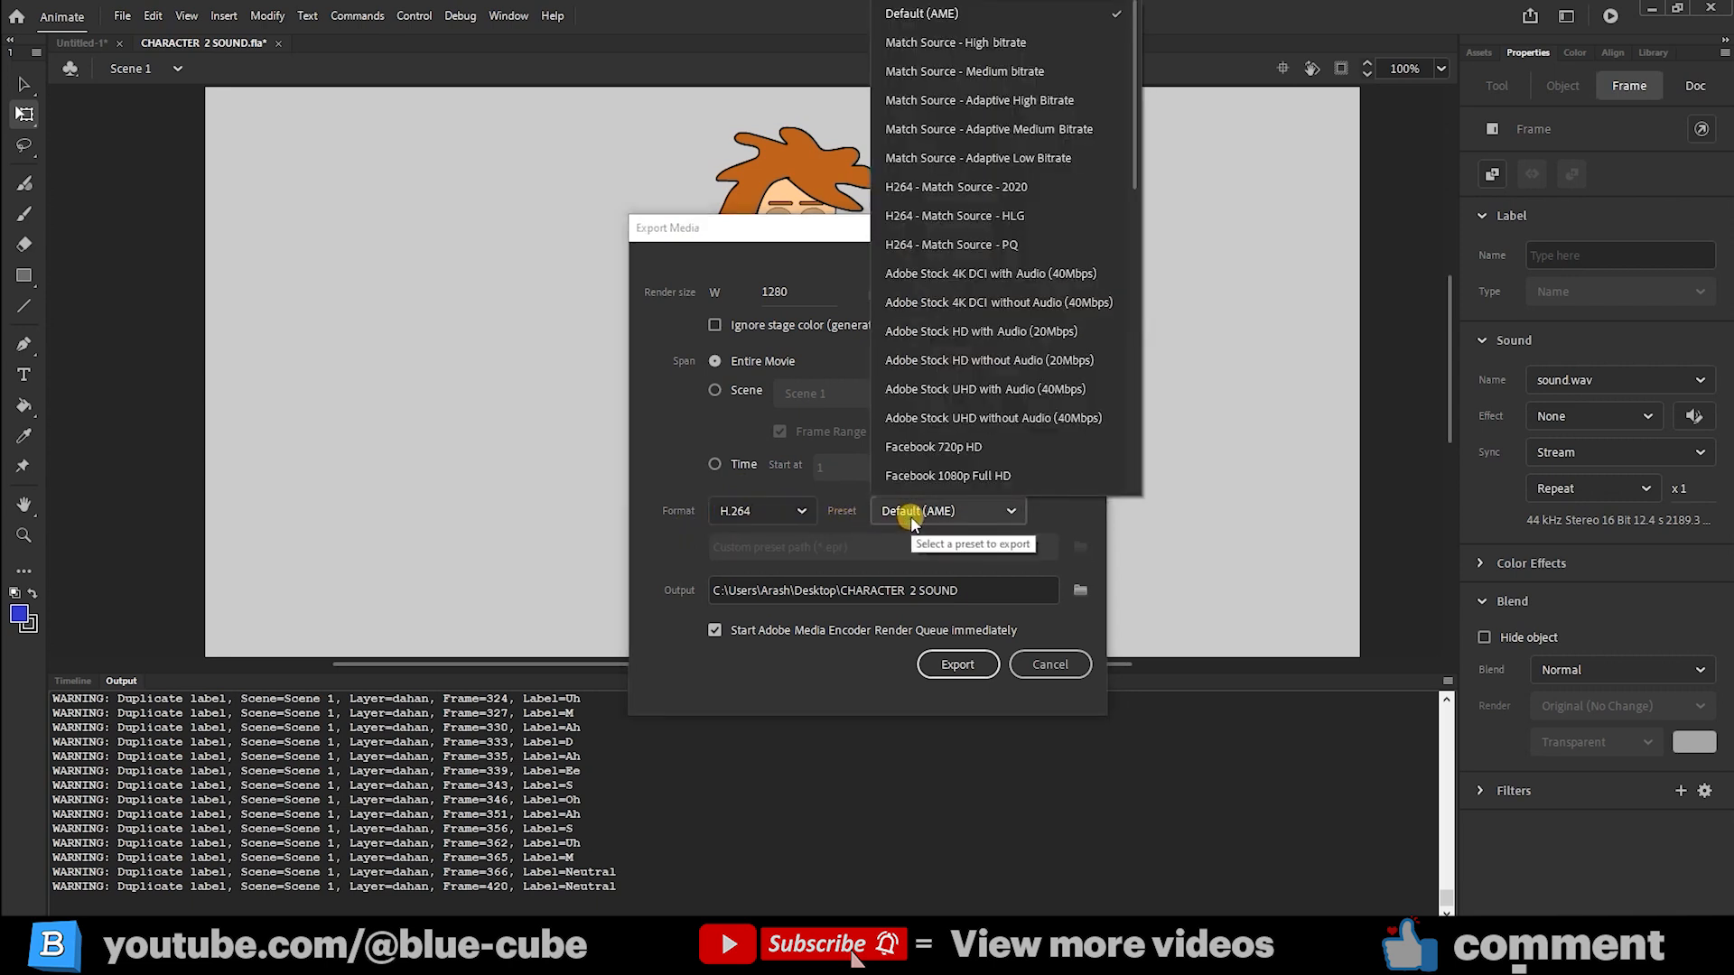
{"action": "mouse_move", "coordinate": [994, 343]}
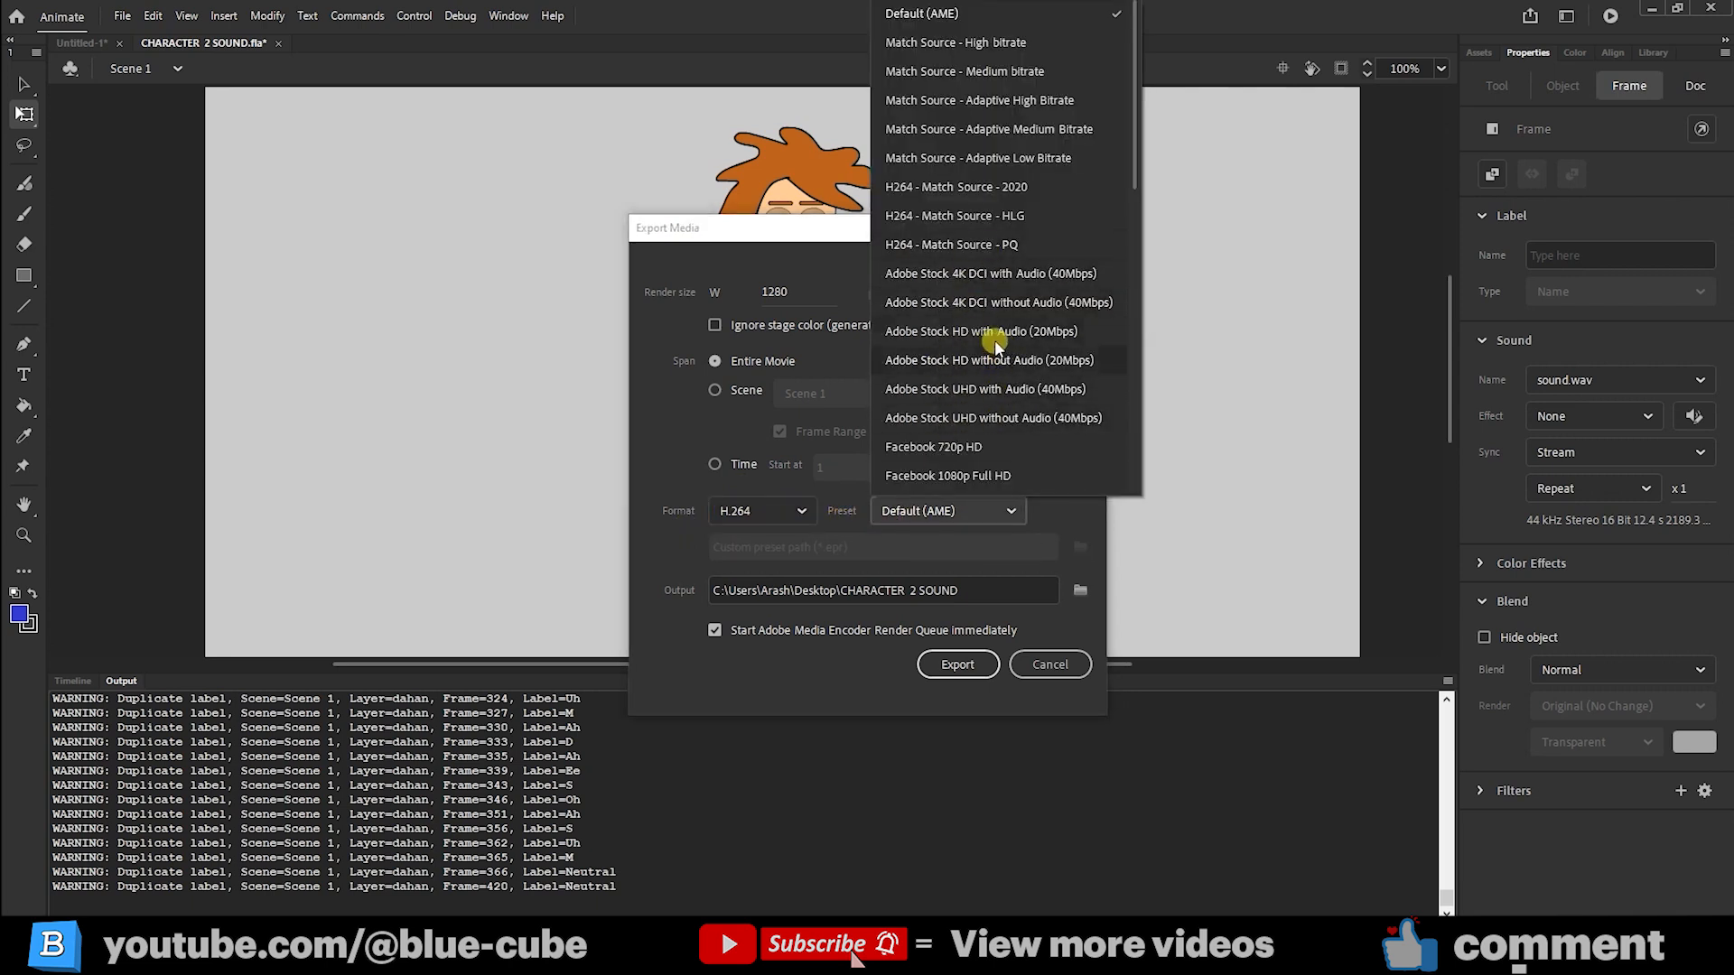
{"action": "scroll", "scroll_direction": "down", "scroll_amount": 3}
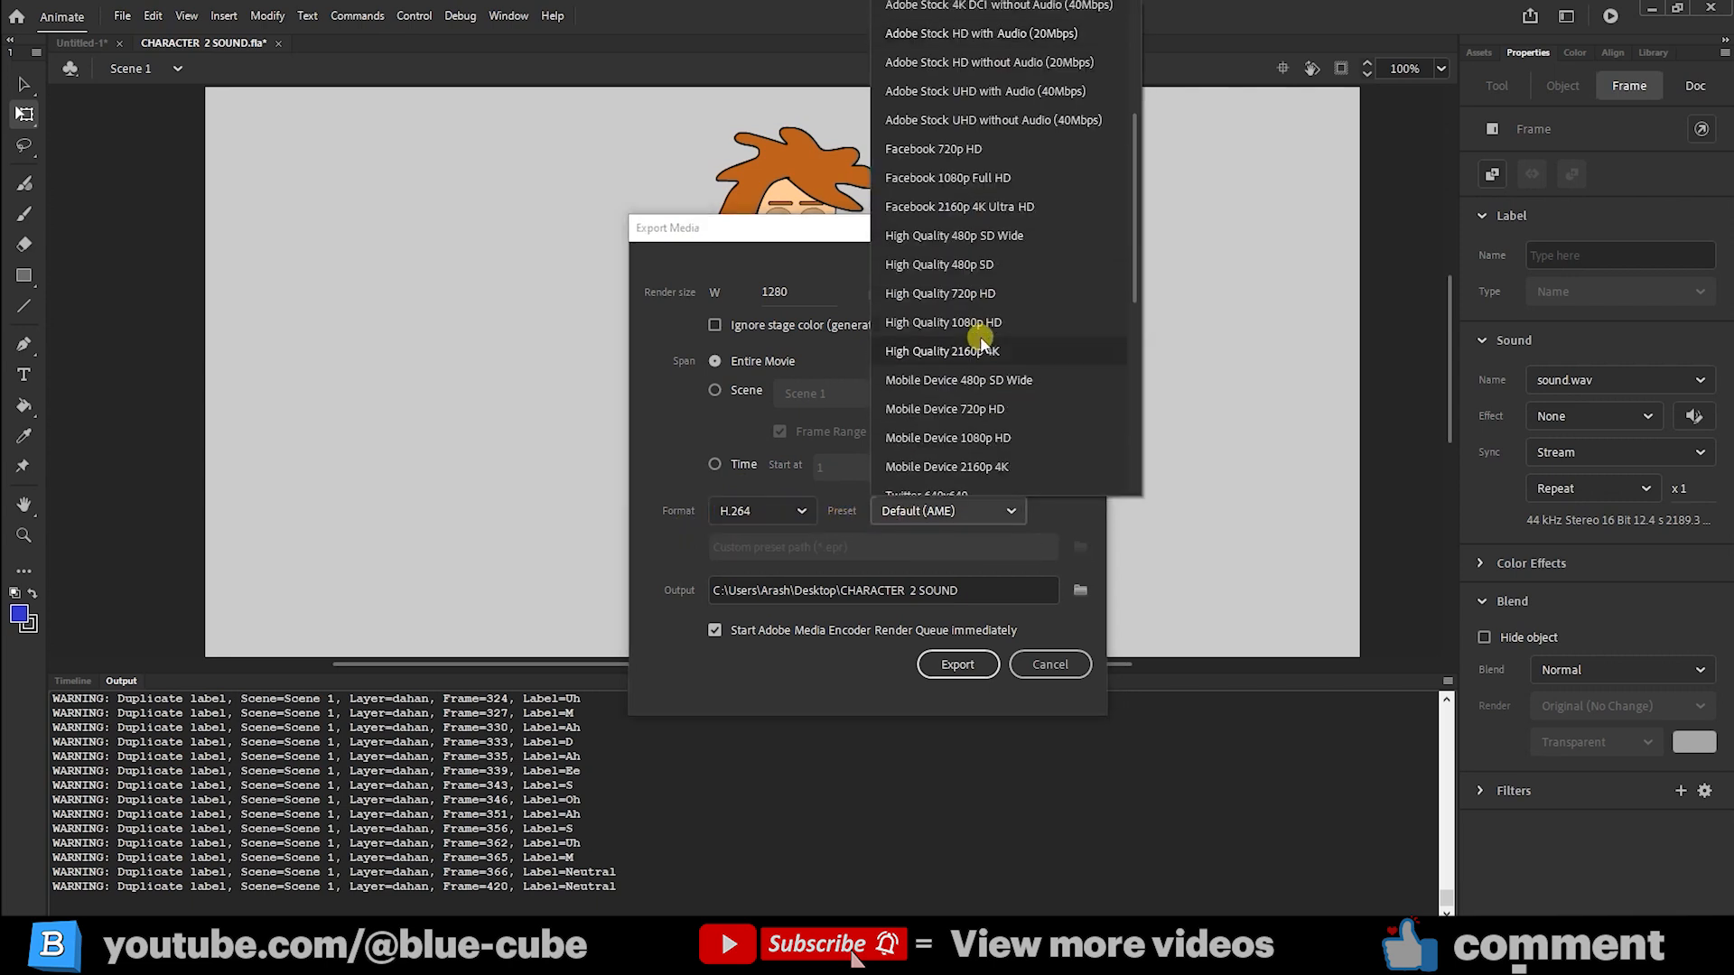
{"action": "scroll", "scroll_direction": "down", "scroll_amount": 3}
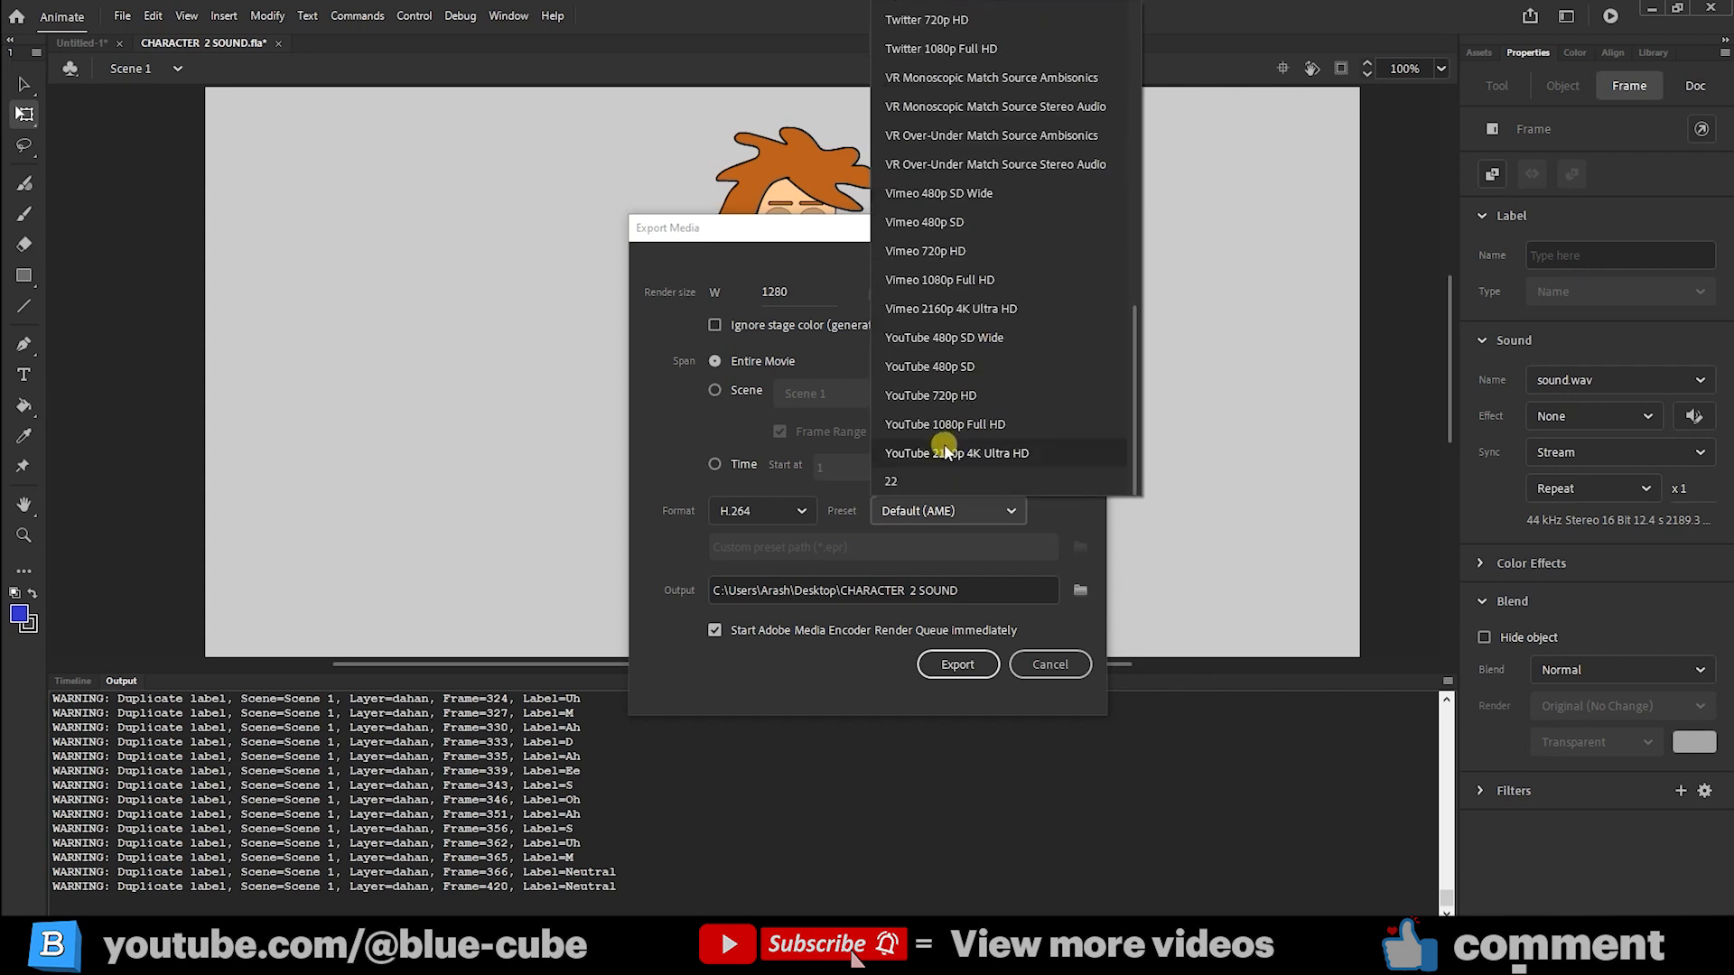
{"action": "mouse_move", "coordinate": [997, 429]}
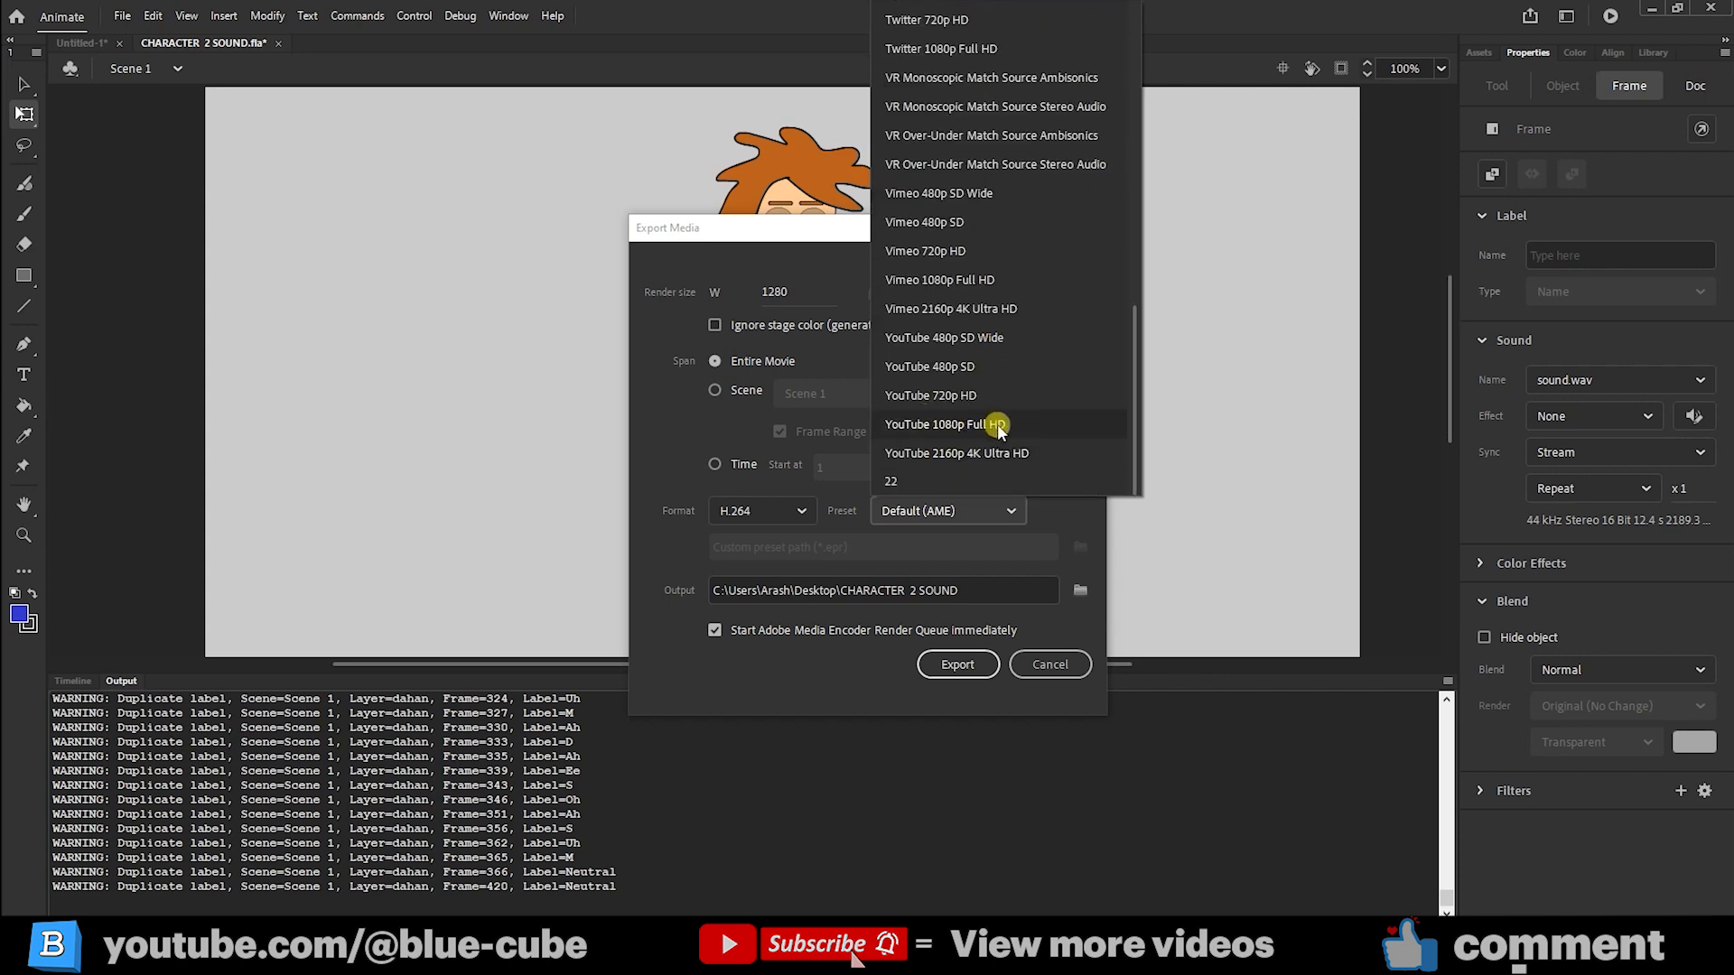
{"action": "mouse_move", "coordinate": [972, 401]}
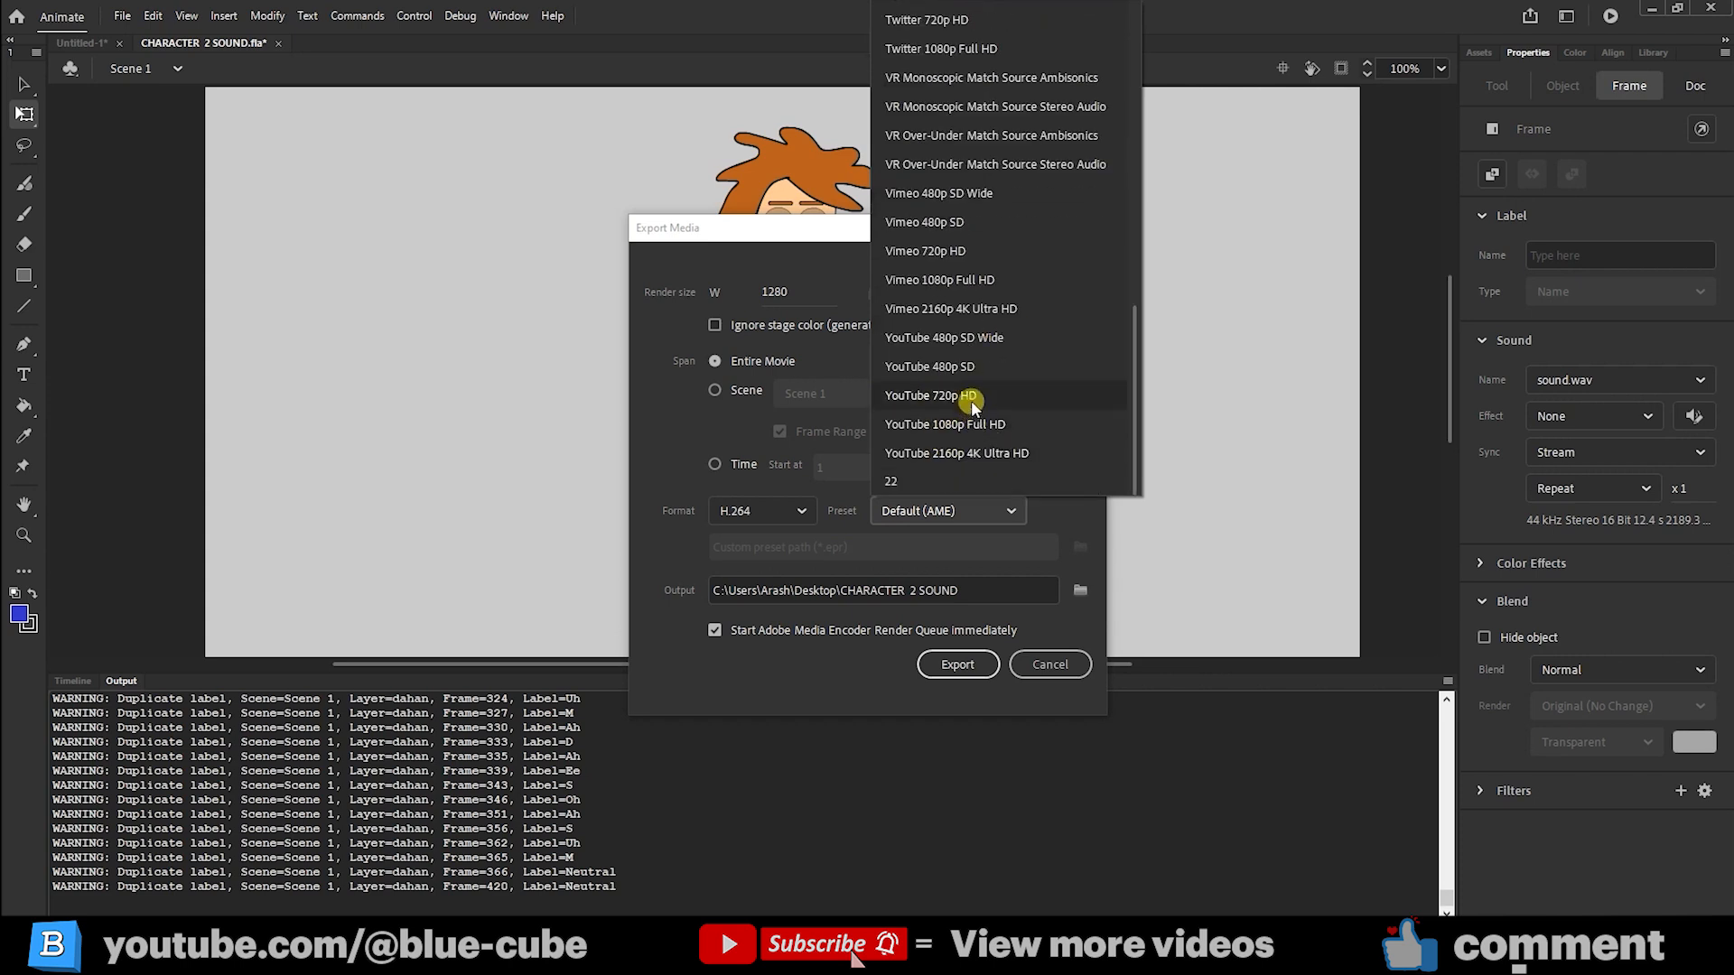
{"action": "scroll", "scroll_direction": "up", "scroll_amount": 3}
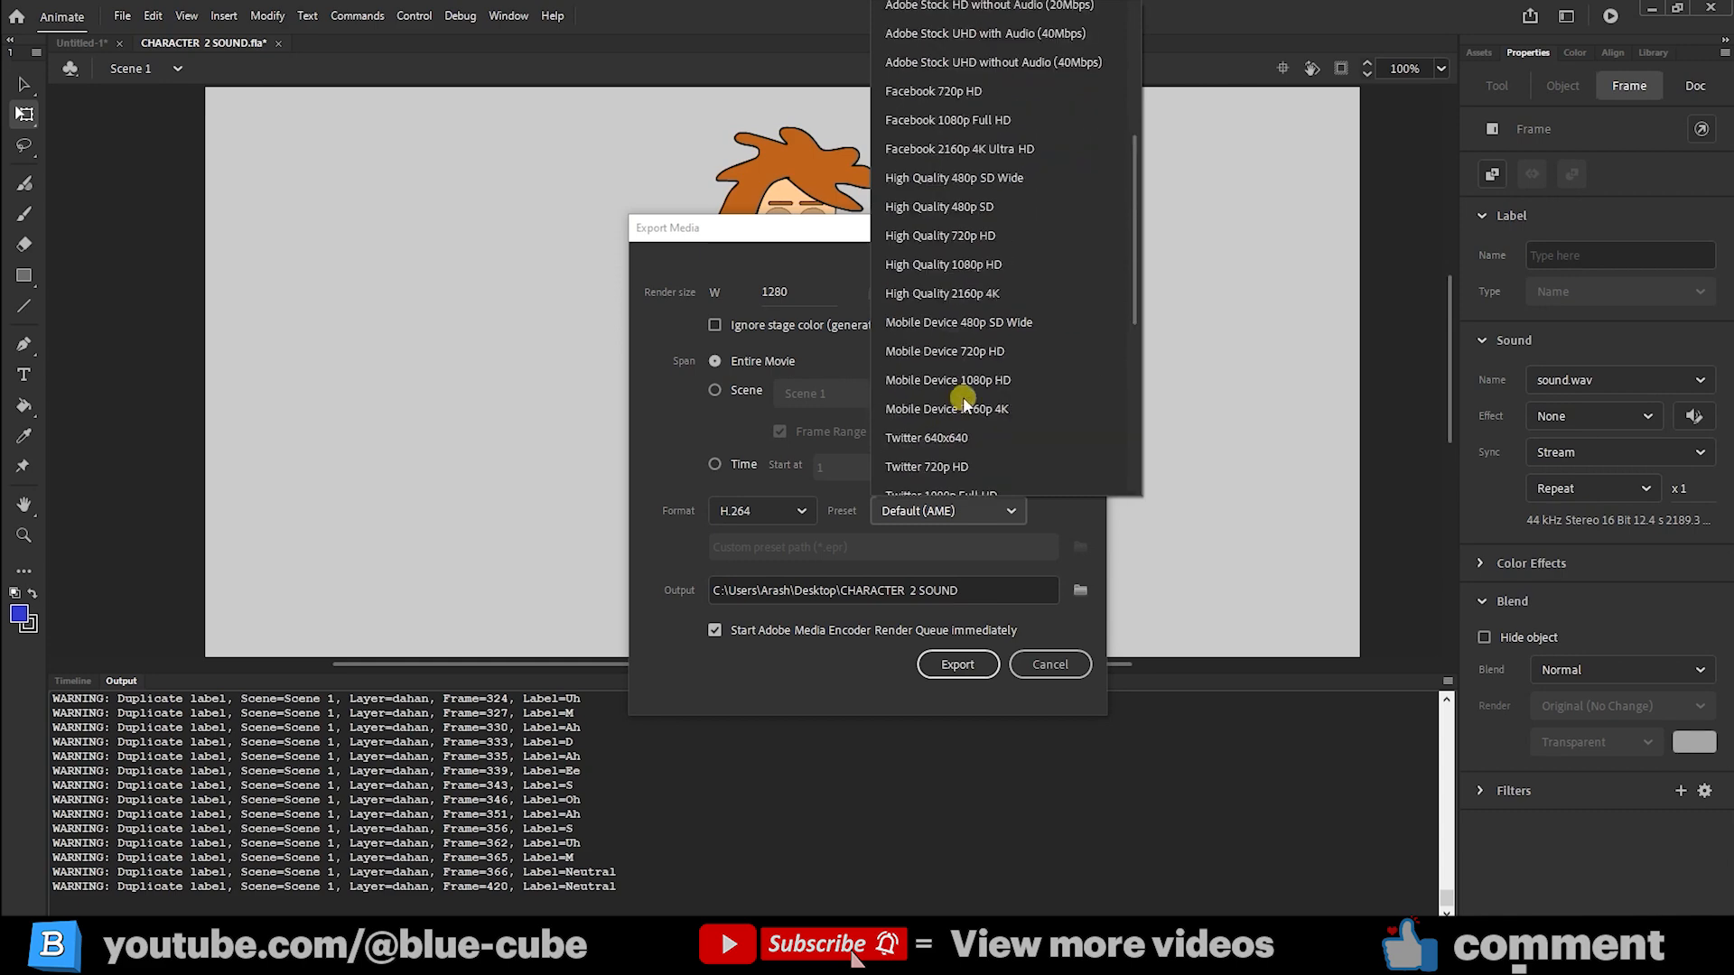
{"action": "scroll", "scroll_direction": "up", "scroll_amount": 3}
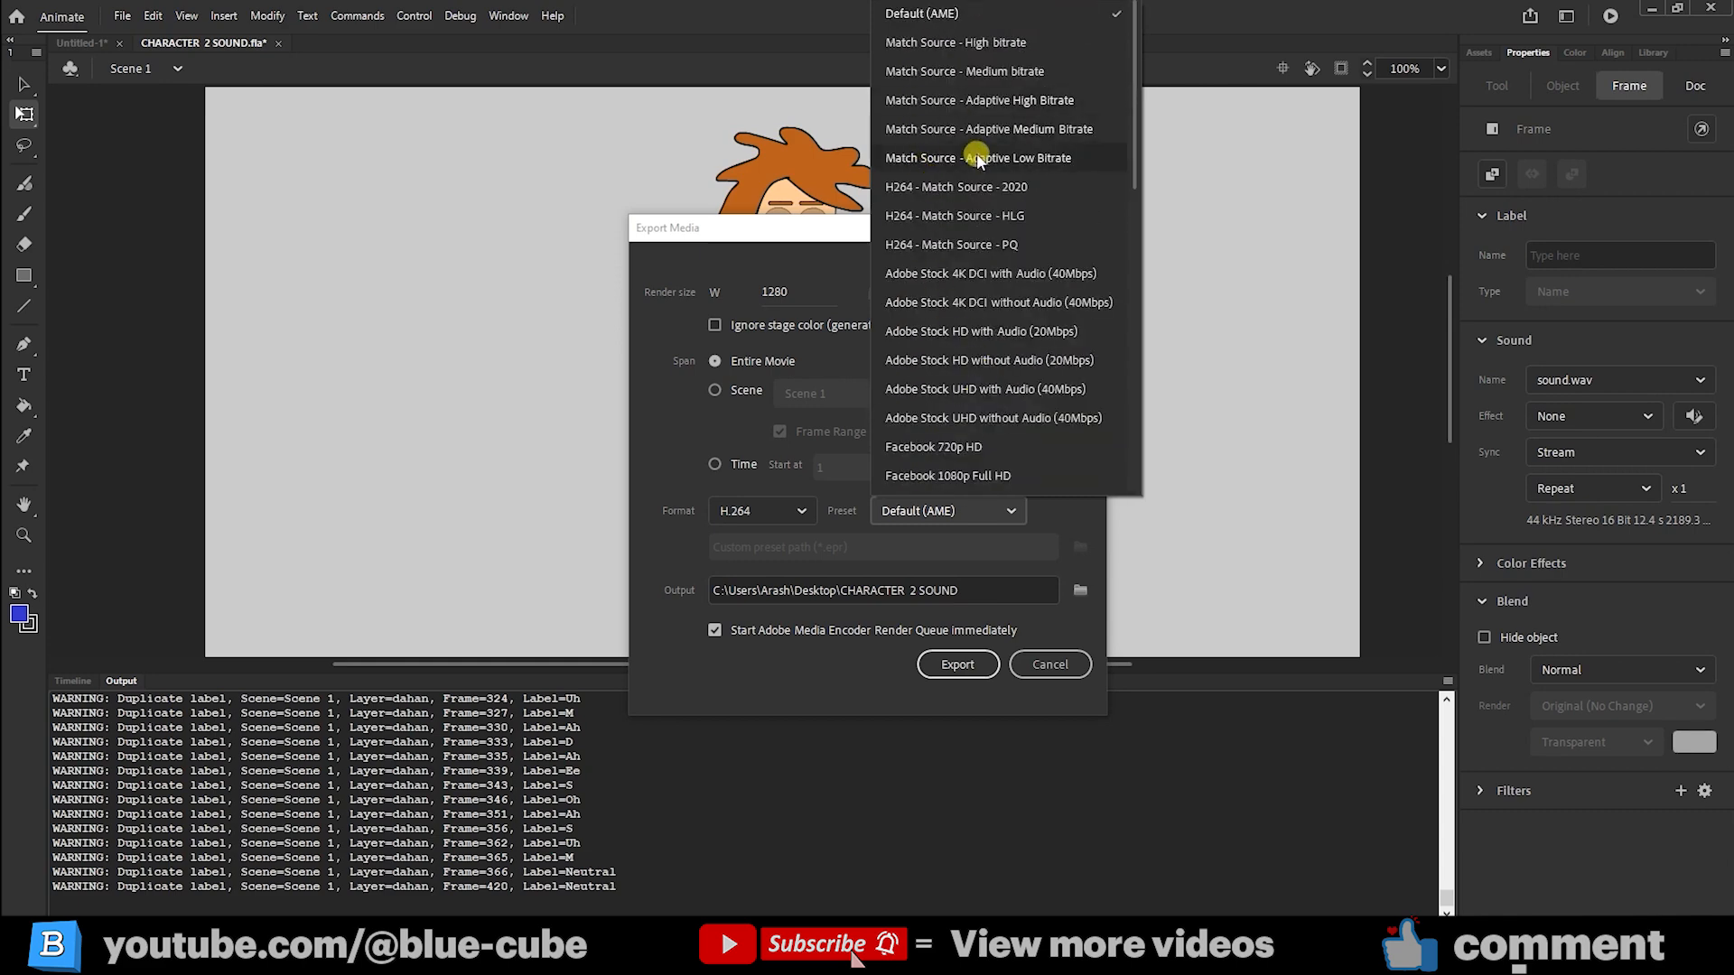
{"action": "mouse_move", "coordinate": [1004, 42]}
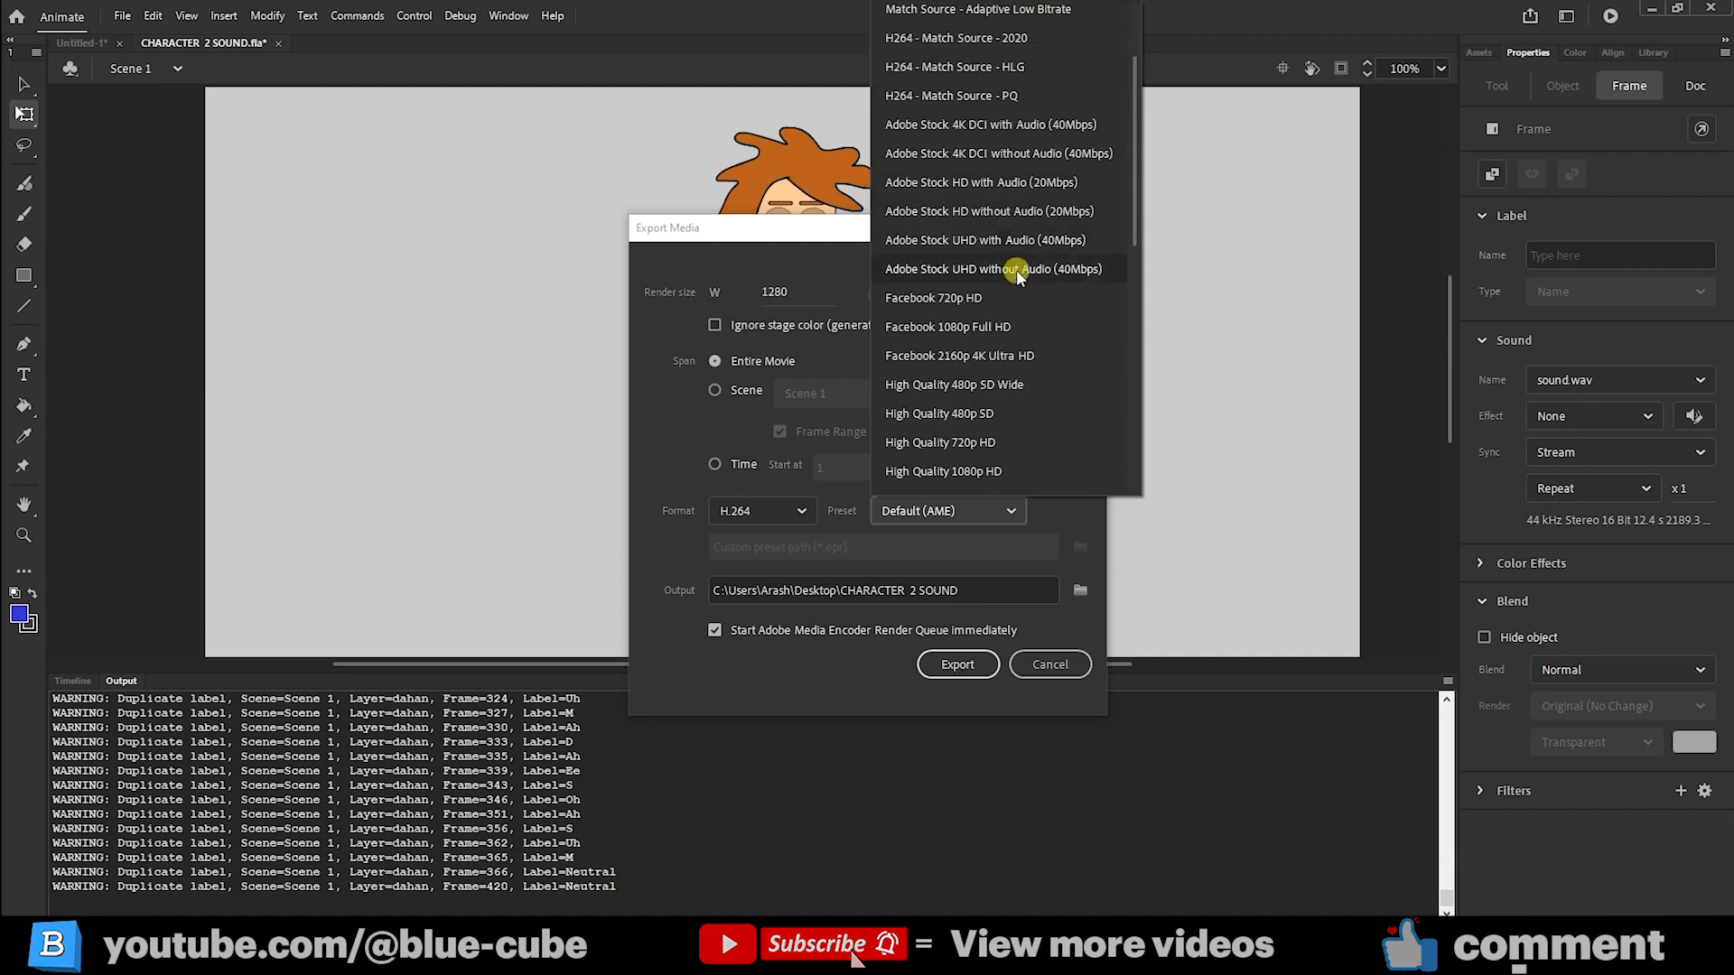
{"action": "mouse_move", "coordinate": [945, 472]}
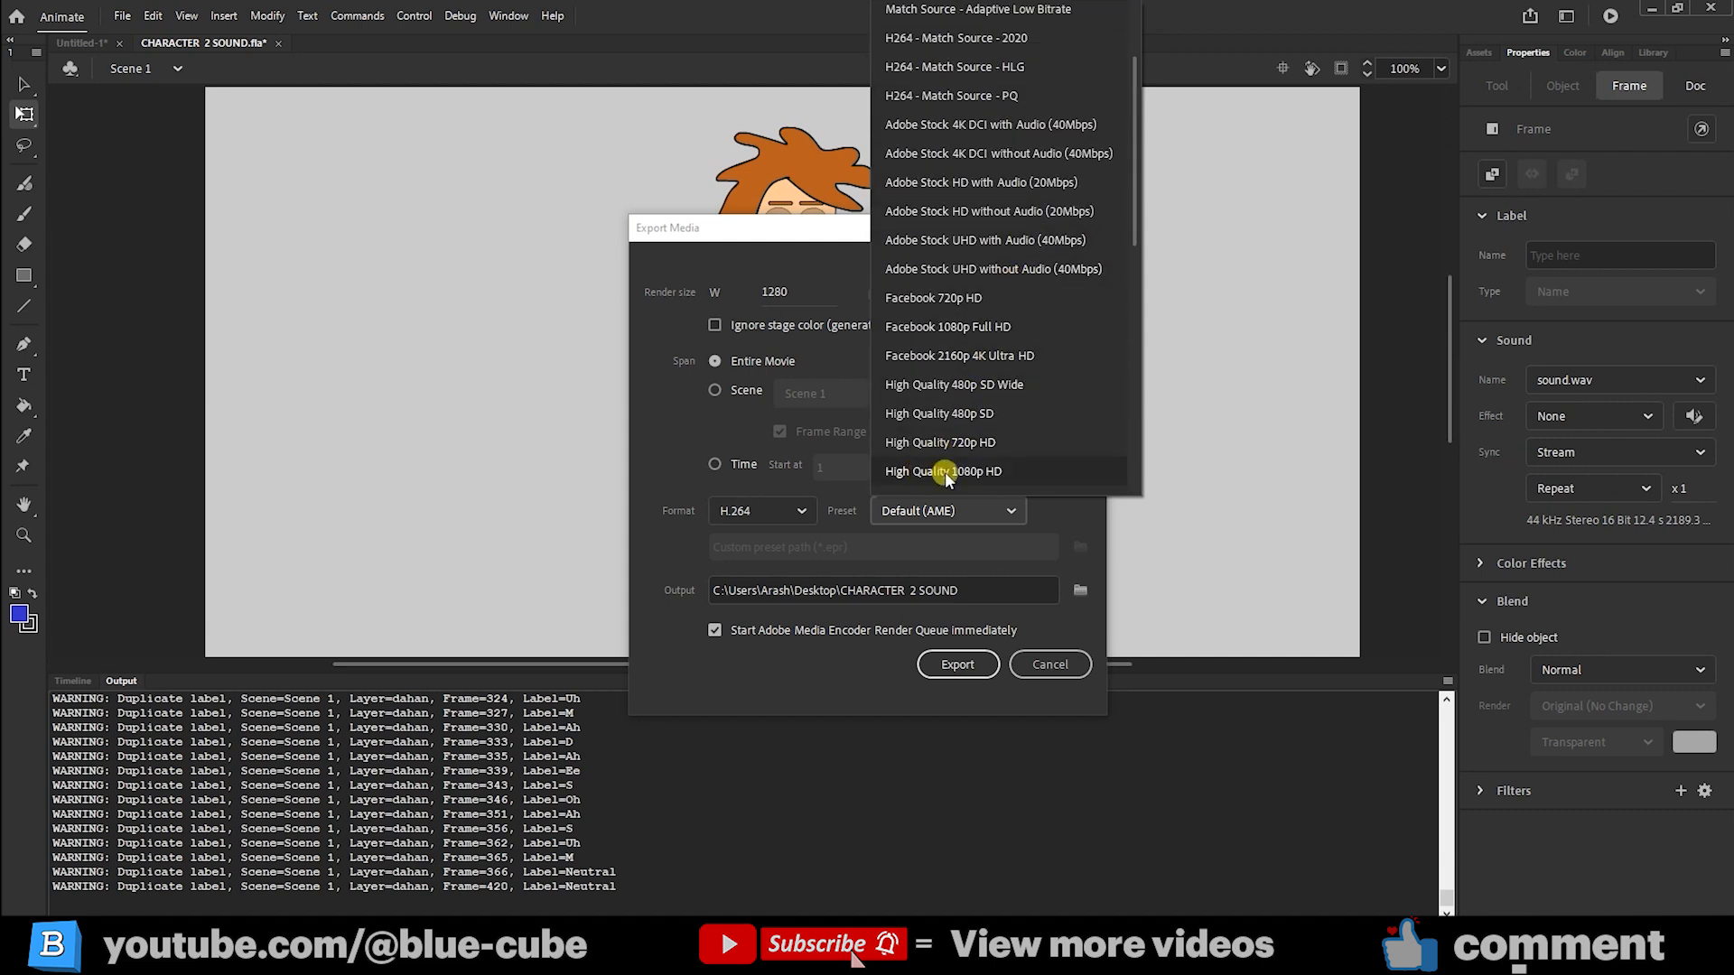
{"action": "mouse_move", "coordinate": [977, 471]}
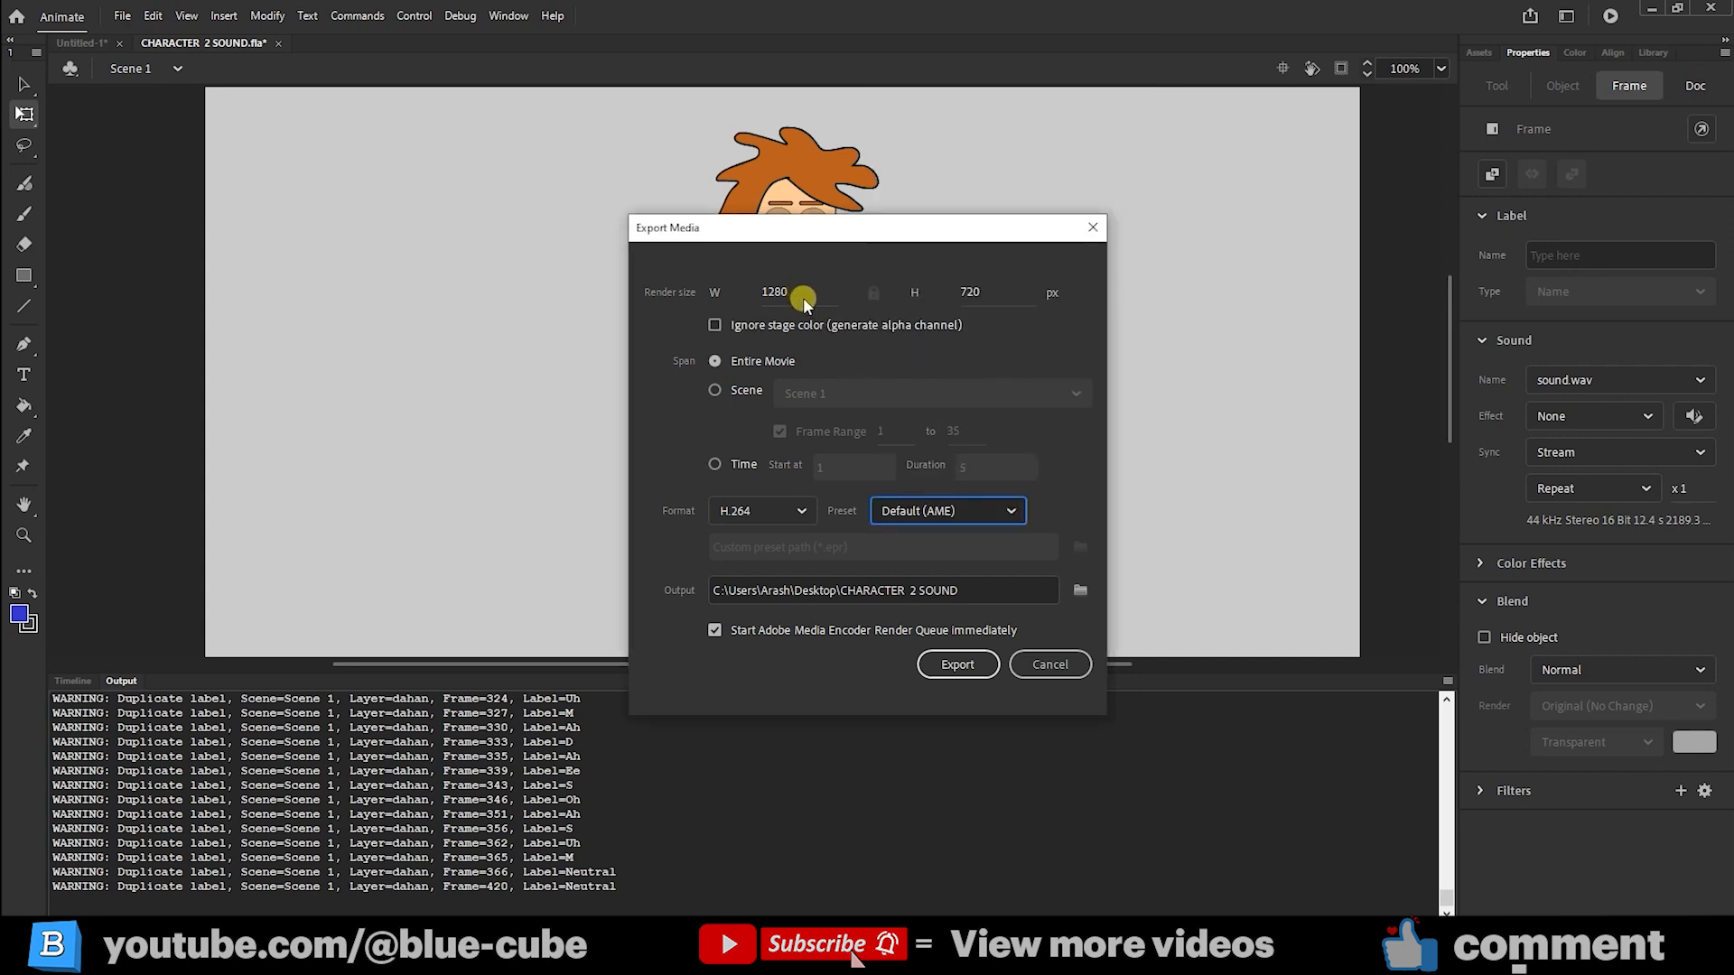
{"action": "mouse_move", "coordinate": [932, 510]}
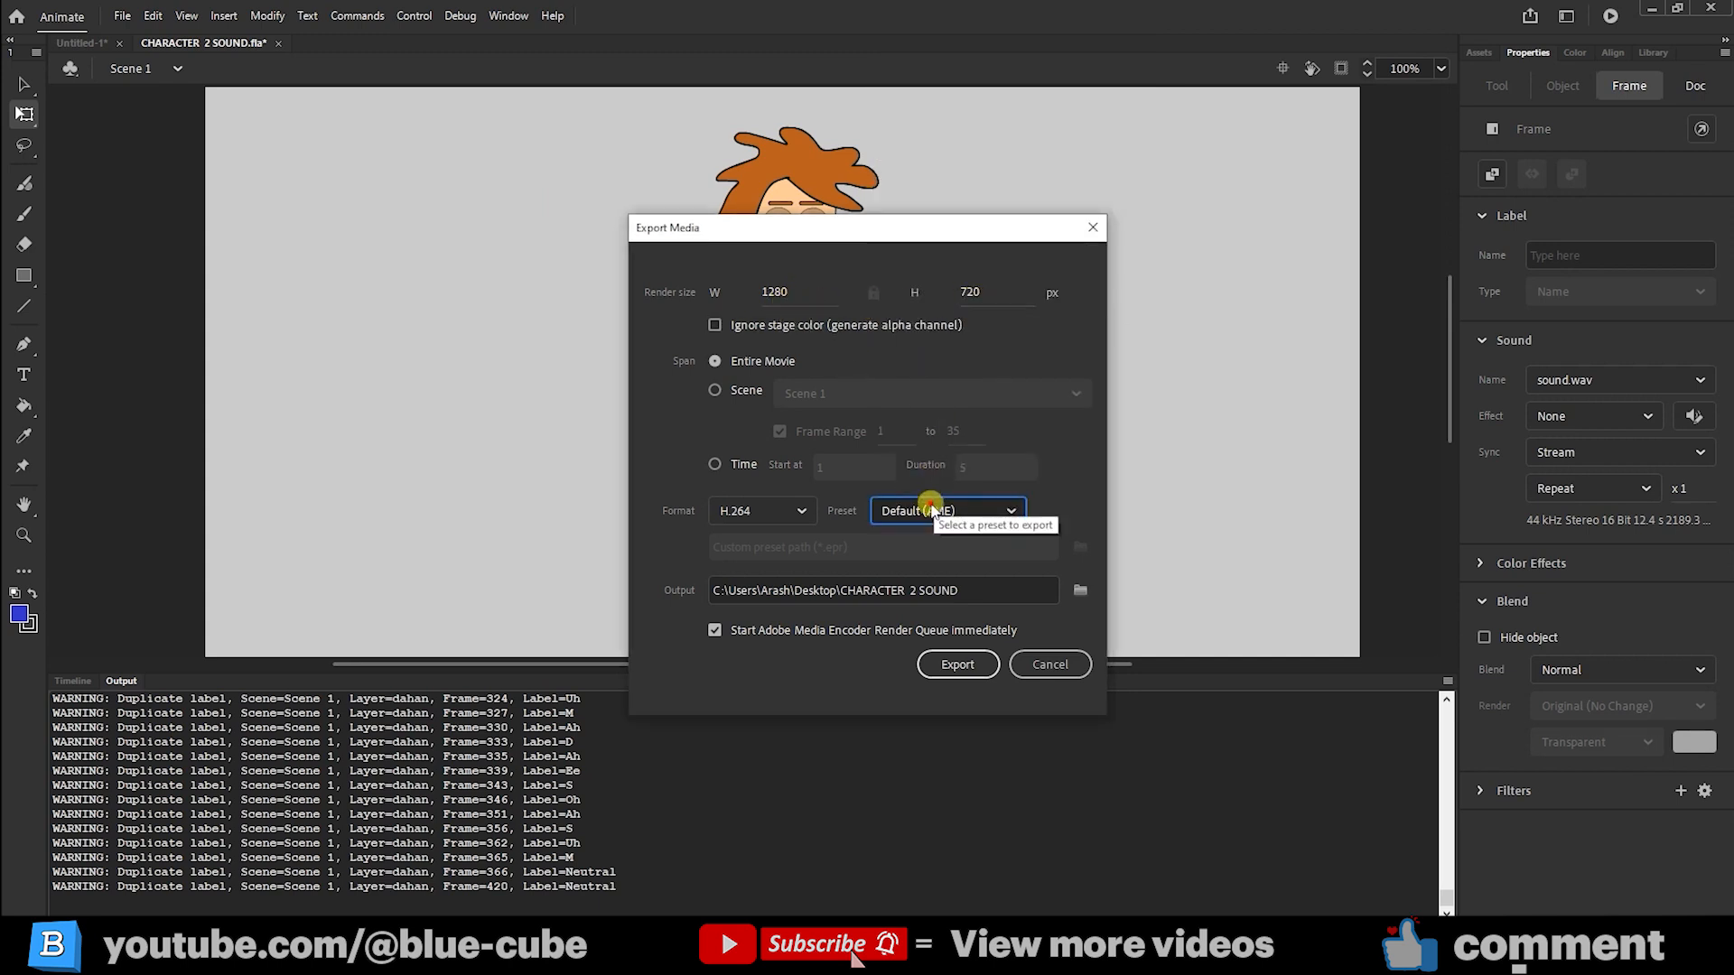
{"action": "left_click", "coordinate": [945, 509]}
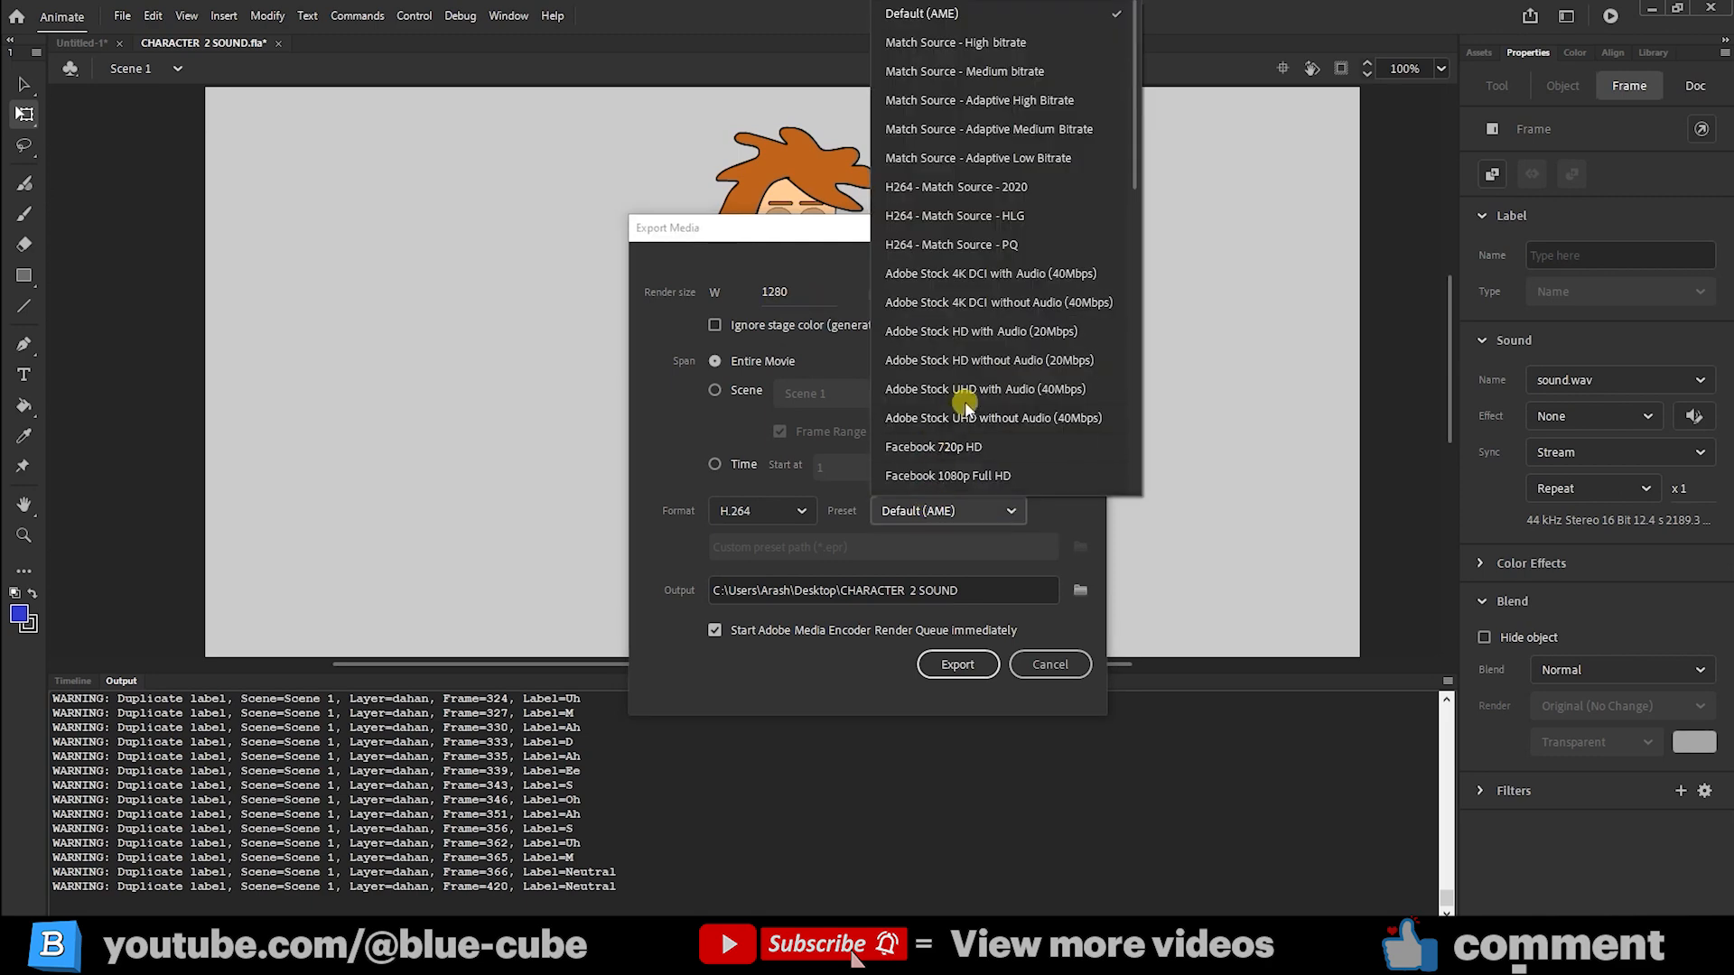
{"action": "left_click", "coordinate": [953, 42]}
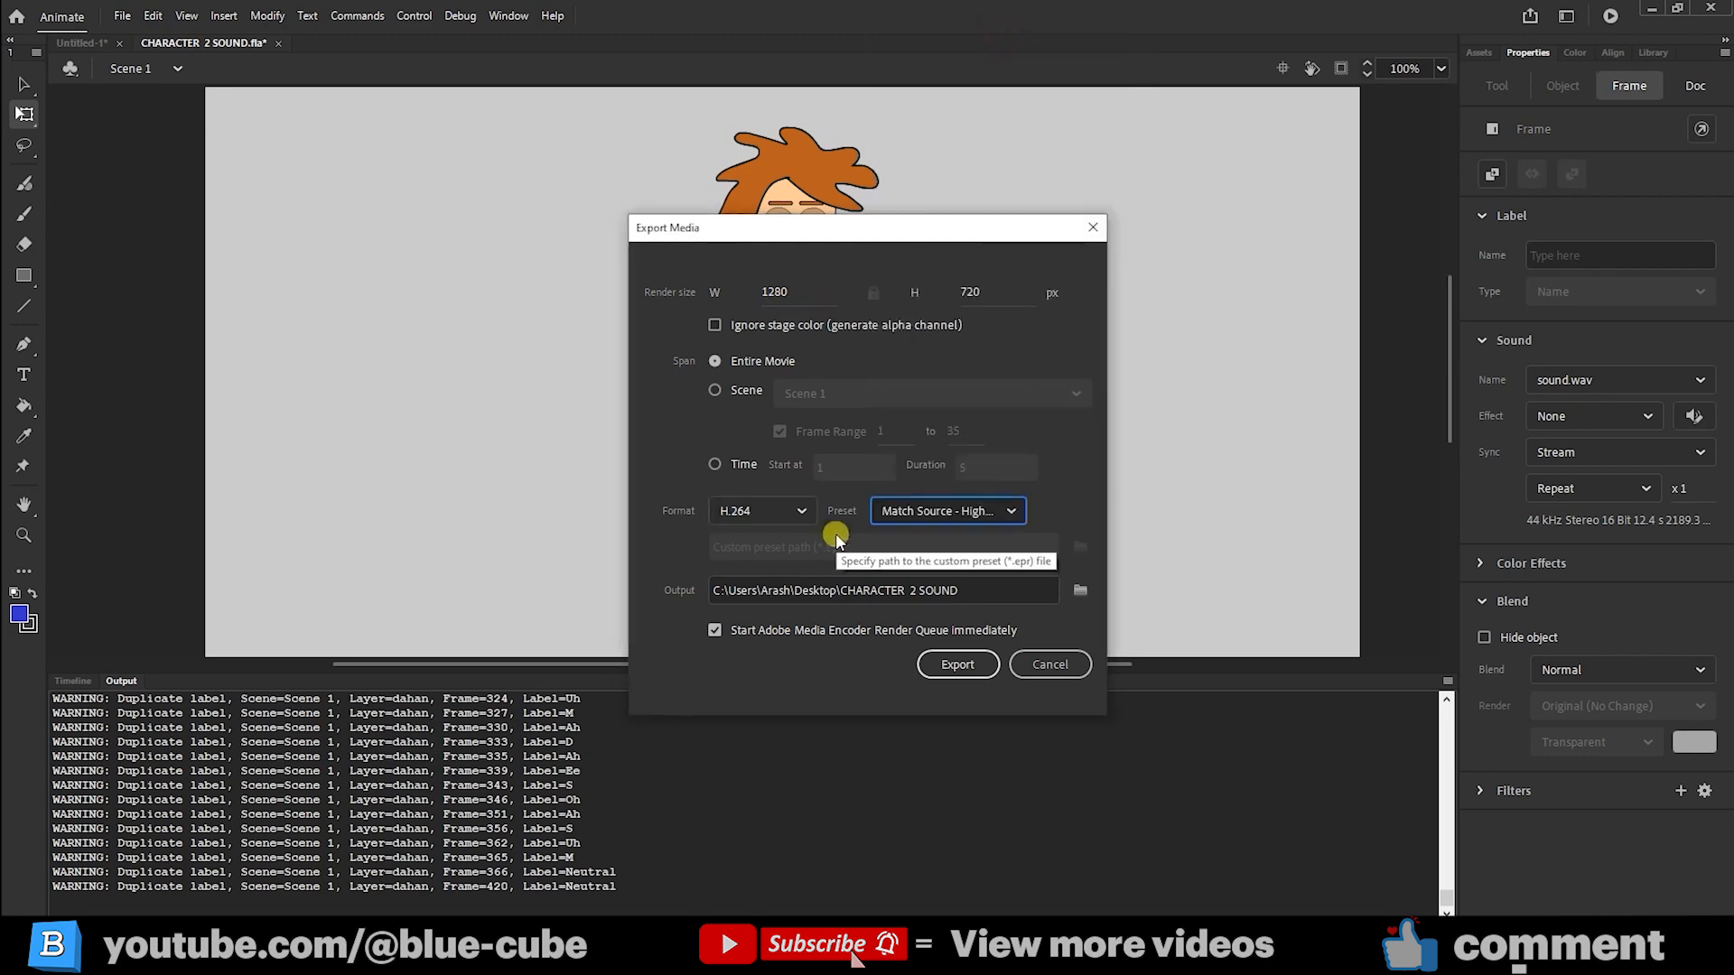
- Save the exported video as 2 in New folder (2) on the Desktop
{"action": "left_click", "coordinate": [1080, 589]}
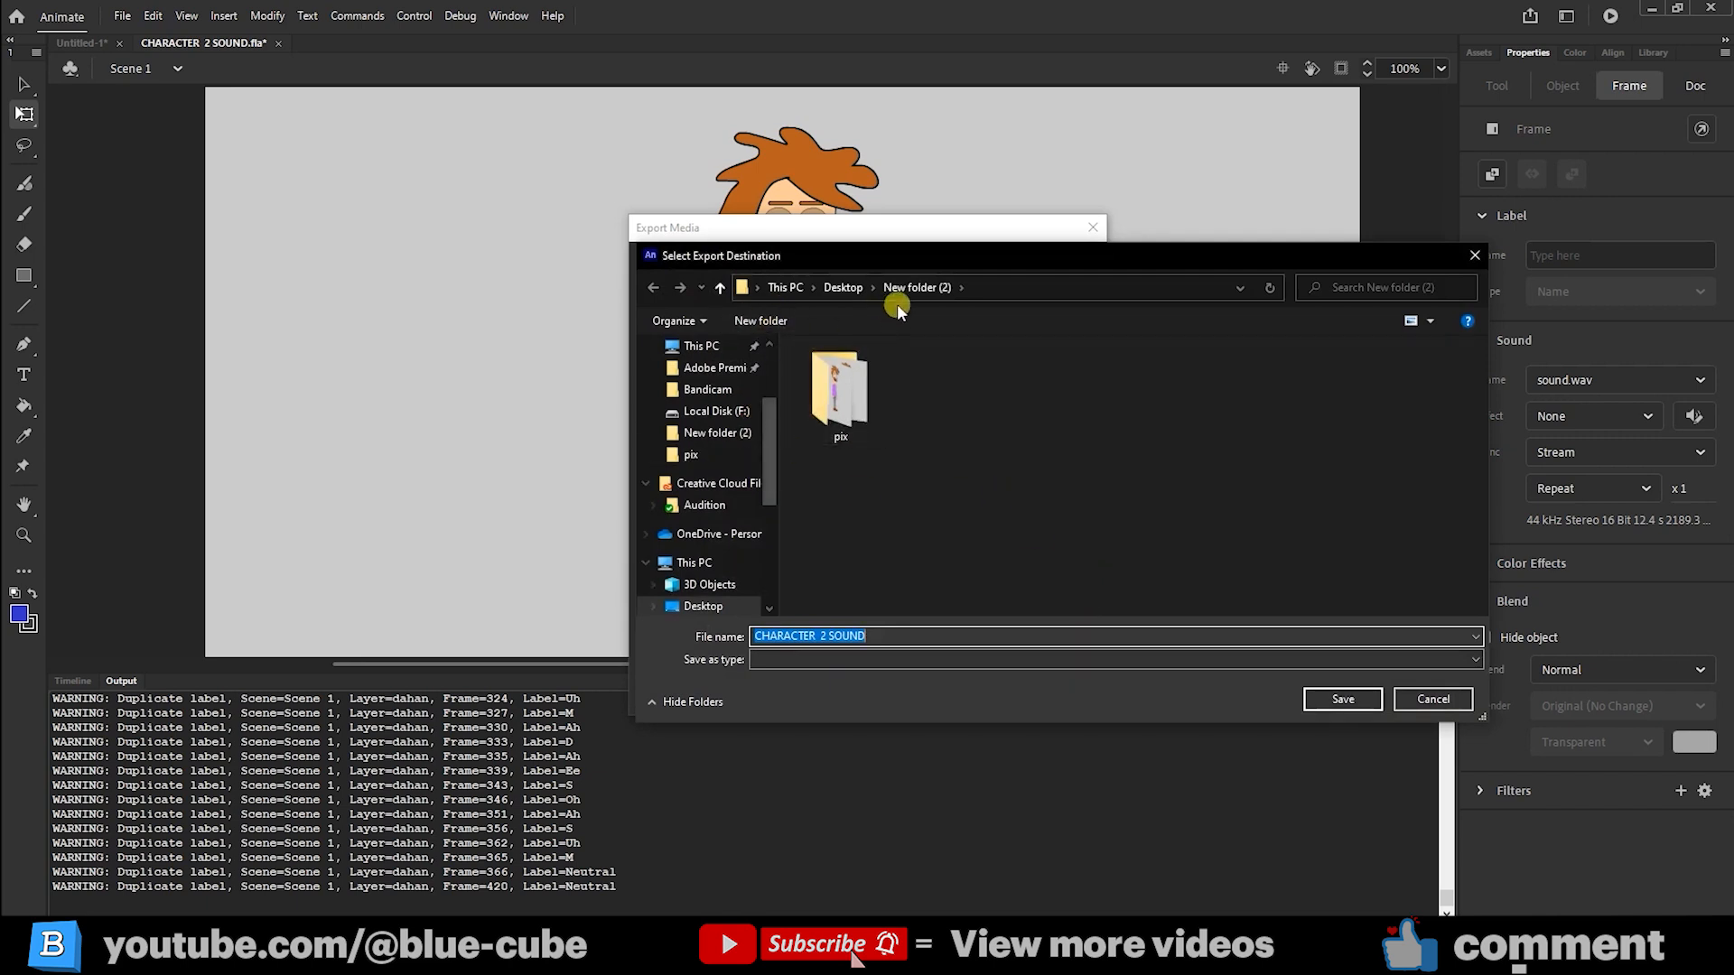
{"action": "mouse_move", "coordinate": [903, 520]}
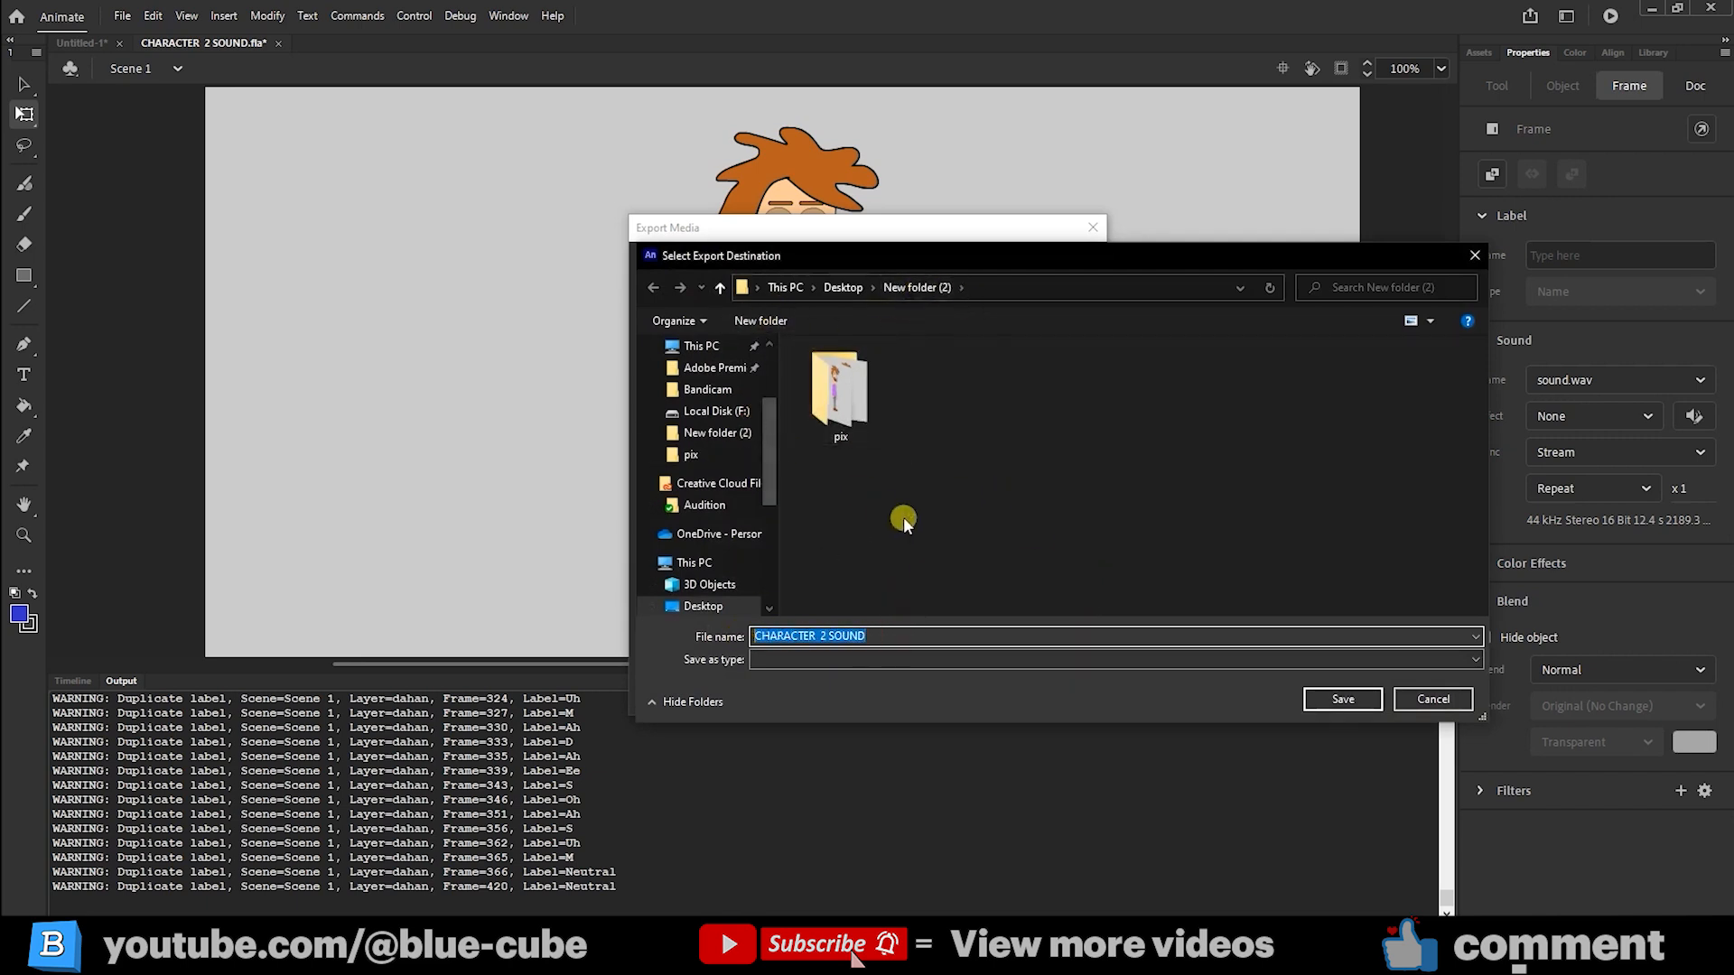
{"action": "type", "text": "2"}
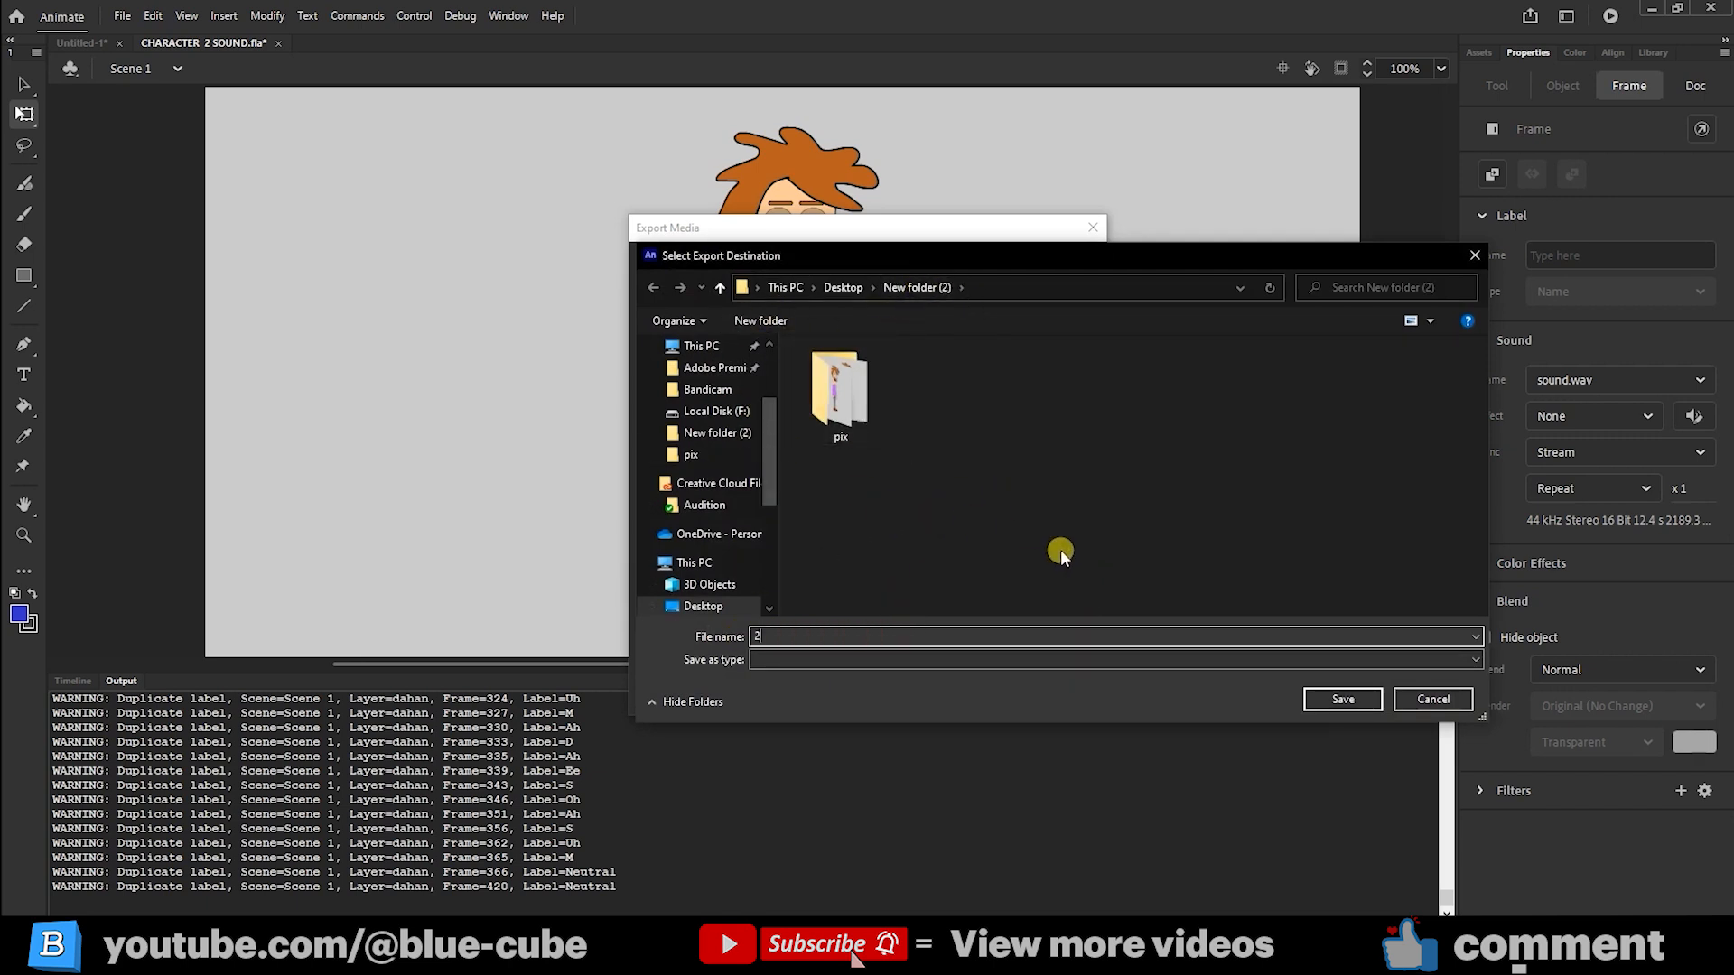
{"action": "left_click", "coordinate": [1342, 697]}
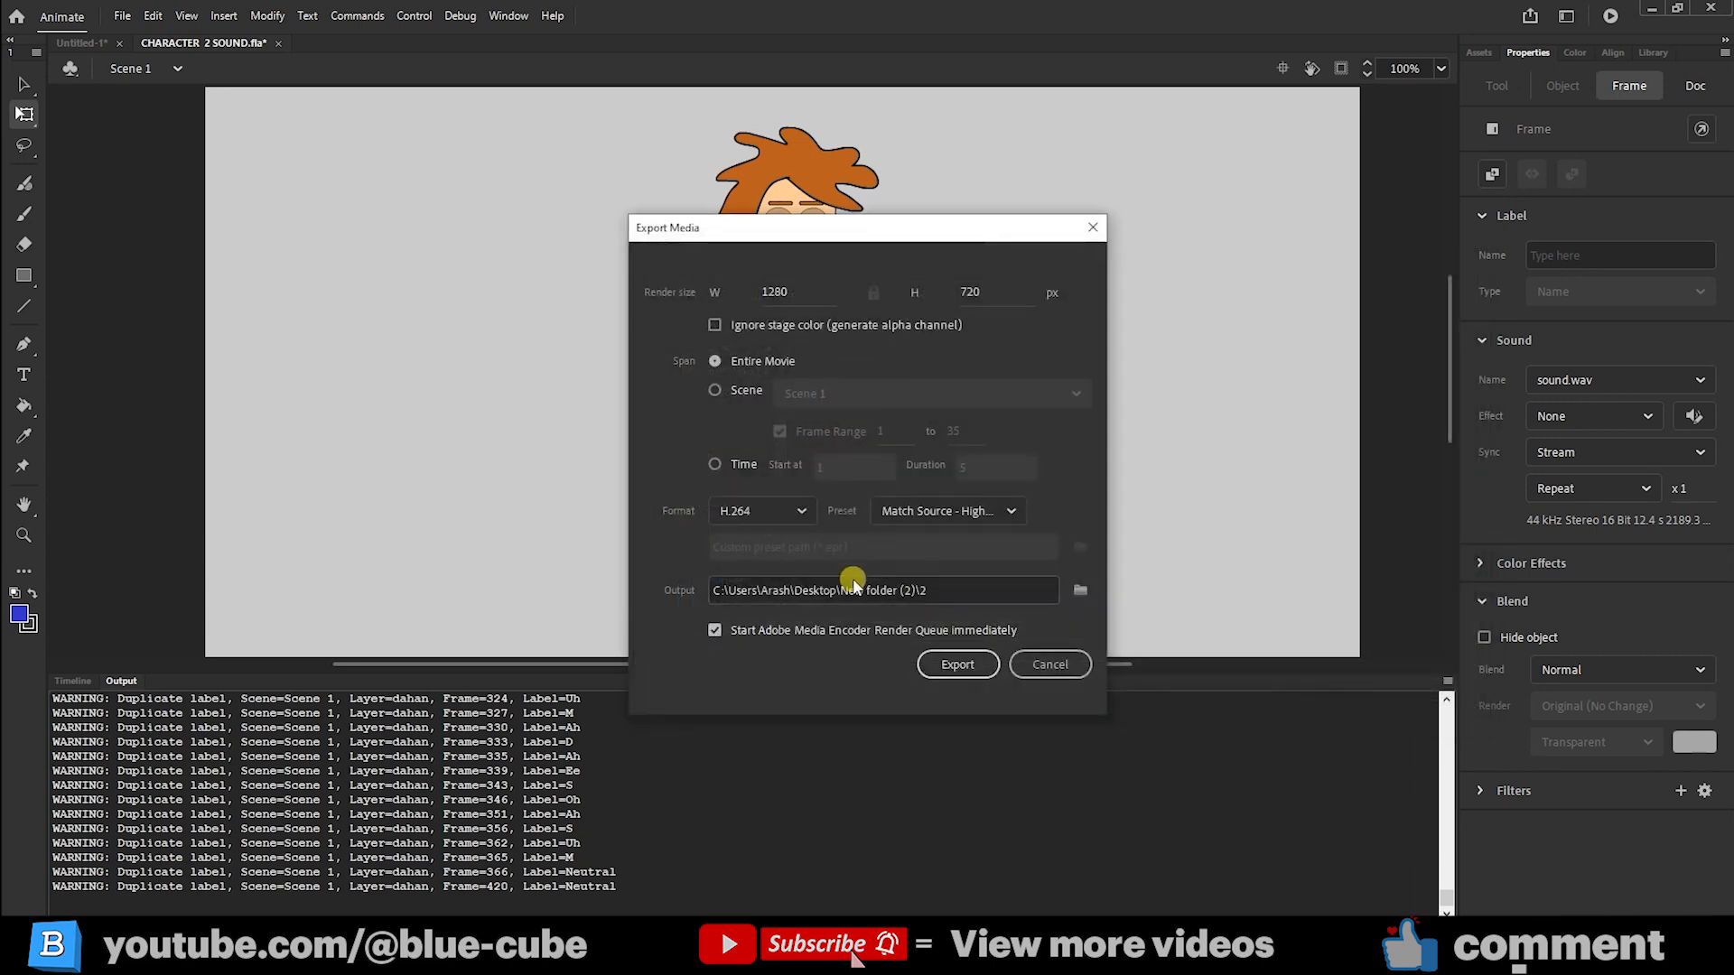
{"action": "mouse_move", "coordinate": [957, 665]}
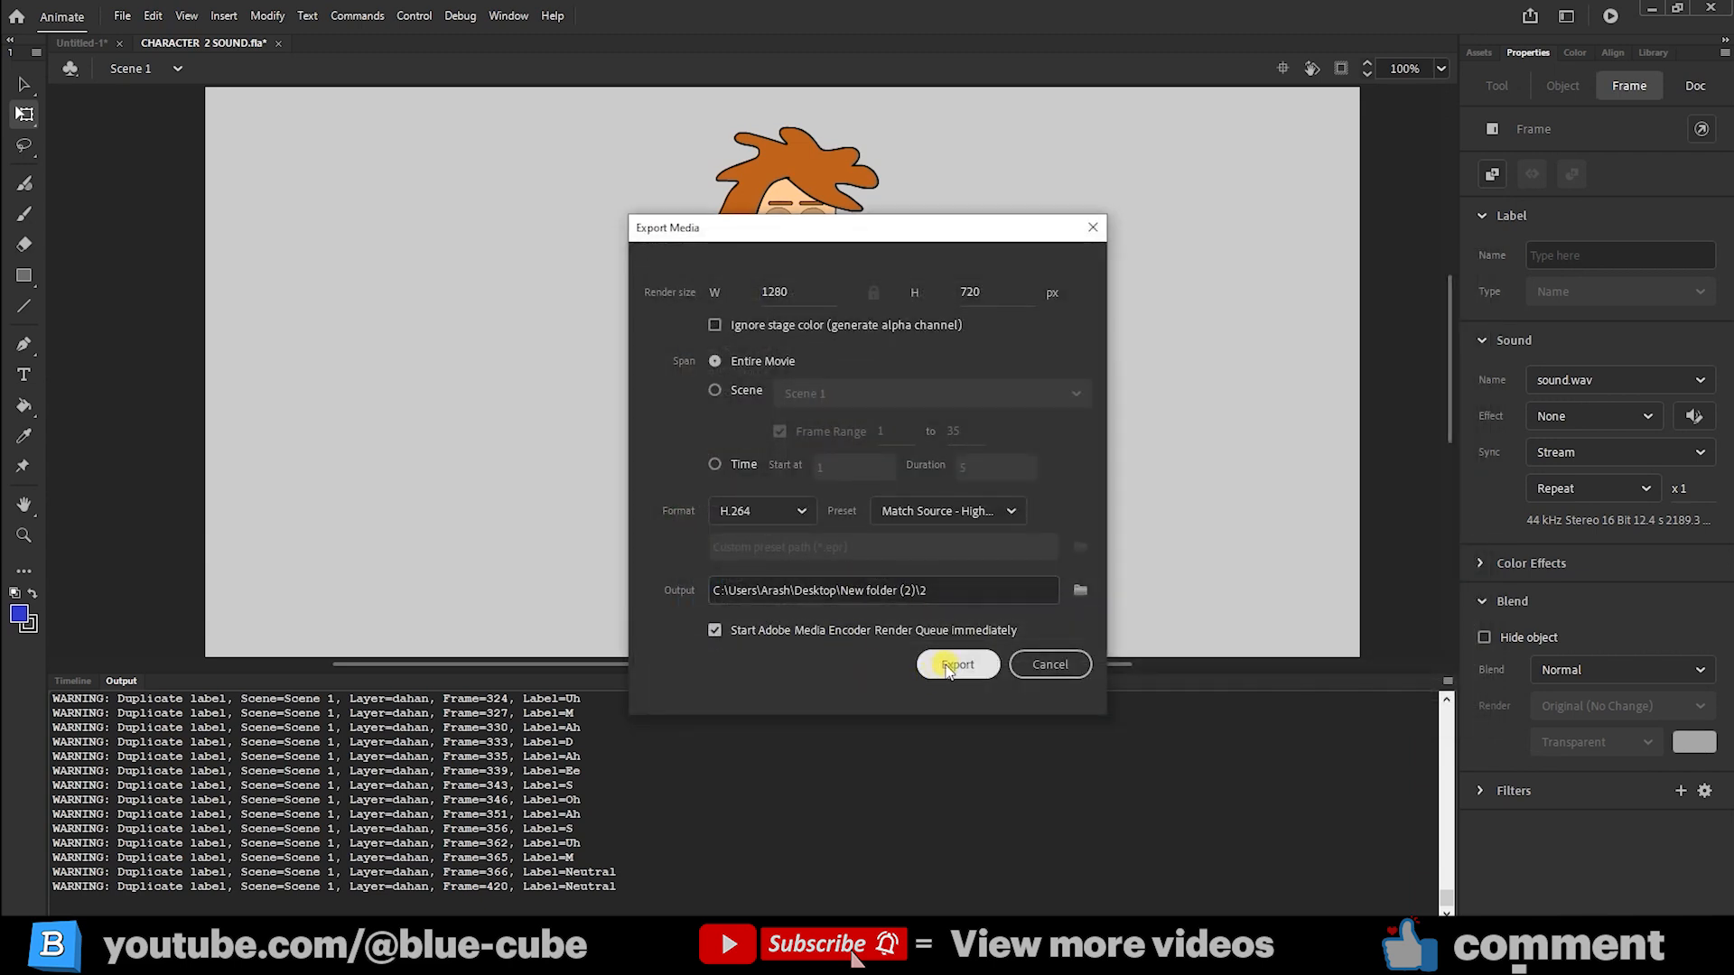
{"action": "mouse_move", "coordinate": [793, 641]}
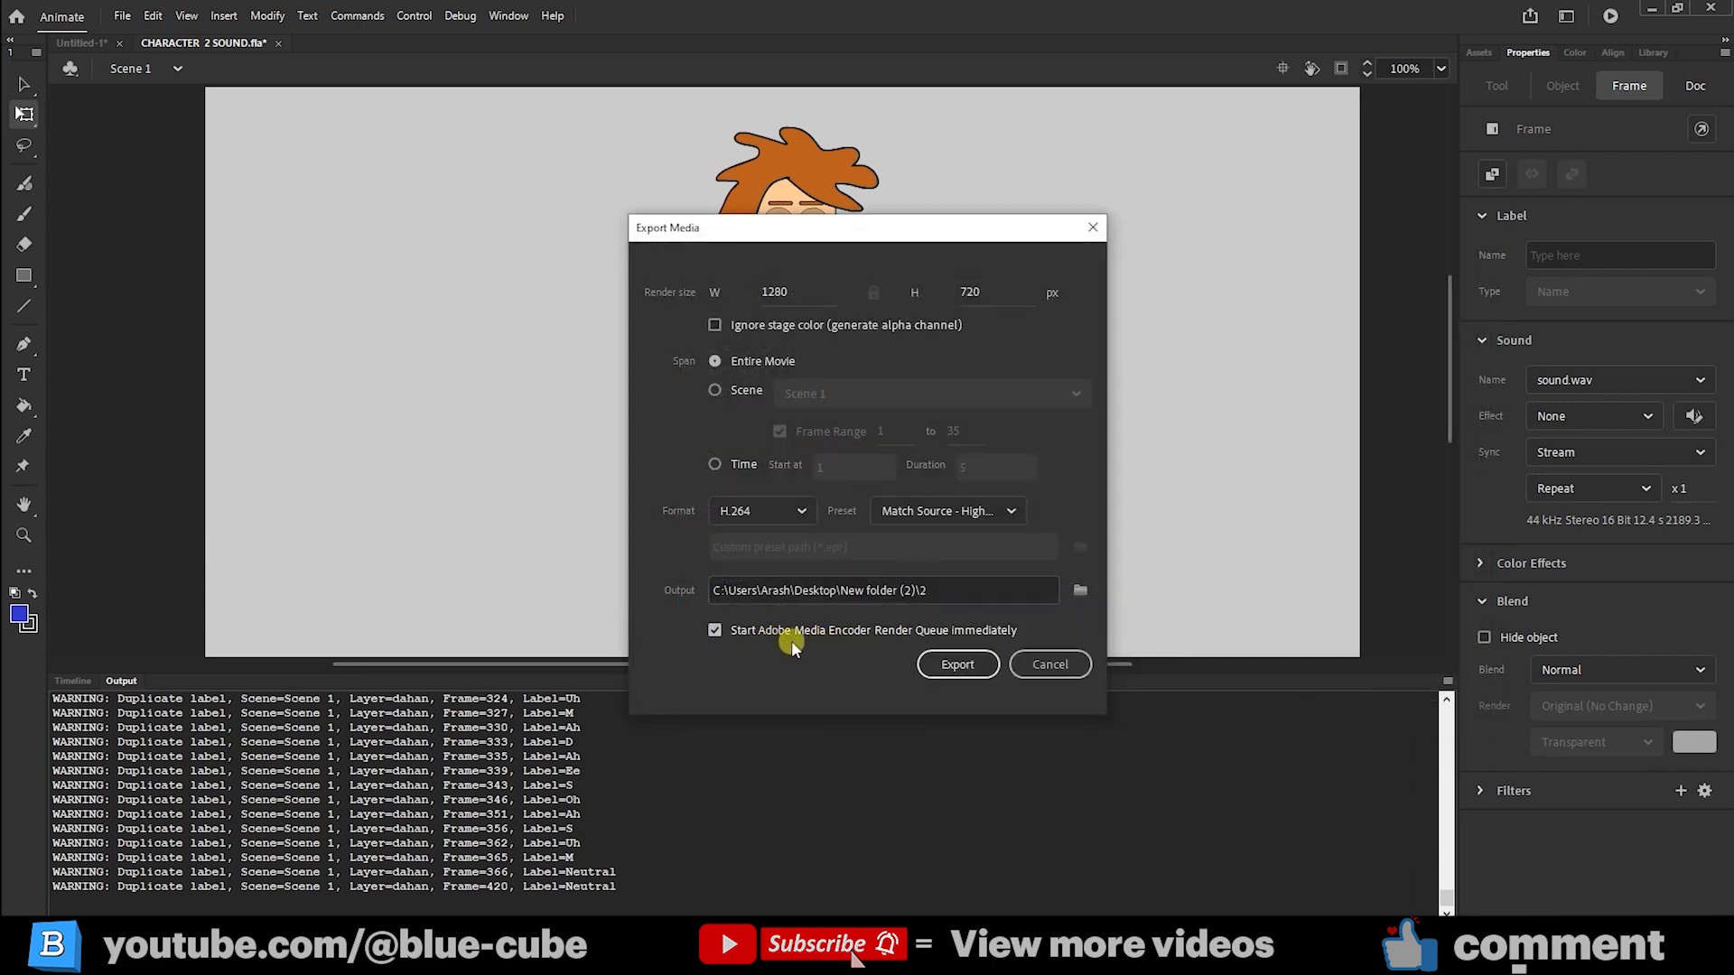
{"action": "mouse_move", "coordinate": [809, 643]}
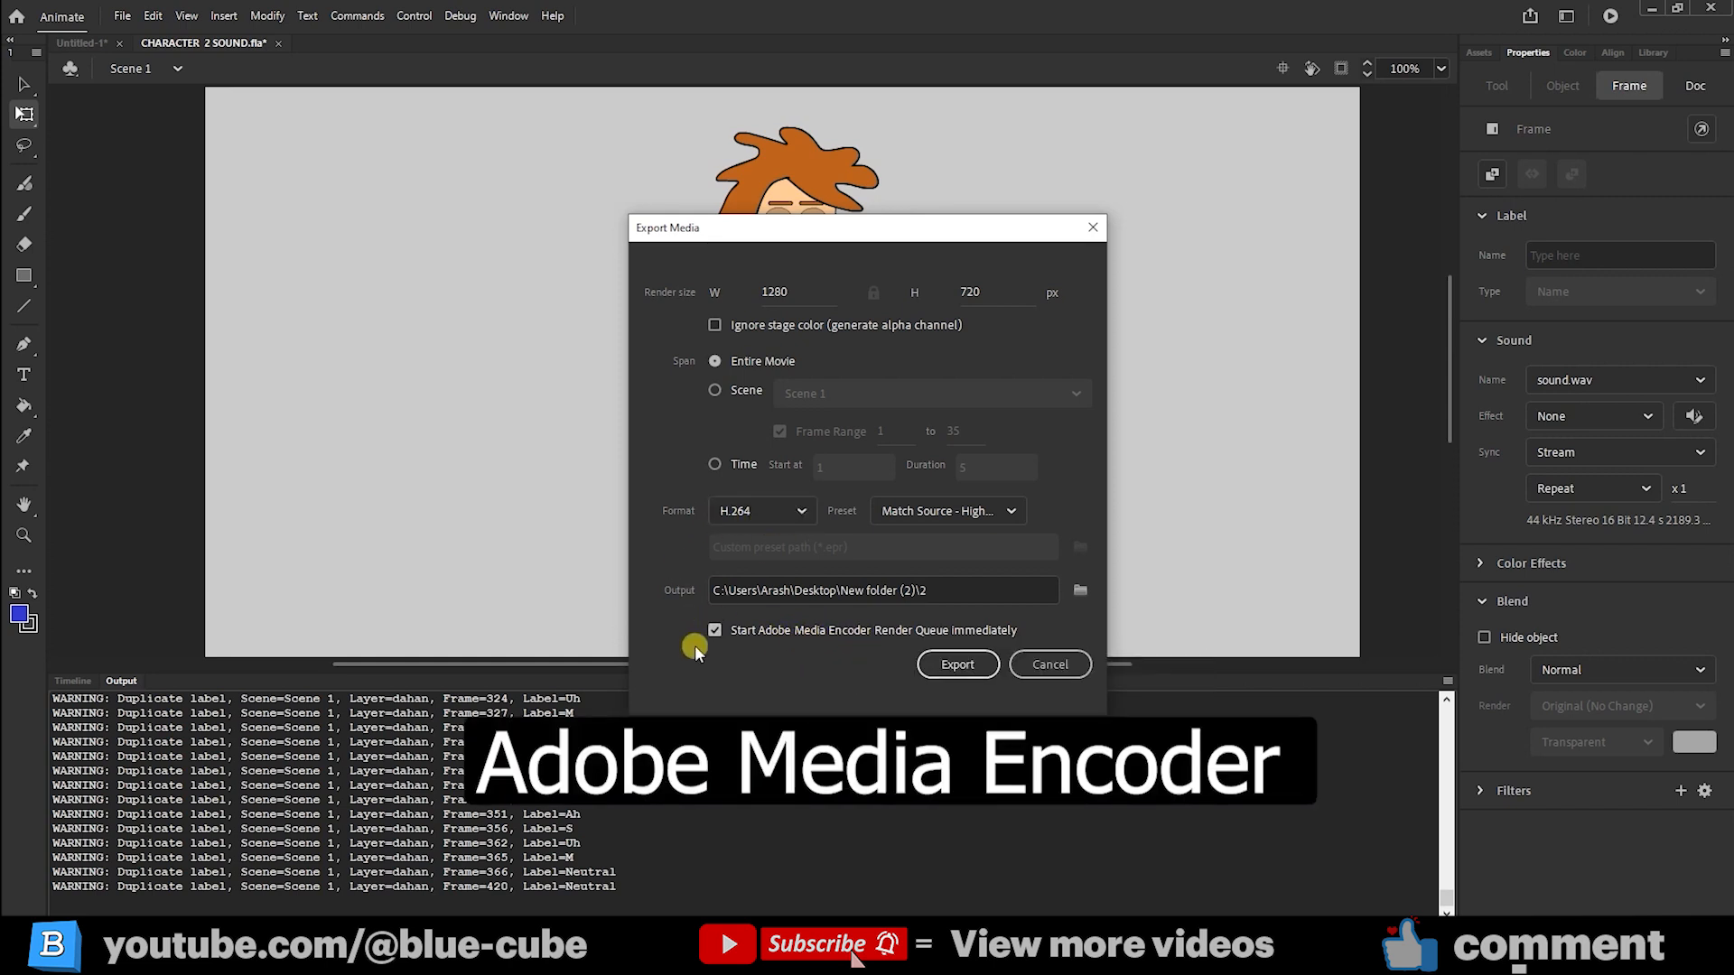
{"action": "mouse_move", "coordinate": [802, 645]}
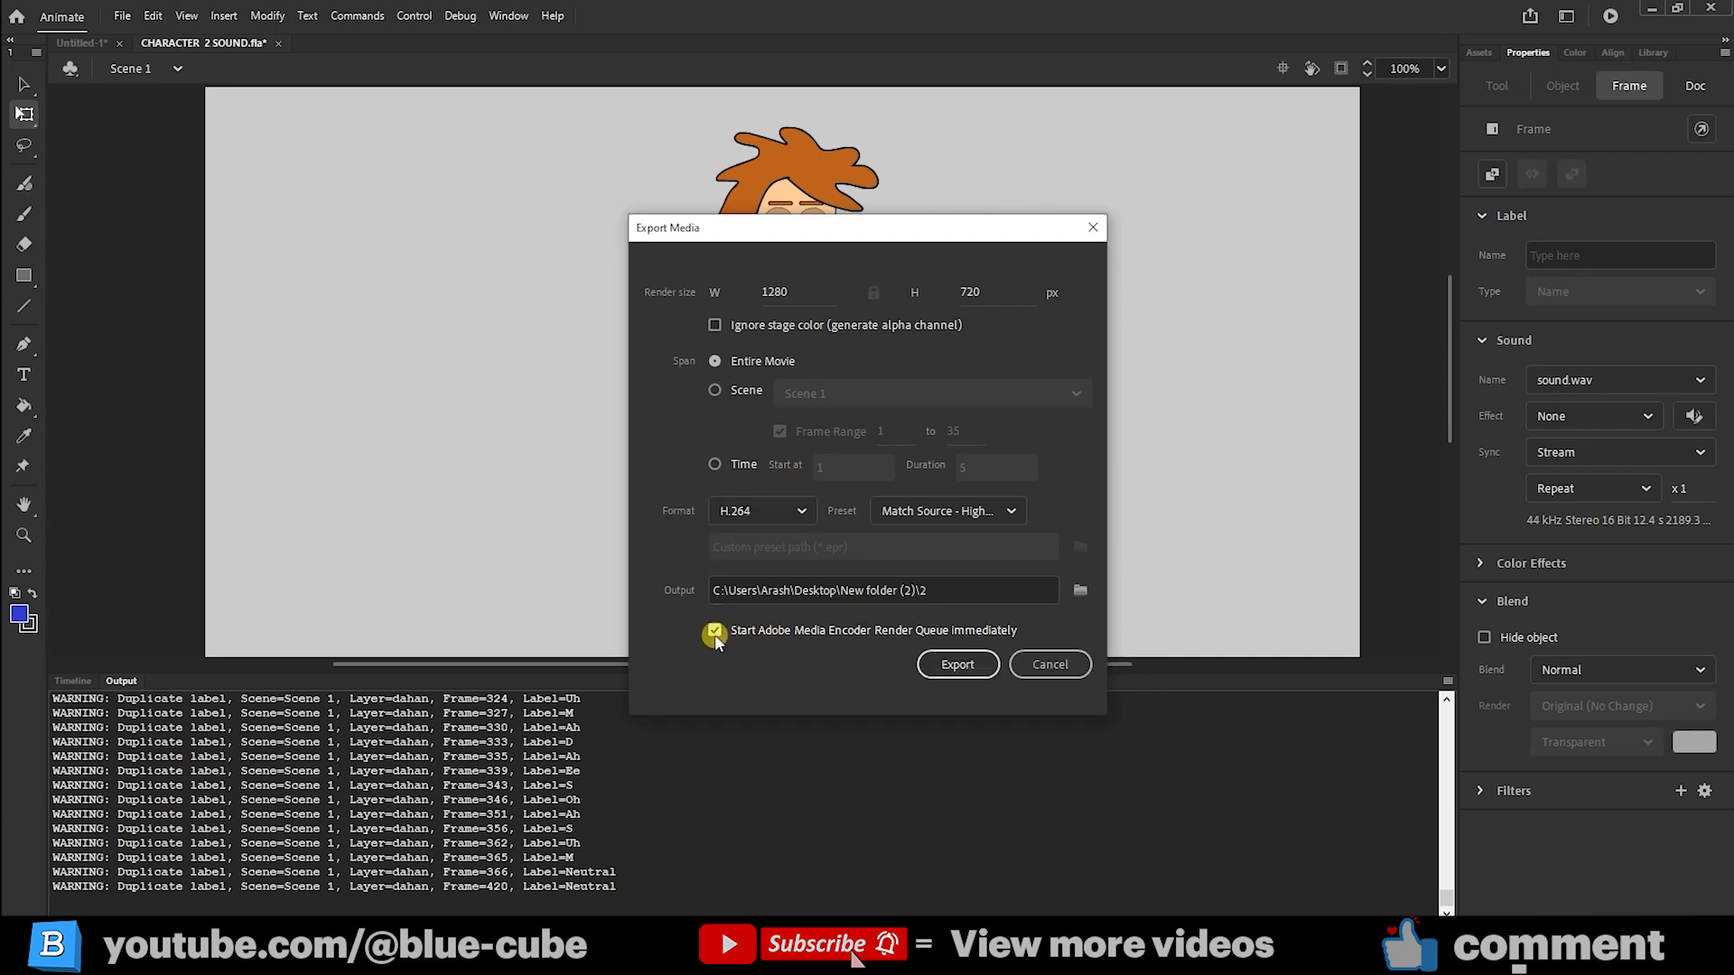
- Export to Media Encoder with Start Render Queue immediately kept checked
{"action": "left_click", "coordinate": [715, 630]}
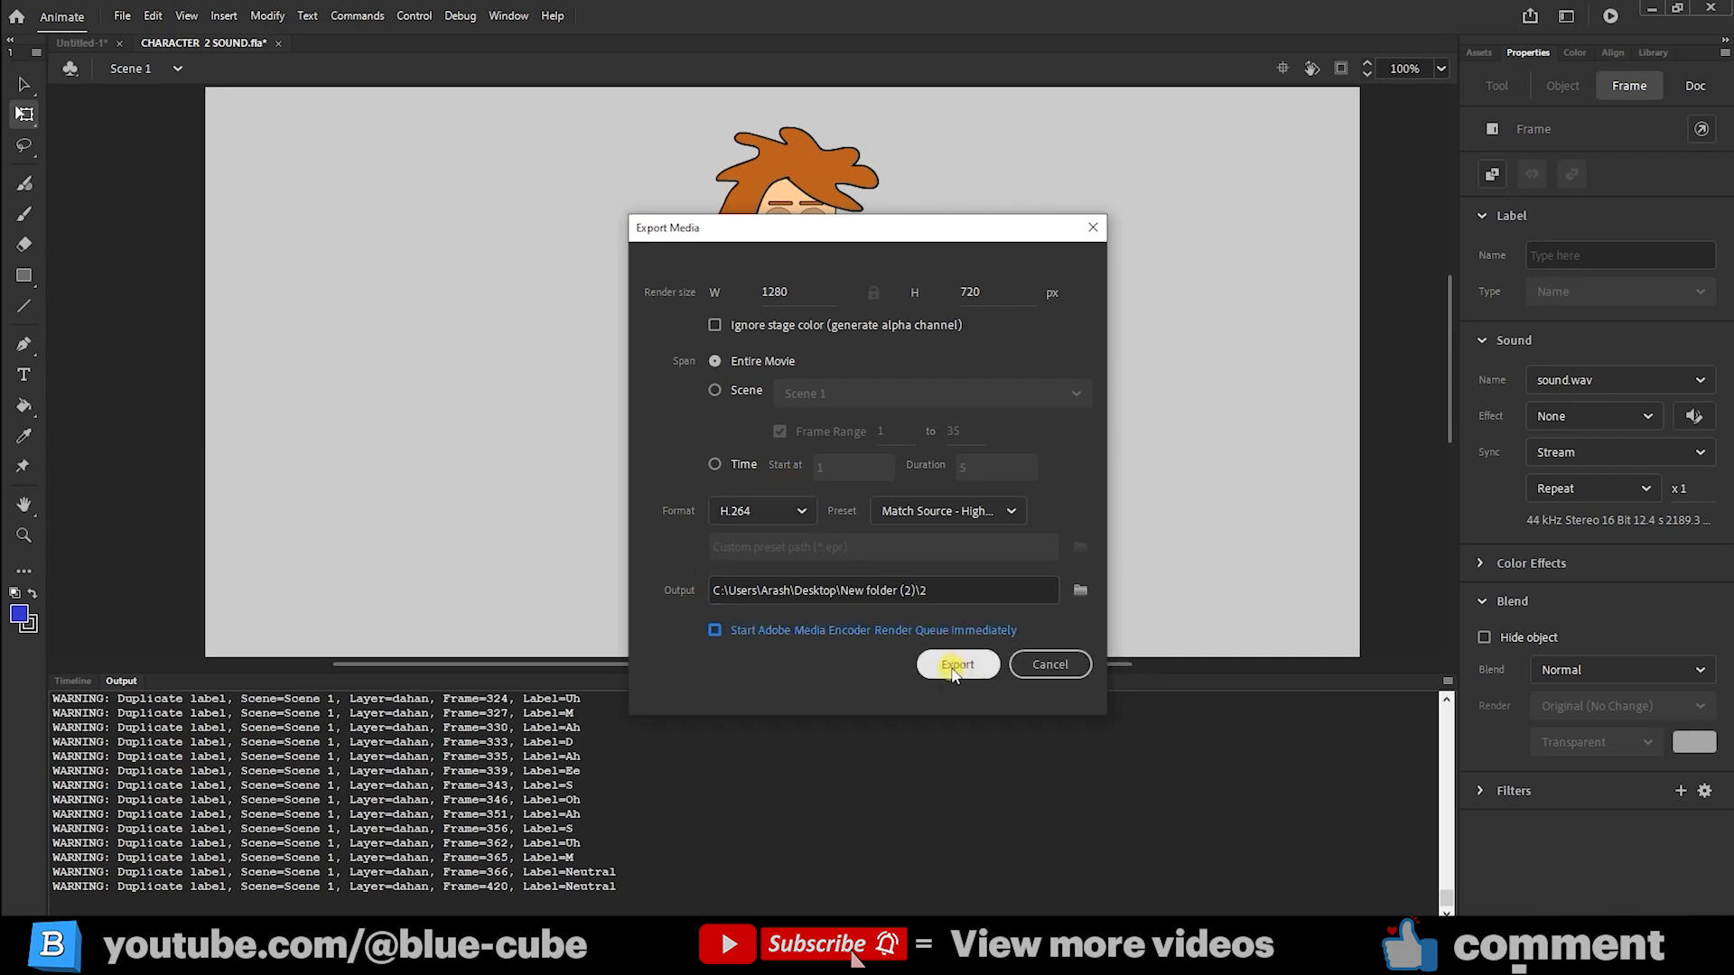
{"action": "left_click", "coordinate": [957, 664]}
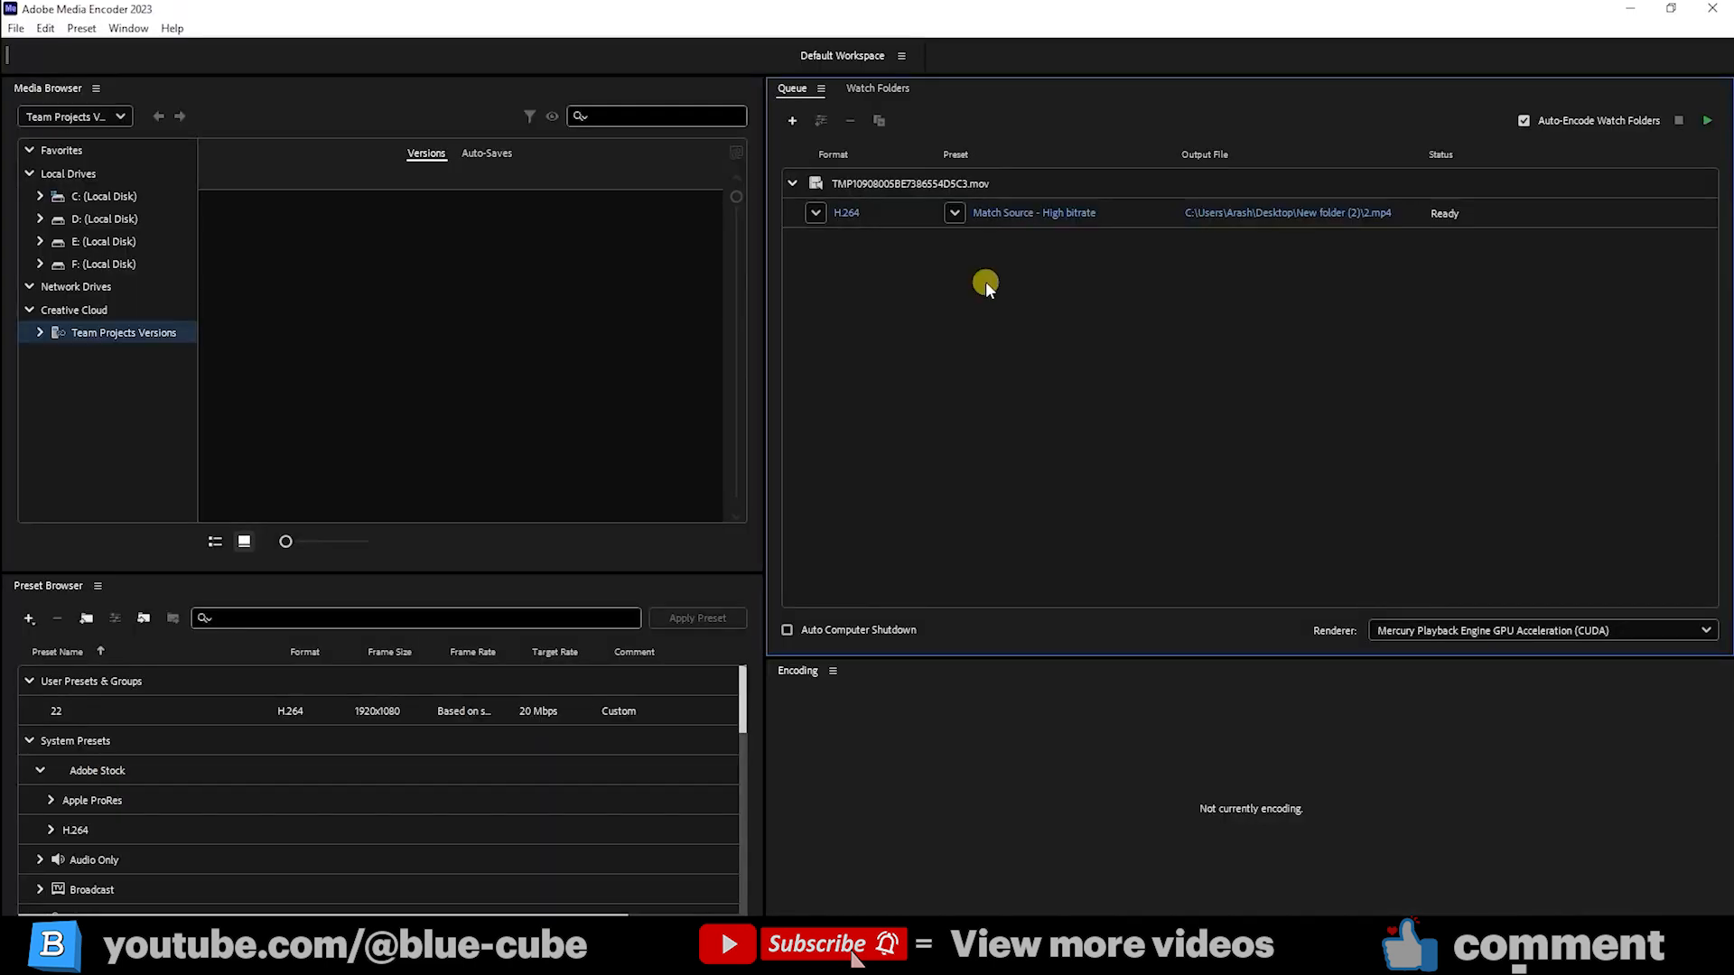
{"action": "mouse_move", "coordinate": [956, 298]}
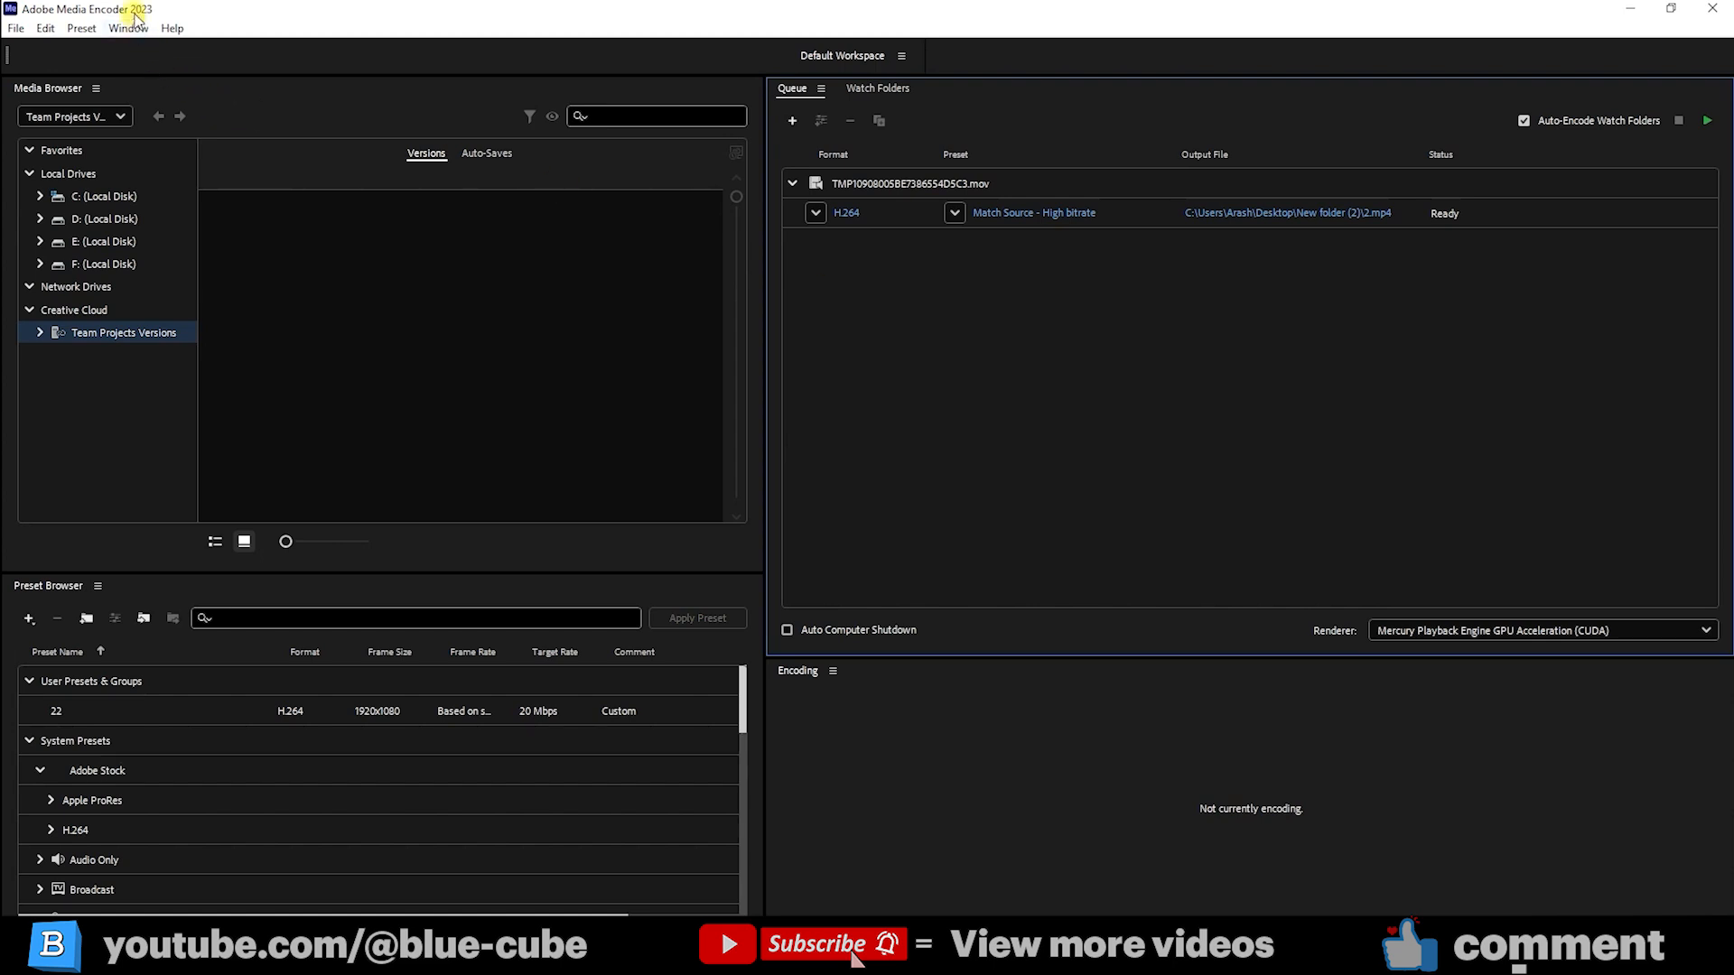
{"action": "mouse_move", "coordinate": [1011, 367]}
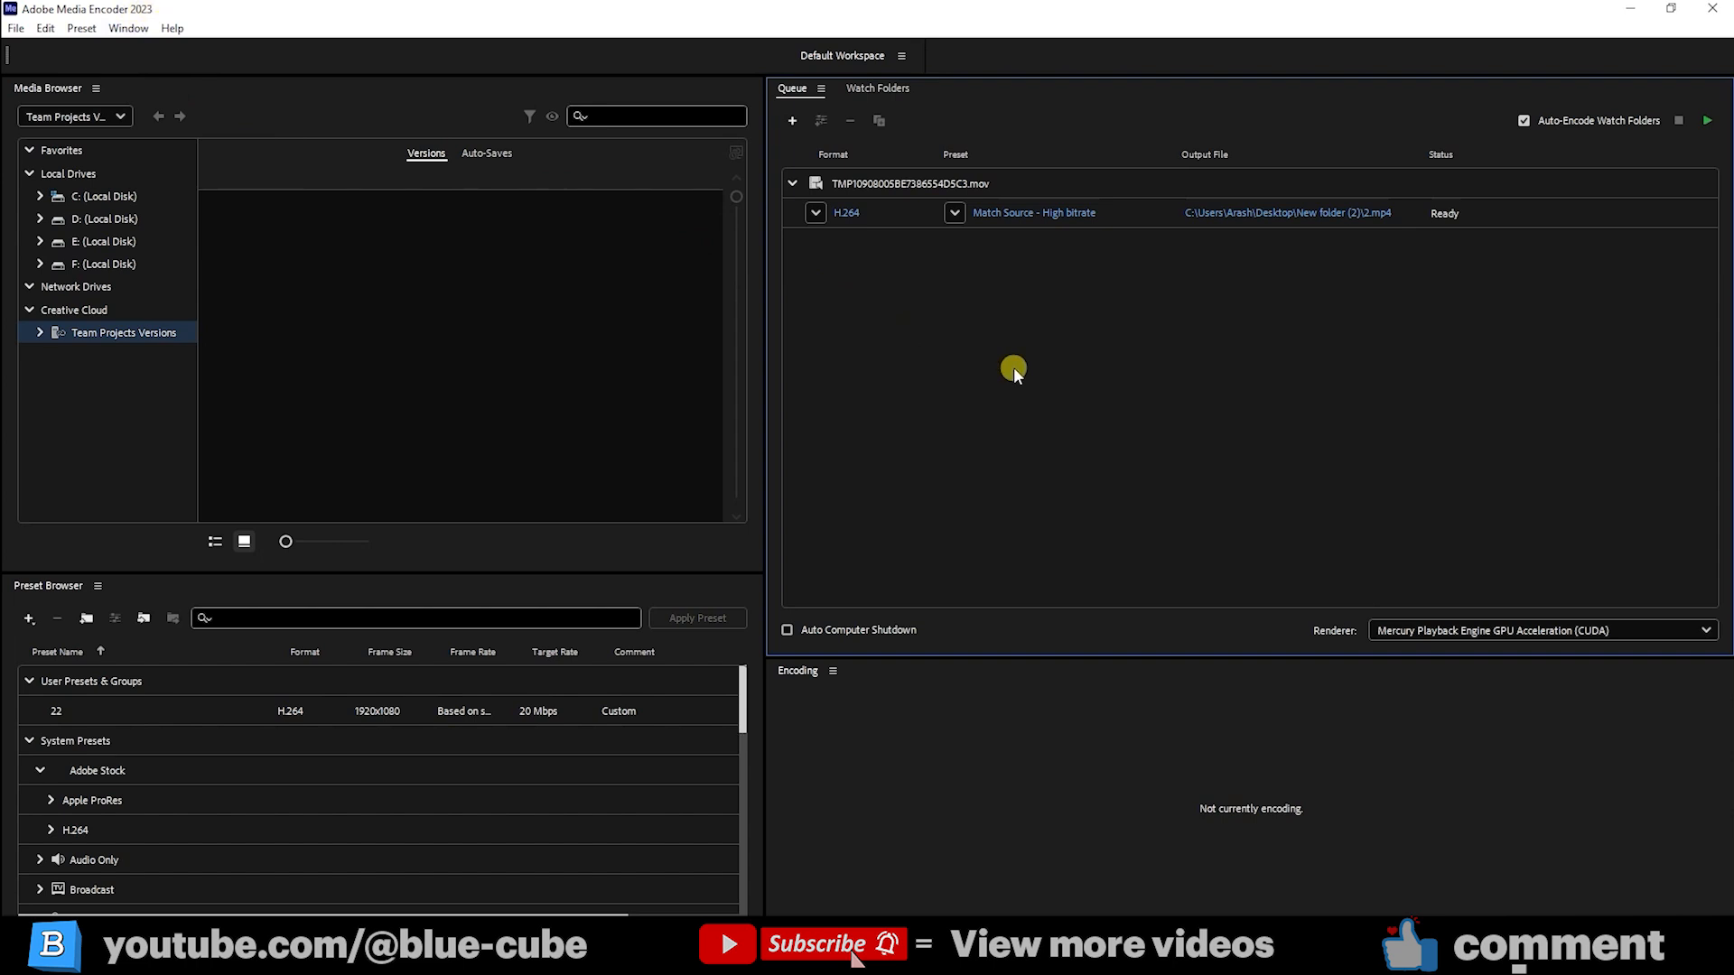
{"action": "mouse_move", "coordinate": [977, 294]}
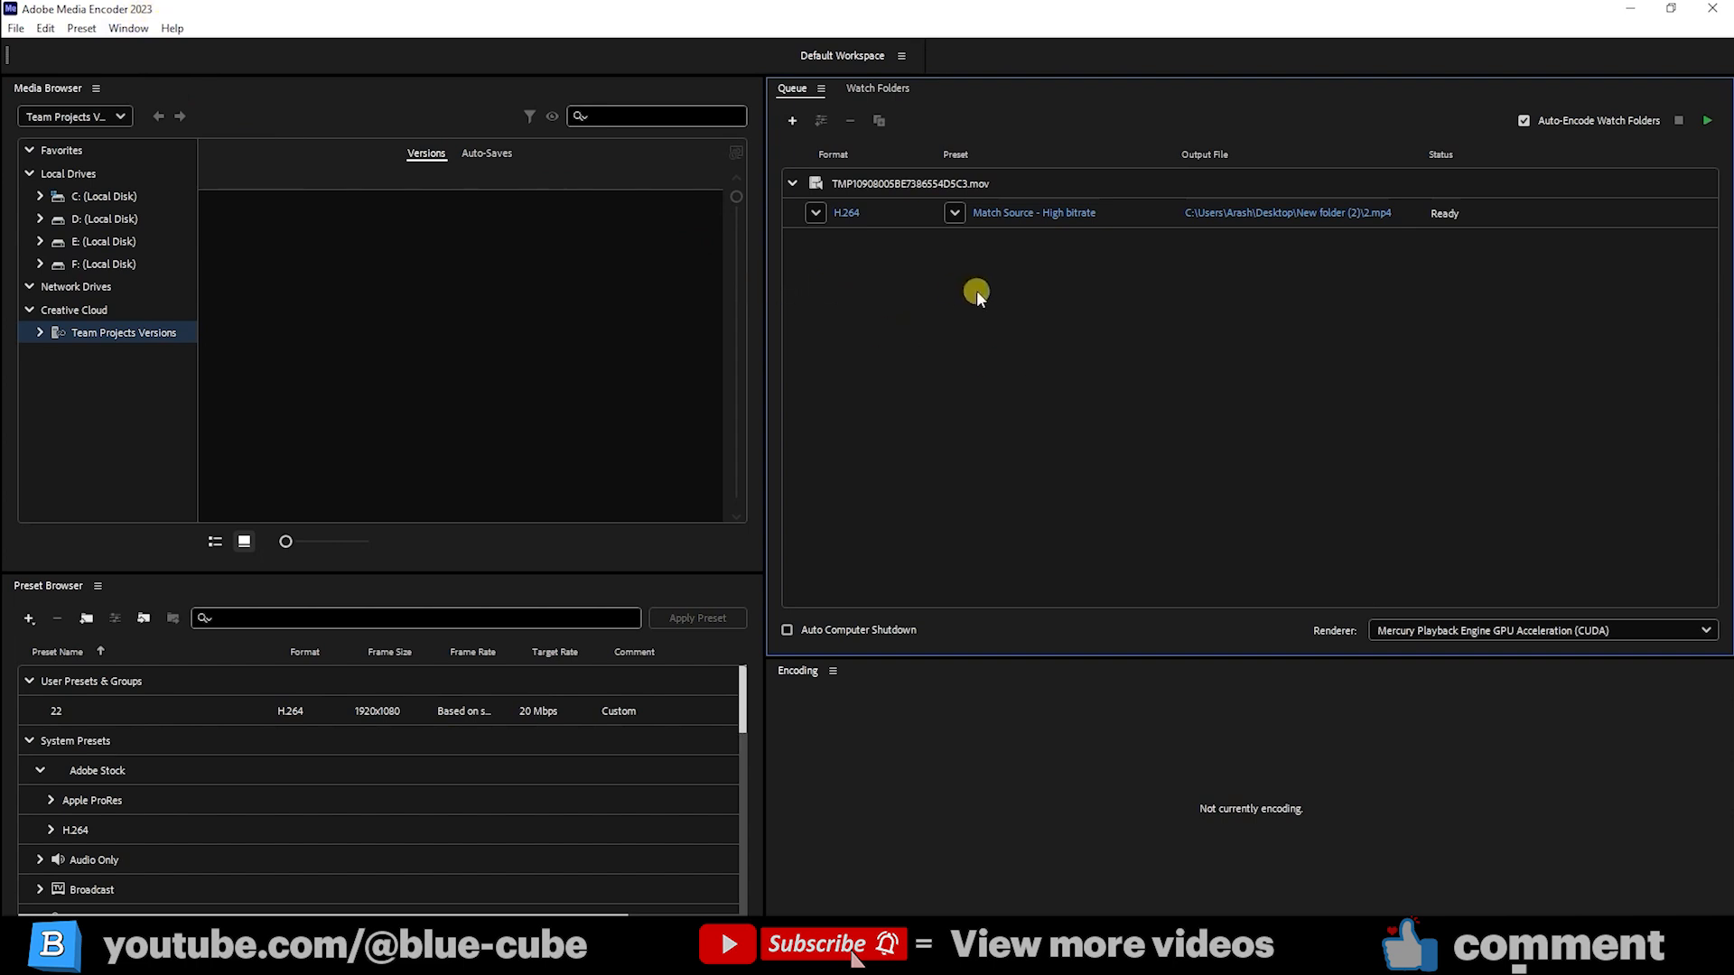
{"action": "mouse_move", "coordinate": [892, 283]}
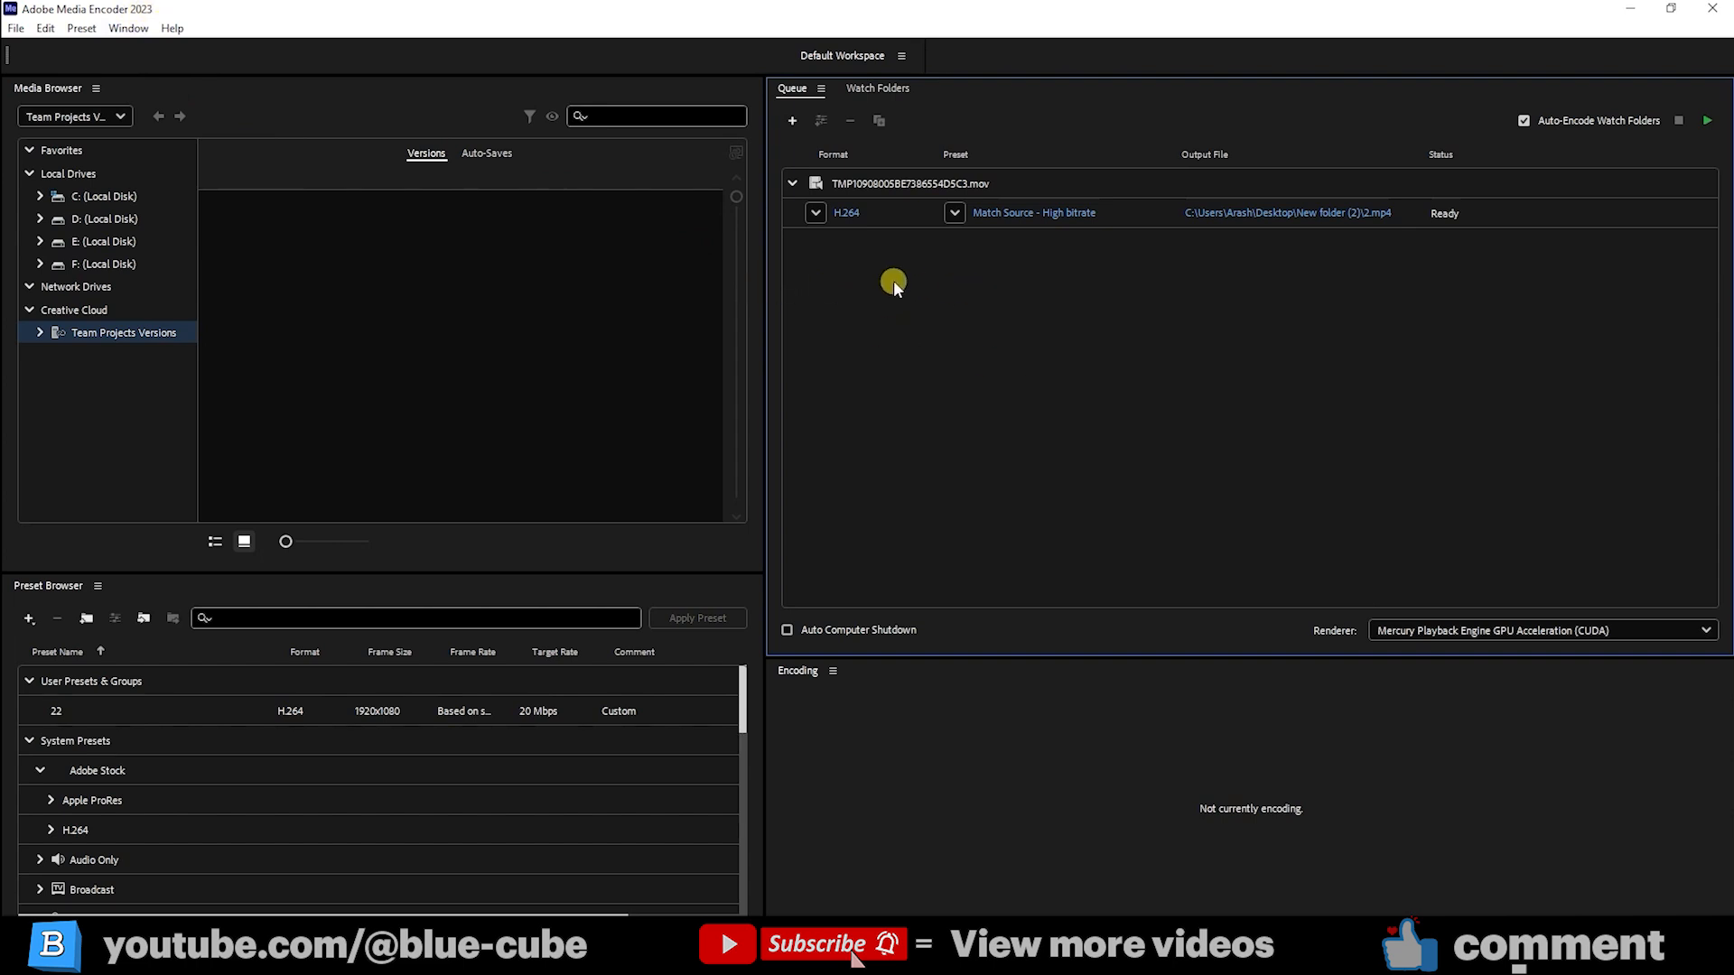
{"action": "mouse_move", "coordinate": [1707, 121]}
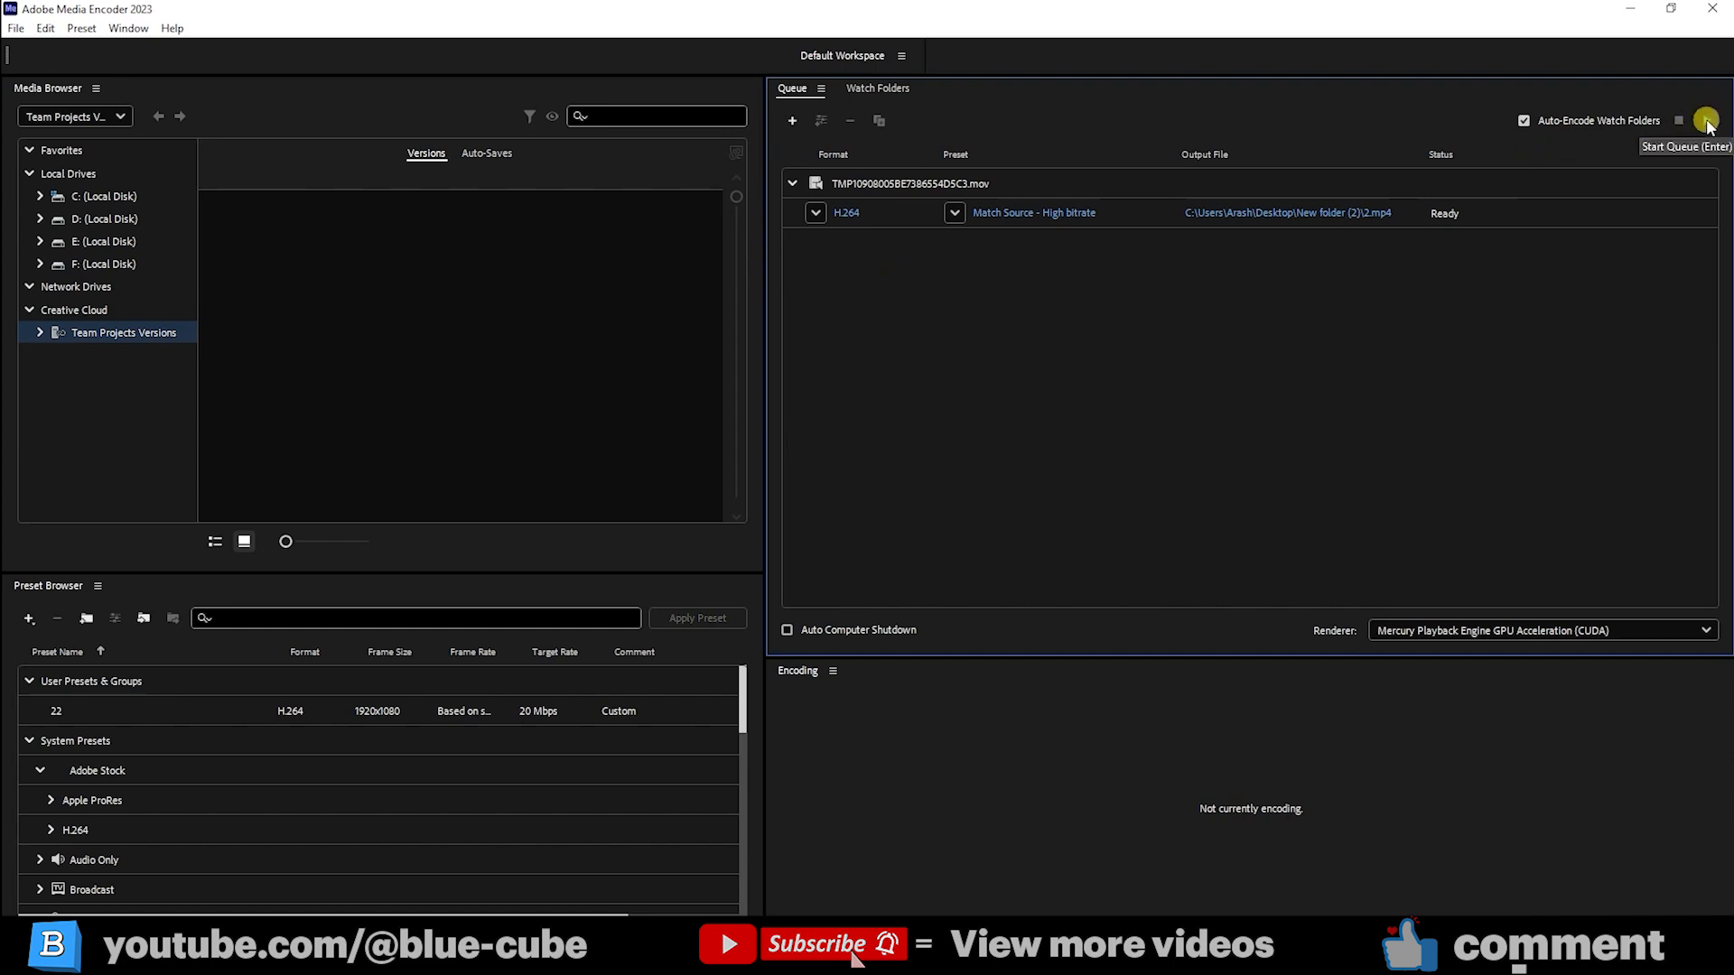
- Start the Media Encoder queue to render the H.264 job to 2.mp4
{"action": "left_click", "coordinate": [1707, 121]}
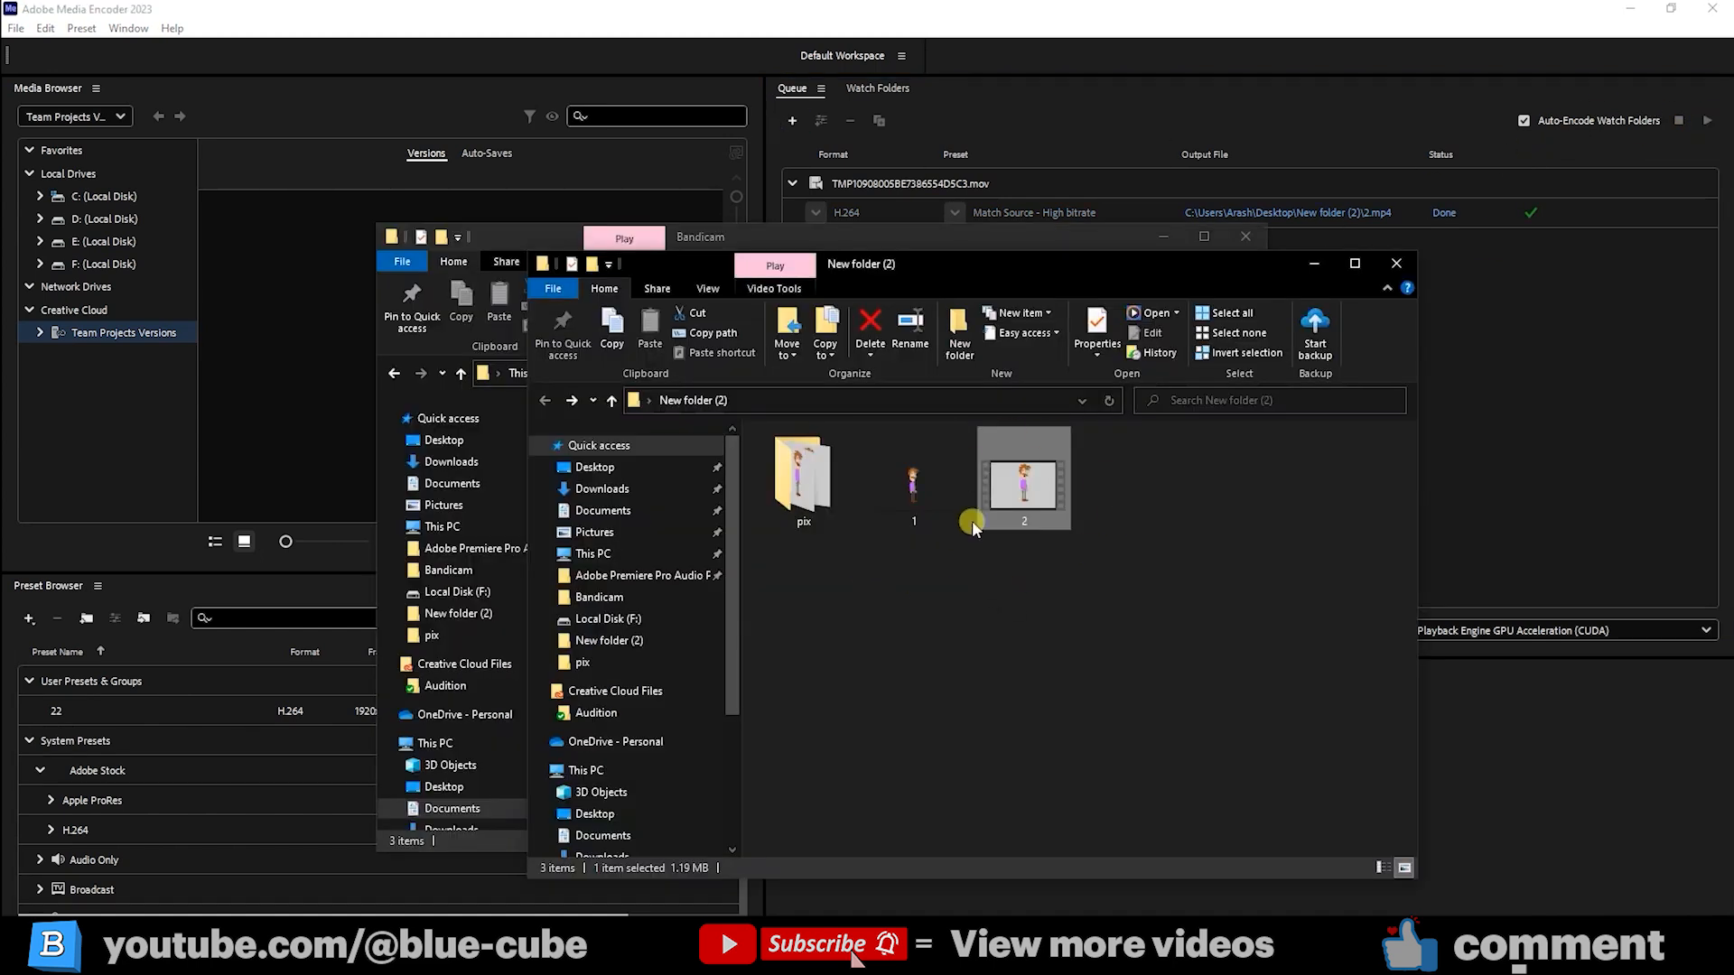
{"action": "mouse_move", "coordinate": [1003, 492]}
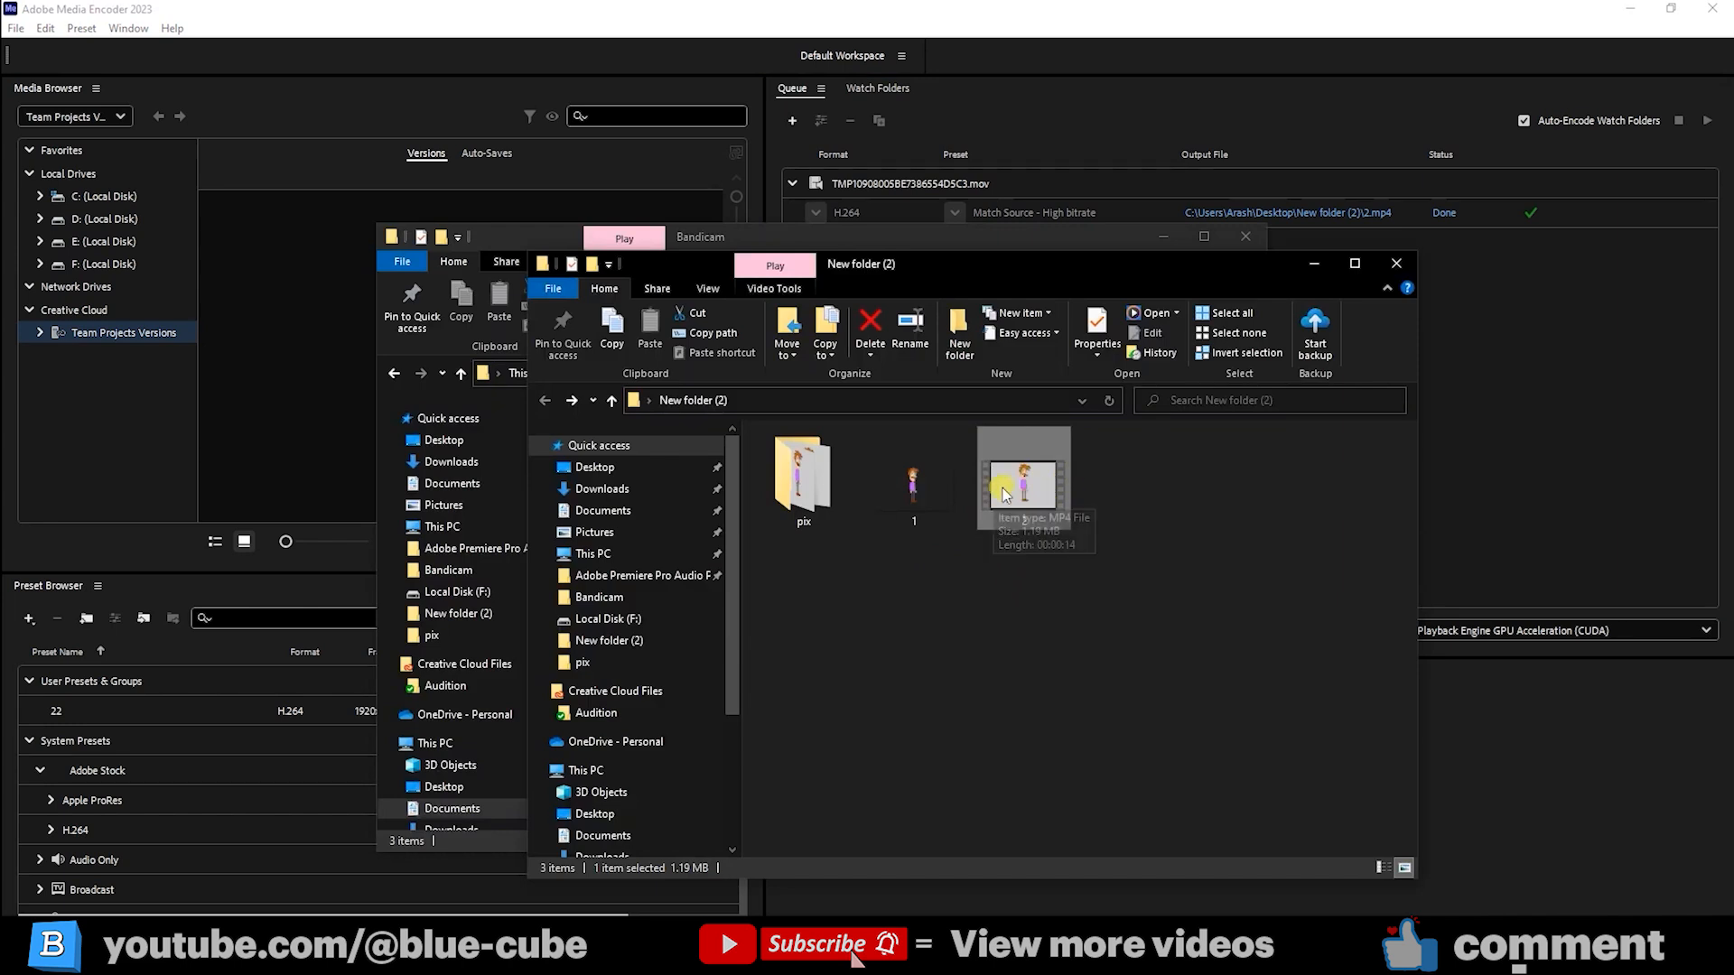
{"action": "mouse_move", "coordinate": [1026, 484]}
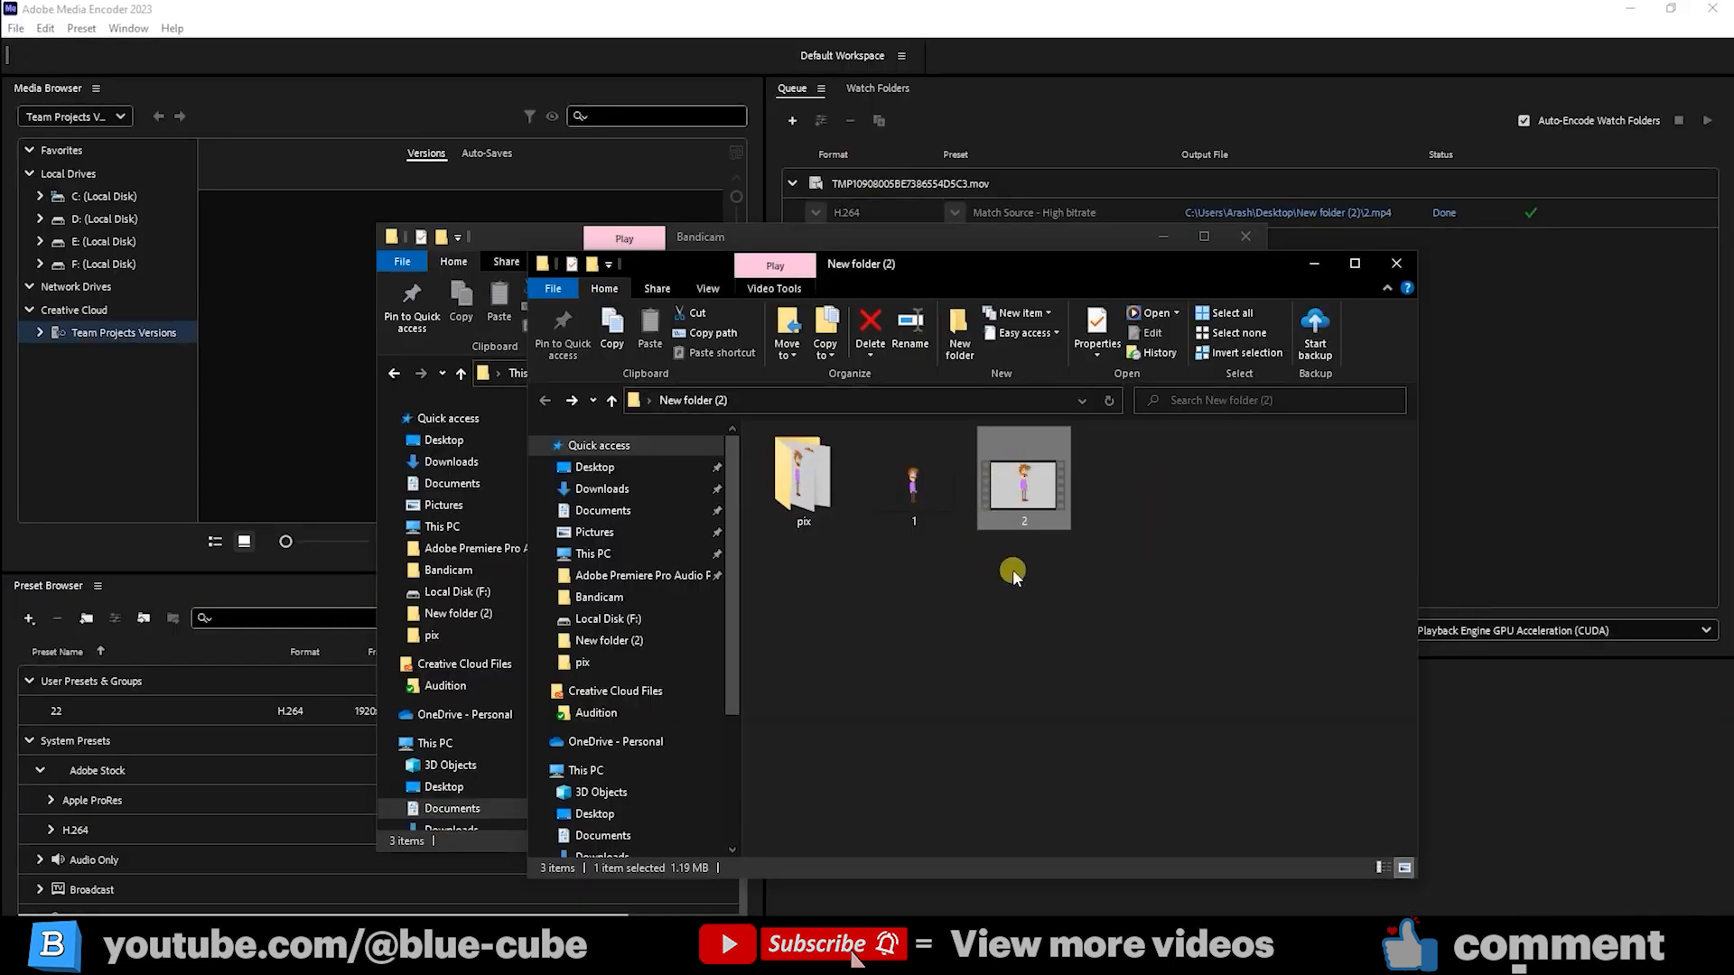
{"action": "mouse_move", "coordinate": [1074, 485]}
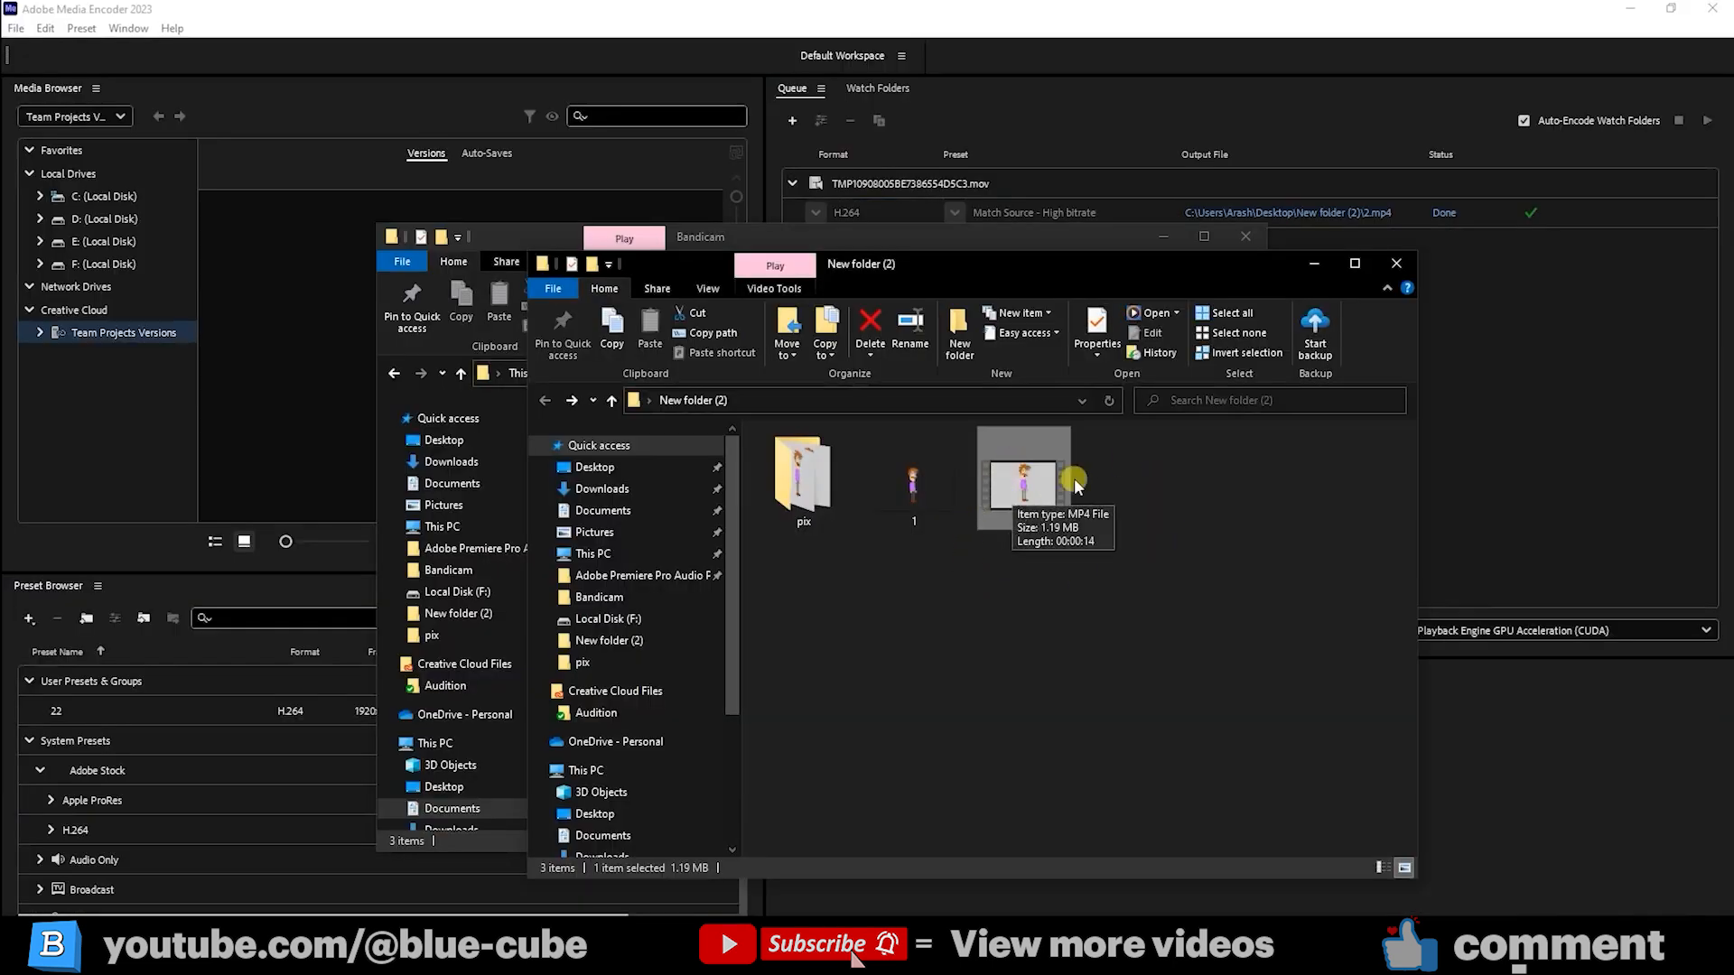
{"action": "mouse_move", "coordinate": [1158, 481]}
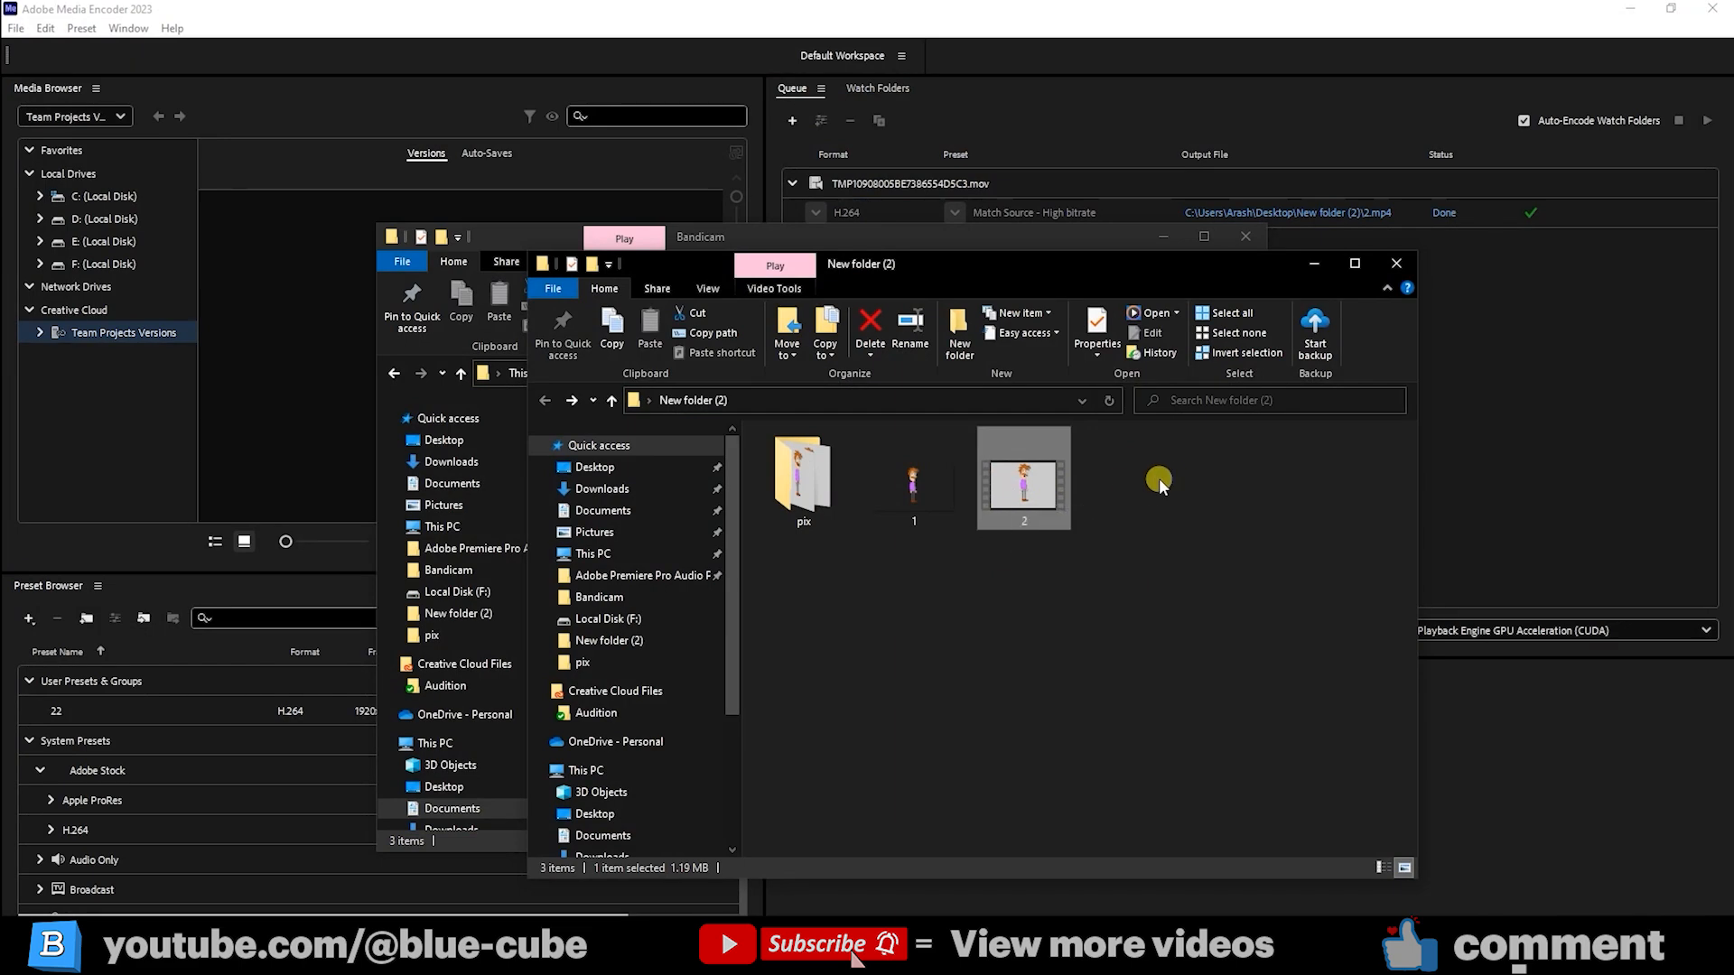
{"action": "mouse_move", "coordinate": [658, 887]}
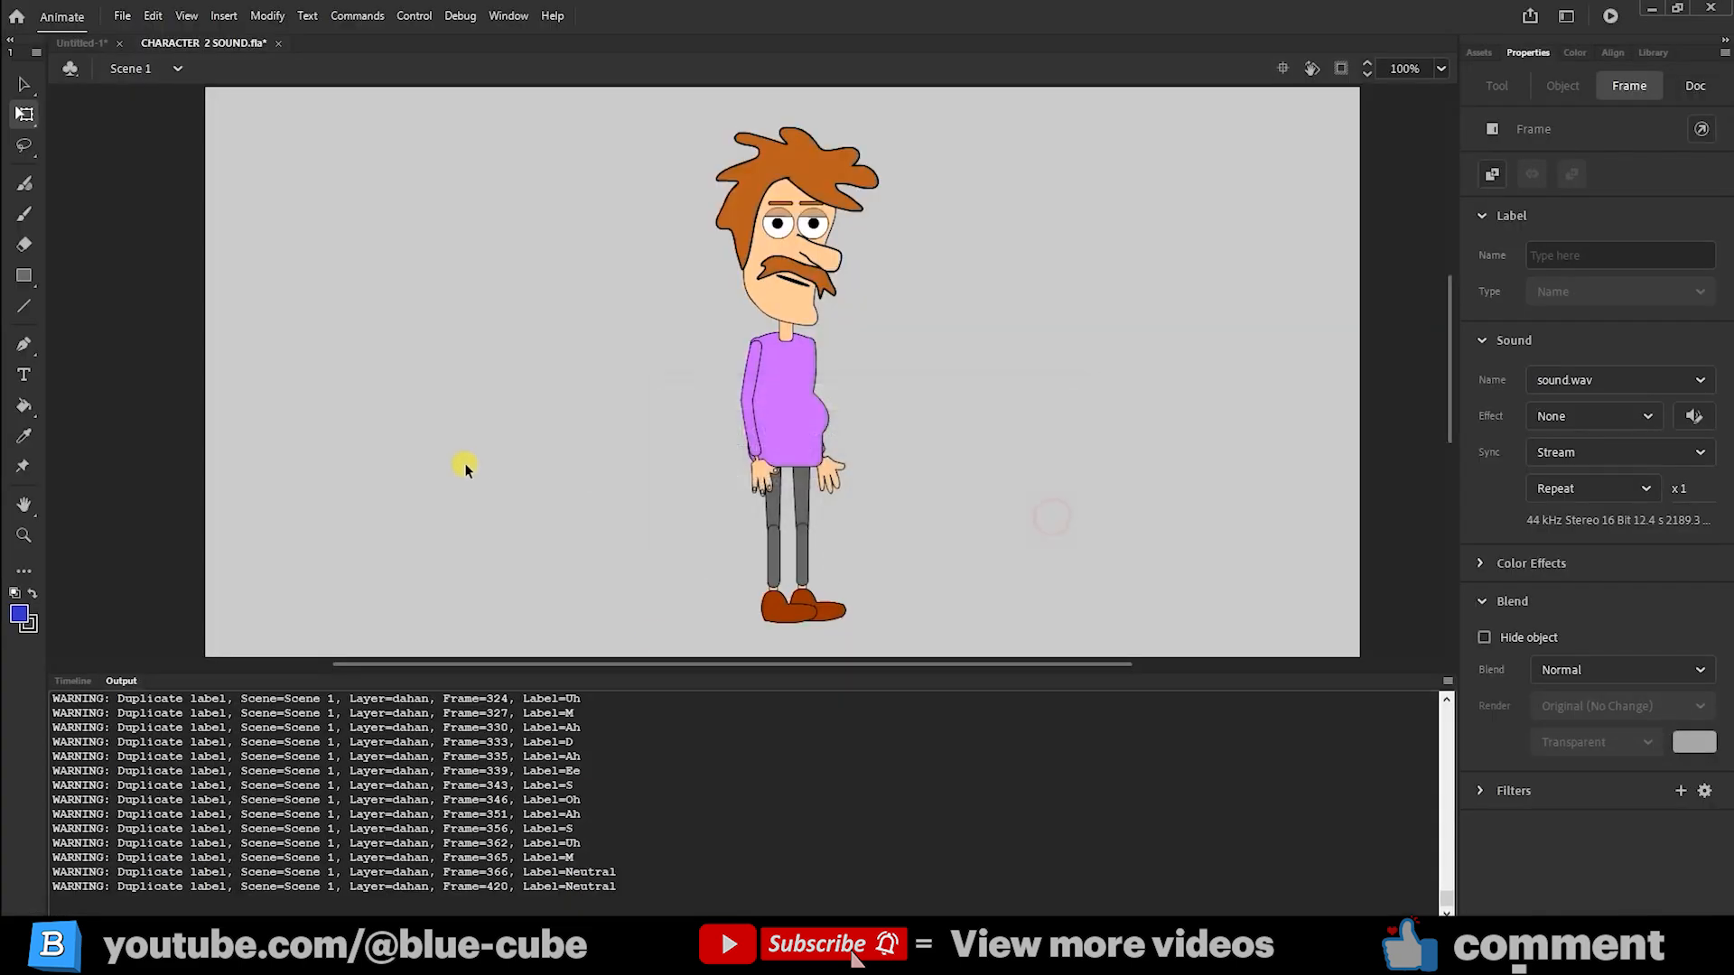
{"action": "mouse_move", "coordinate": [572, 450]}
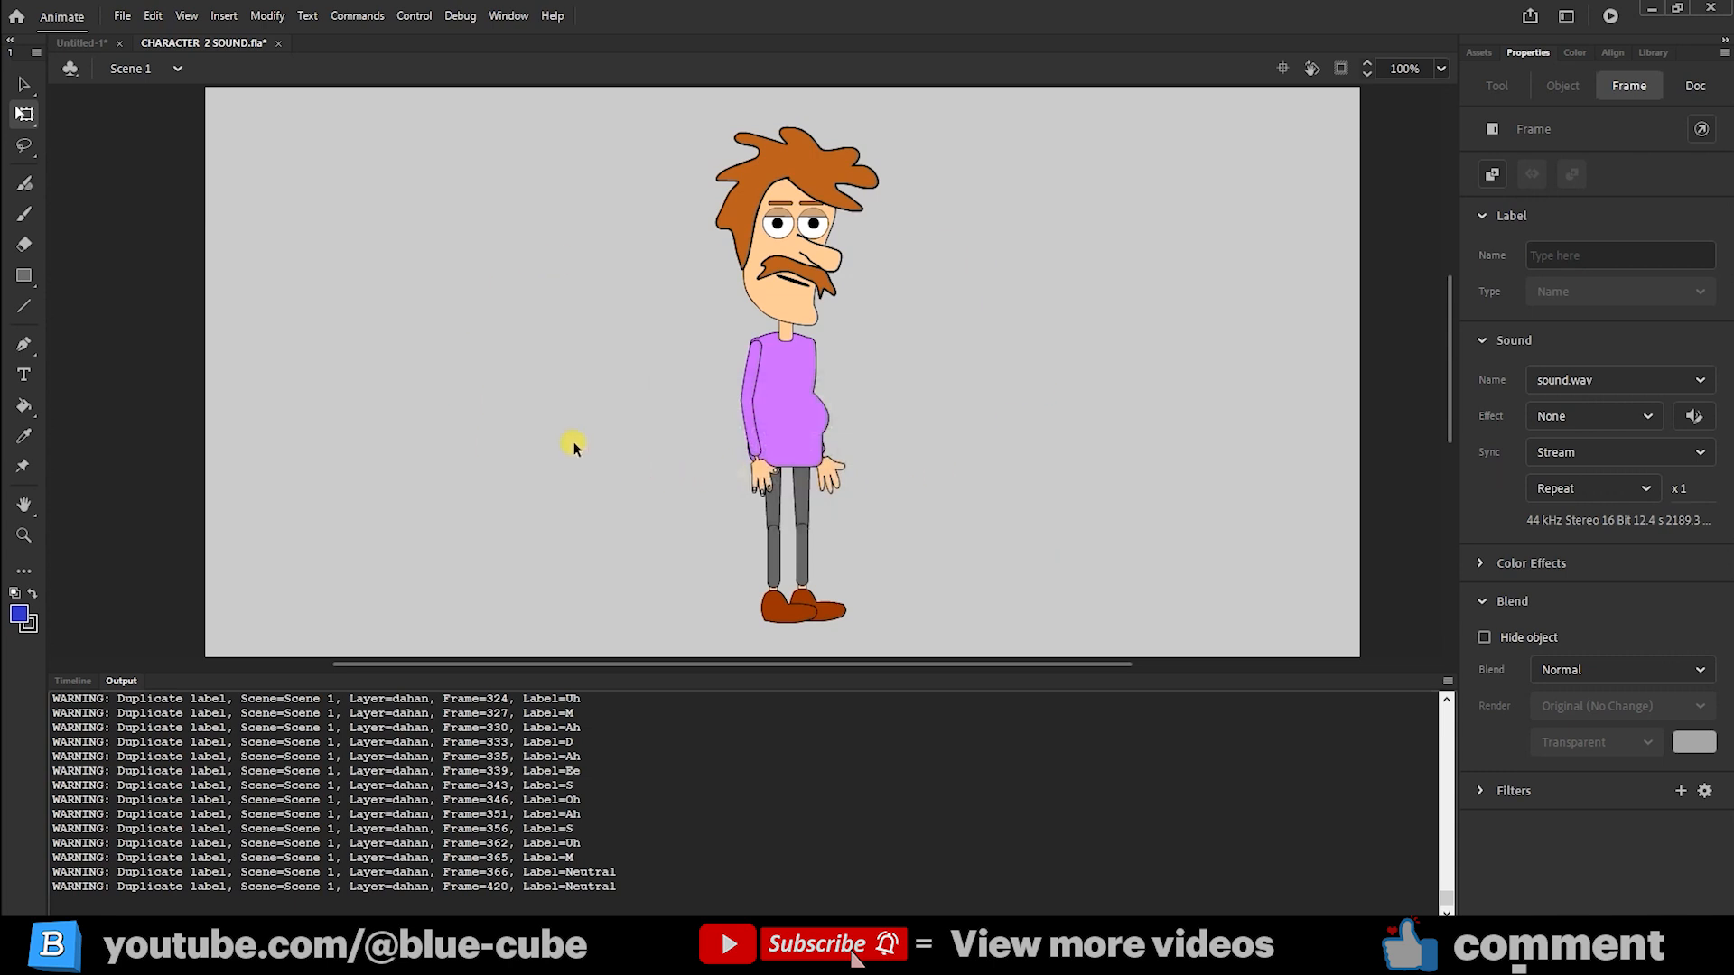
- Set up a QuickTime export using the Apple ProRes 4444 with alpha preset
{"action": "left_click", "coordinate": [121, 16]}
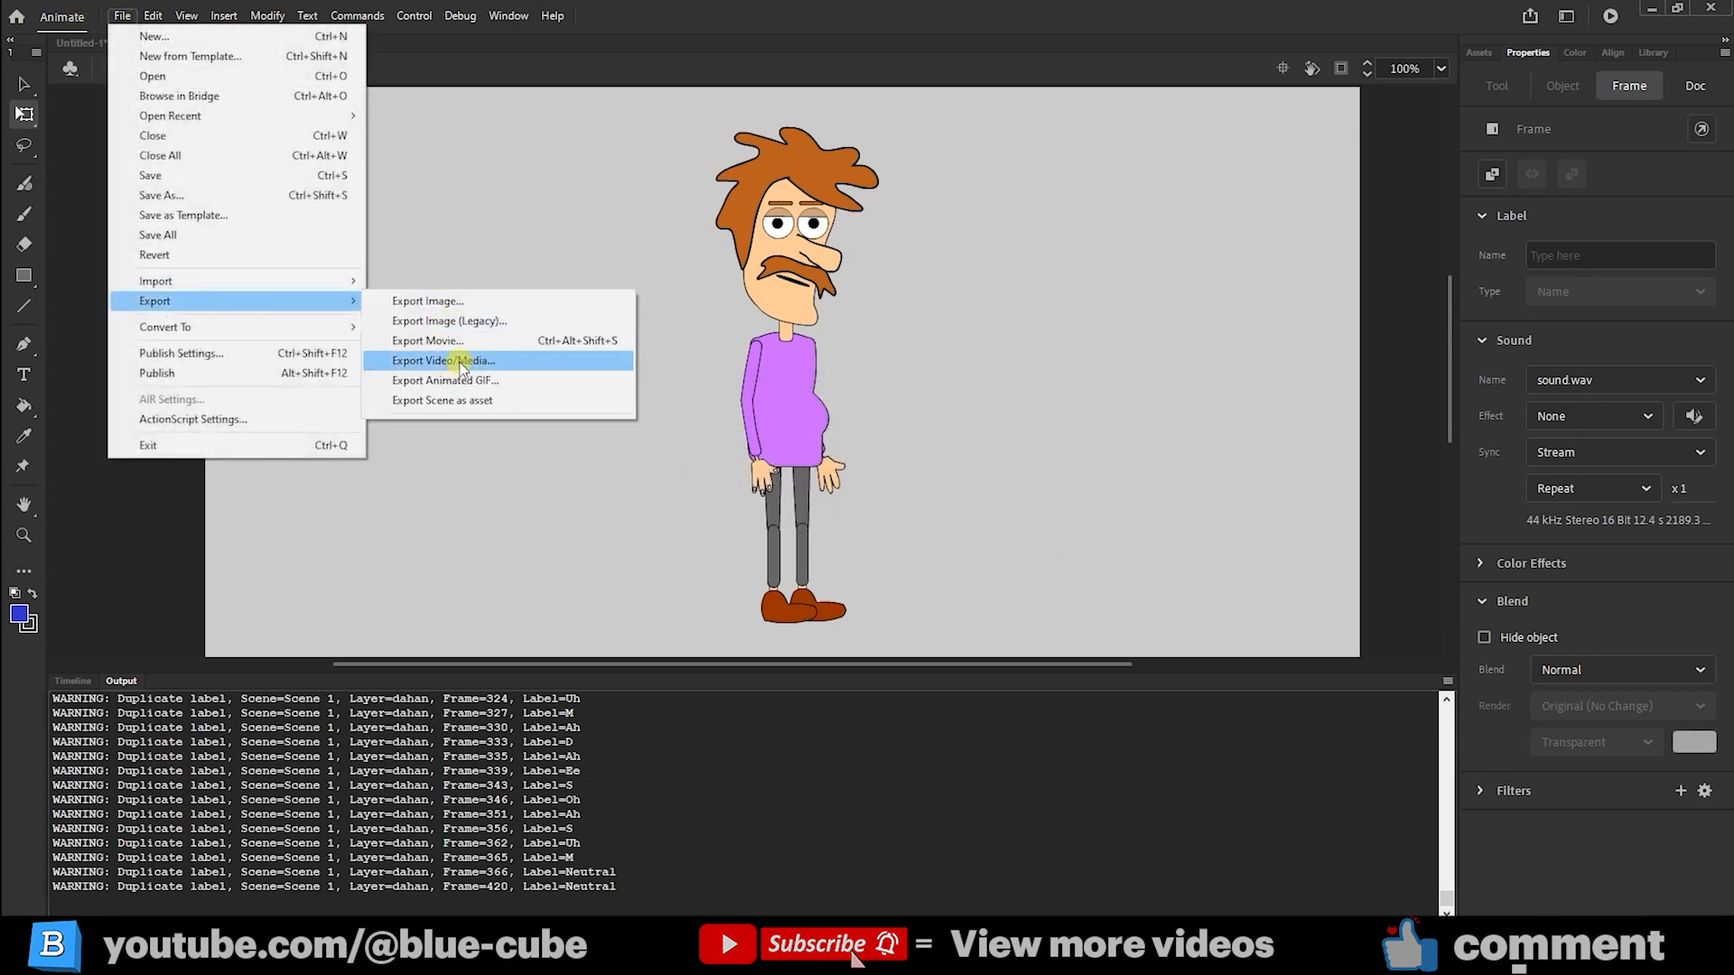
{"action": "left_click", "coordinate": [445, 361]}
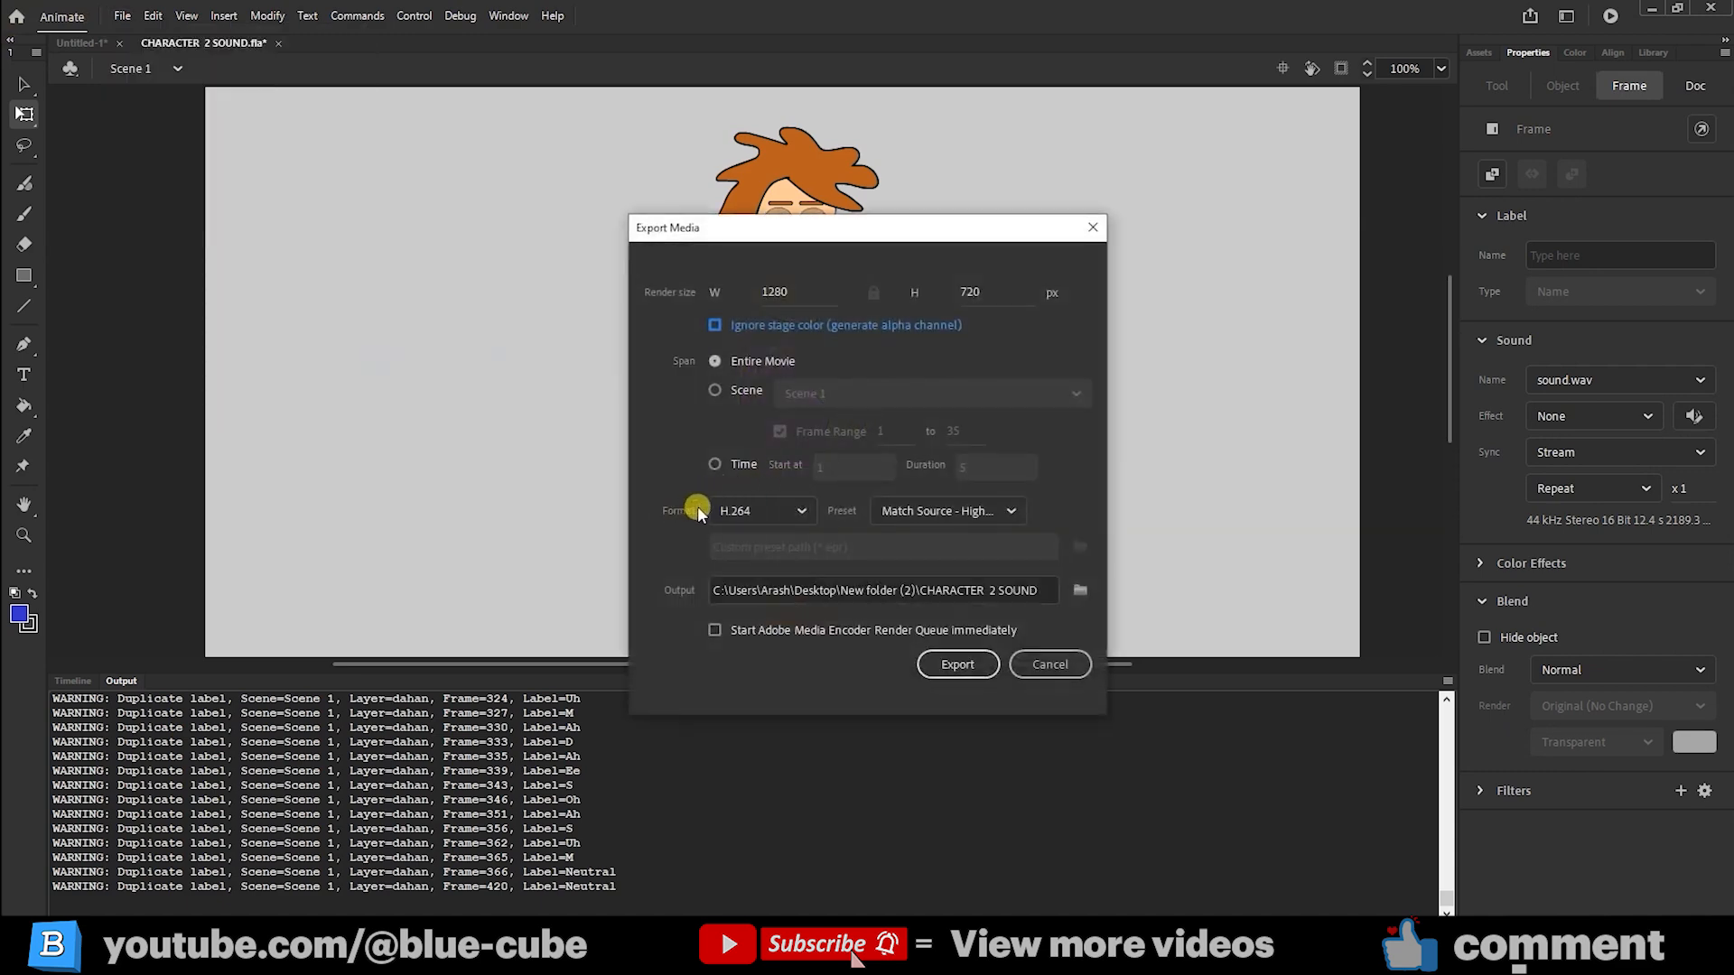
{"action": "left_click", "coordinate": [761, 509]}
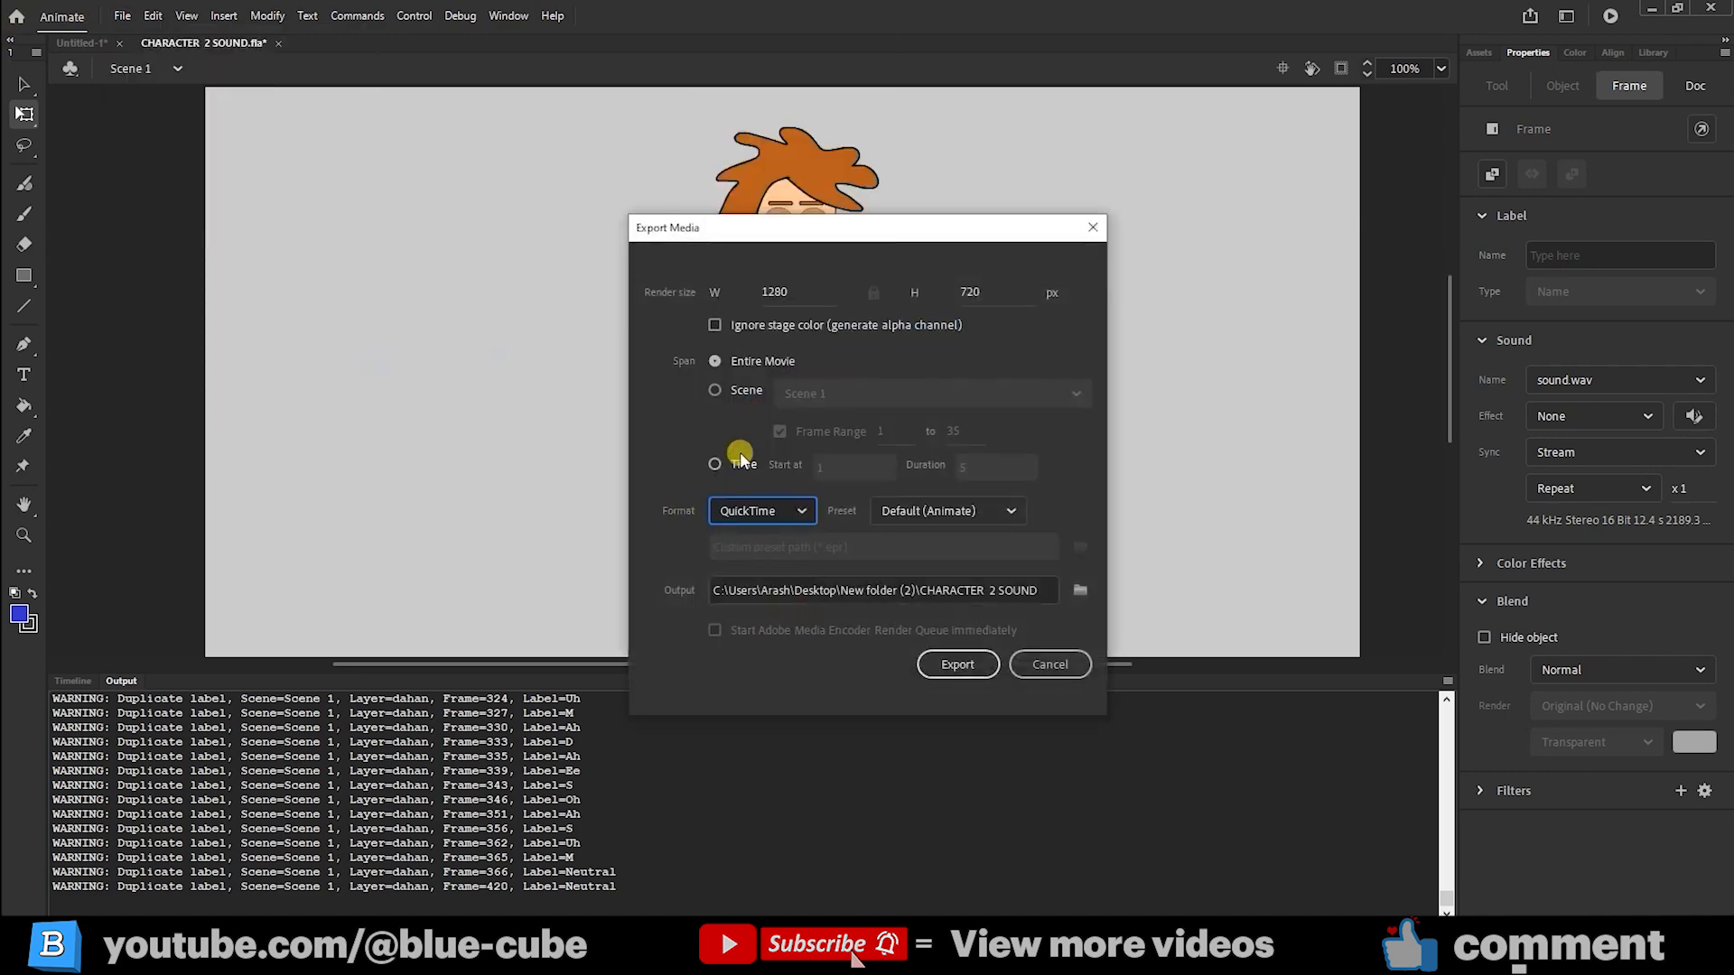
{"action": "left_click", "coordinate": [945, 509]}
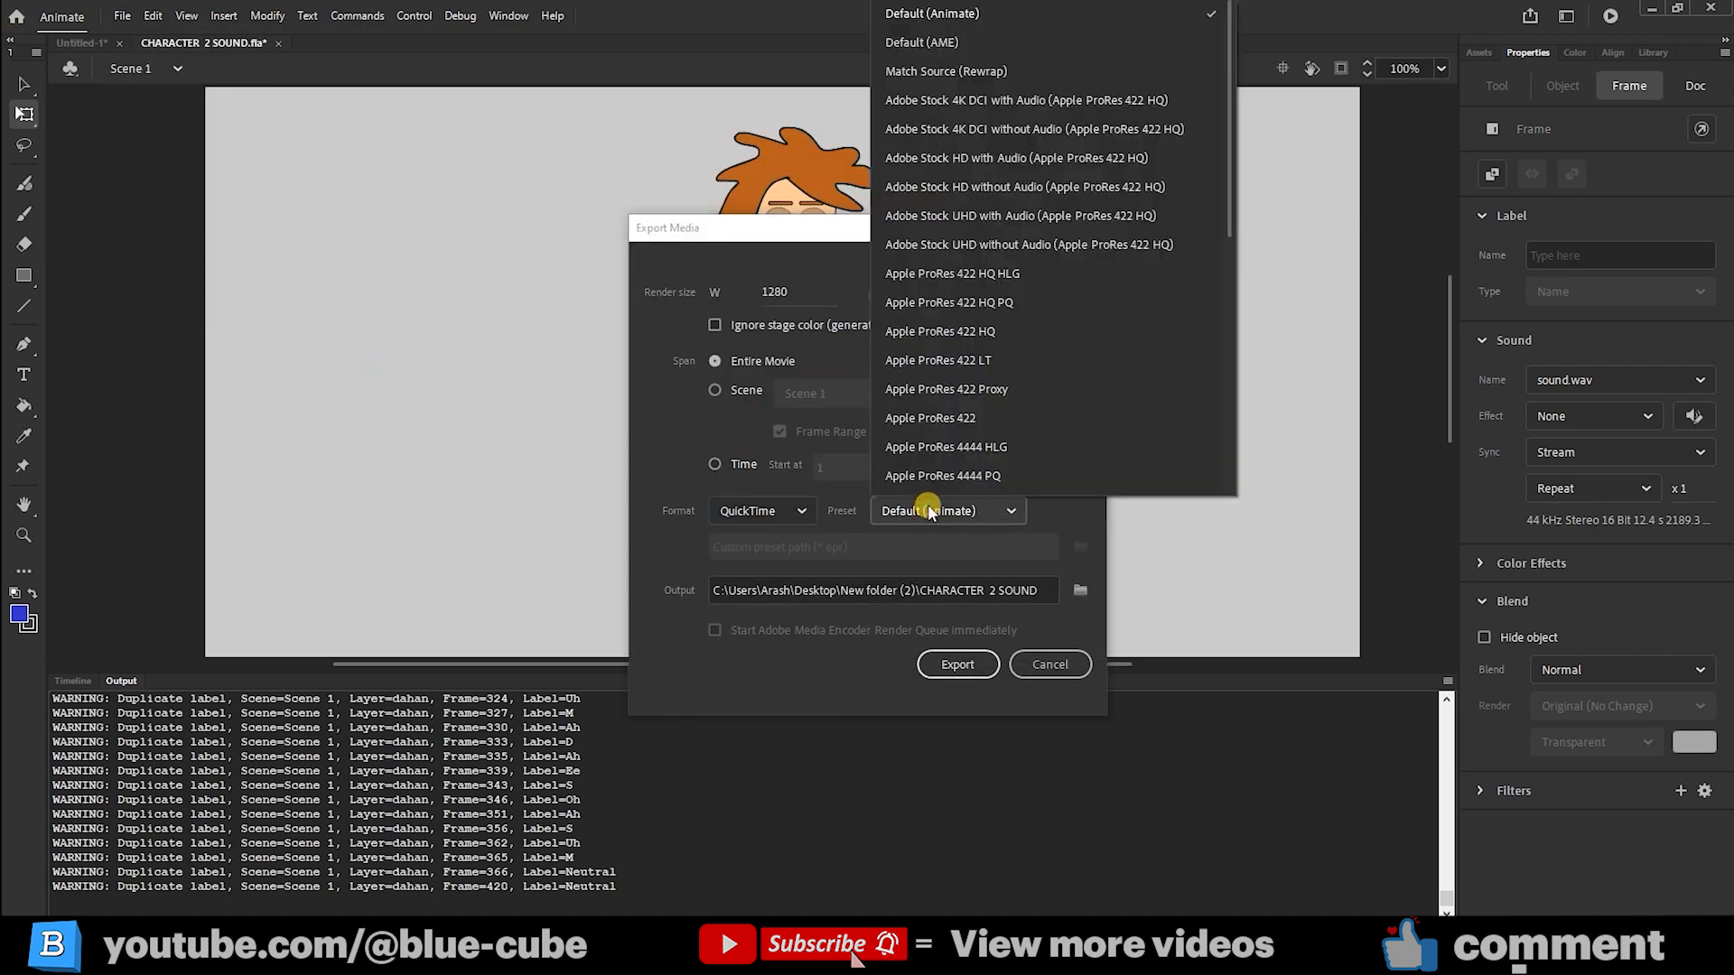
{"action": "scroll", "scroll_direction": "down", "scroll_amount": 3}
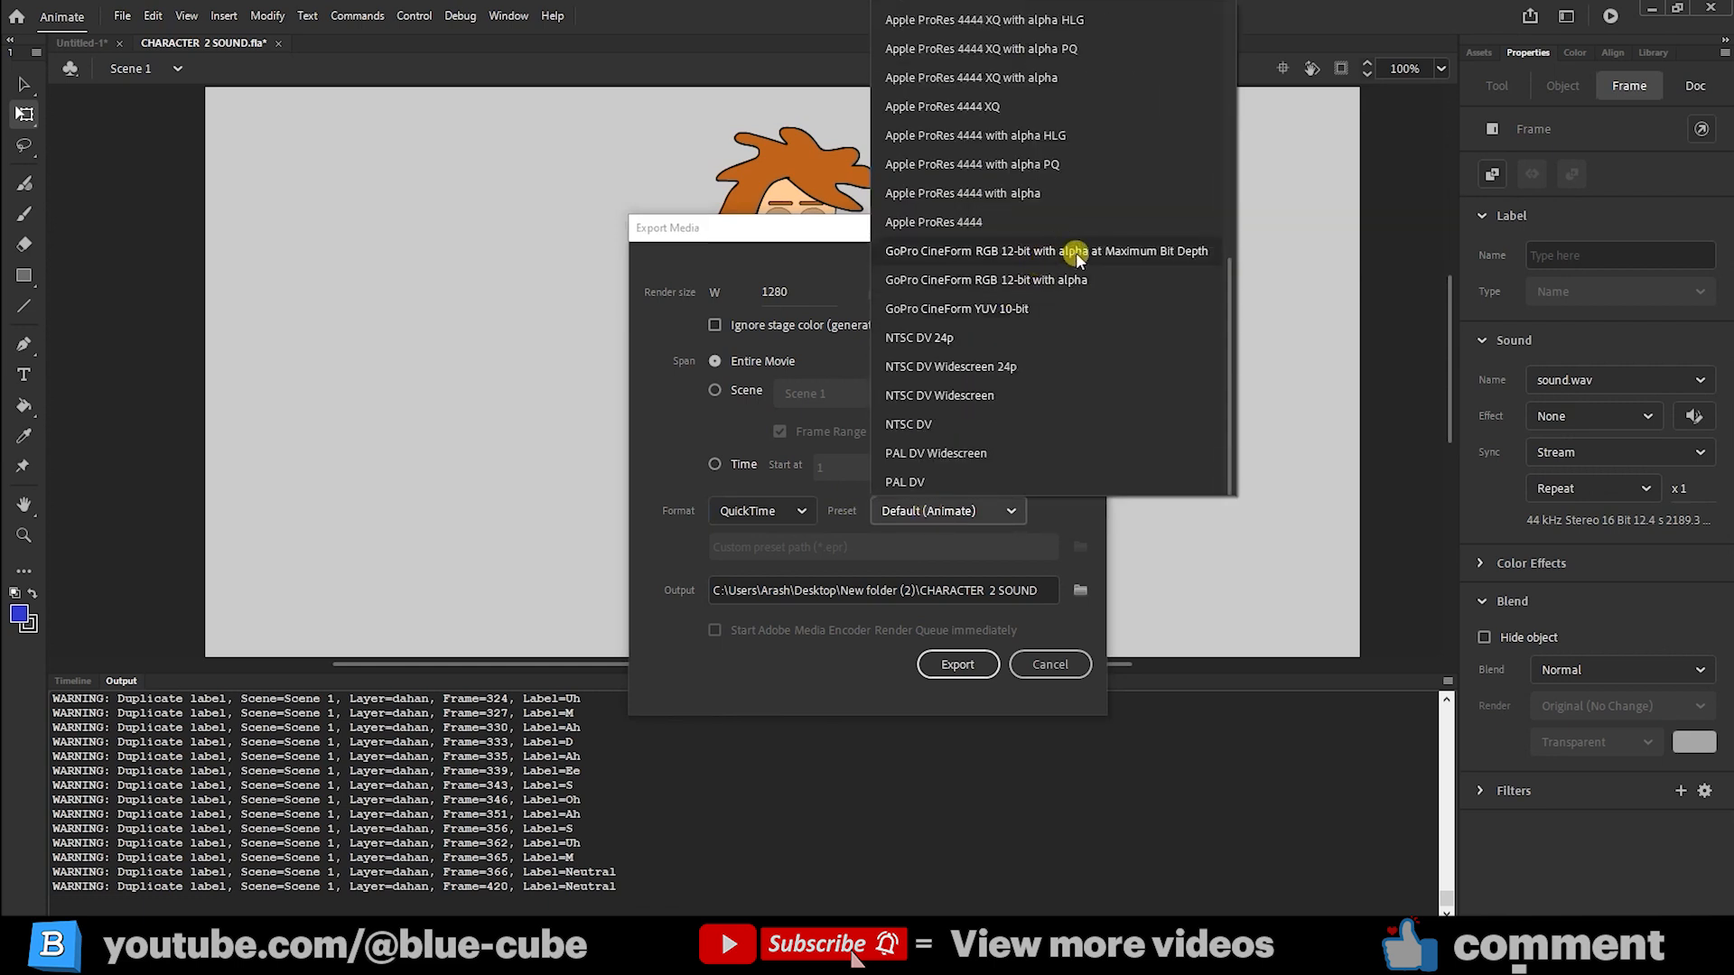
{"action": "mouse_move", "coordinate": [1187, 251]}
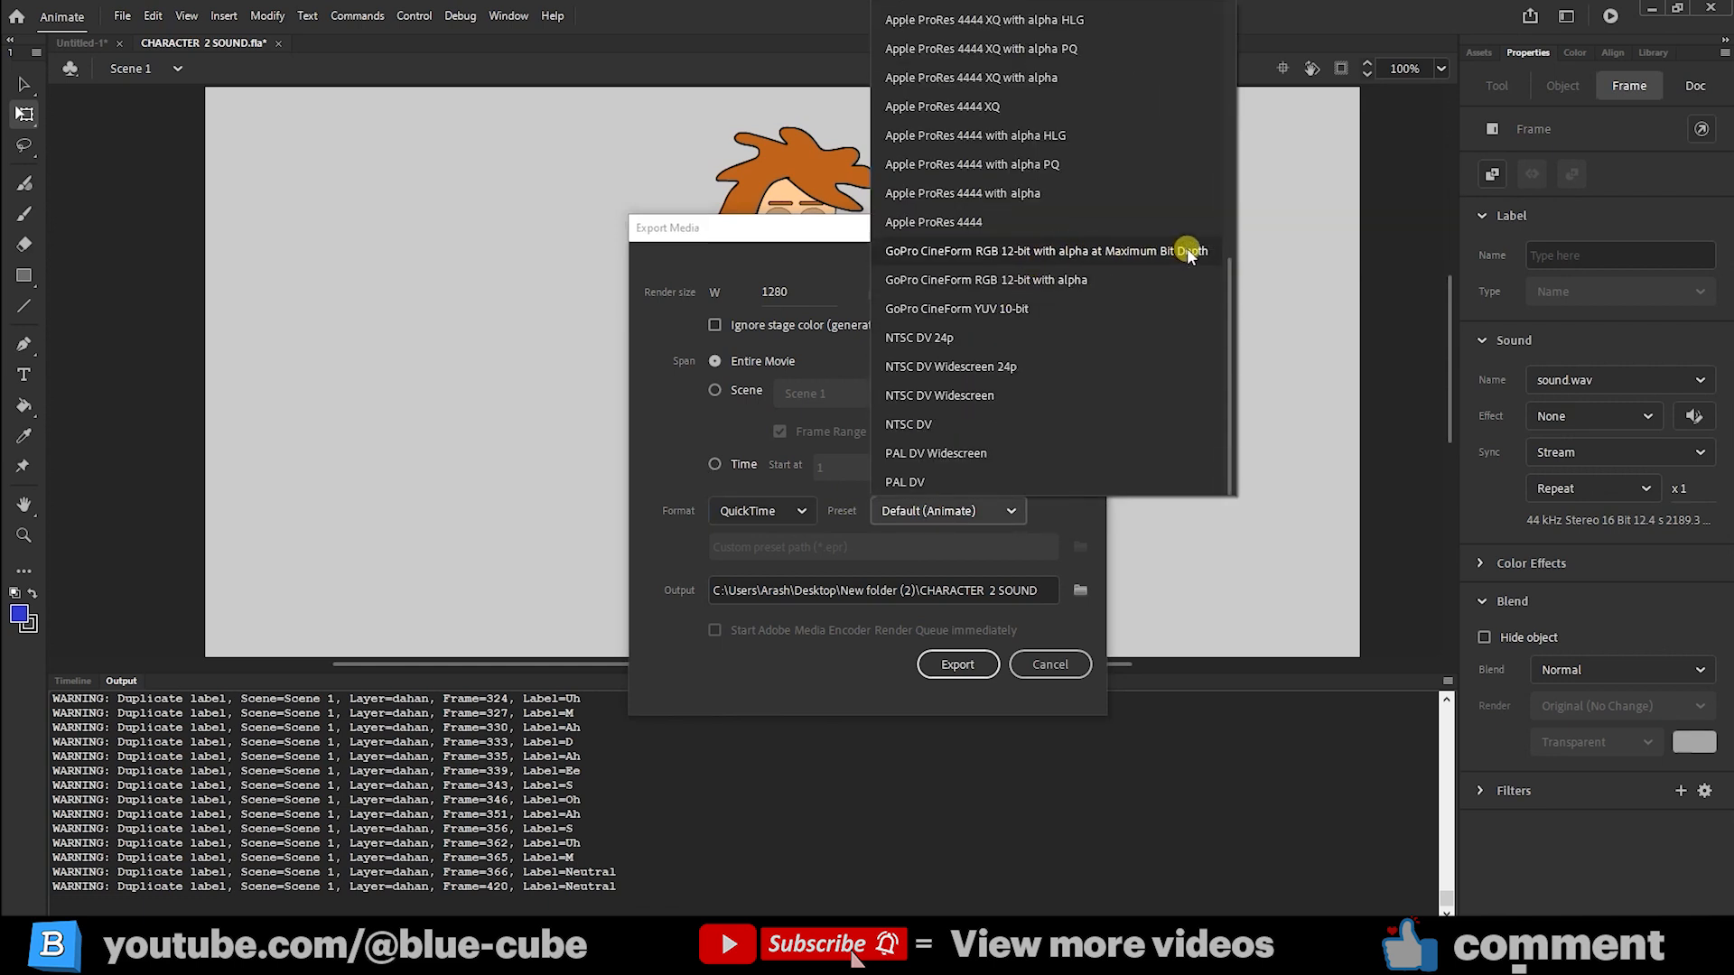
{"action": "mouse_move", "coordinate": [1071, 253]}
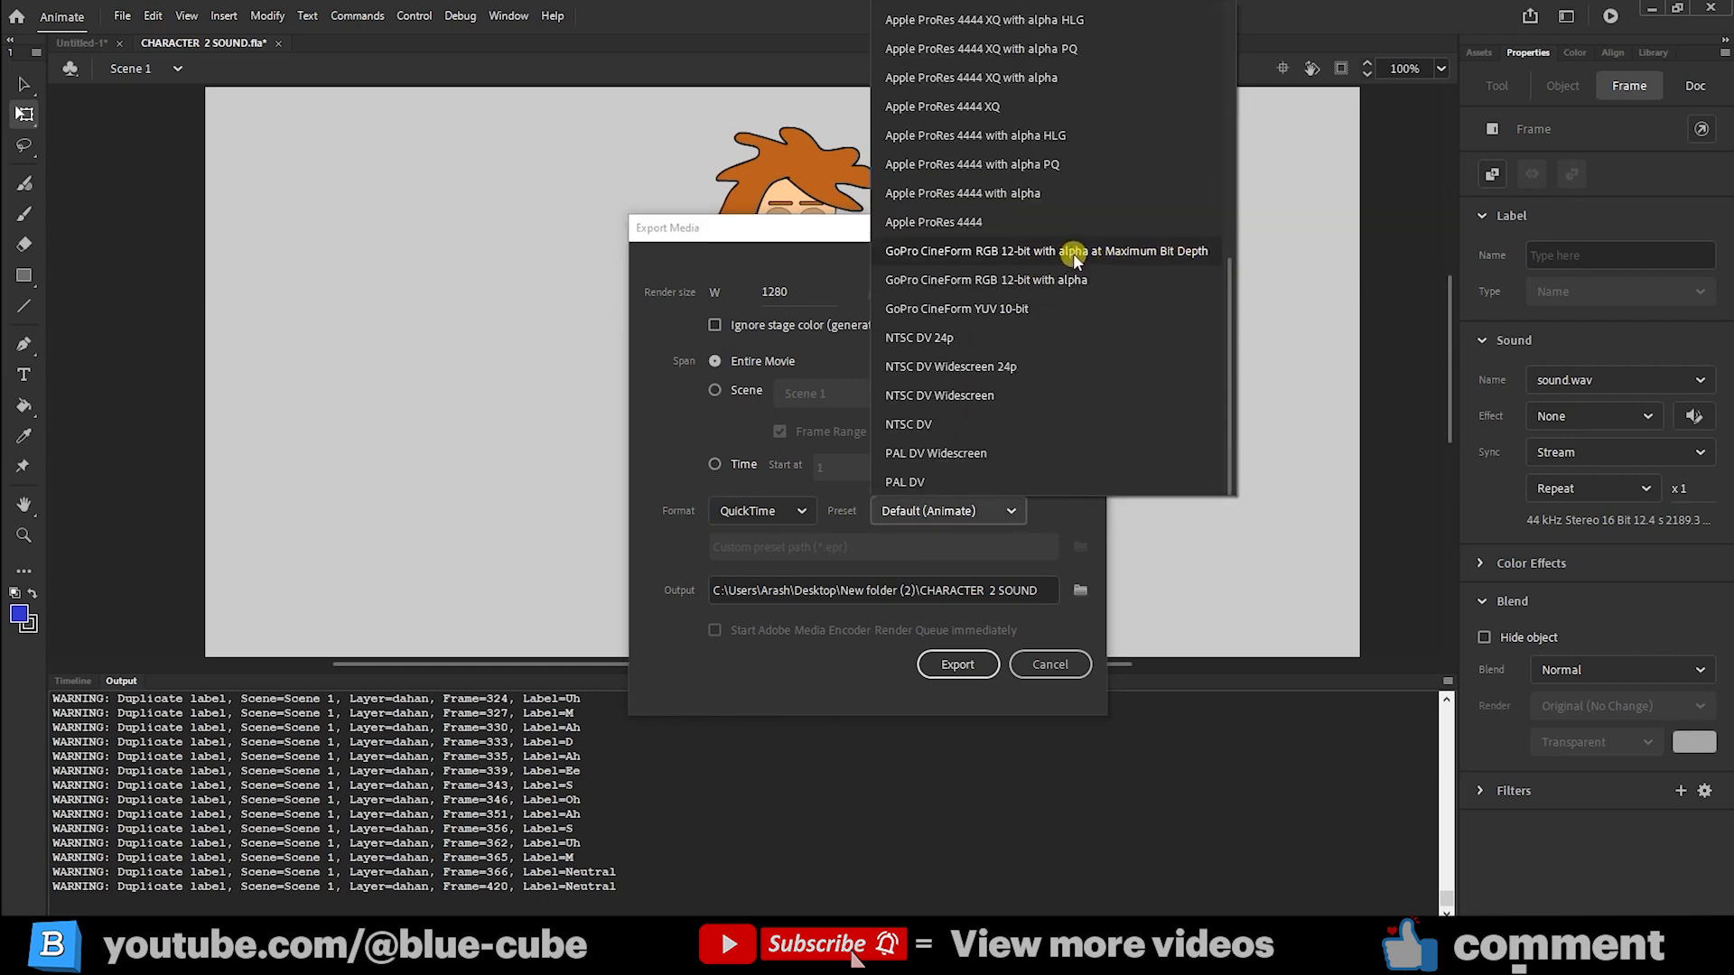
{"action": "mouse_move", "coordinate": [963, 193]}
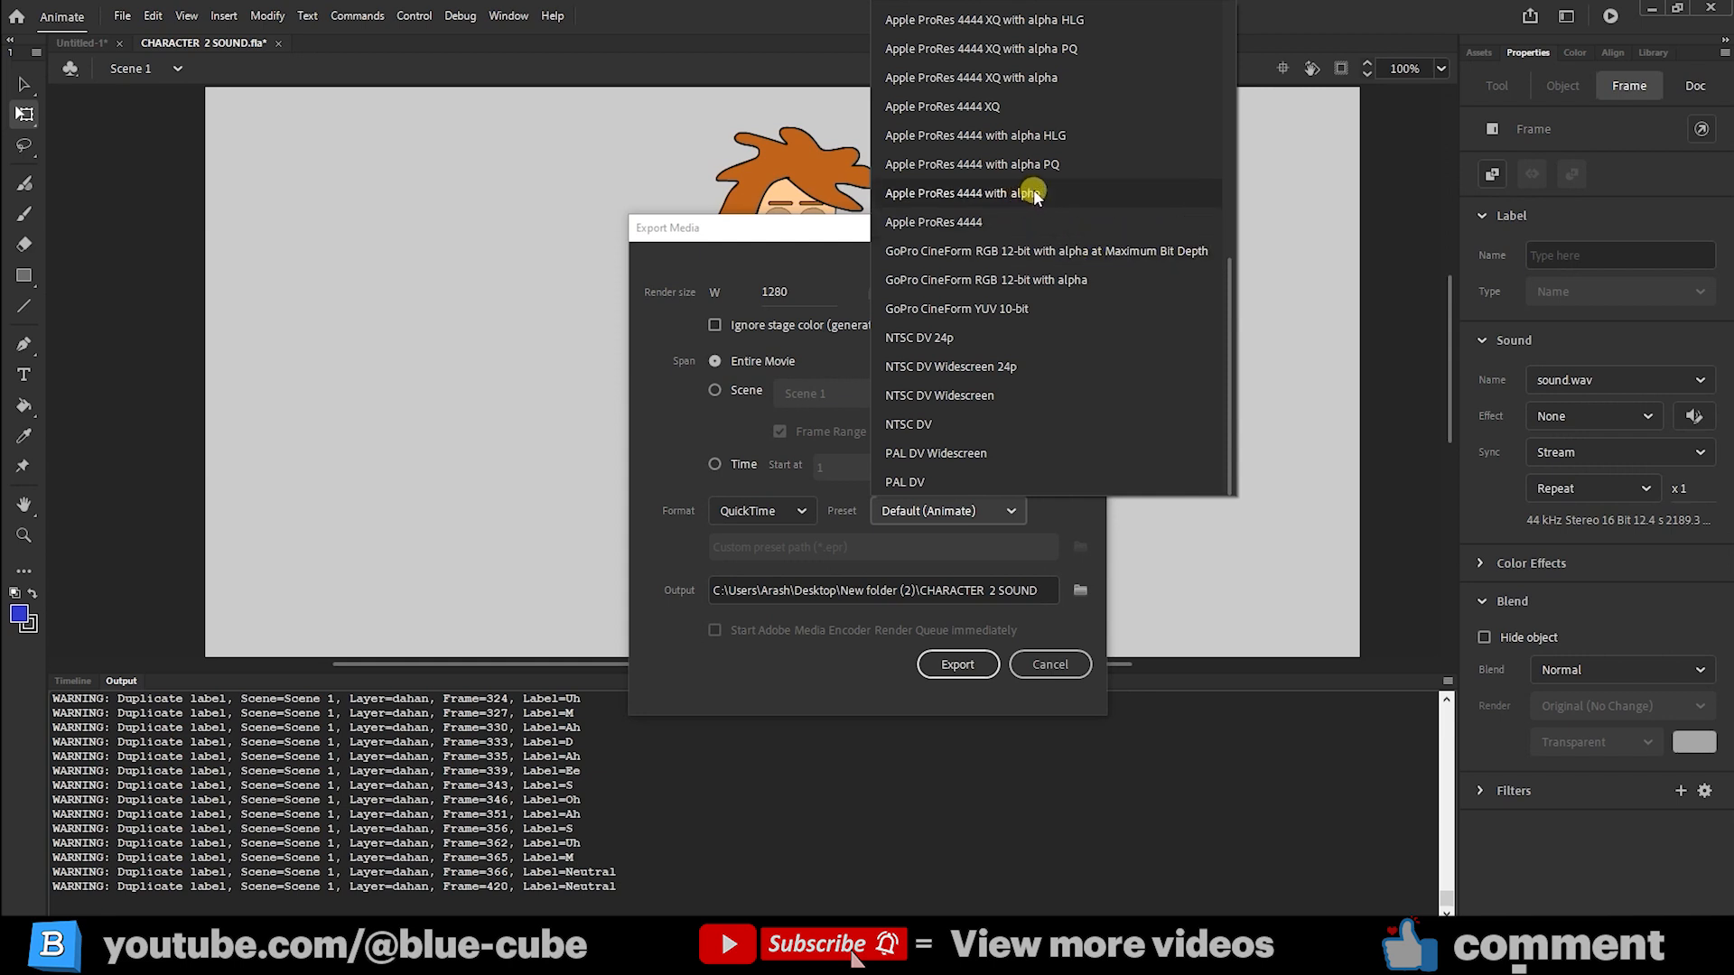
{"action": "mouse_move", "coordinate": [1017, 193]}
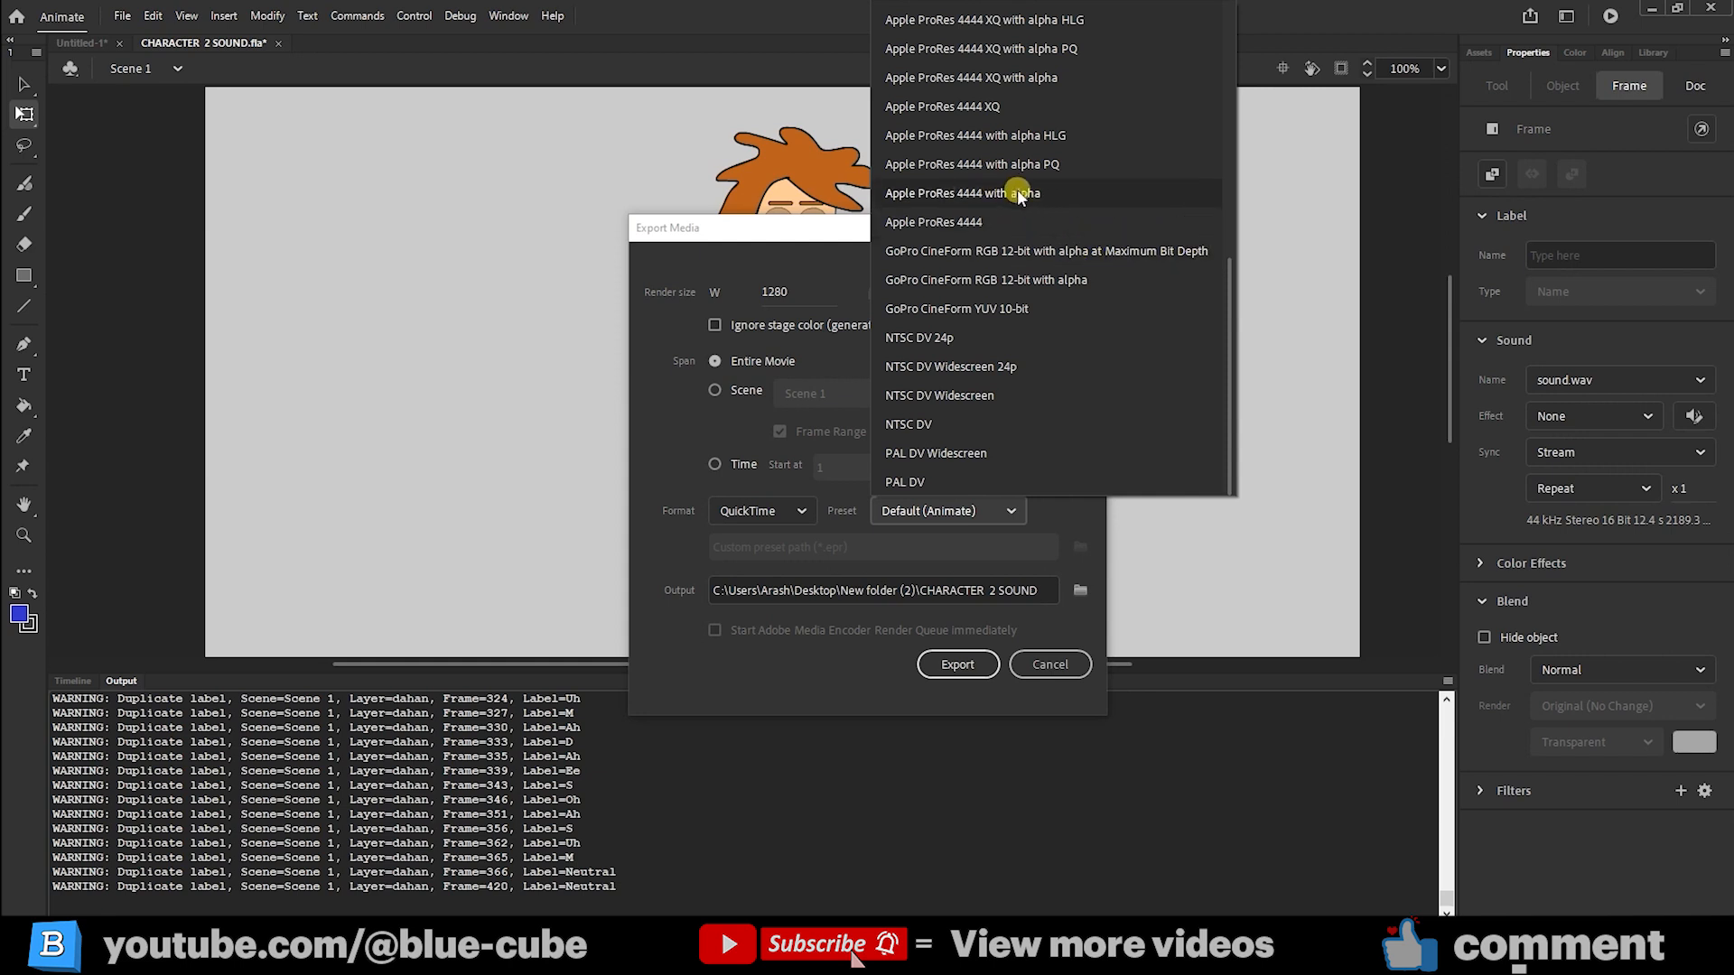
{"action": "left_click", "coordinate": [963, 194]}
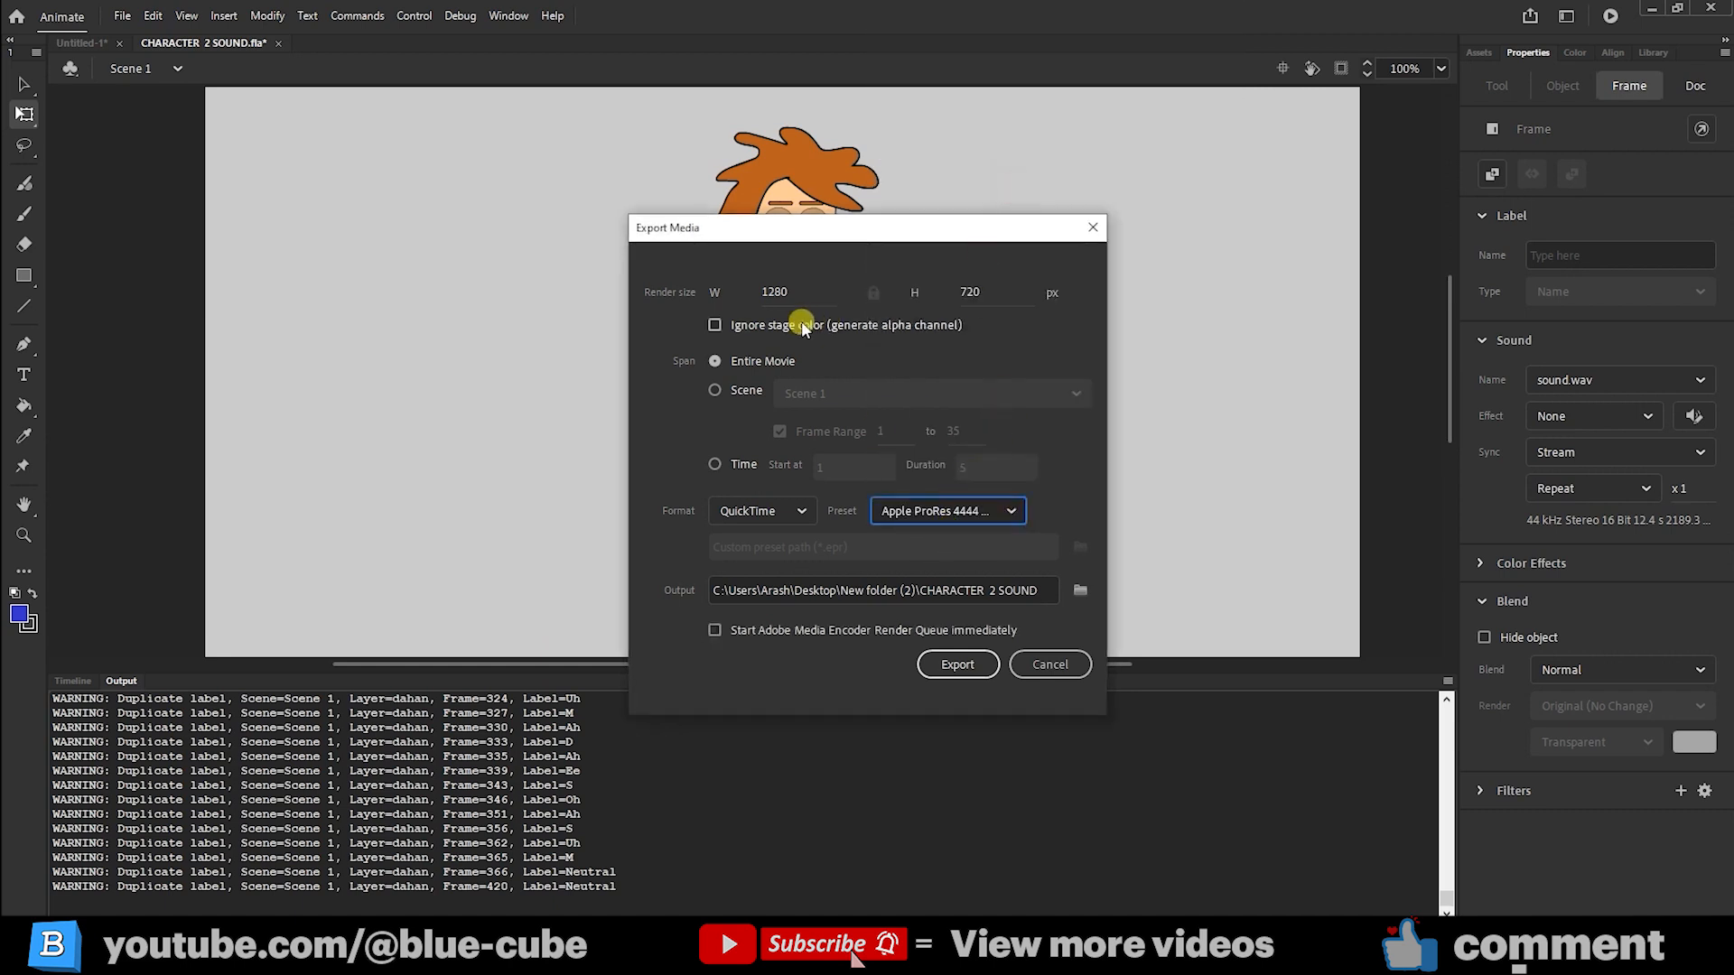
- Enable Ignore stage color for transparency, export, and accept the ProRes 4444 warning
{"action": "left_click", "coordinate": [716, 323]}
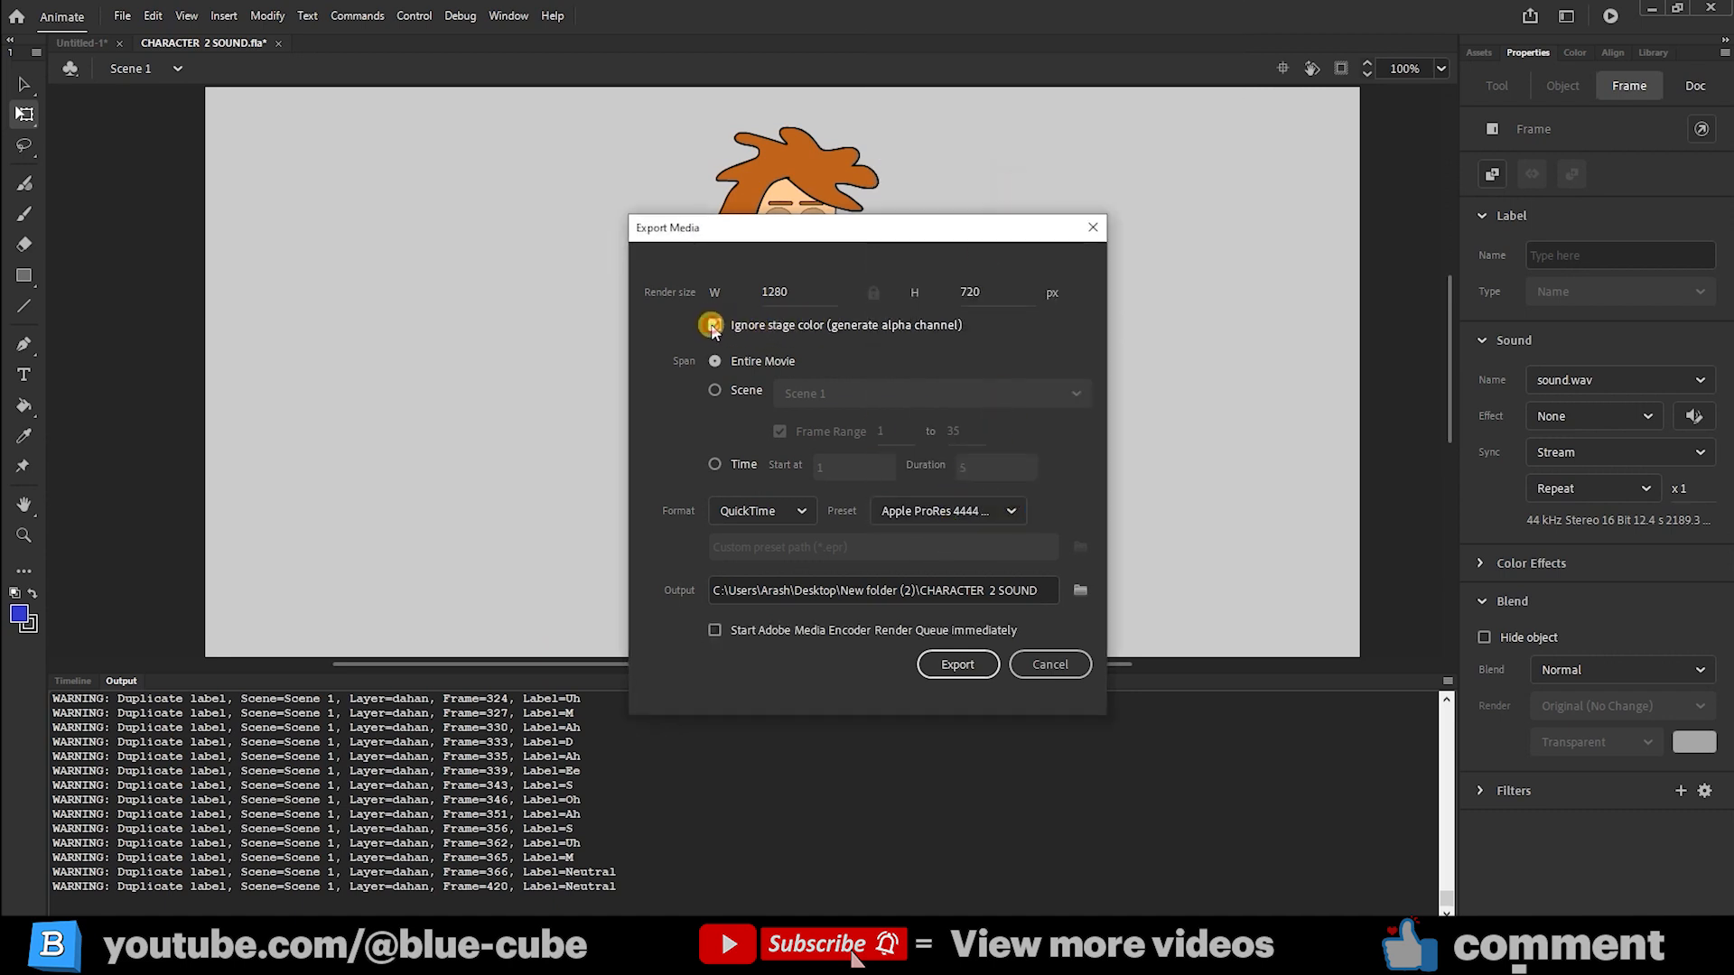
{"action": "left_click", "coordinate": [715, 323]}
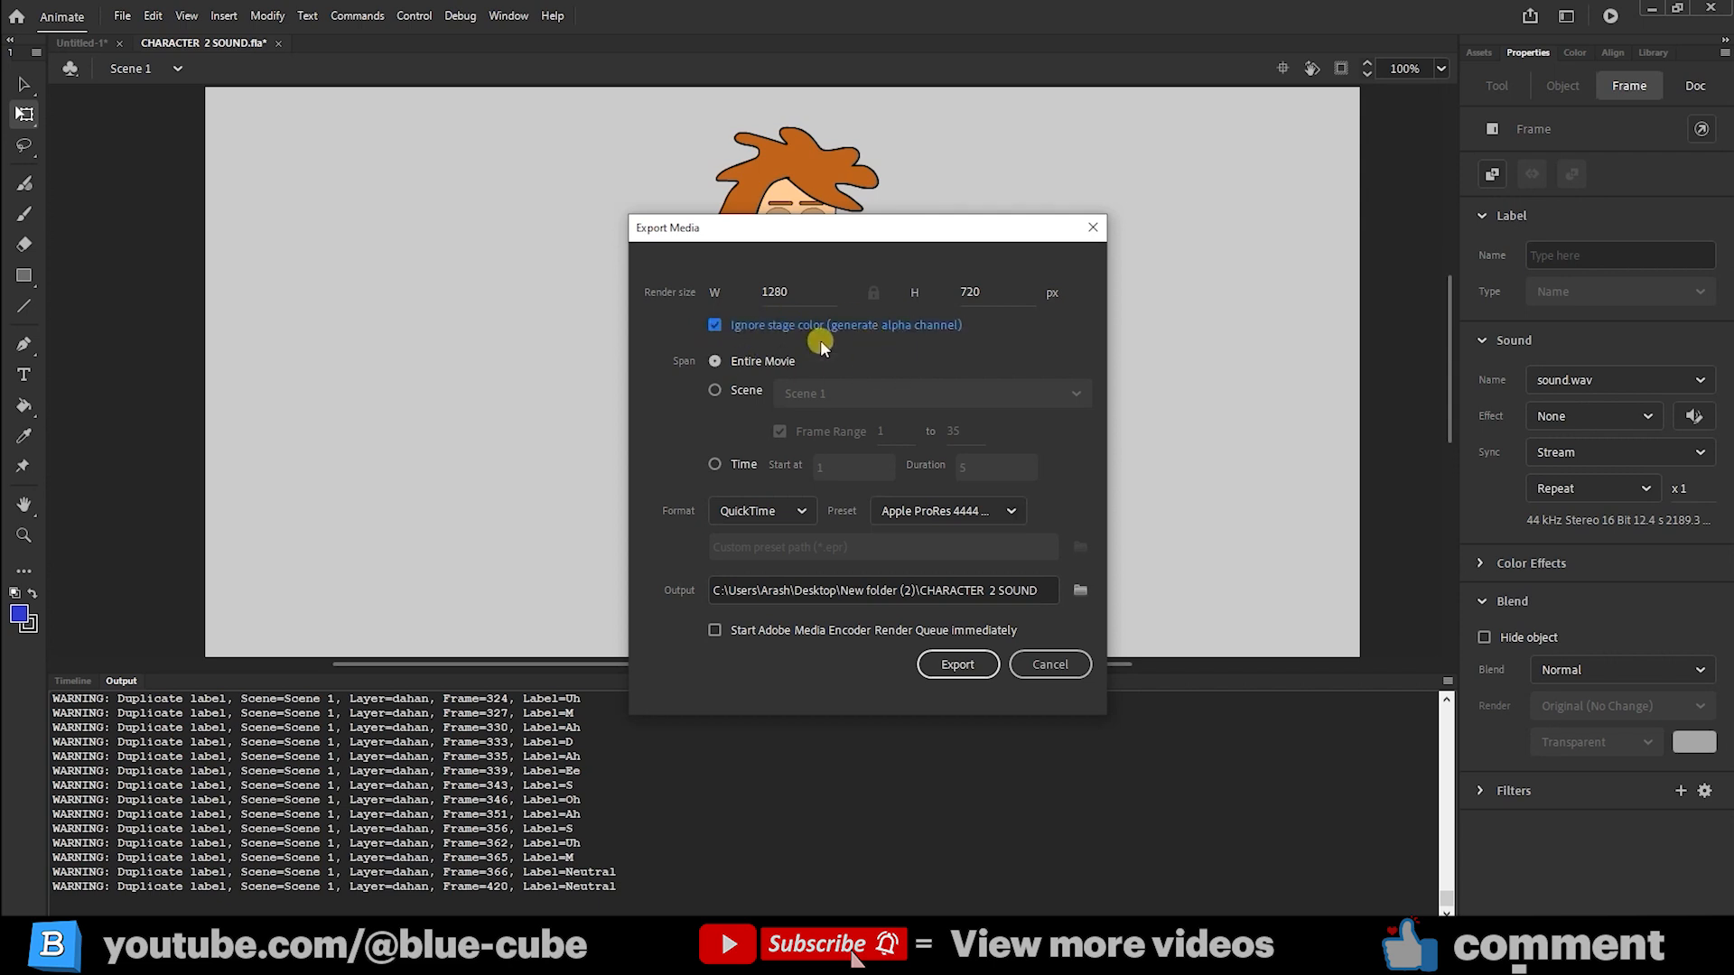
{"action": "mouse_move", "coordinate": [726, 563]}
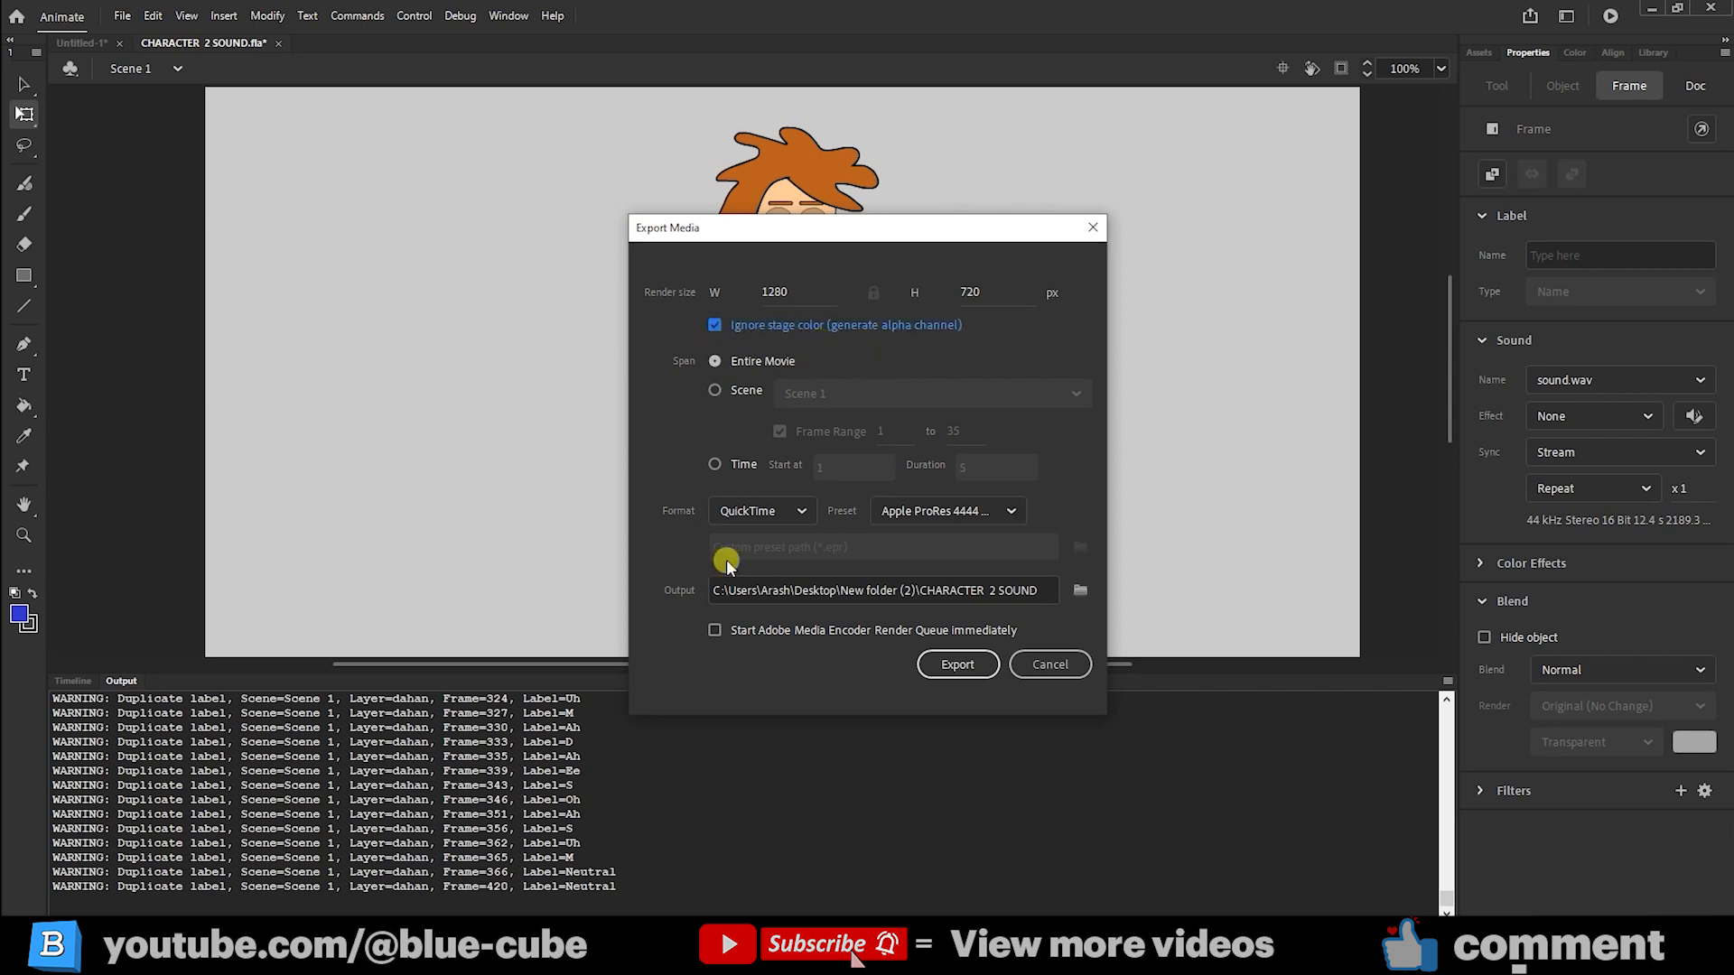
{"action": "left_click", "coordinate": [957, 663]}
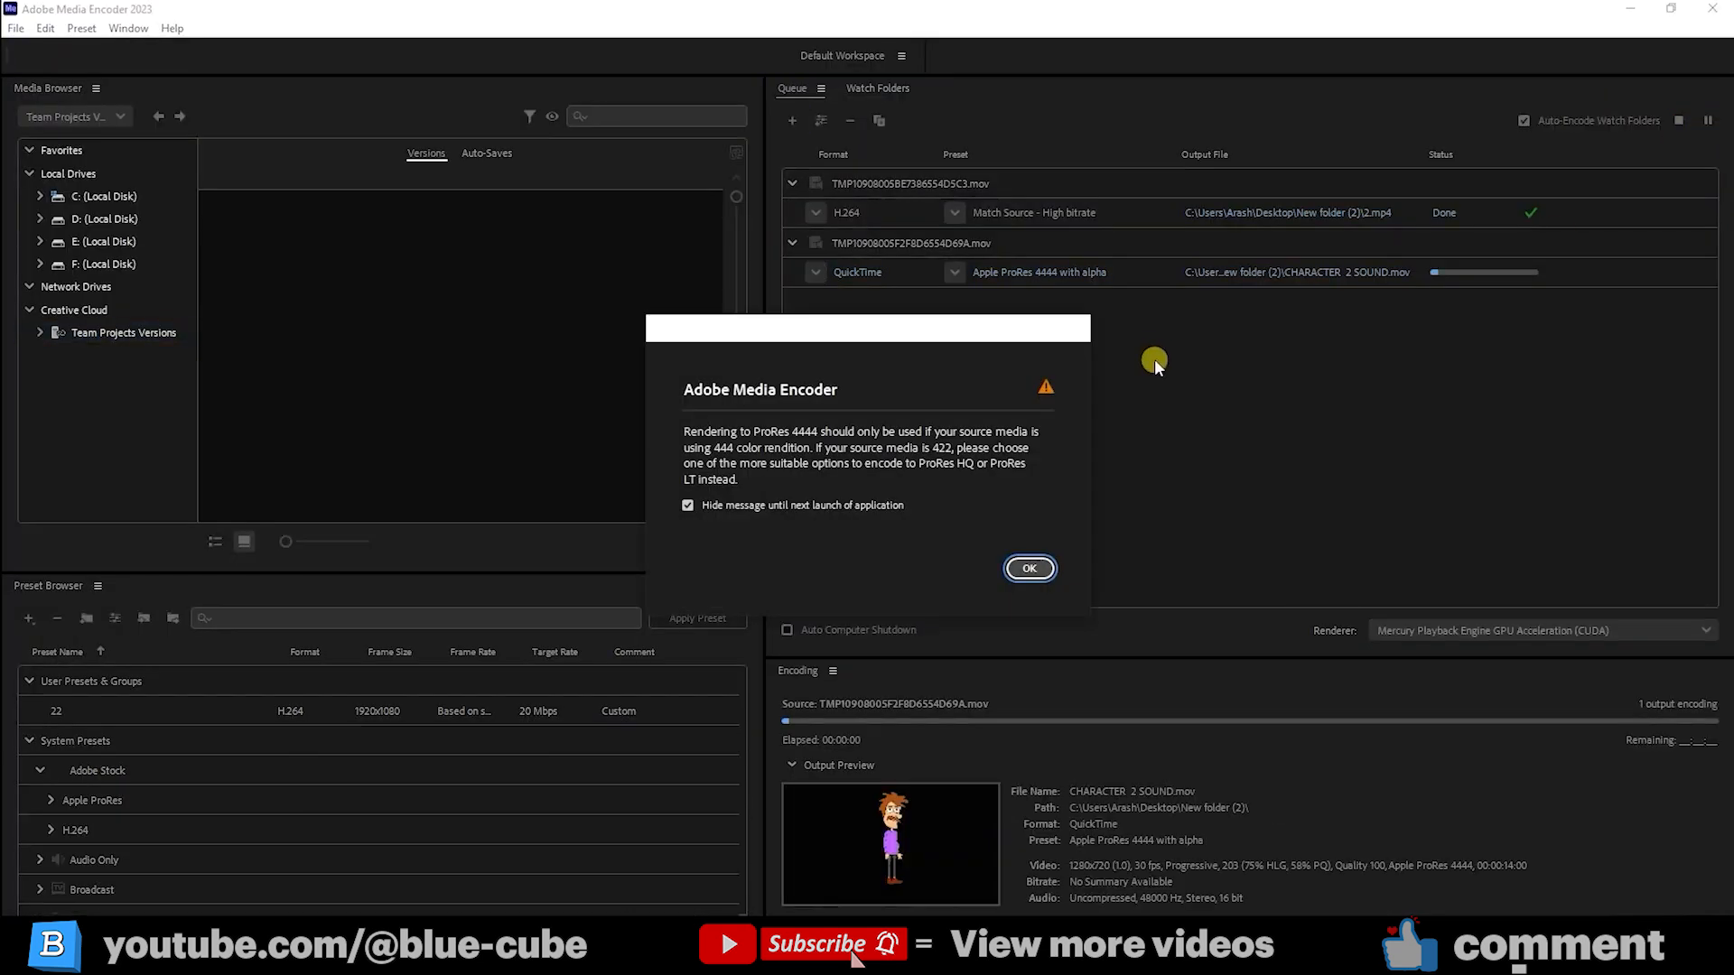
{"action": "left_click", "coordinate": [1028, 567]}
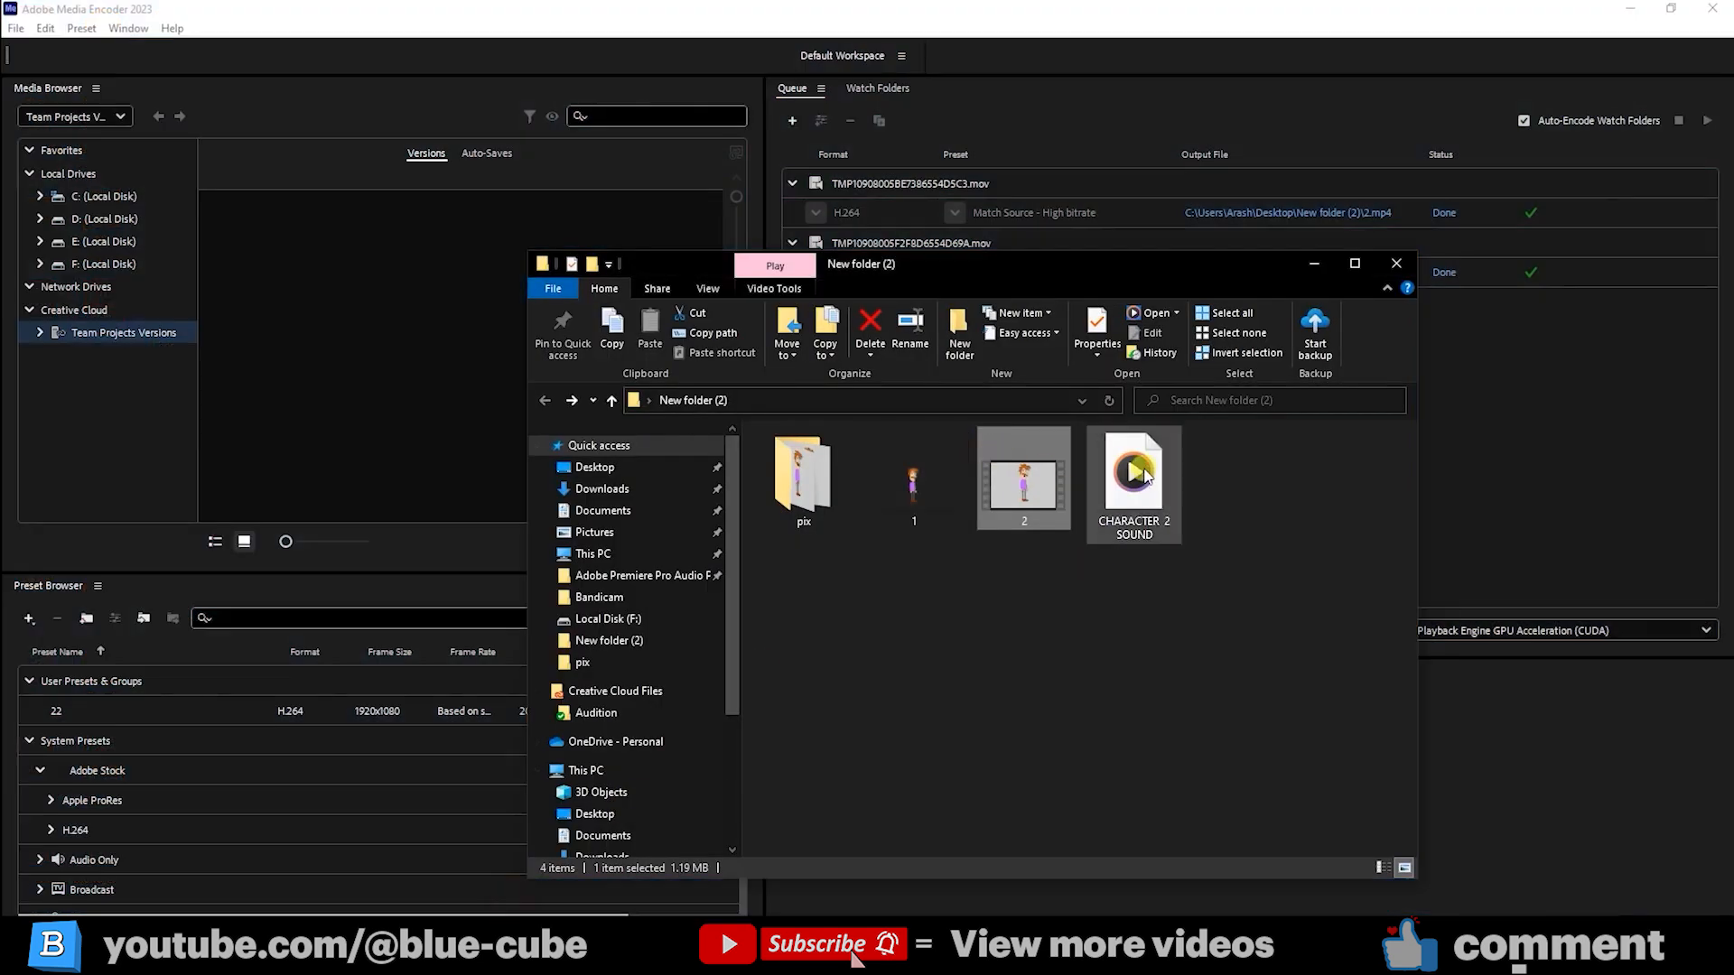
{"action": "mouse_move", "coordinate": [1135, 475]}
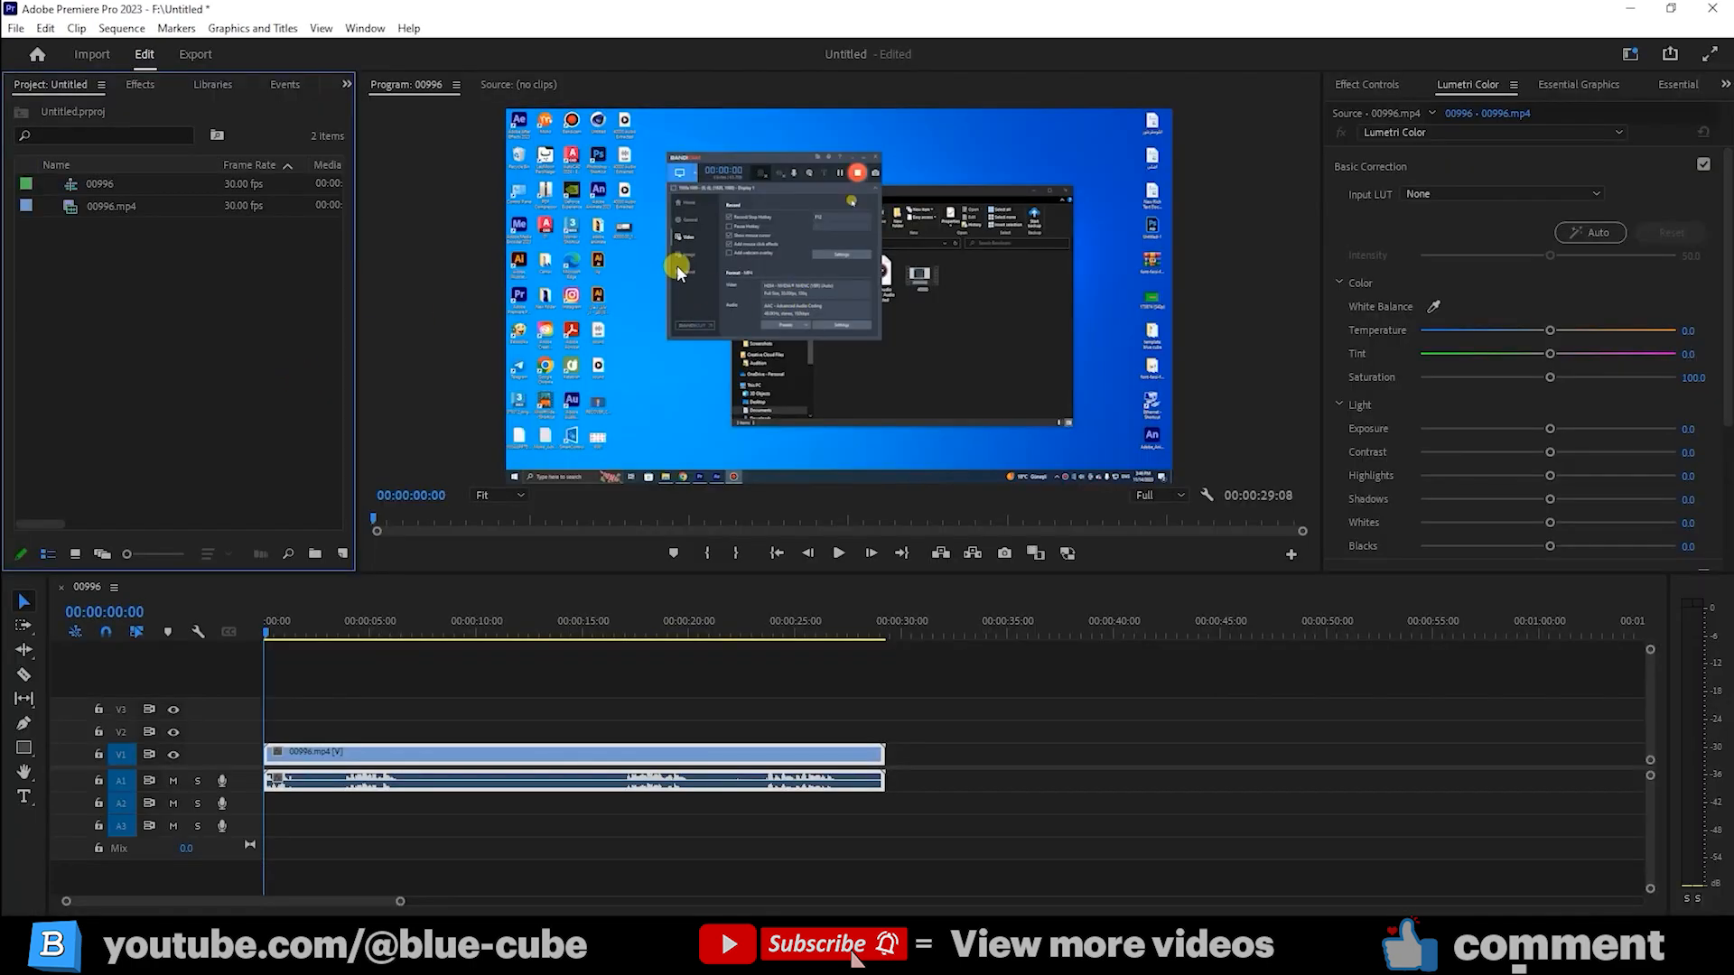
{"action": "mouse_move", "coordinate": [387, 296]}
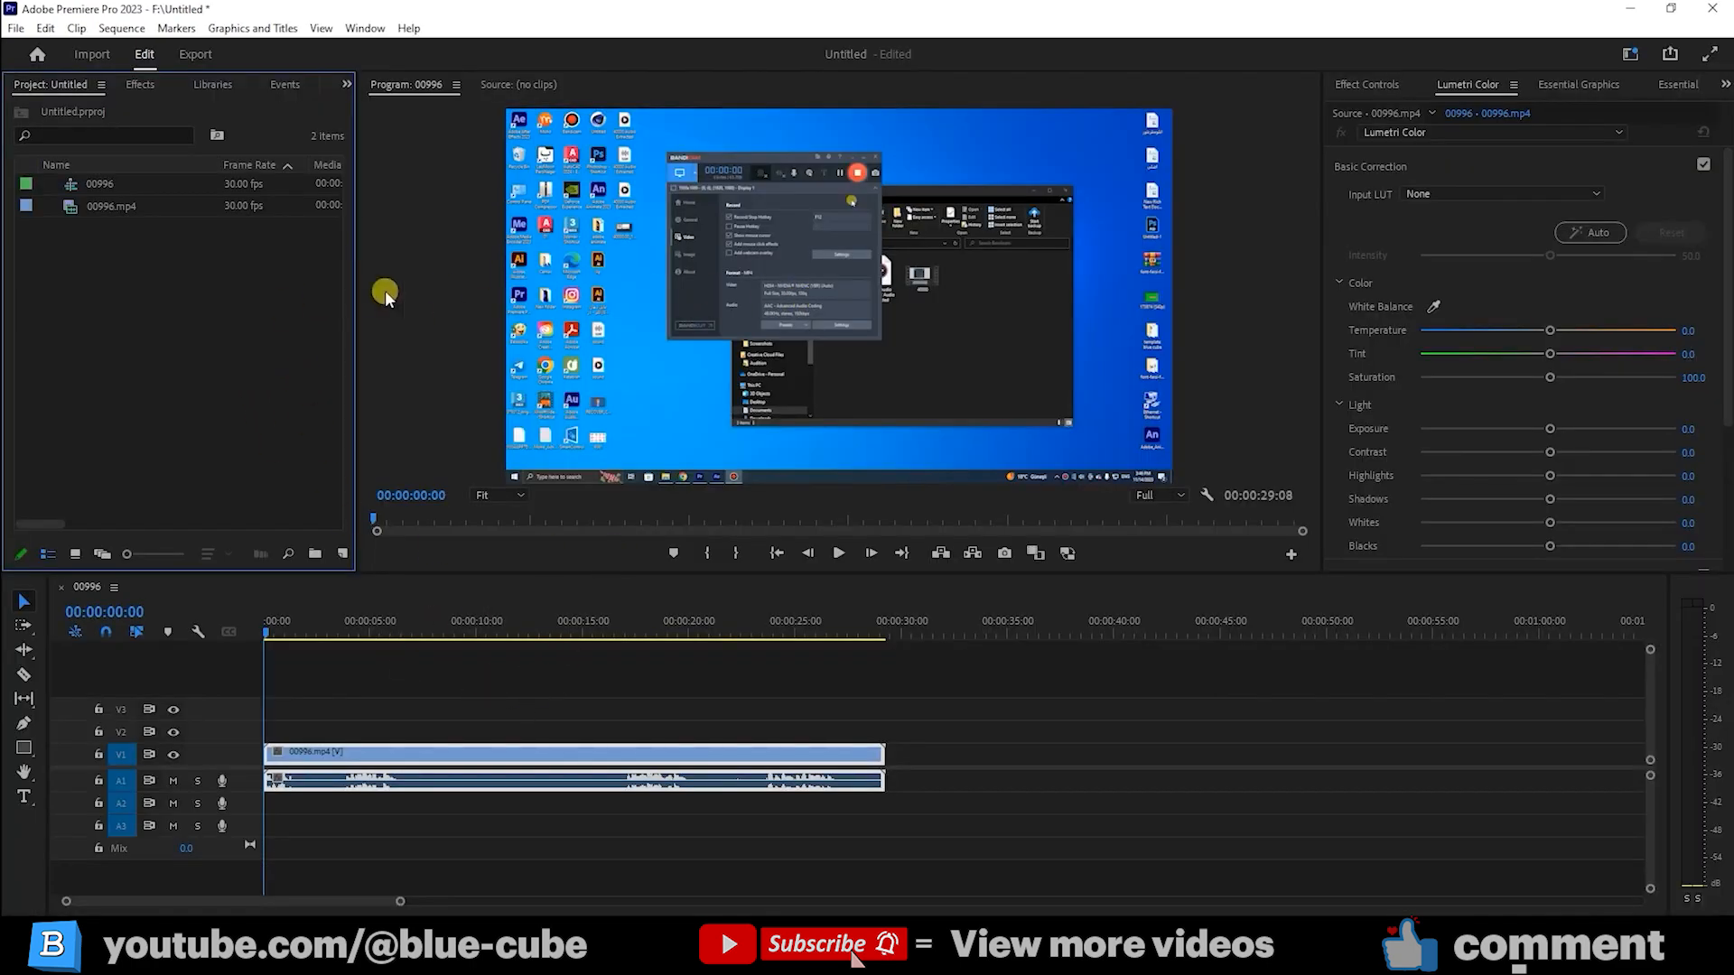
- Import the CHARACTER 2 SOUND movie from Desktop > New folder (2) into the project
{"action": "left_click", "coordinate": [92, 55]}
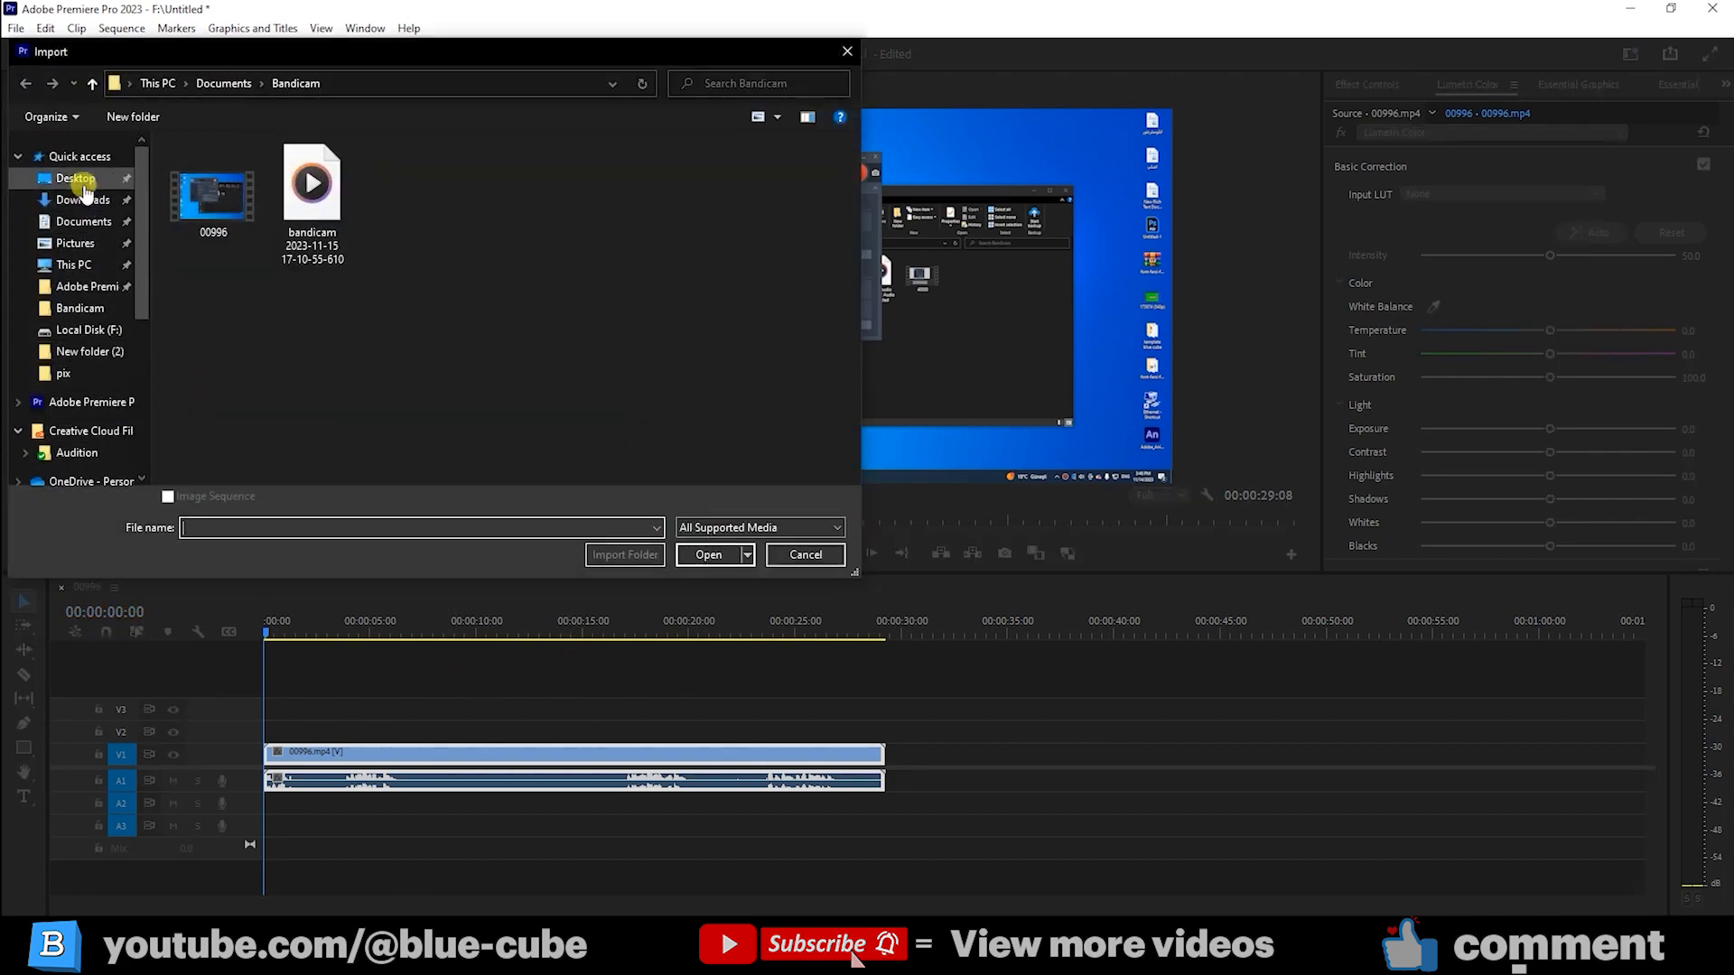
{"action": "left_click", "coordinate": [76, 179]}
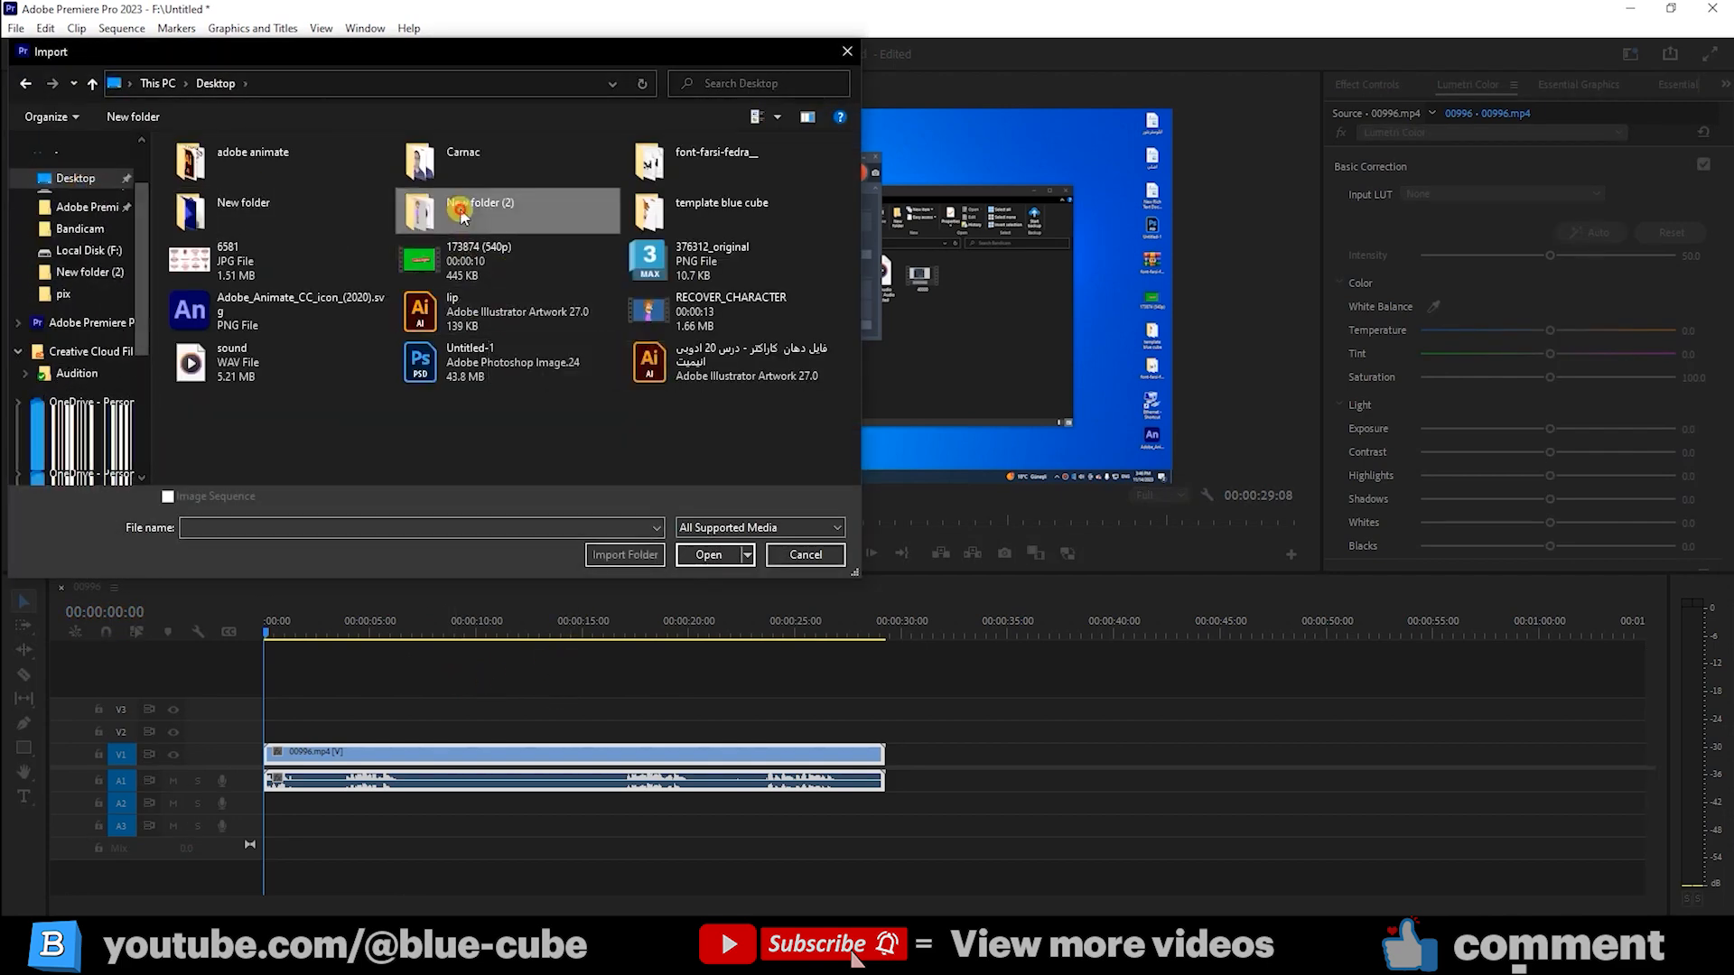
{"action": "double_click", "coordinate": [486, 210]}
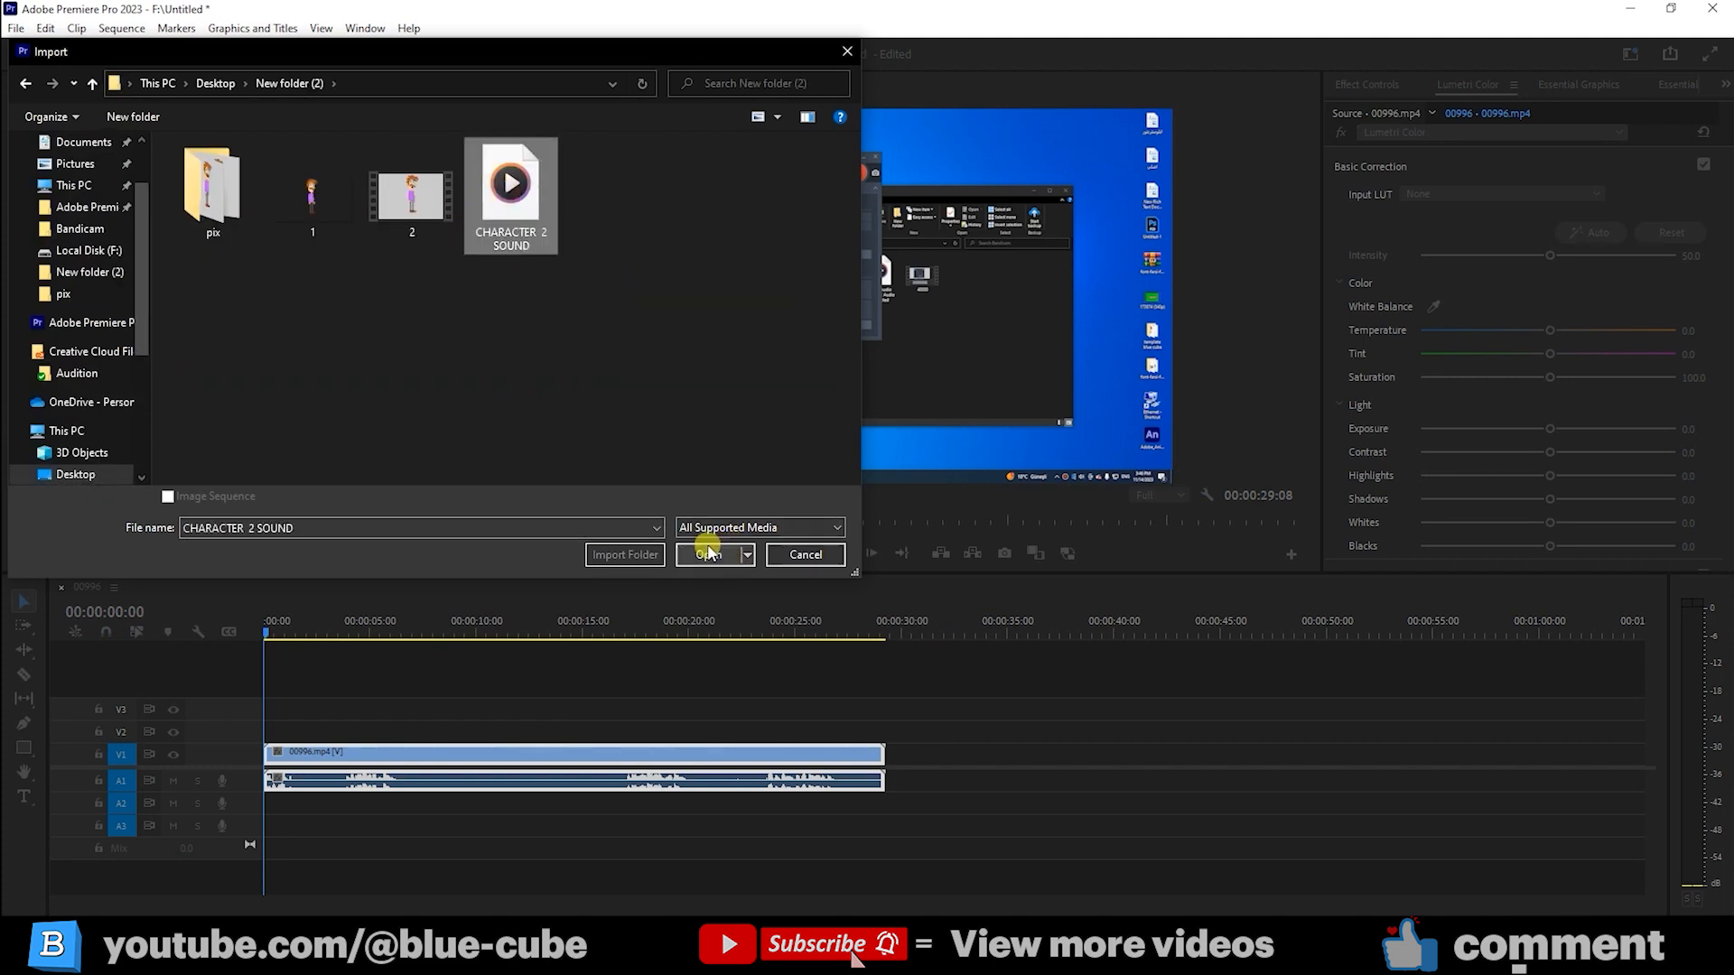
{"action": "left_click", "coordinate": [708, 554]}
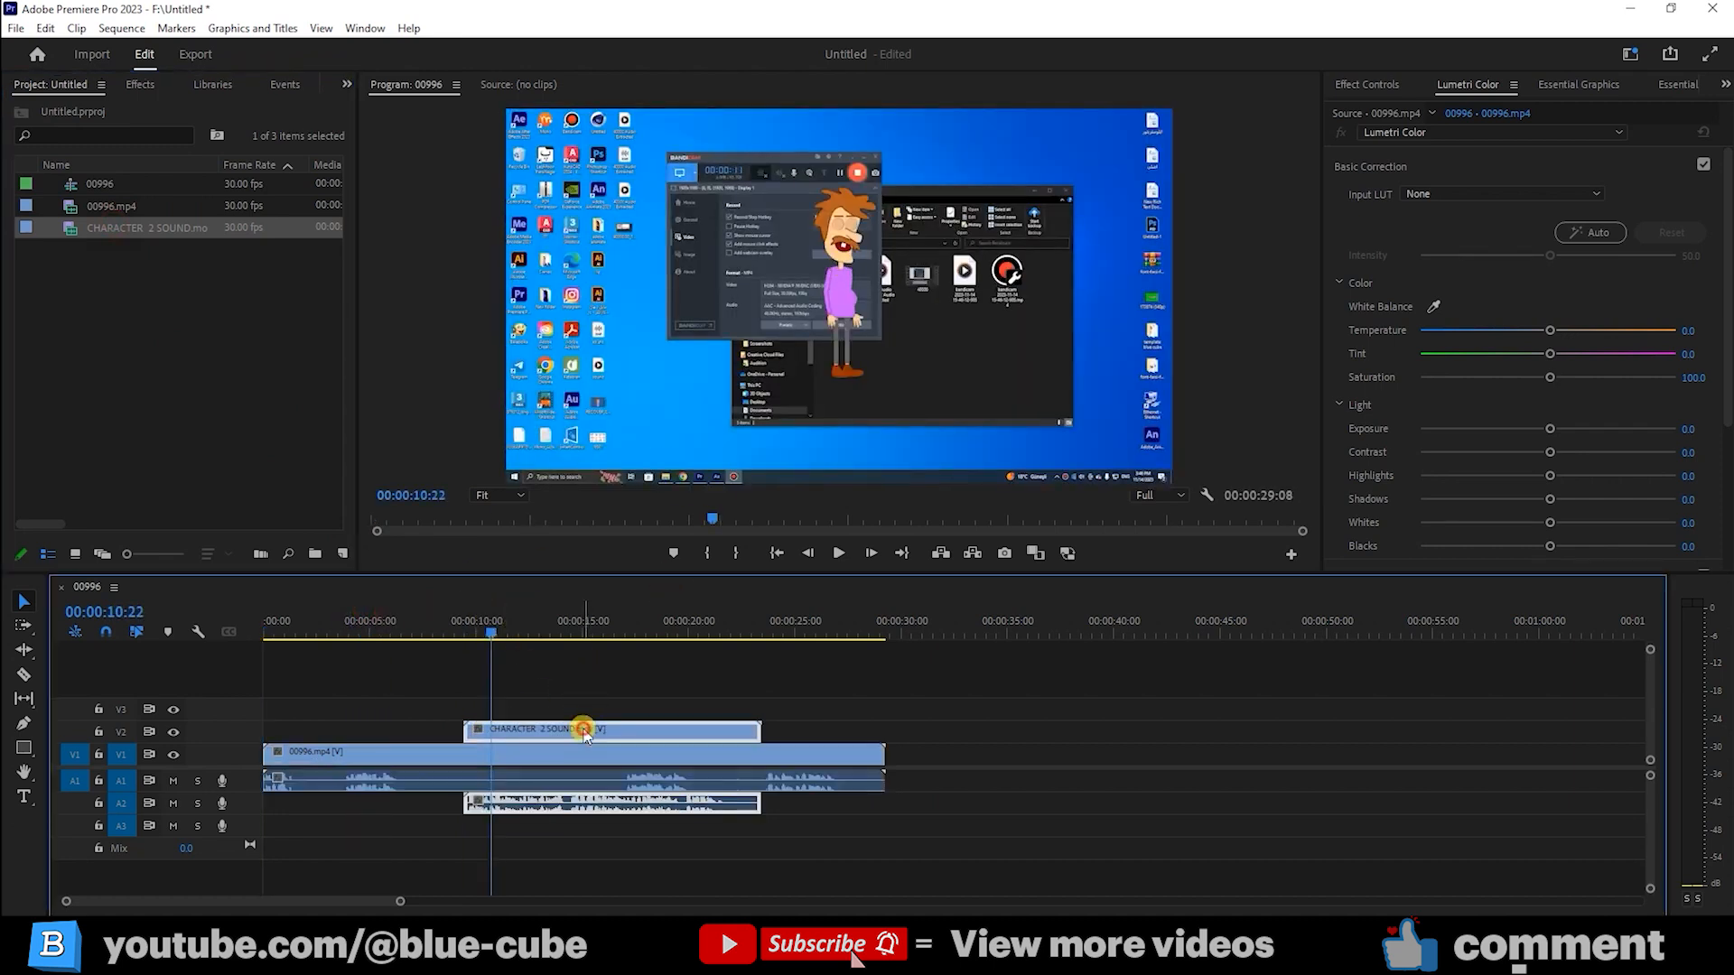
- Scale the character clip to 174 at position 314.8, 636.3 and preview the composite
{"action": "left_click", "coordinate": [583, 728]}
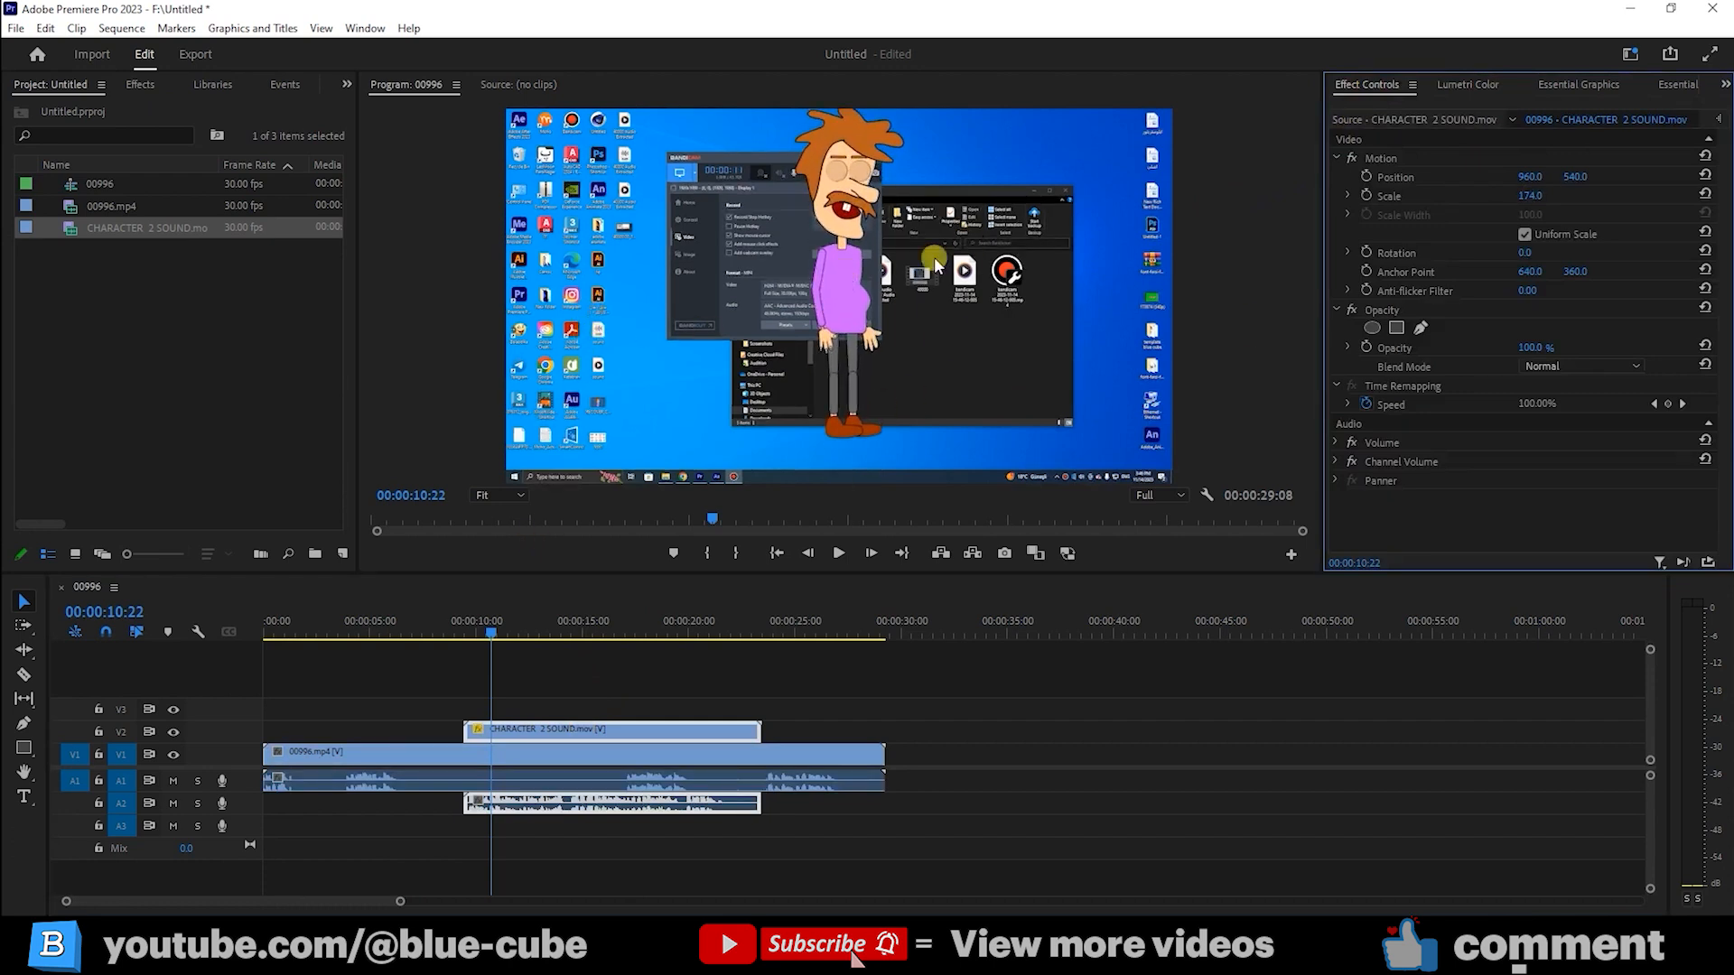
{"action": "mouse_move", "coordinate": [846, 285]}
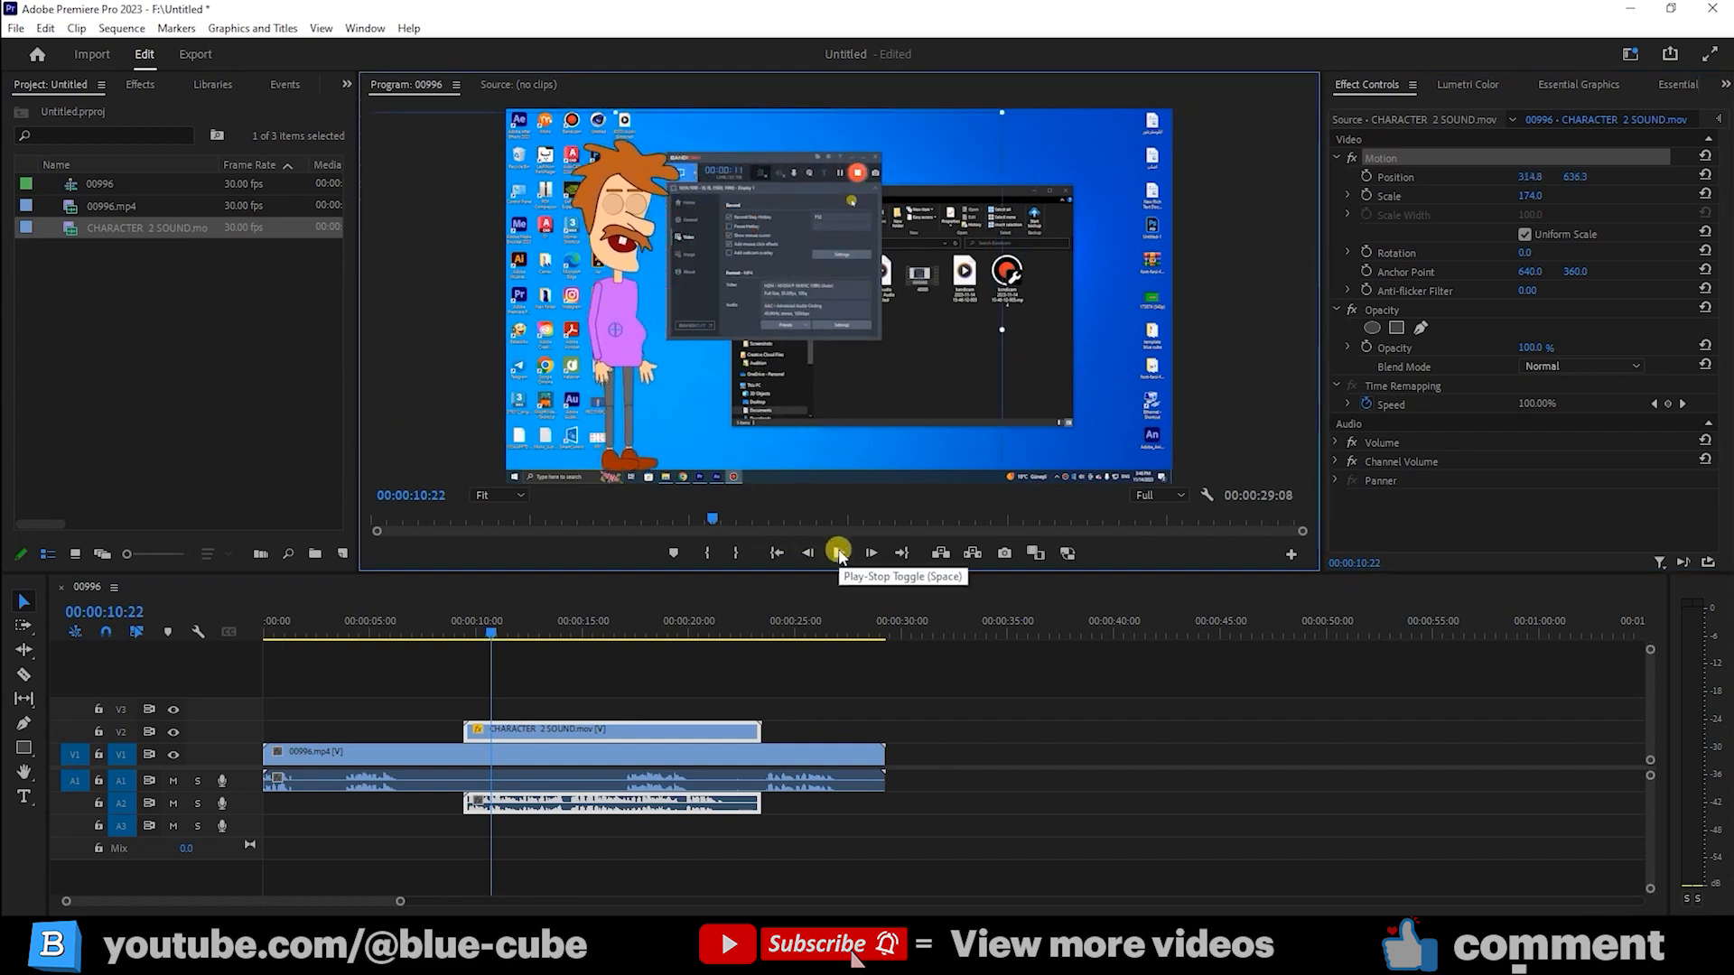
{"action": "left_click", "coordinate": [838, 552]}
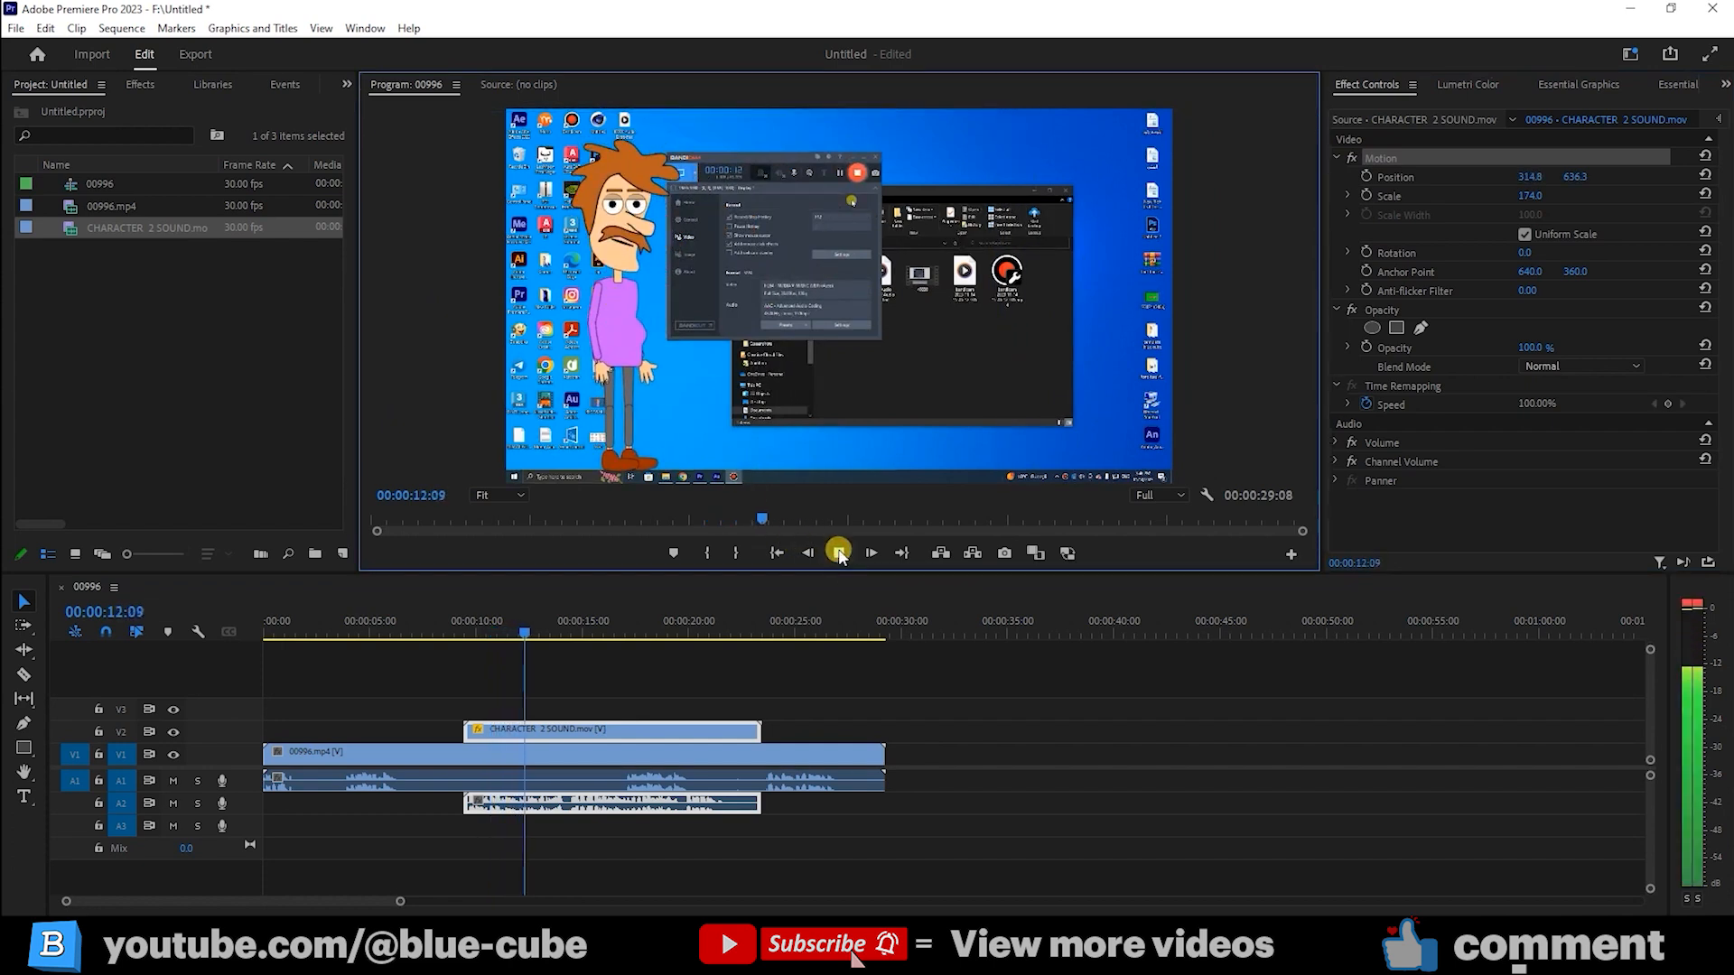
{"action": "left_click", "coordinate": [836, 553]}
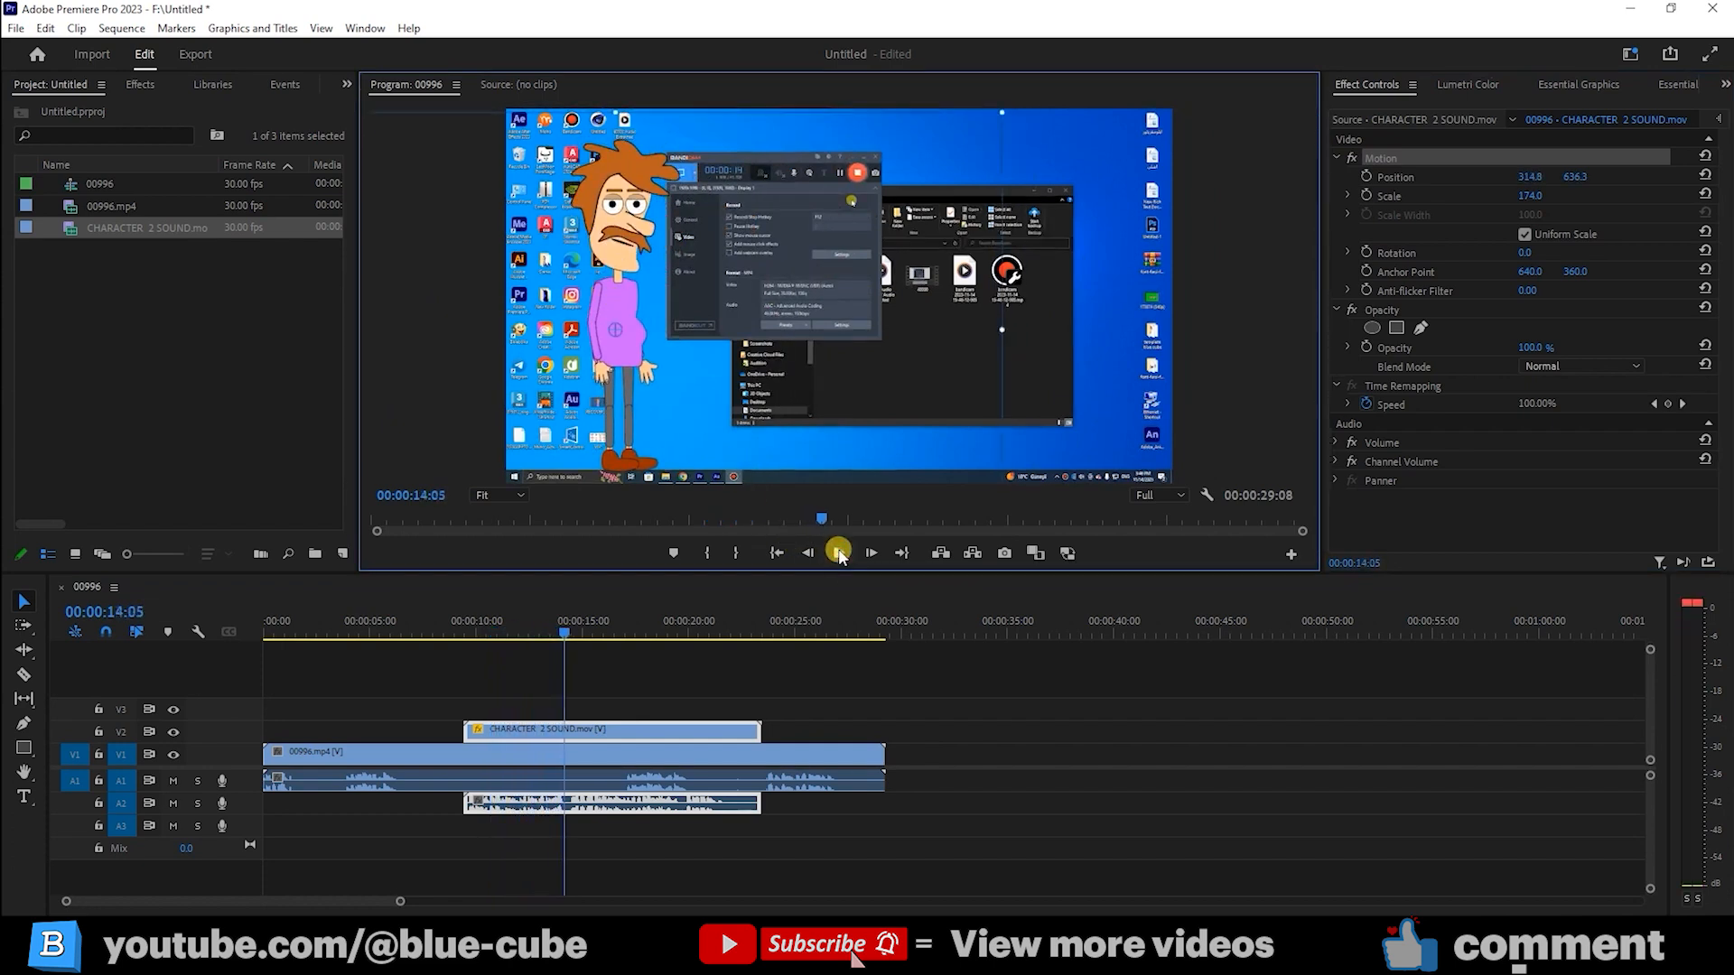